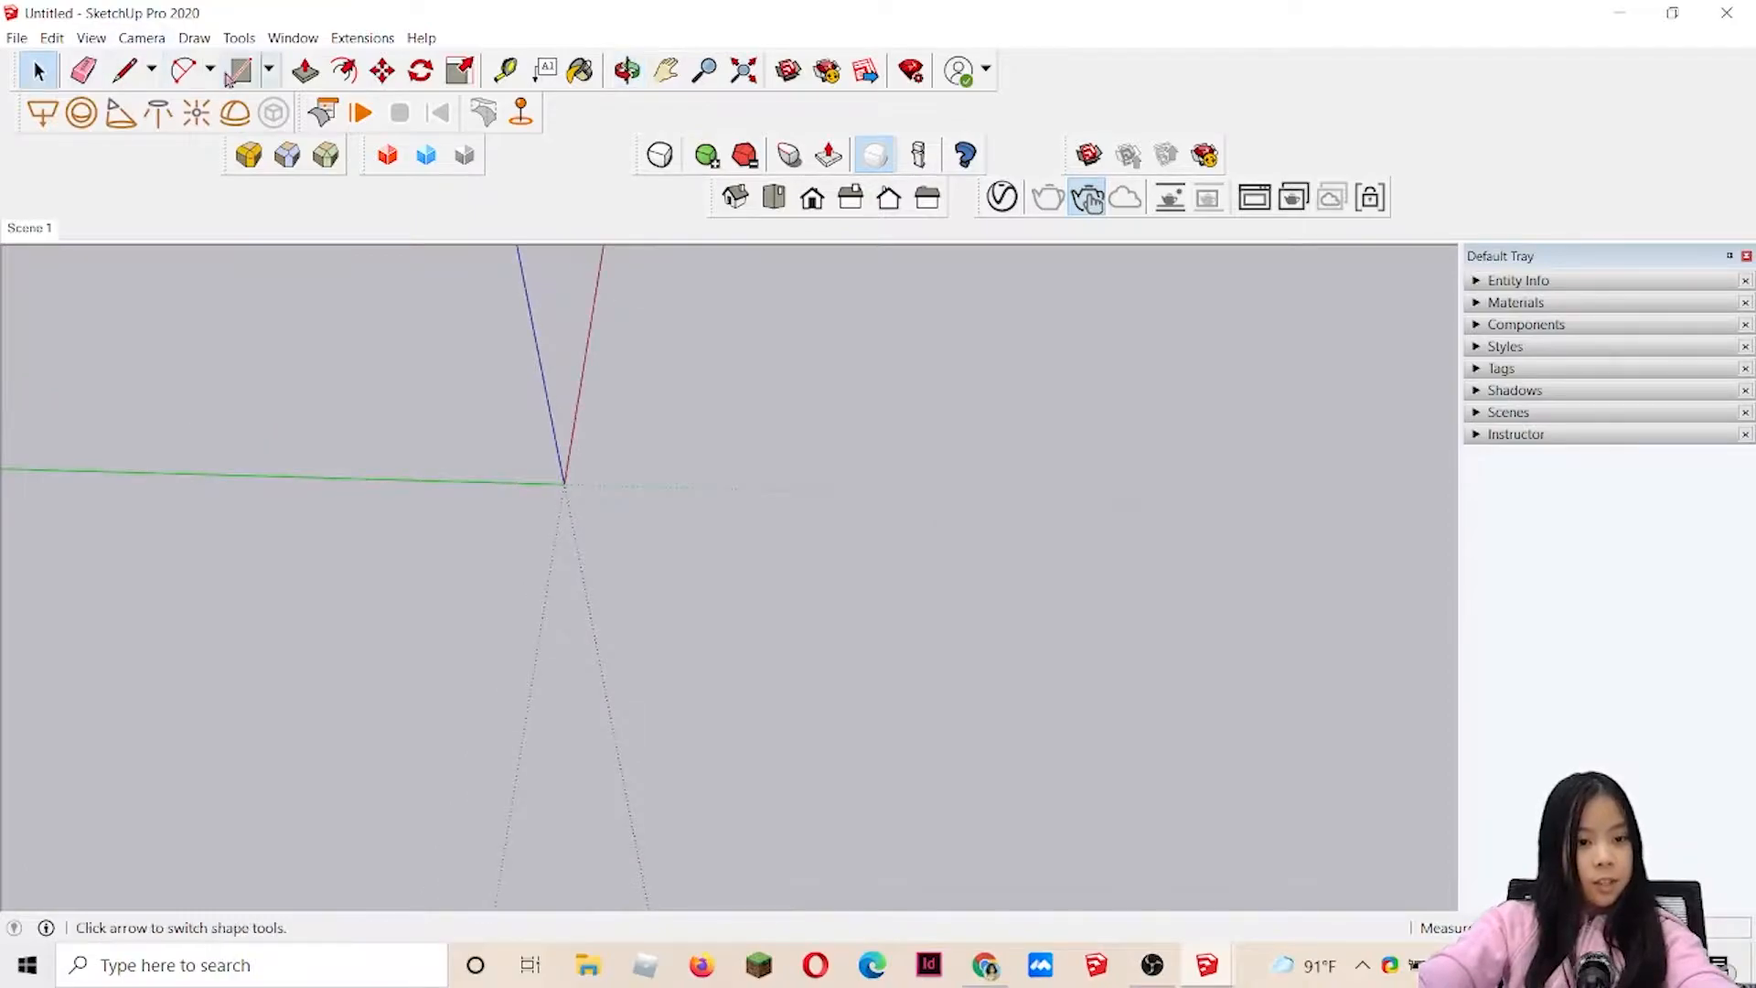
- Draw the floor rectangle from the origin to its opposite corner on the ground plane
click(565, 481)
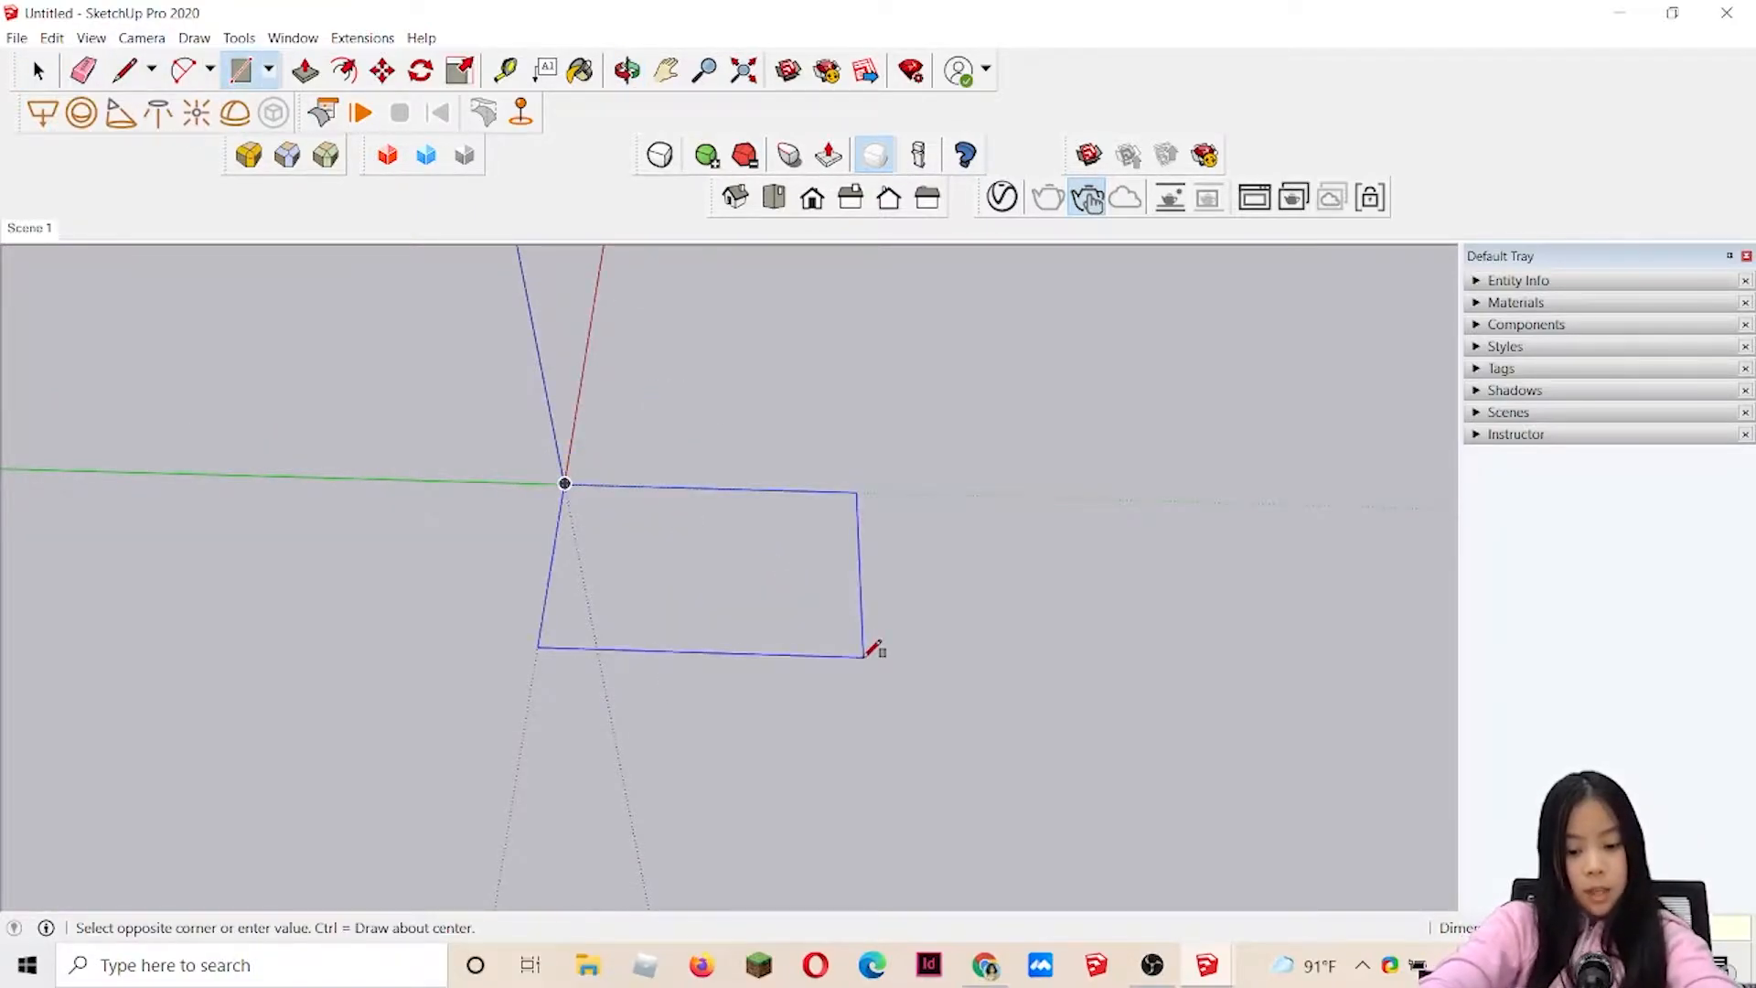
click(859, 651)
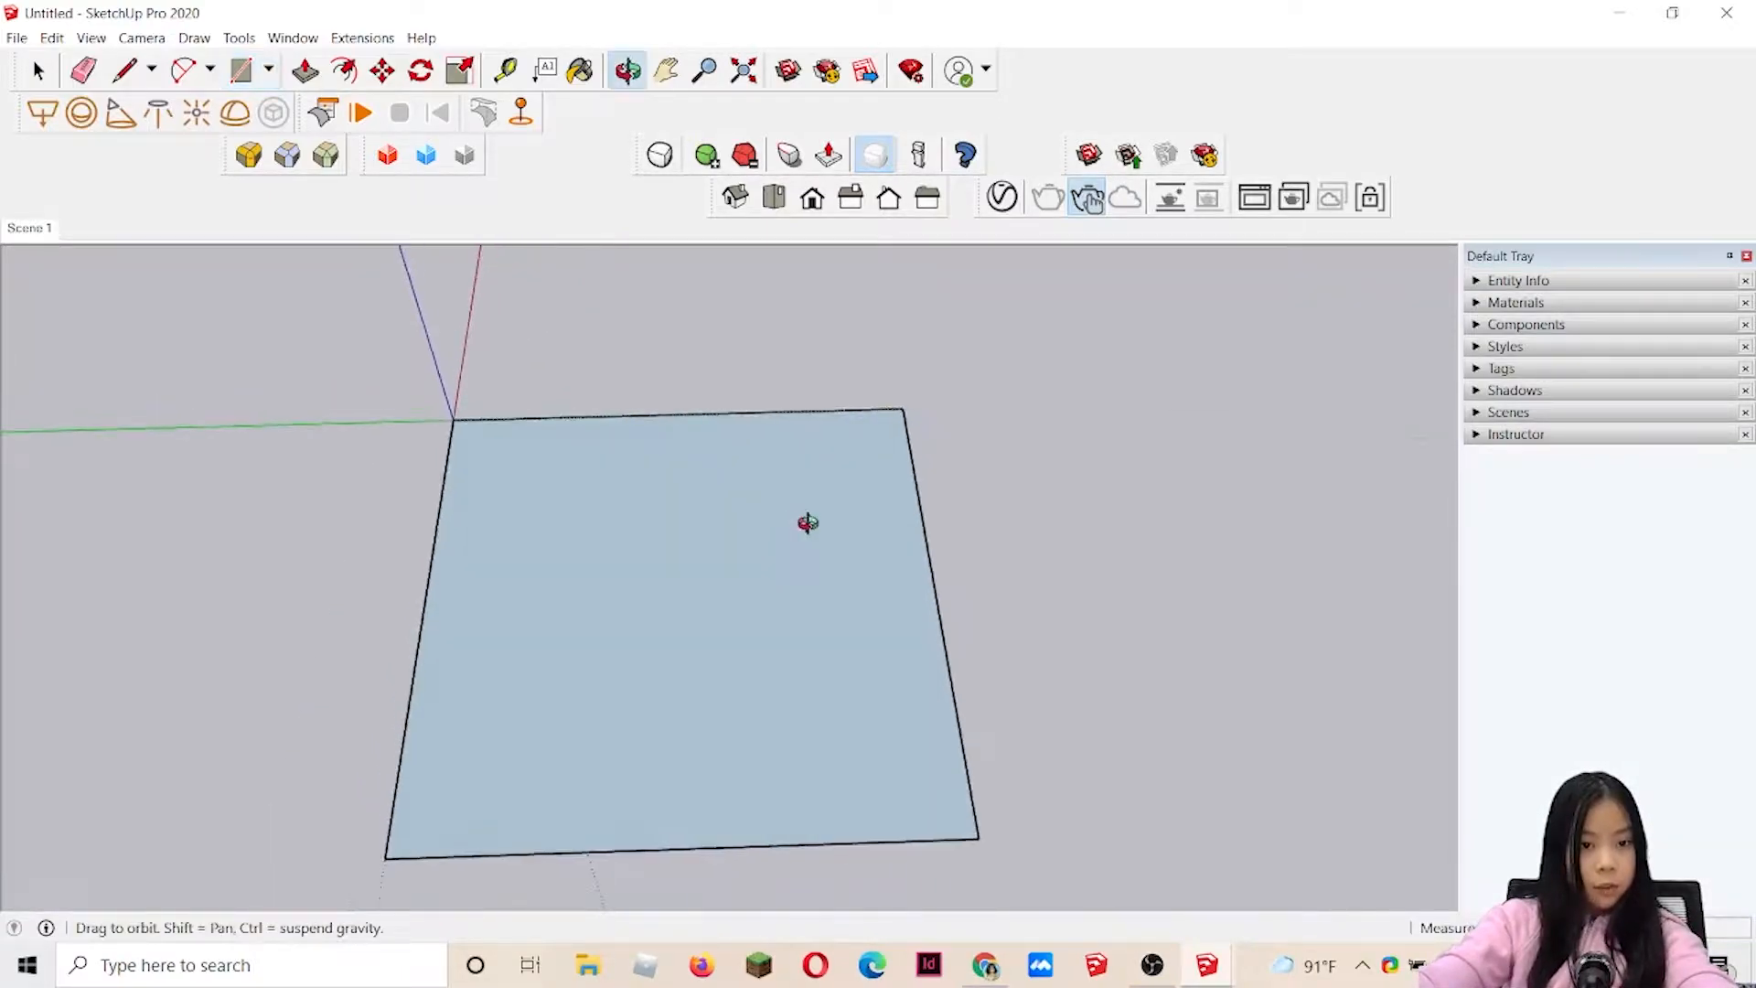
click(240, 69)
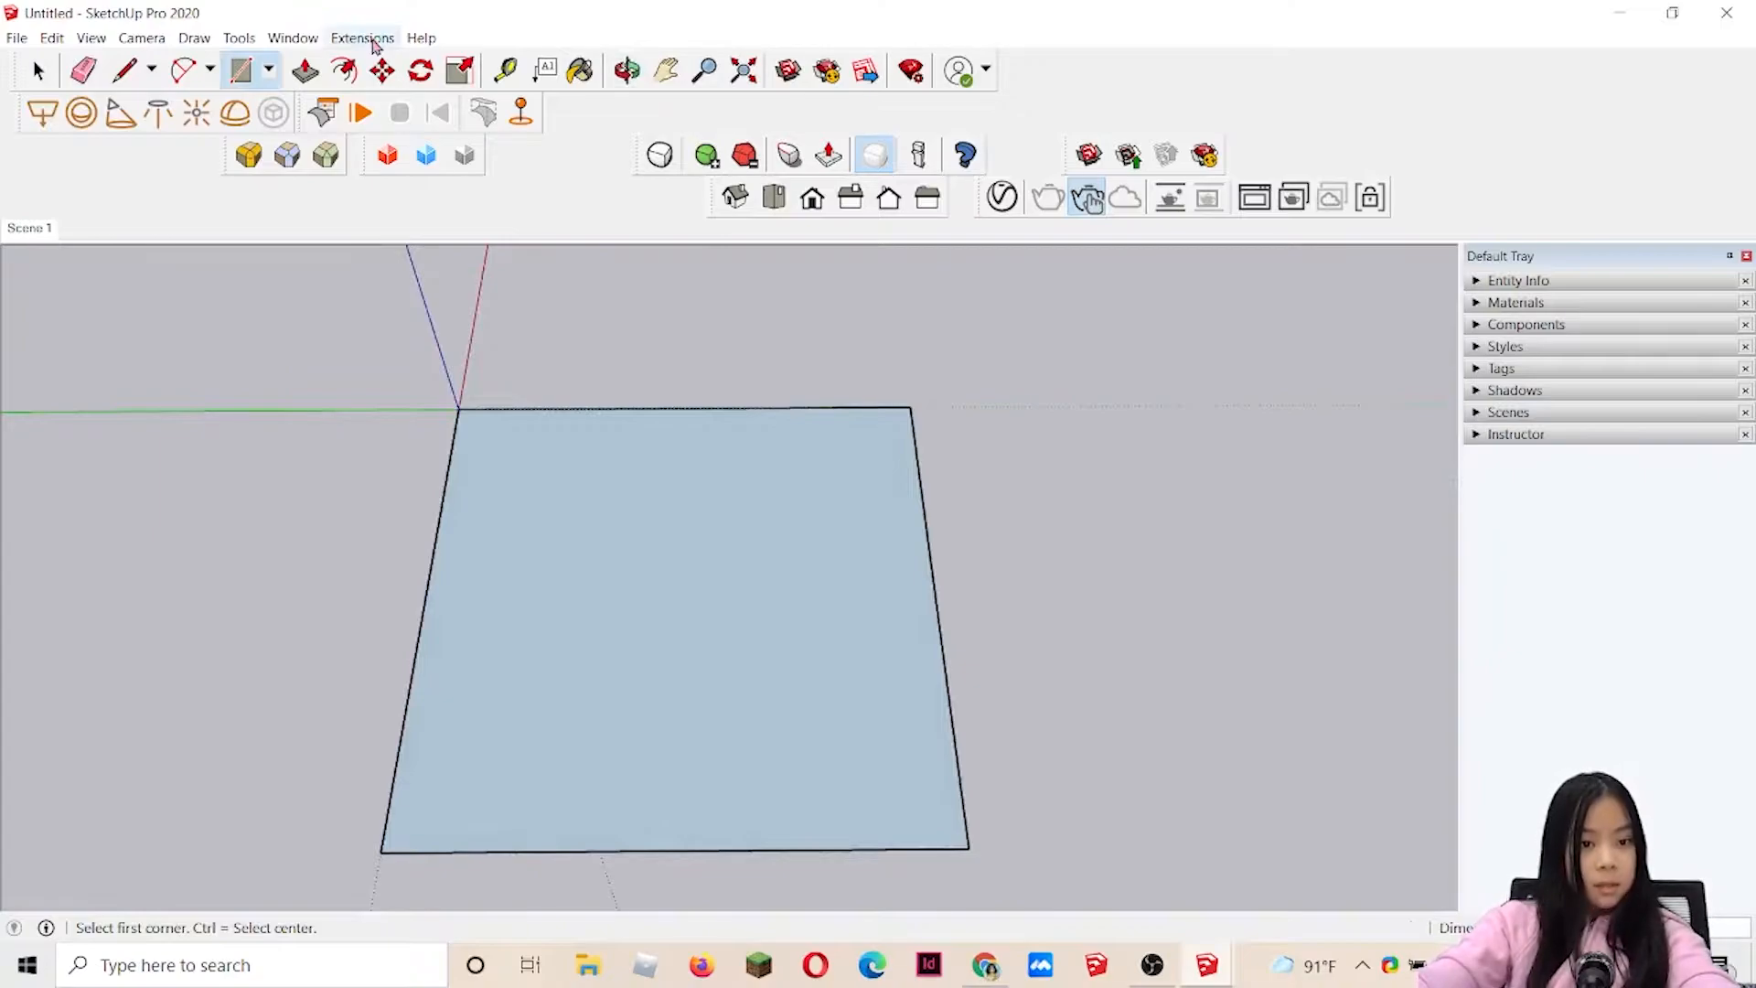
- Add a Generic material in the V-Ray Asset Editor with a Grid texture on its Bump map
click(362, 36)
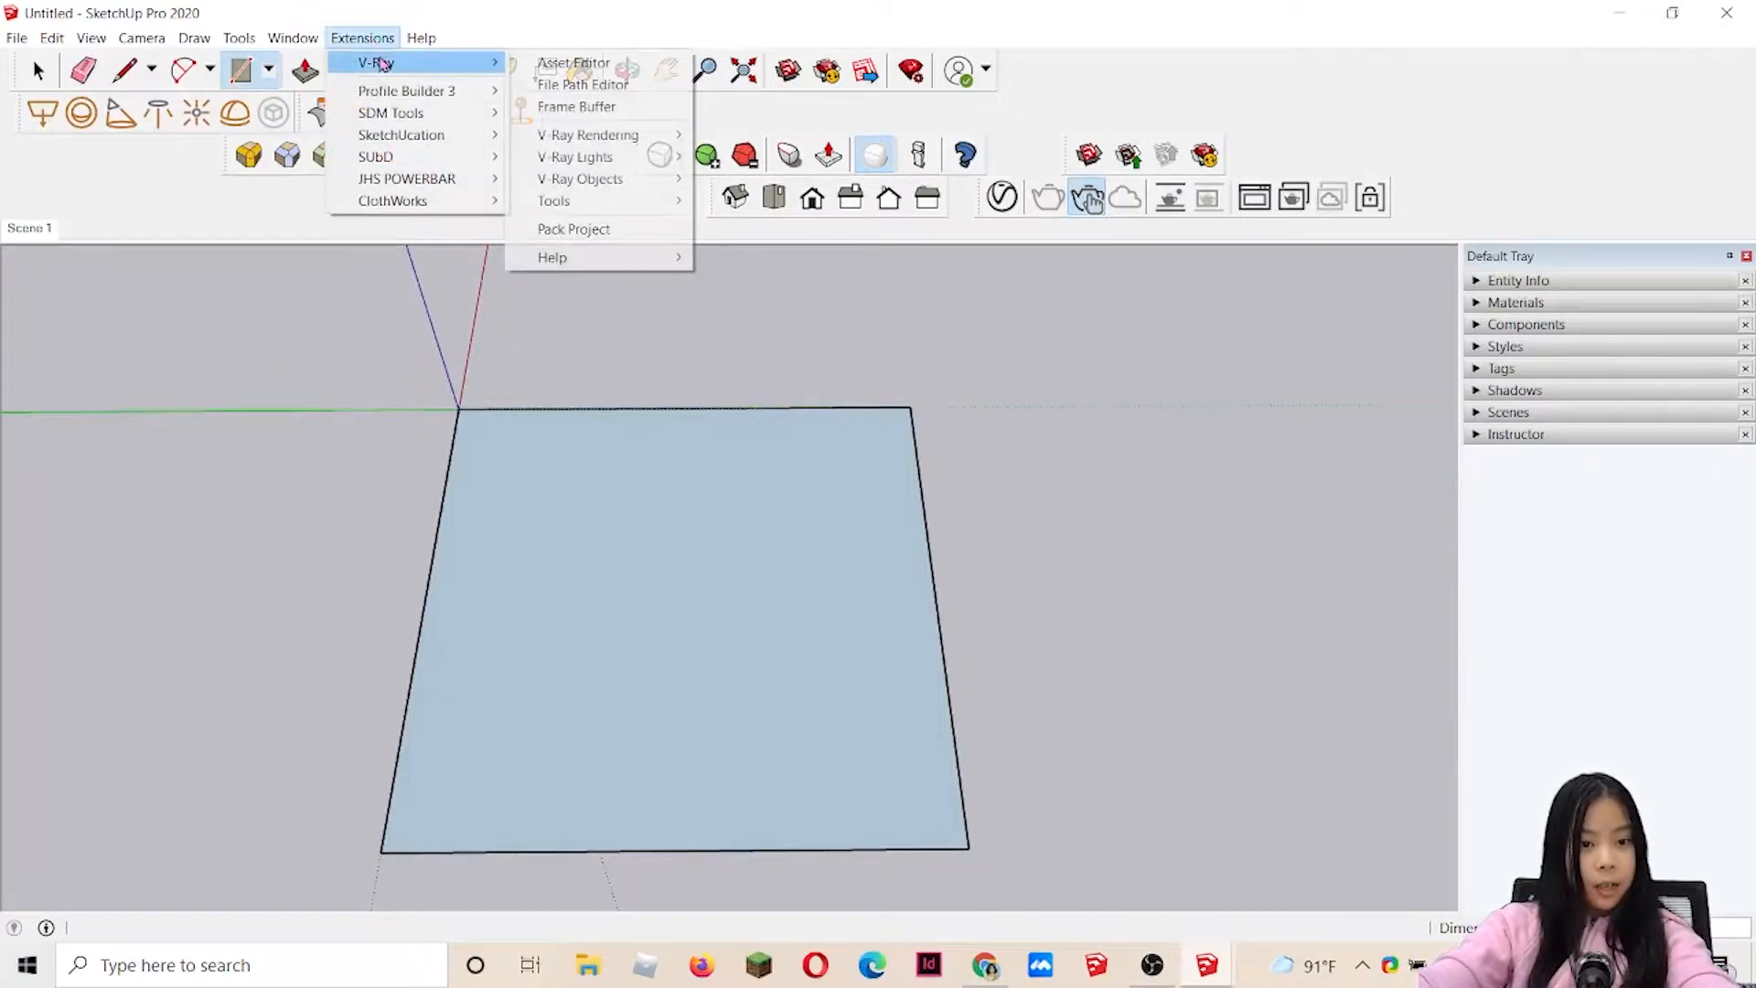
click(573, 62)
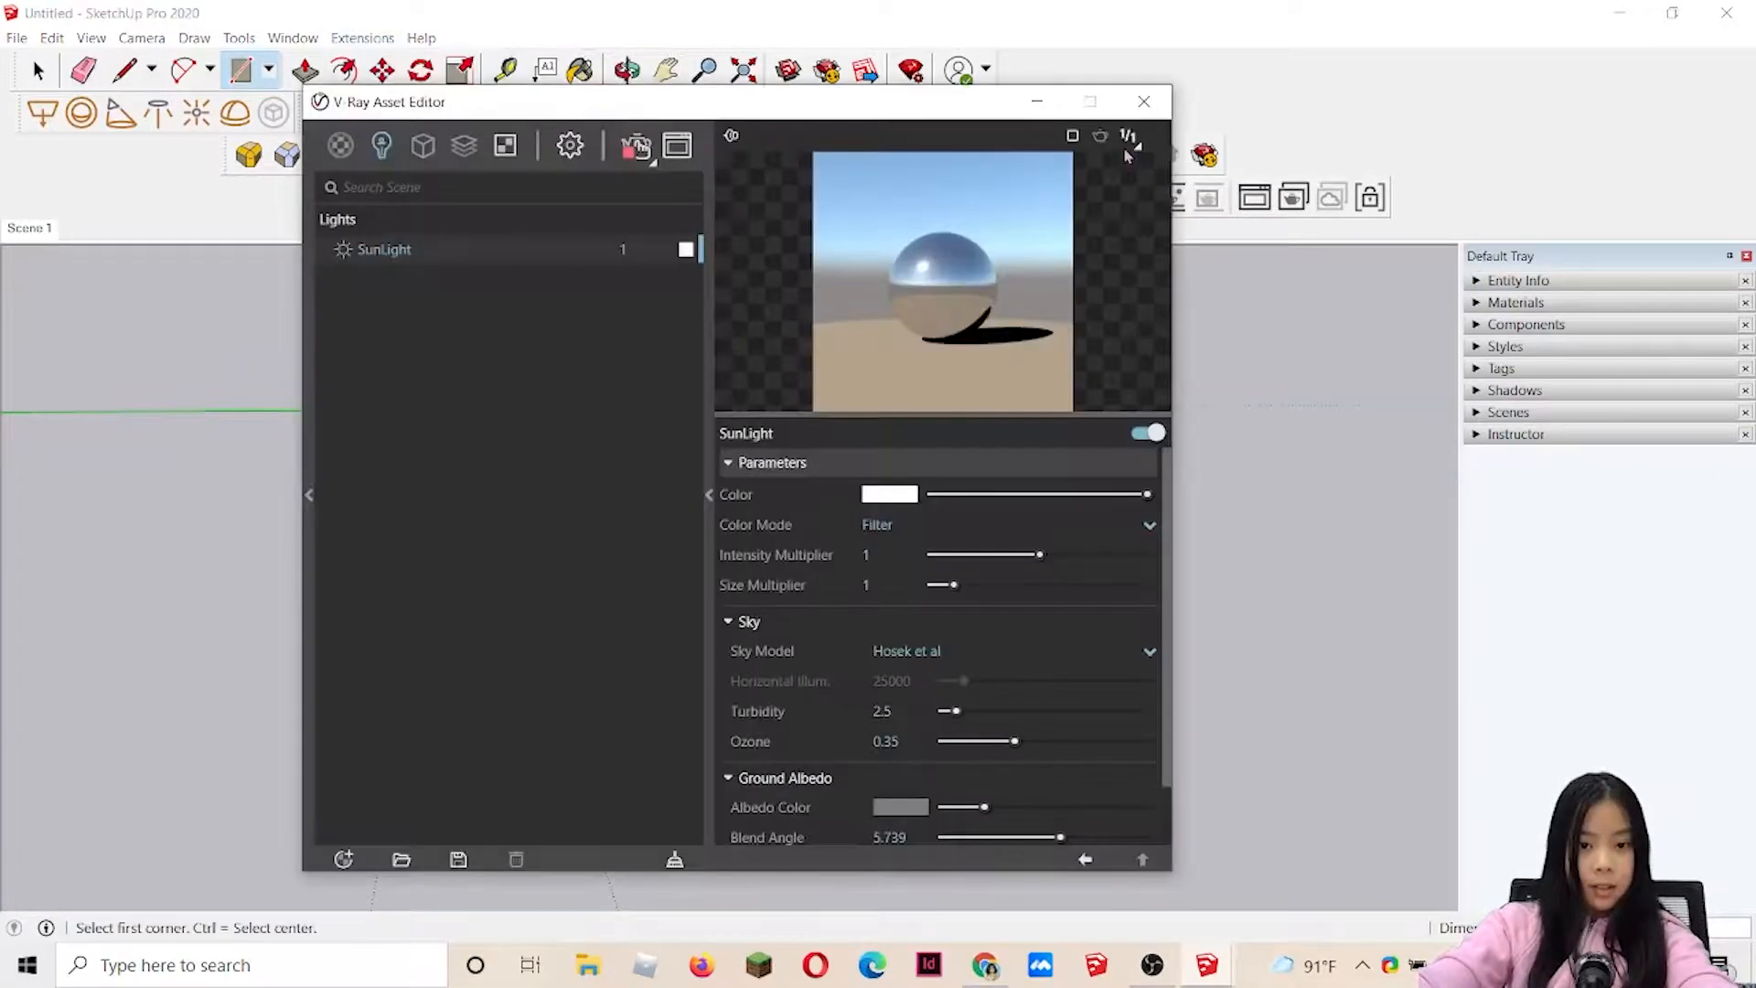
click(340, 146)
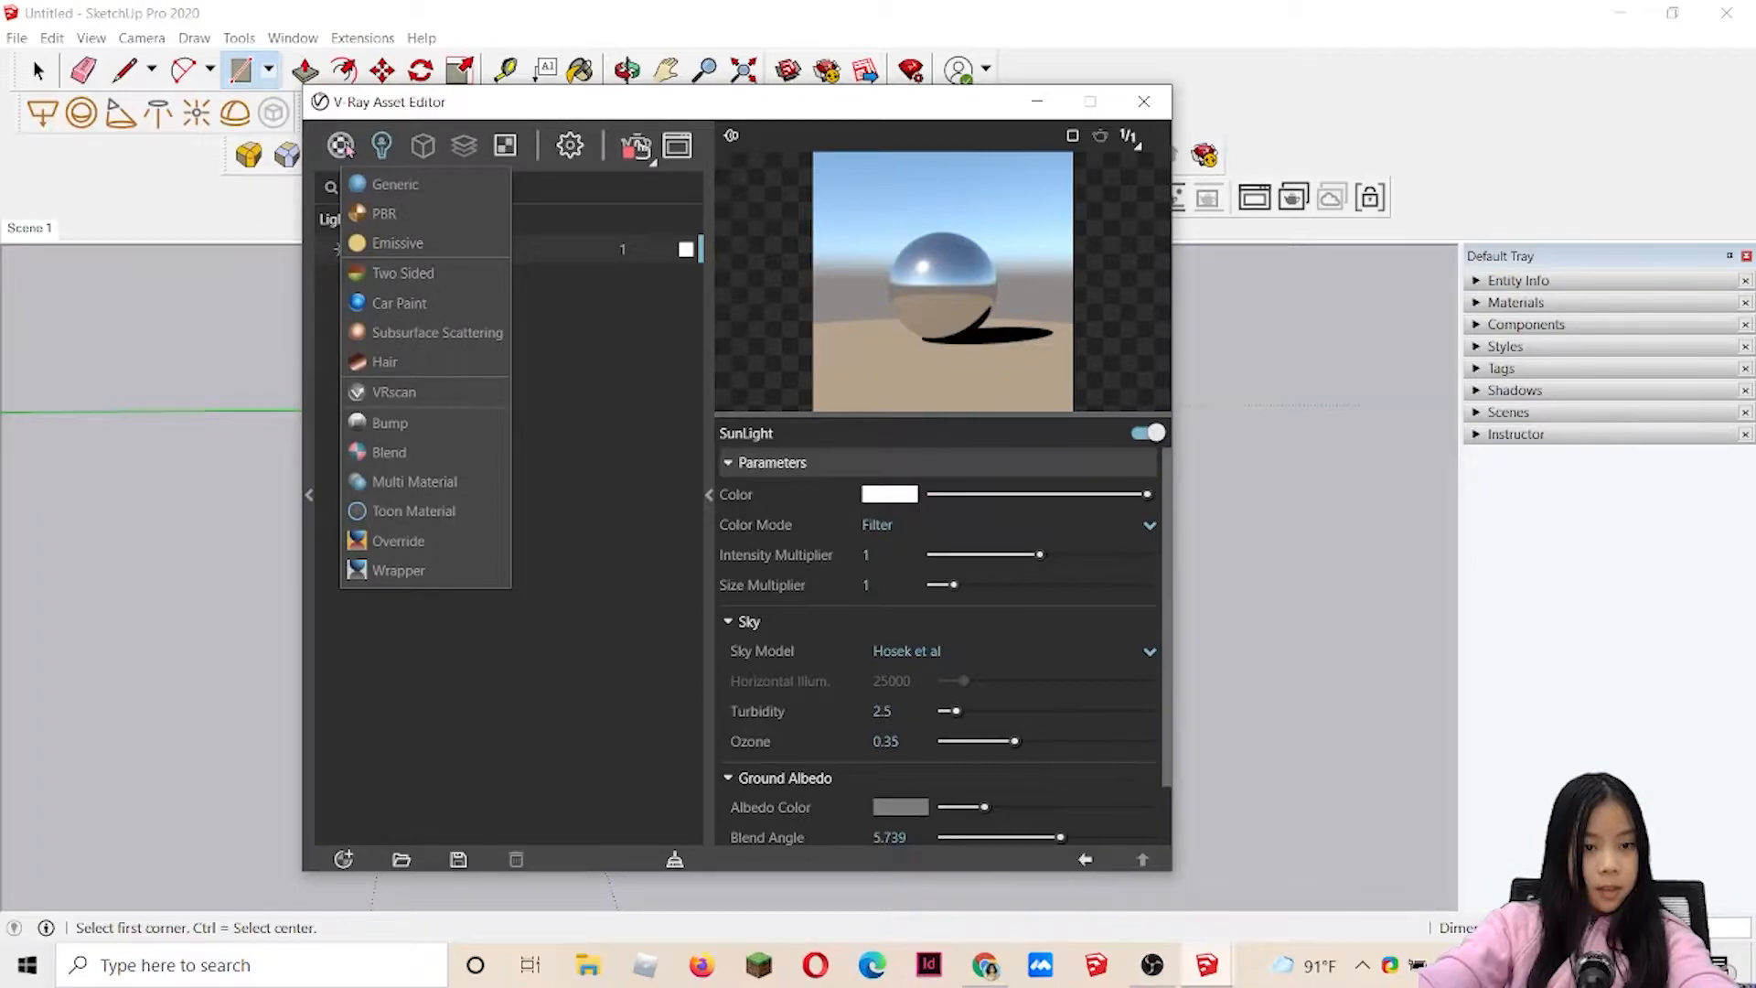
click(395, 183)
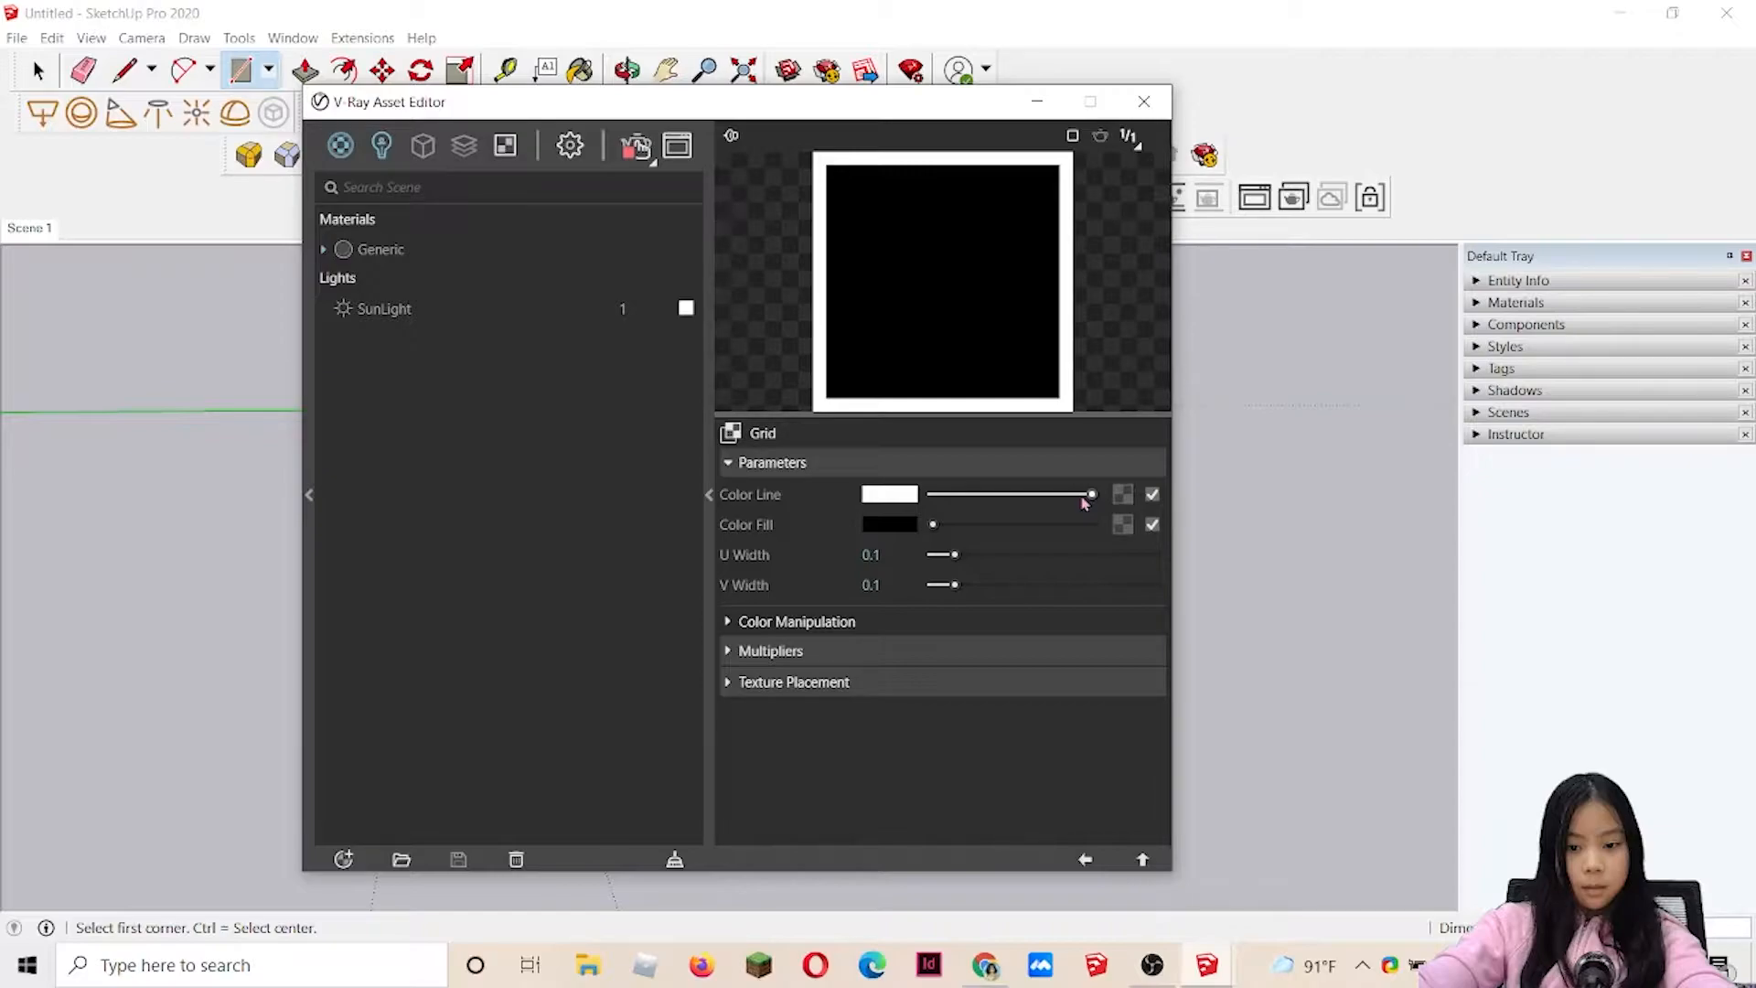
click(380, 248)
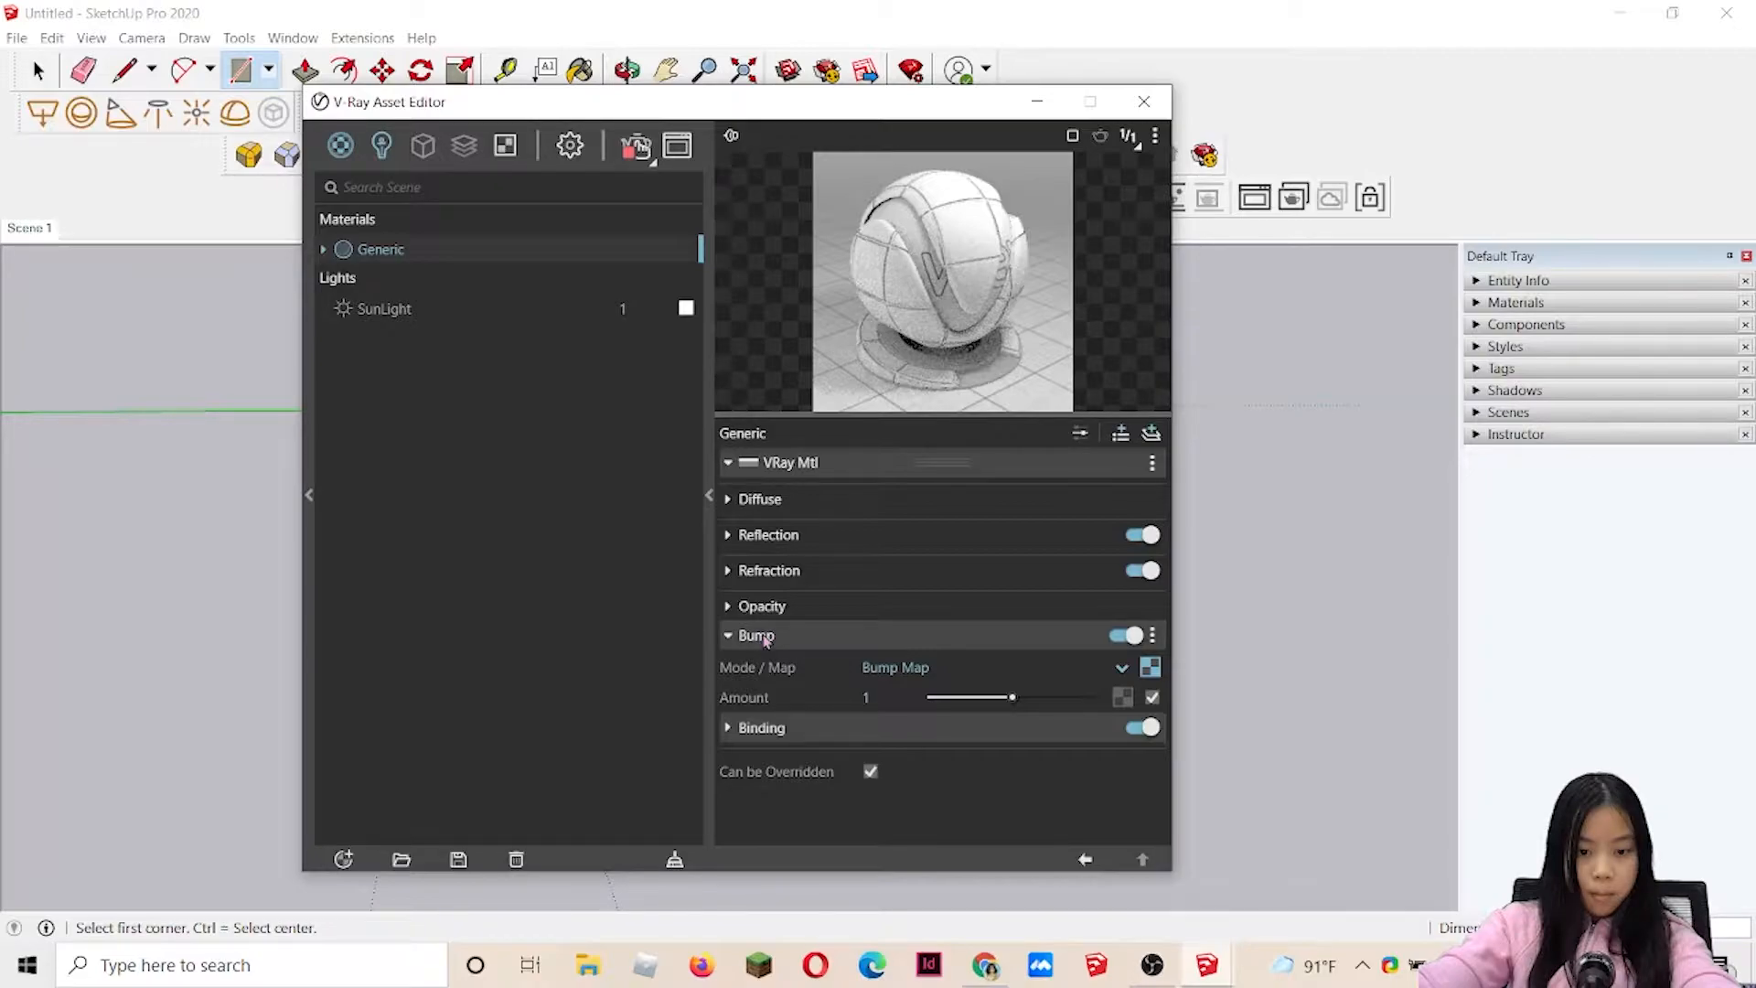
- Set the V-Ray Interactivity slider from Medium to High in the render settings
click(569, 146)
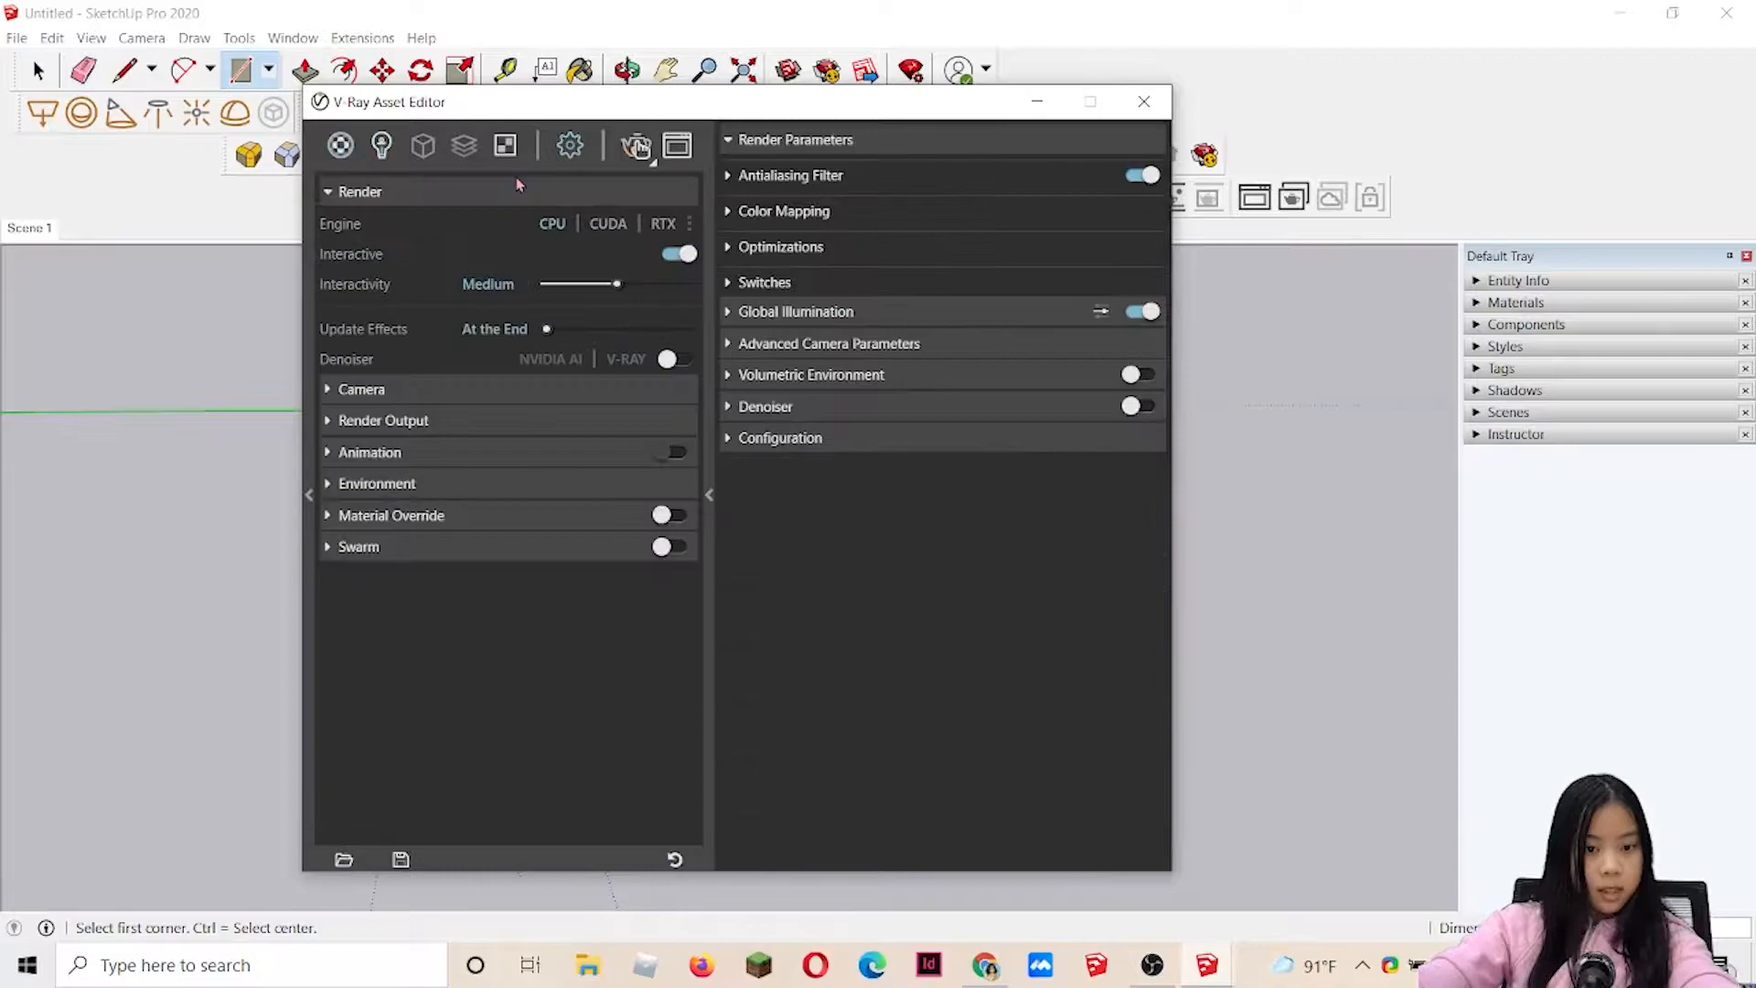
mouse_move(622, 256)
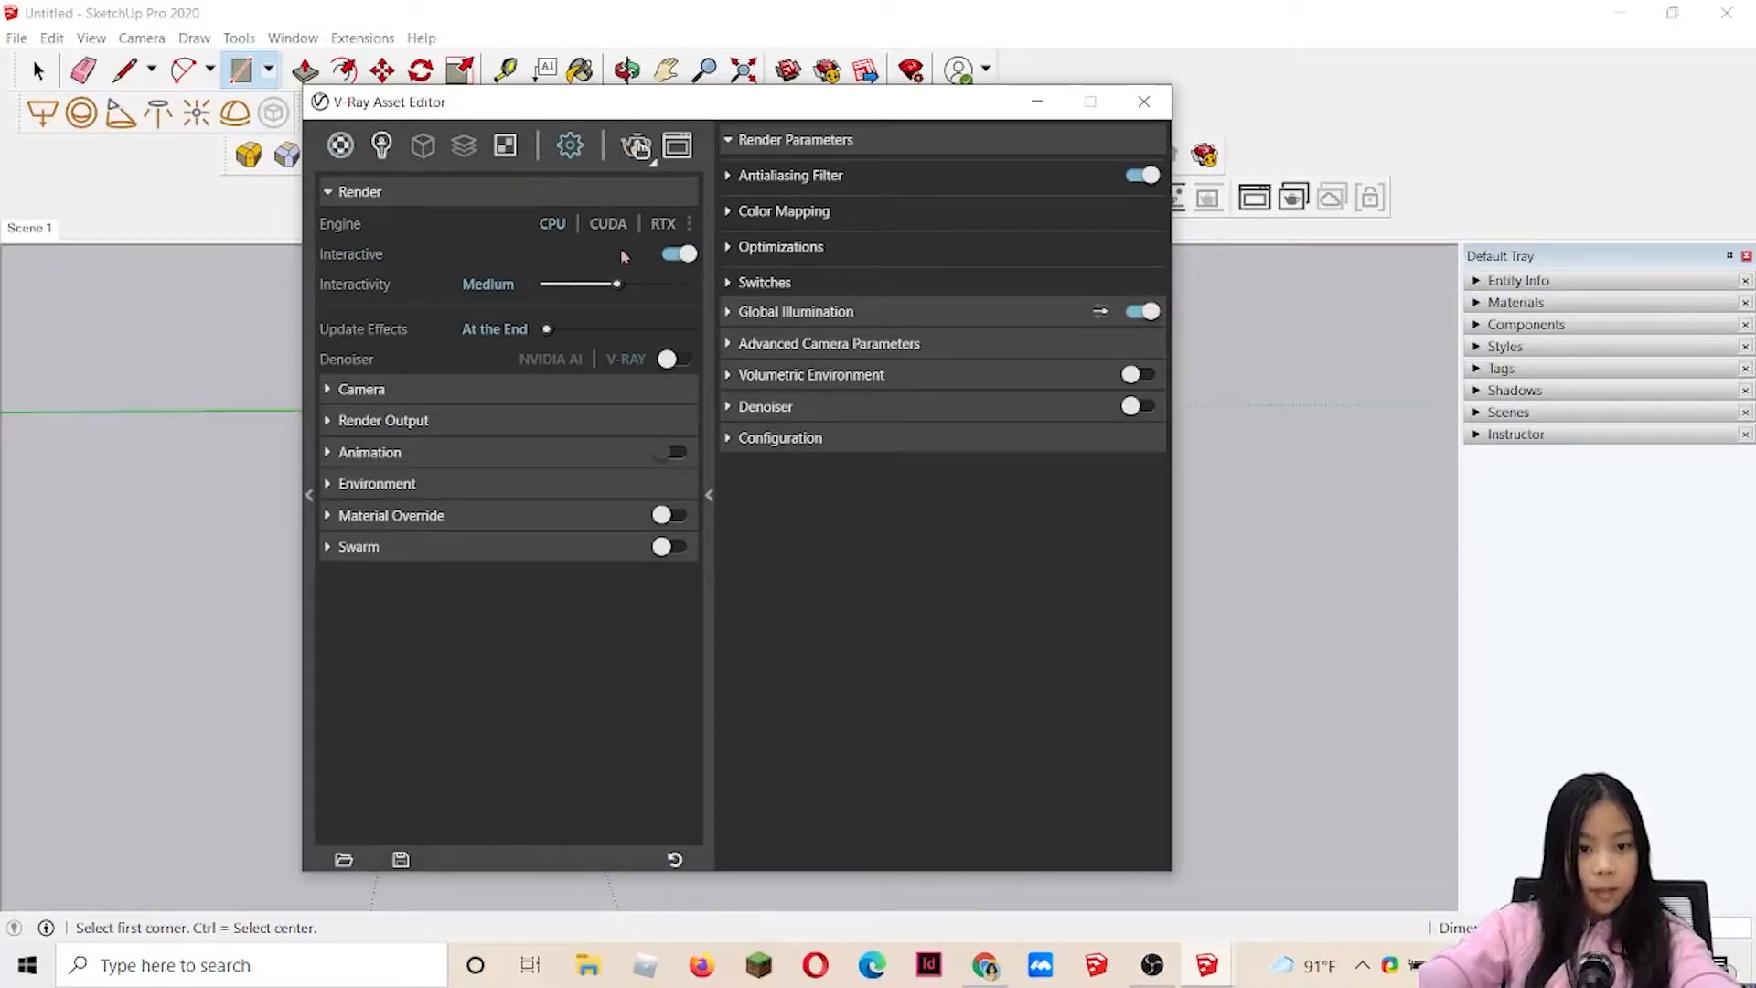
mouse_move(375, 300)
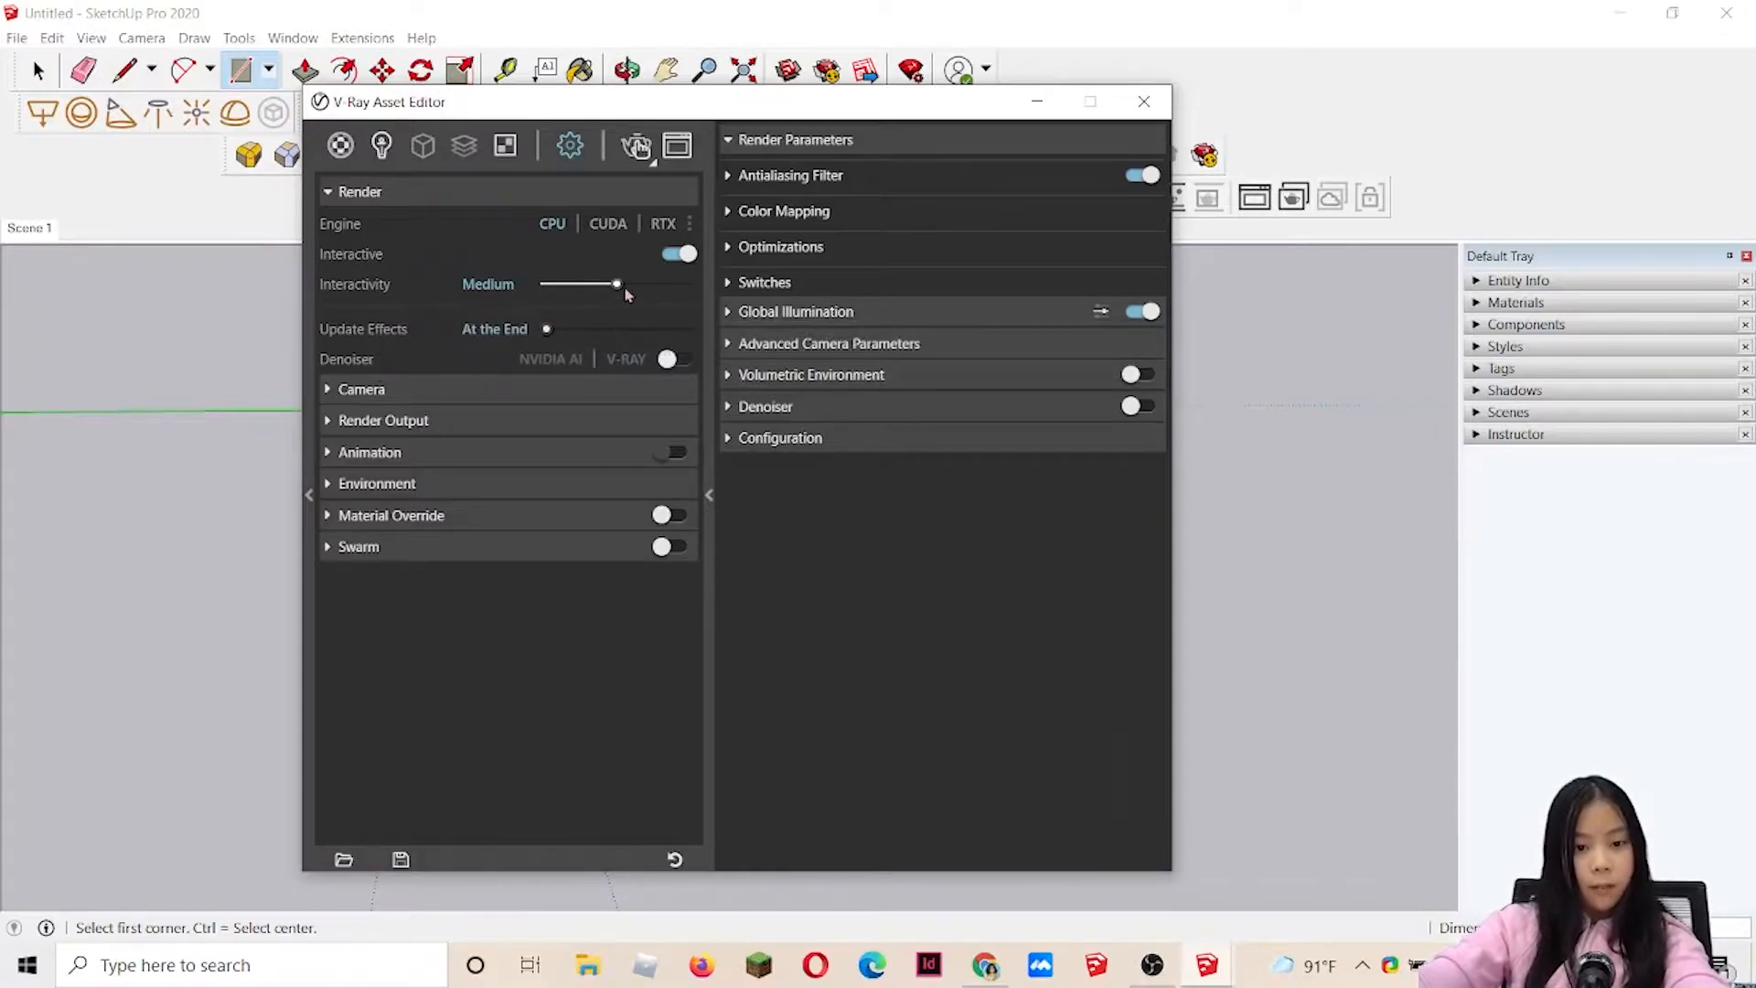
drag(614, 284, 688, 283)
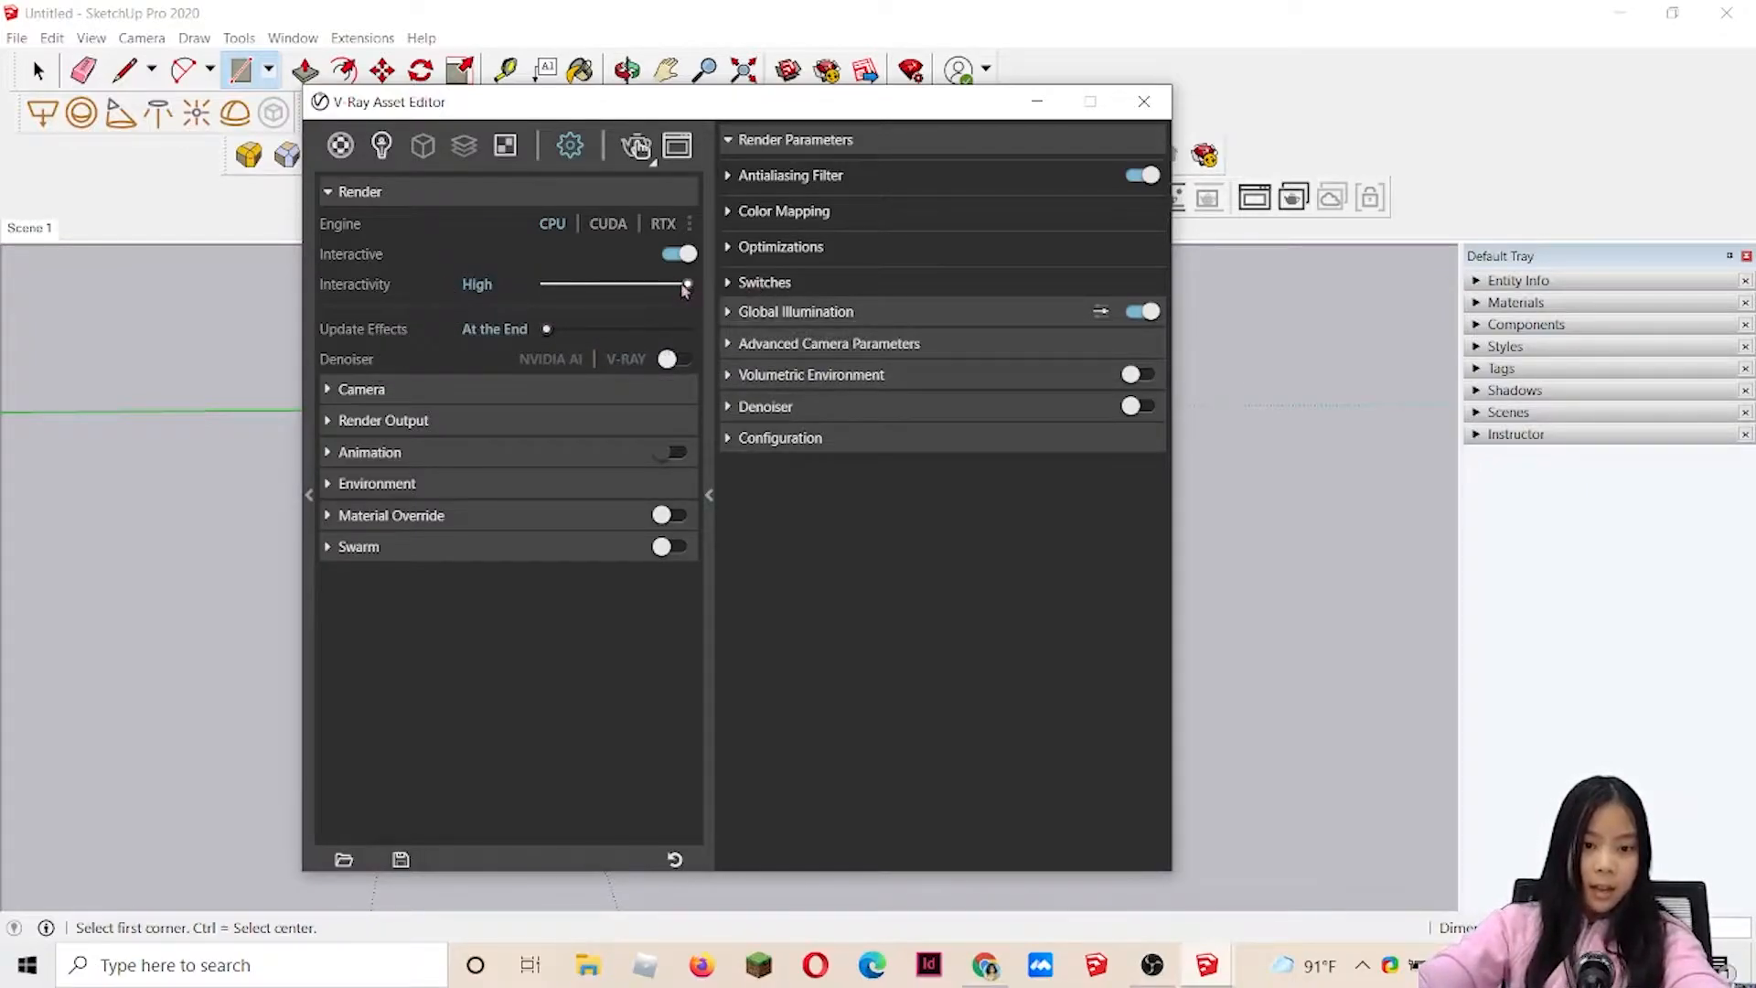
drag(688, 284, 616, 283)
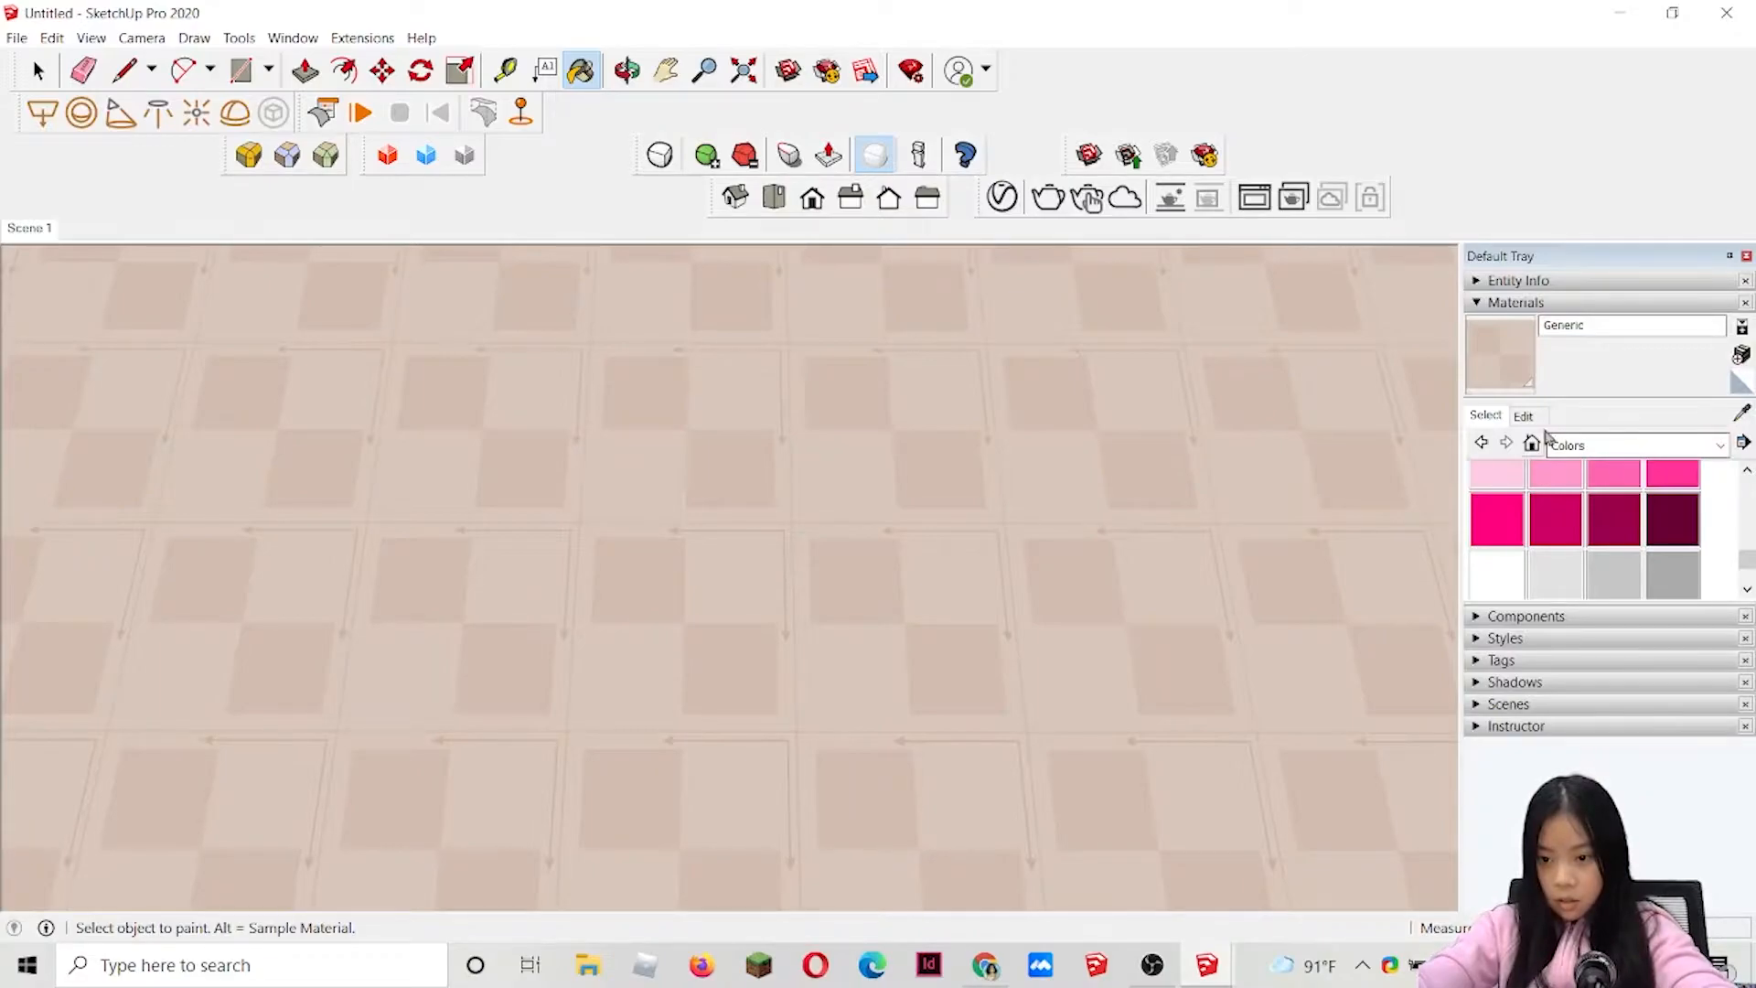
- Edit the Generic material on the floor to a 0.700 texture size
click(1522, 415)
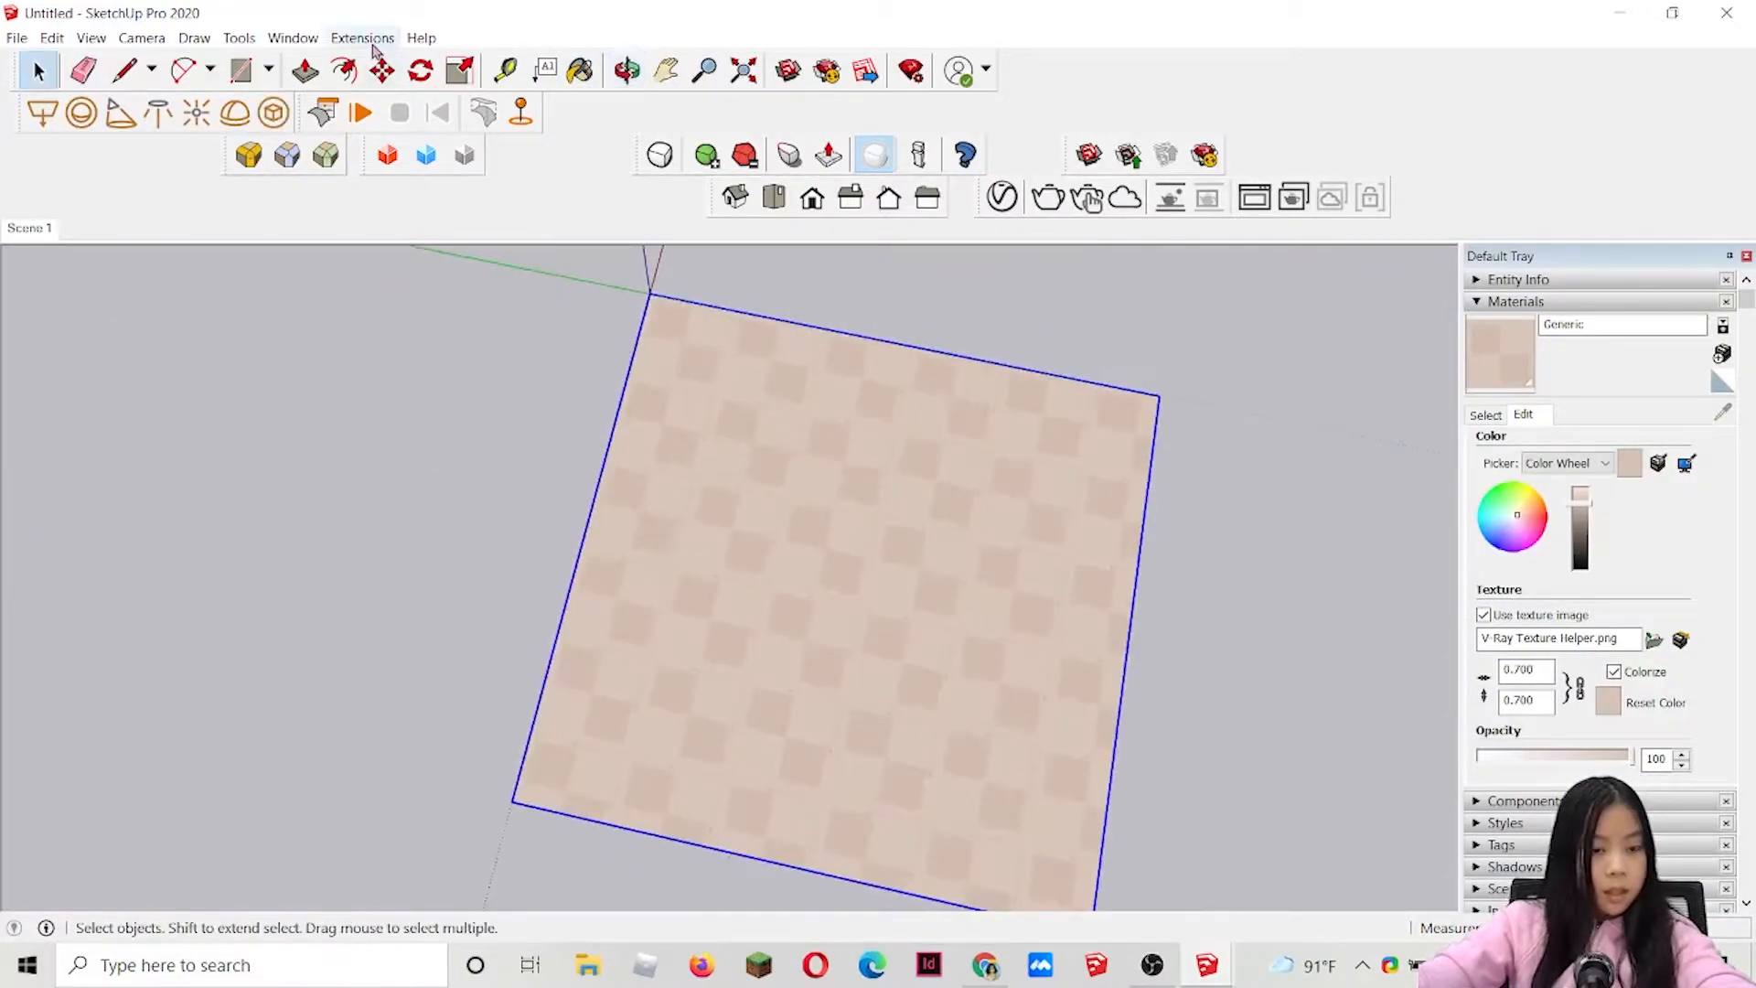
- Render the tiled floor with V-Ray, view the enlarged result, then close the frame buffer
click(362, 37)
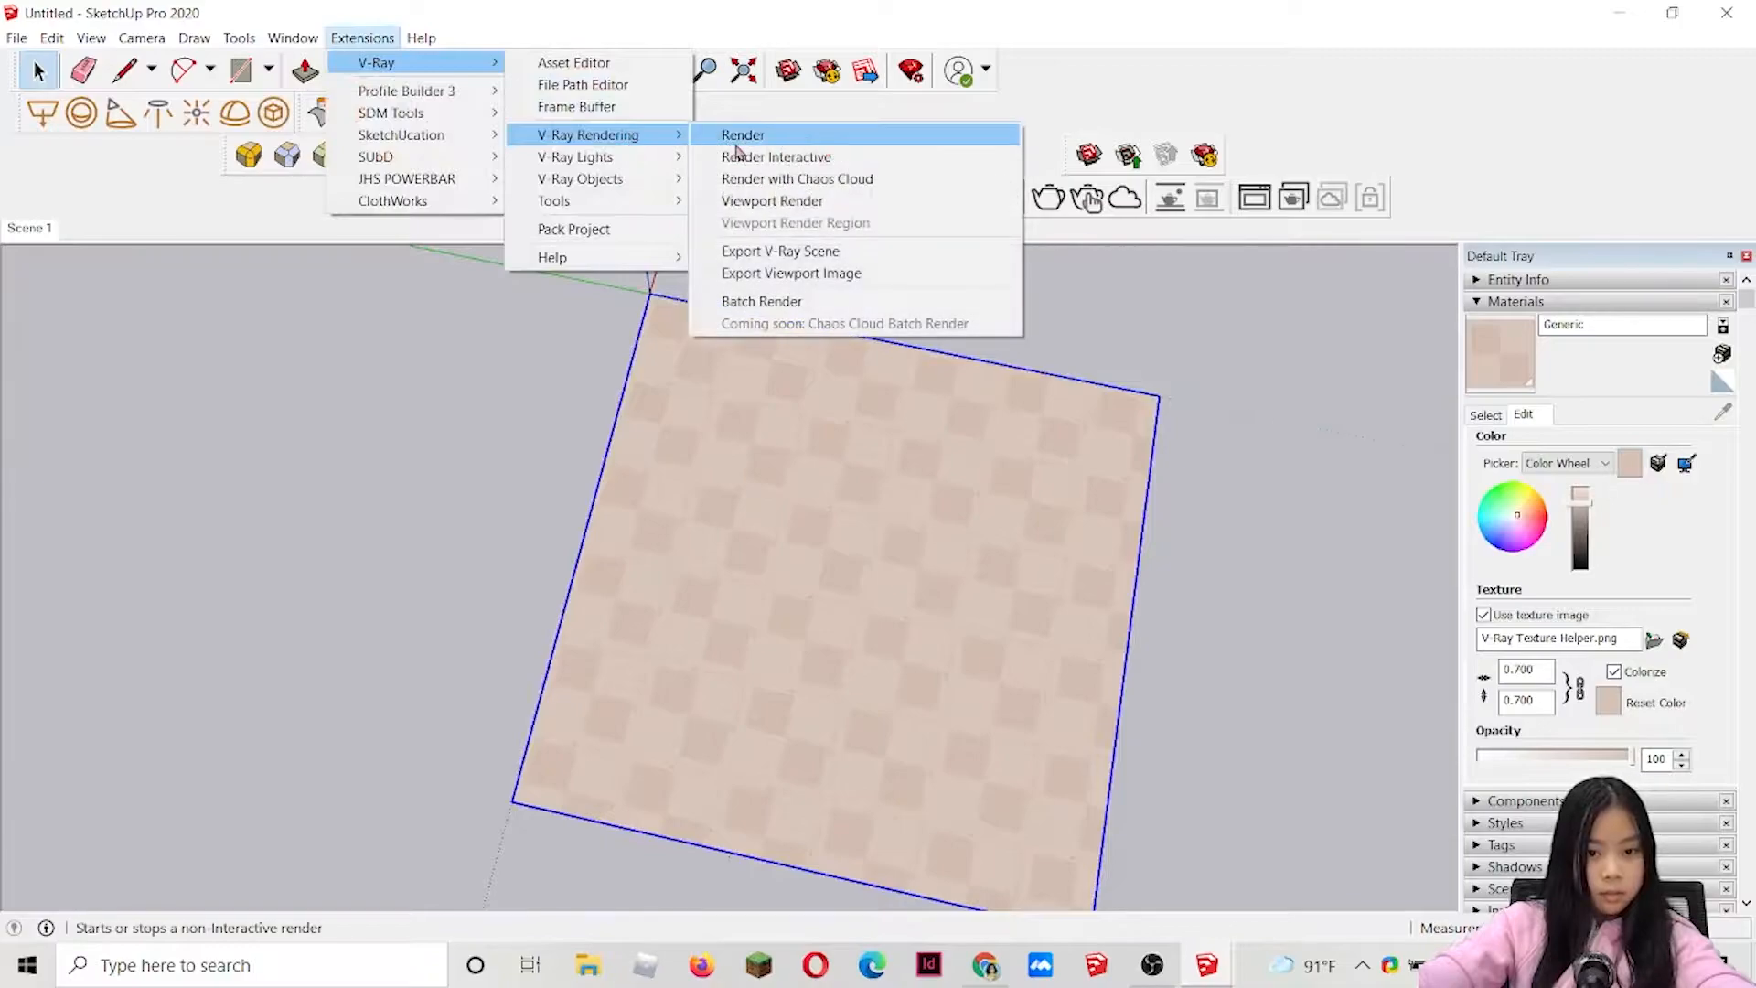
click(740, 133)
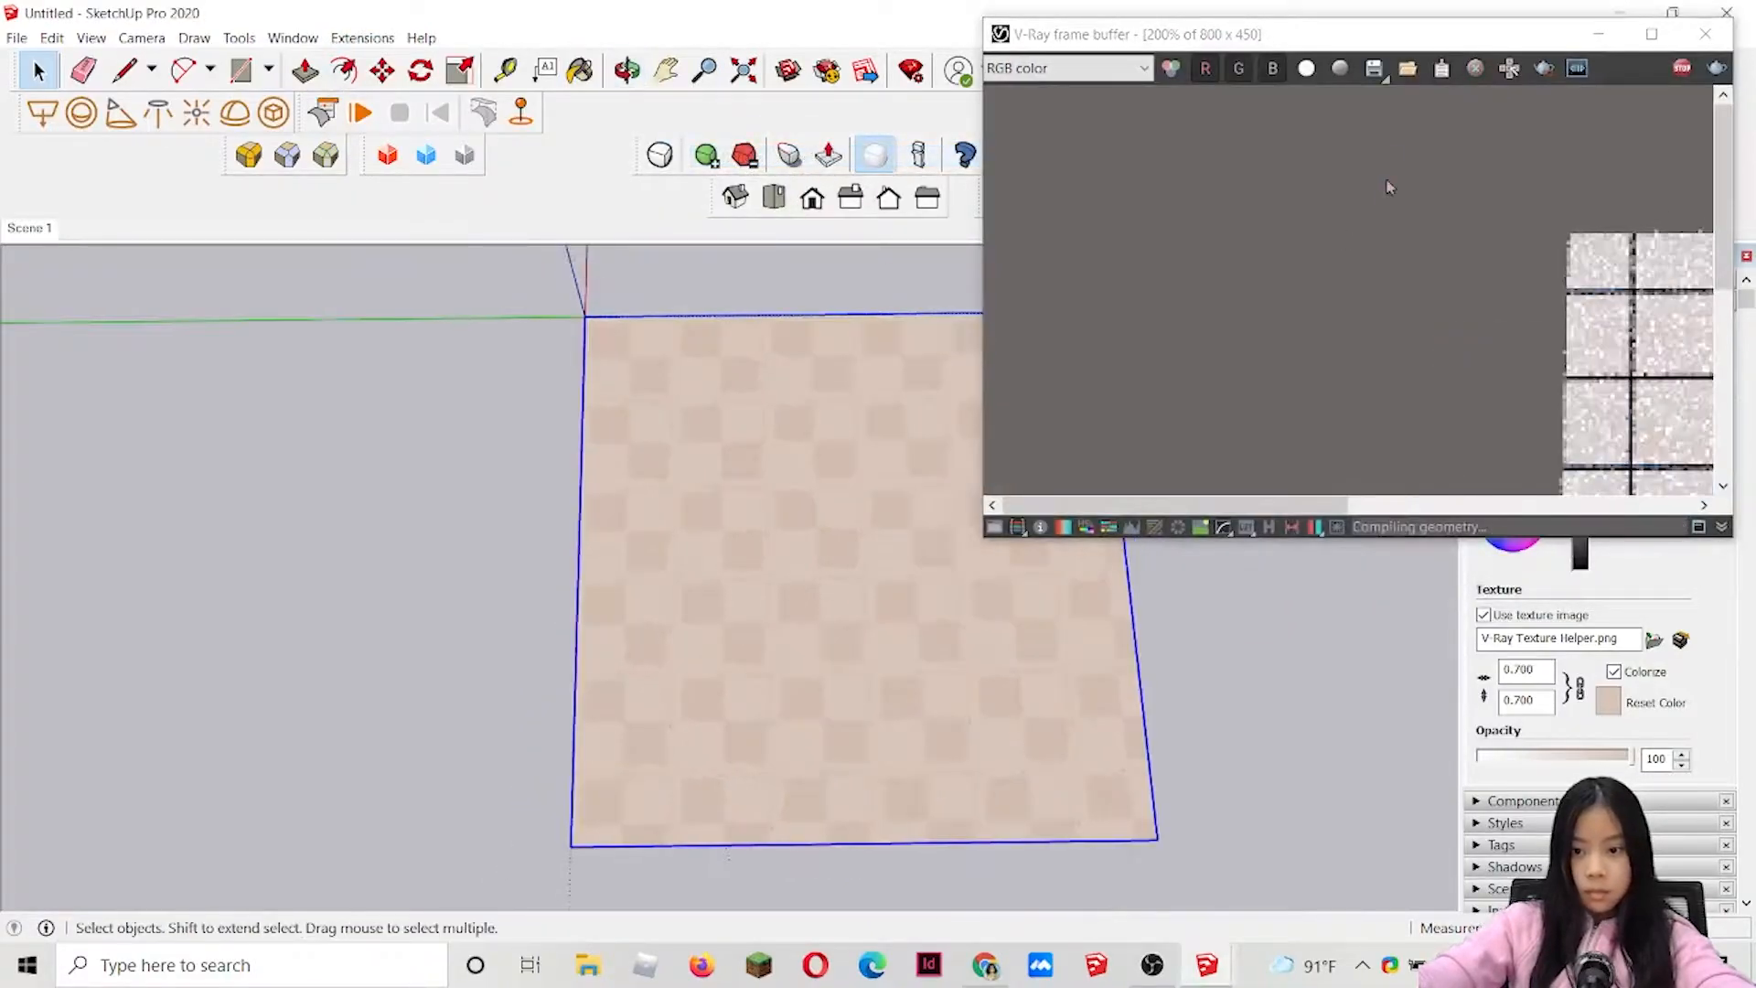
click(1649, 35)
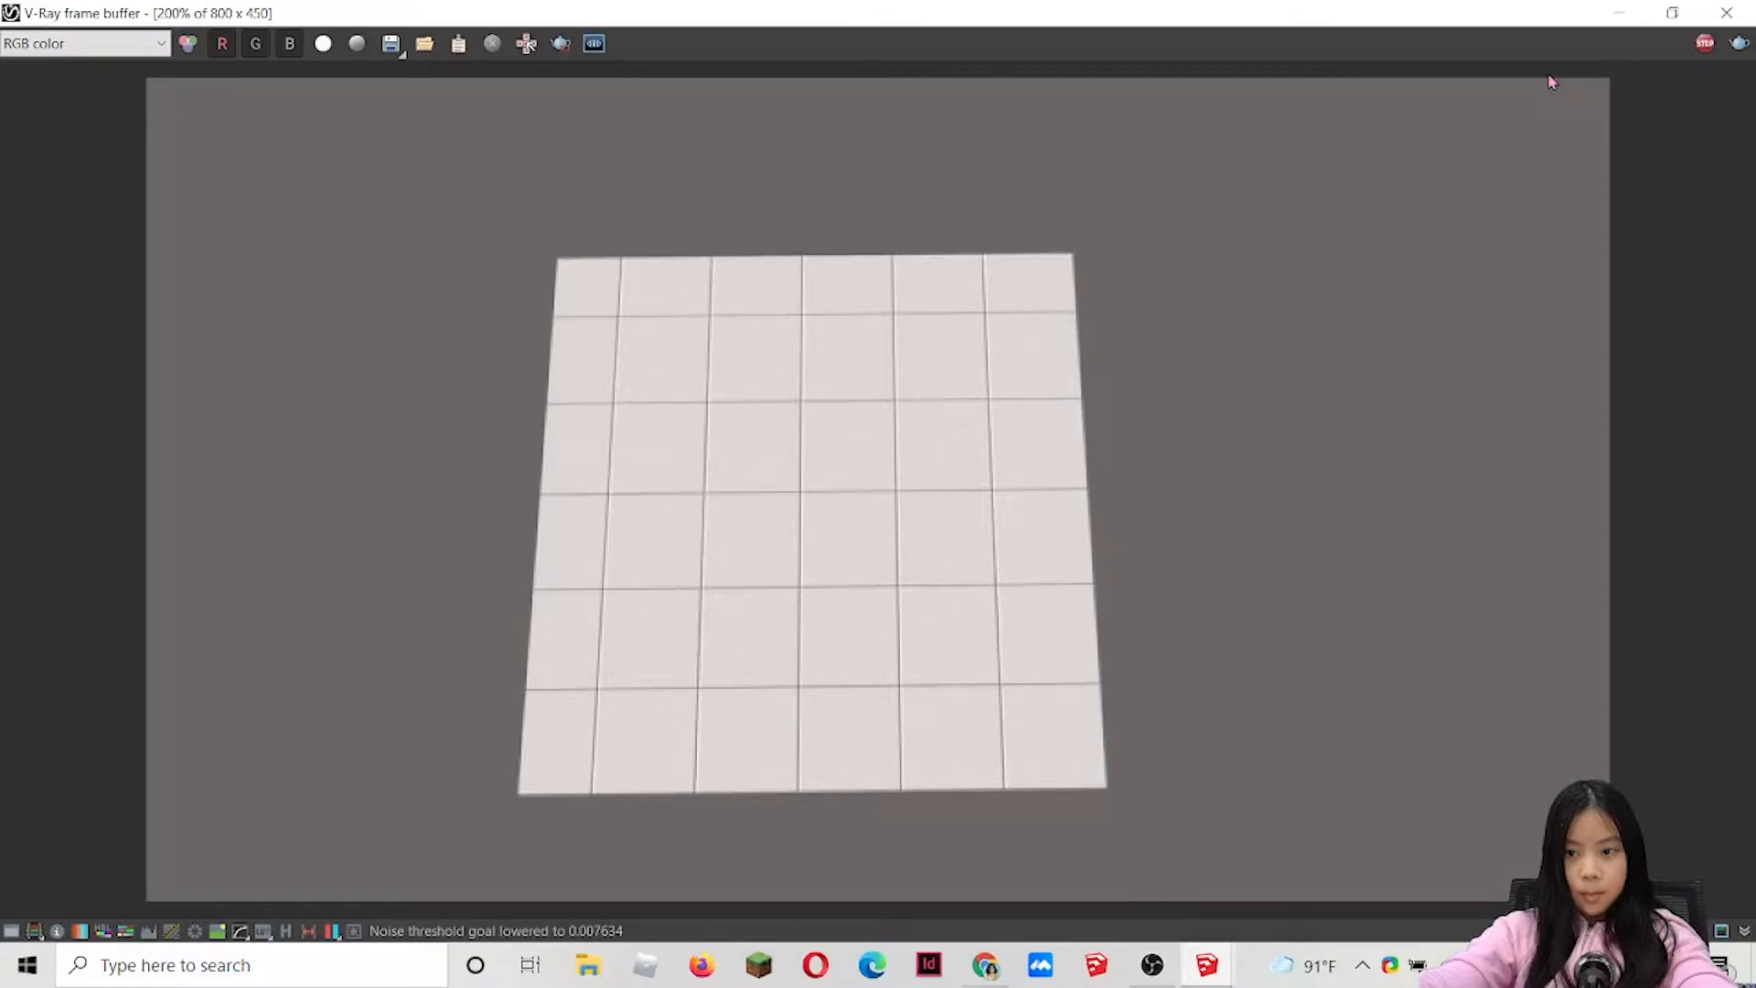
click(238, 37)
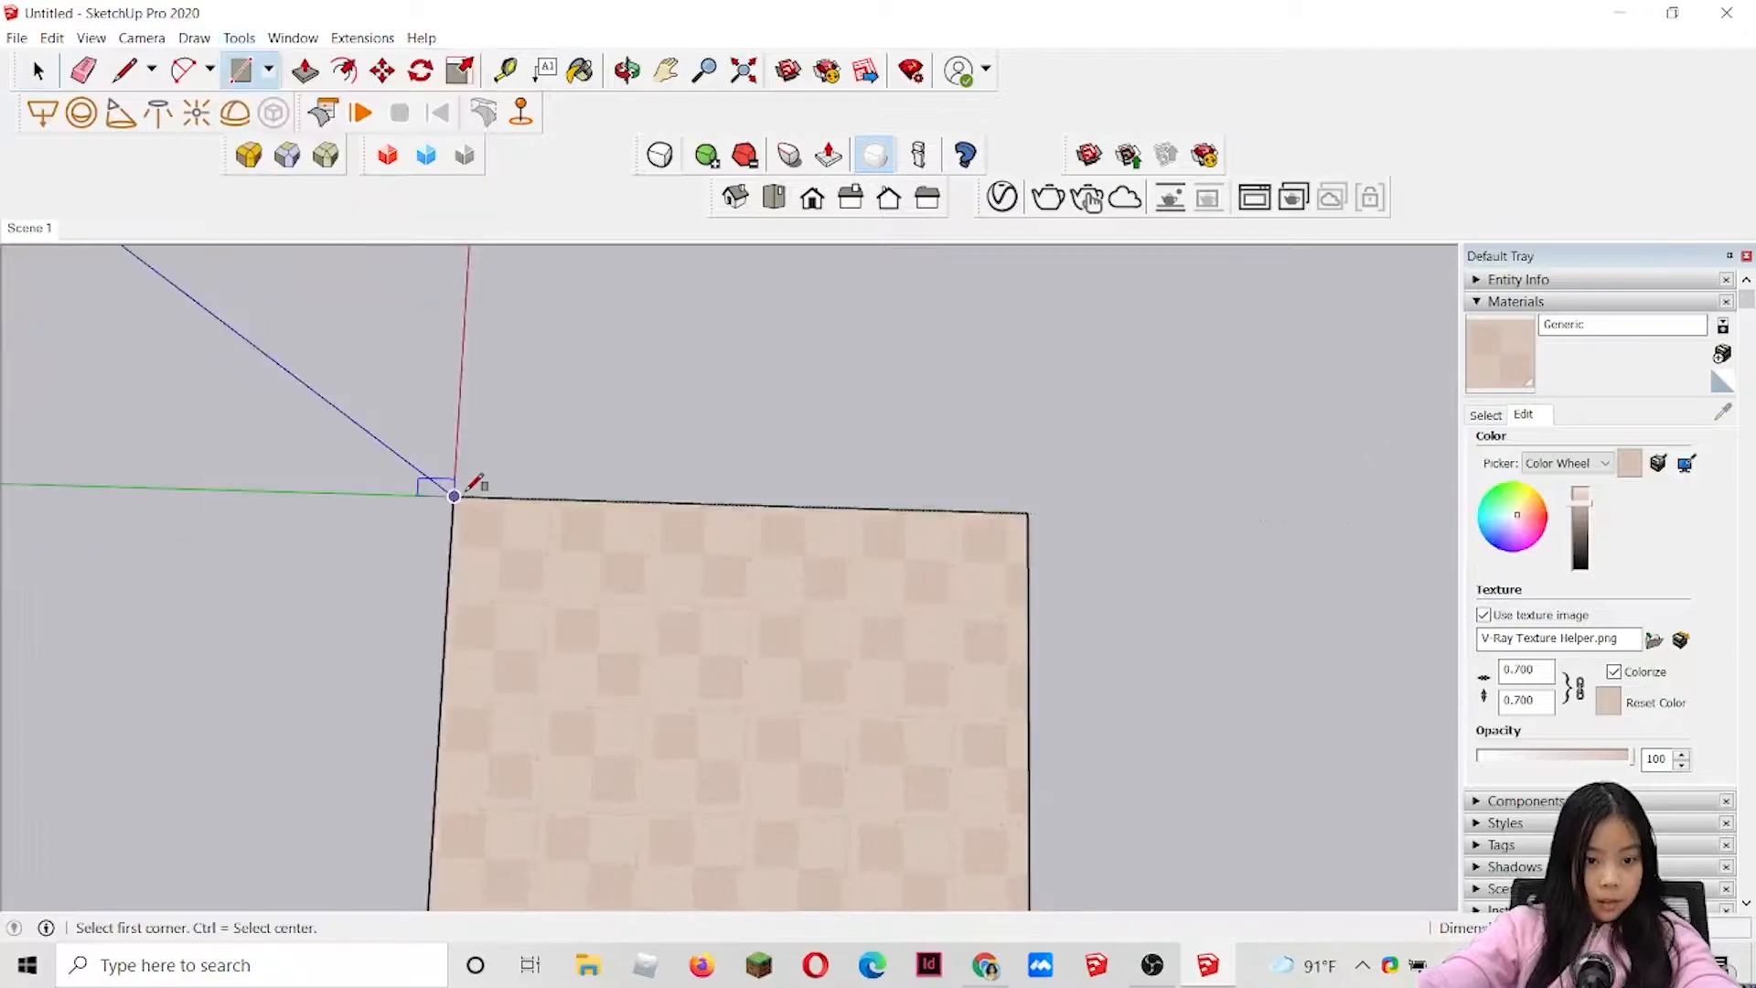
- Draw thin strips along the floor edges, hide the floor, and Push/Pull them up into walls
click(453, 495)
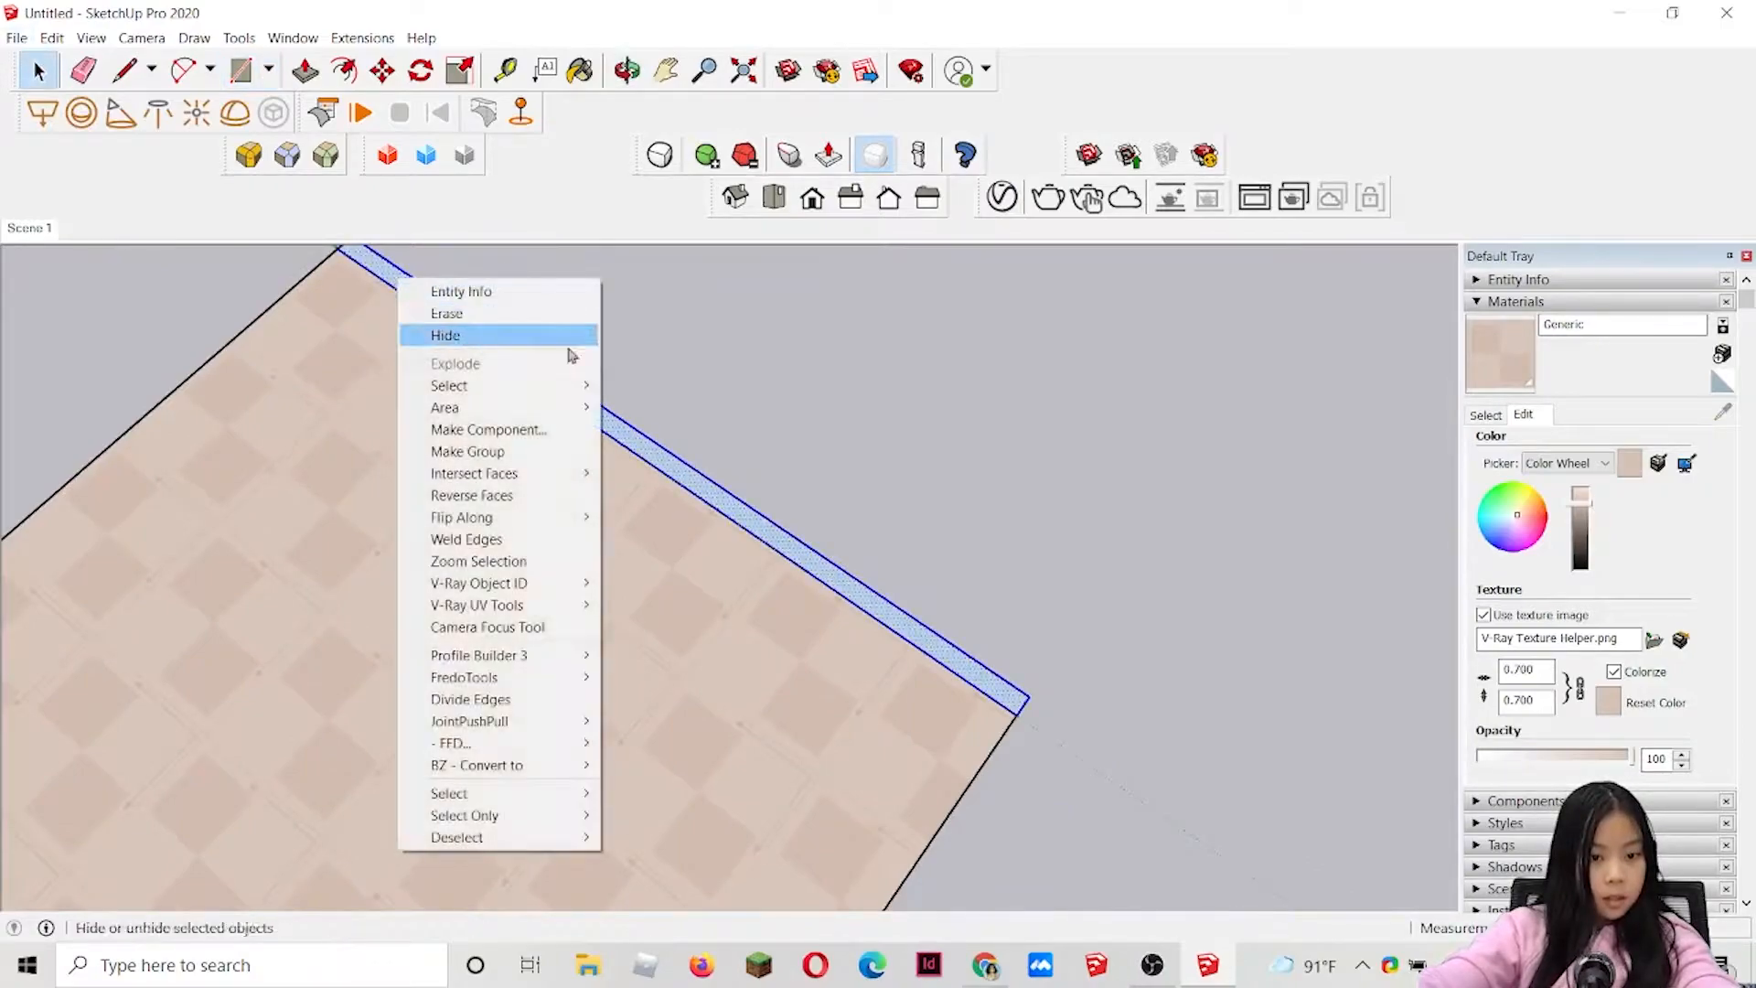
click(444, 335)
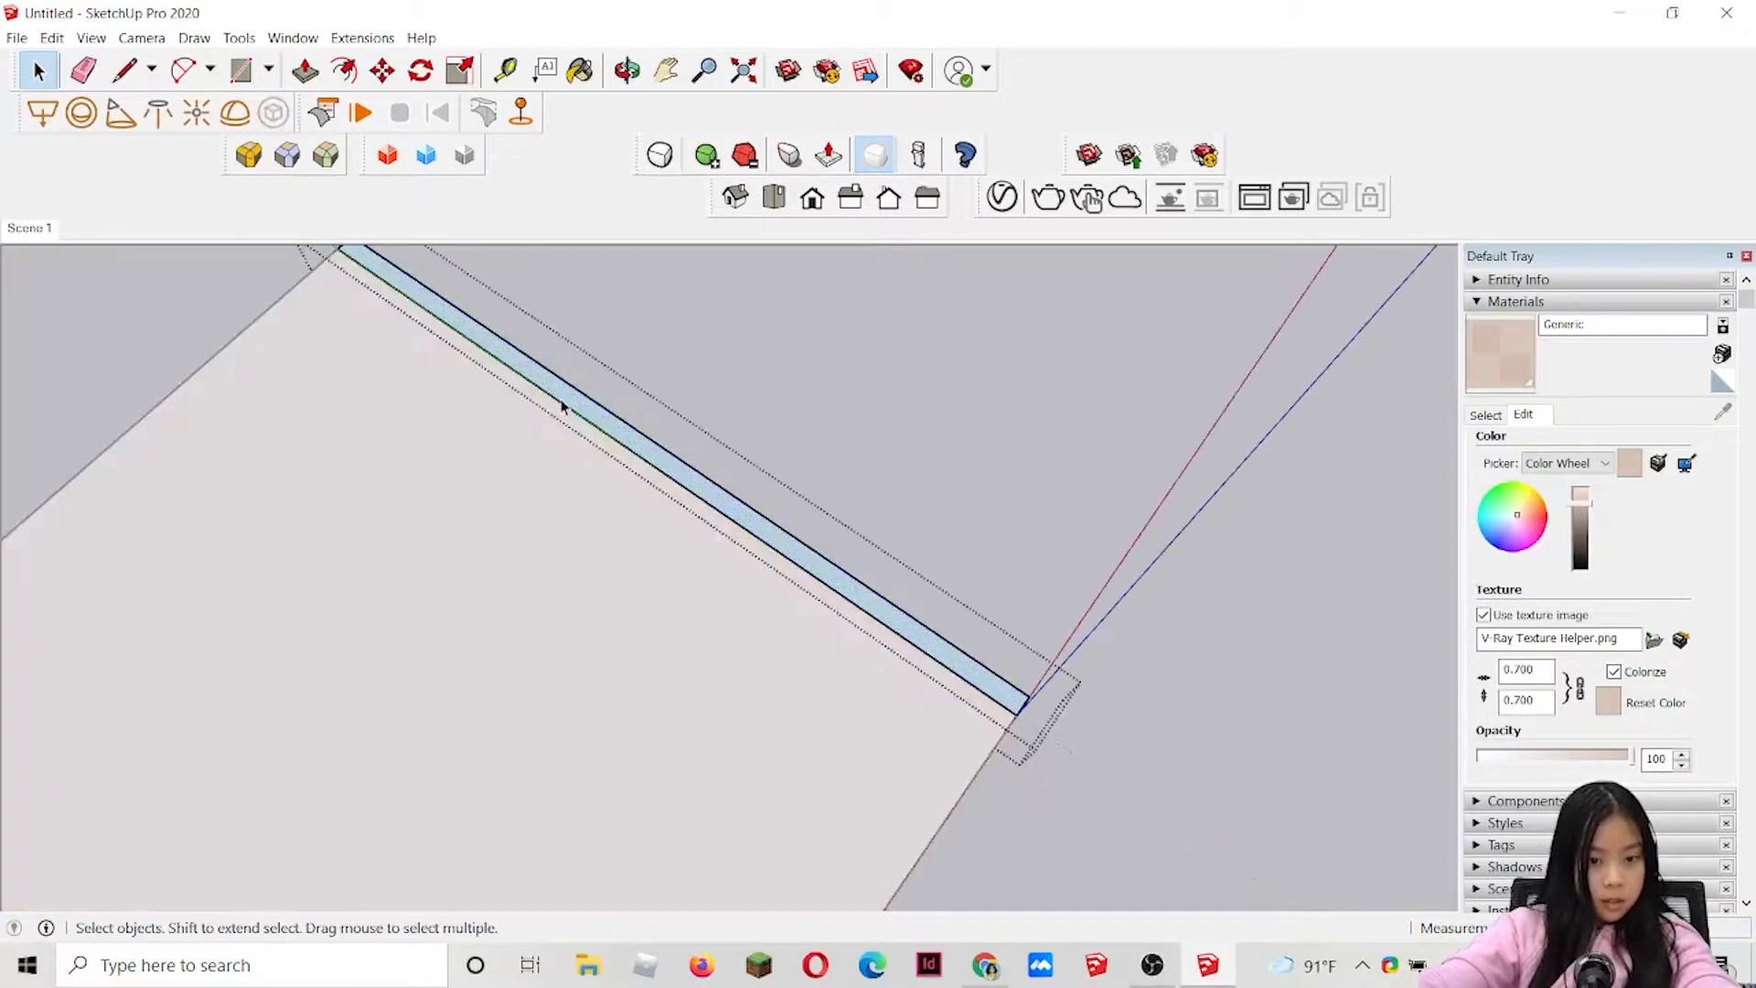
click(302, 70)
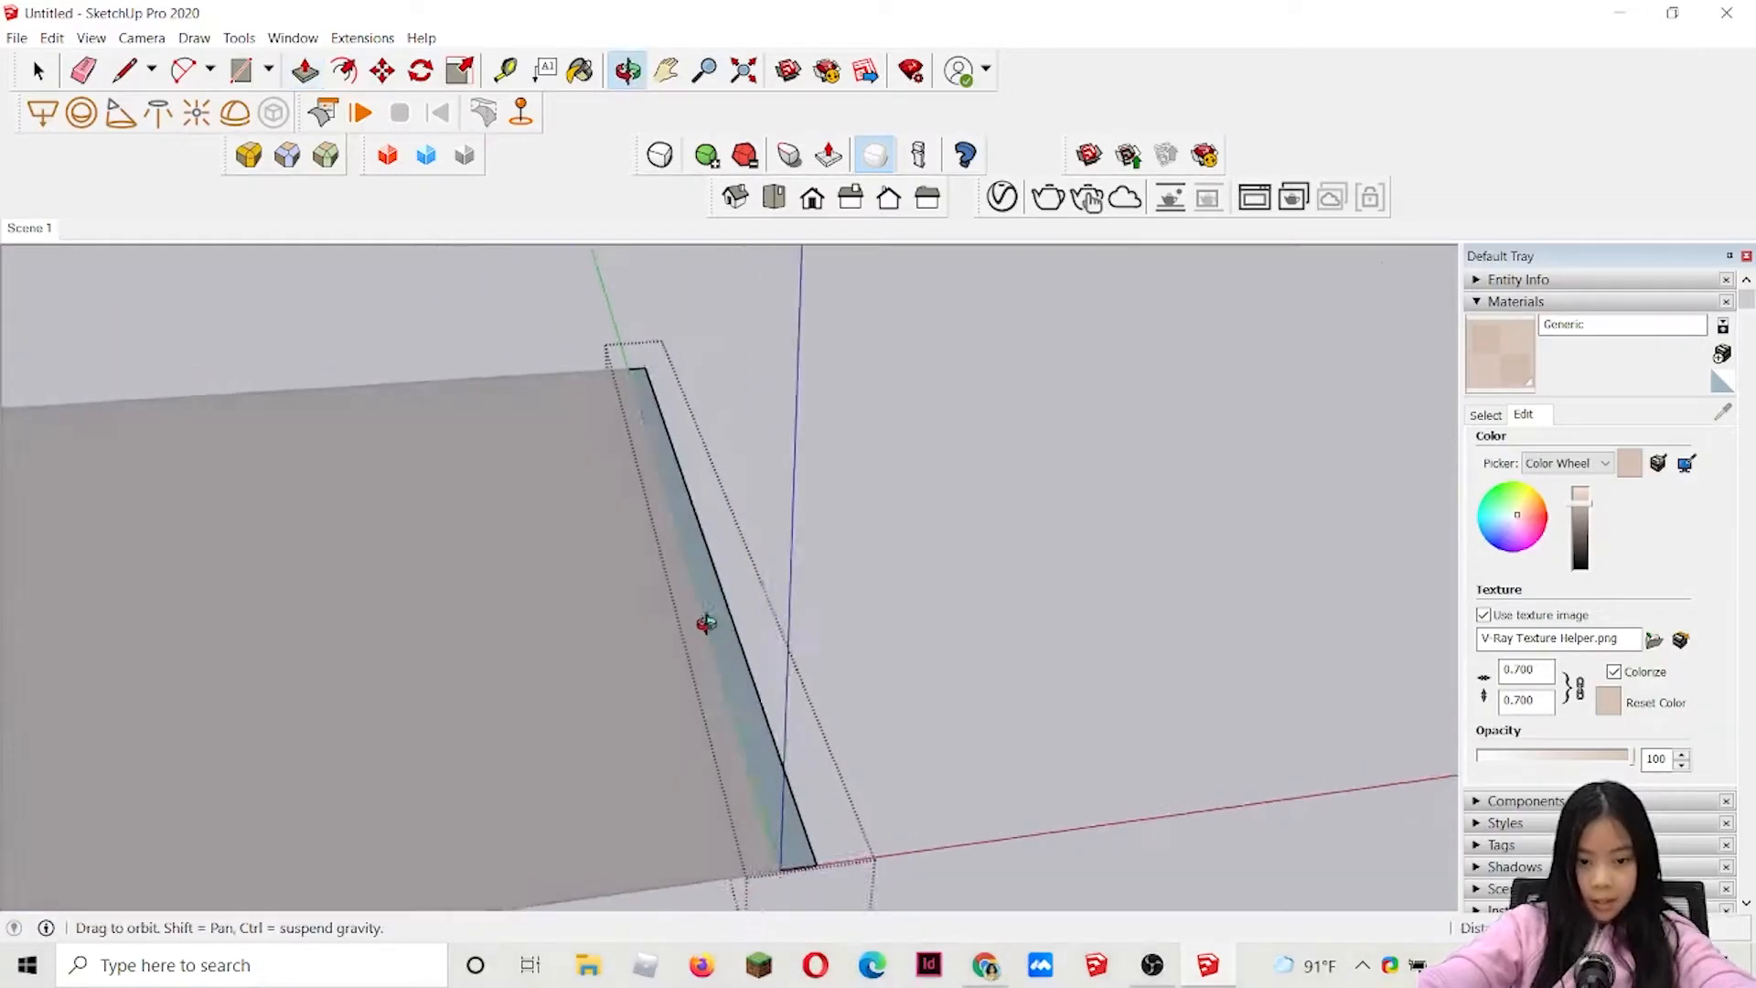
click(306, 69)
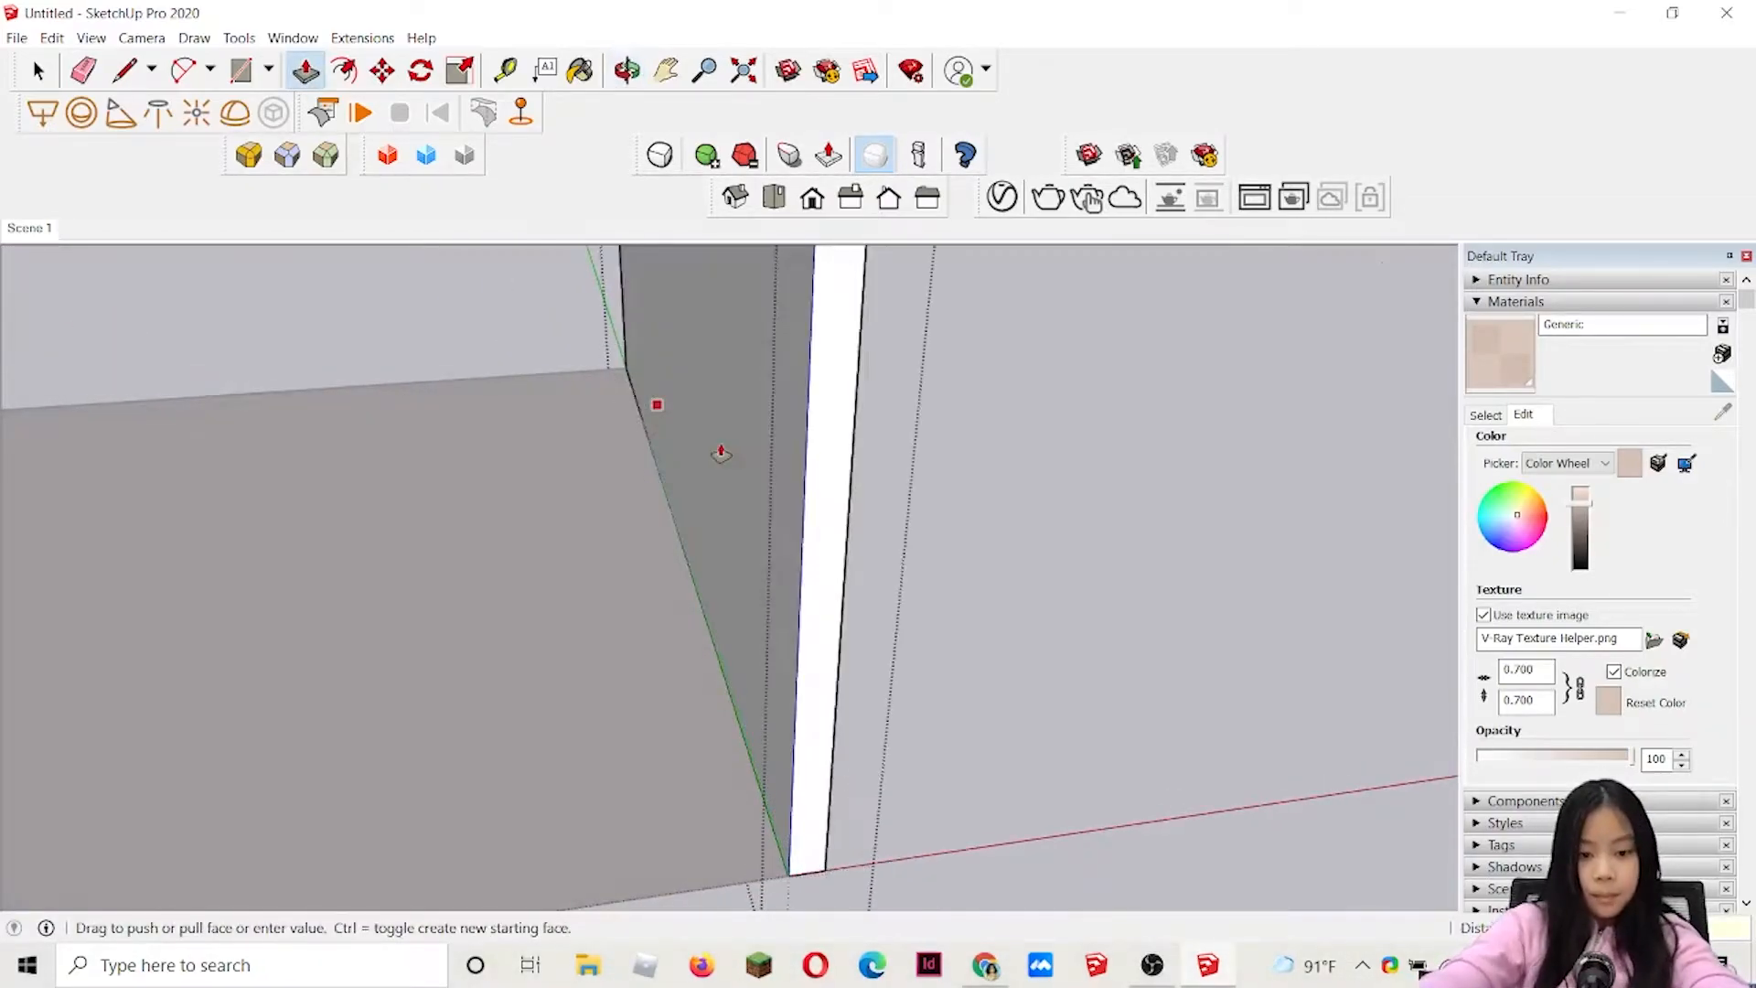
click(37, 71)
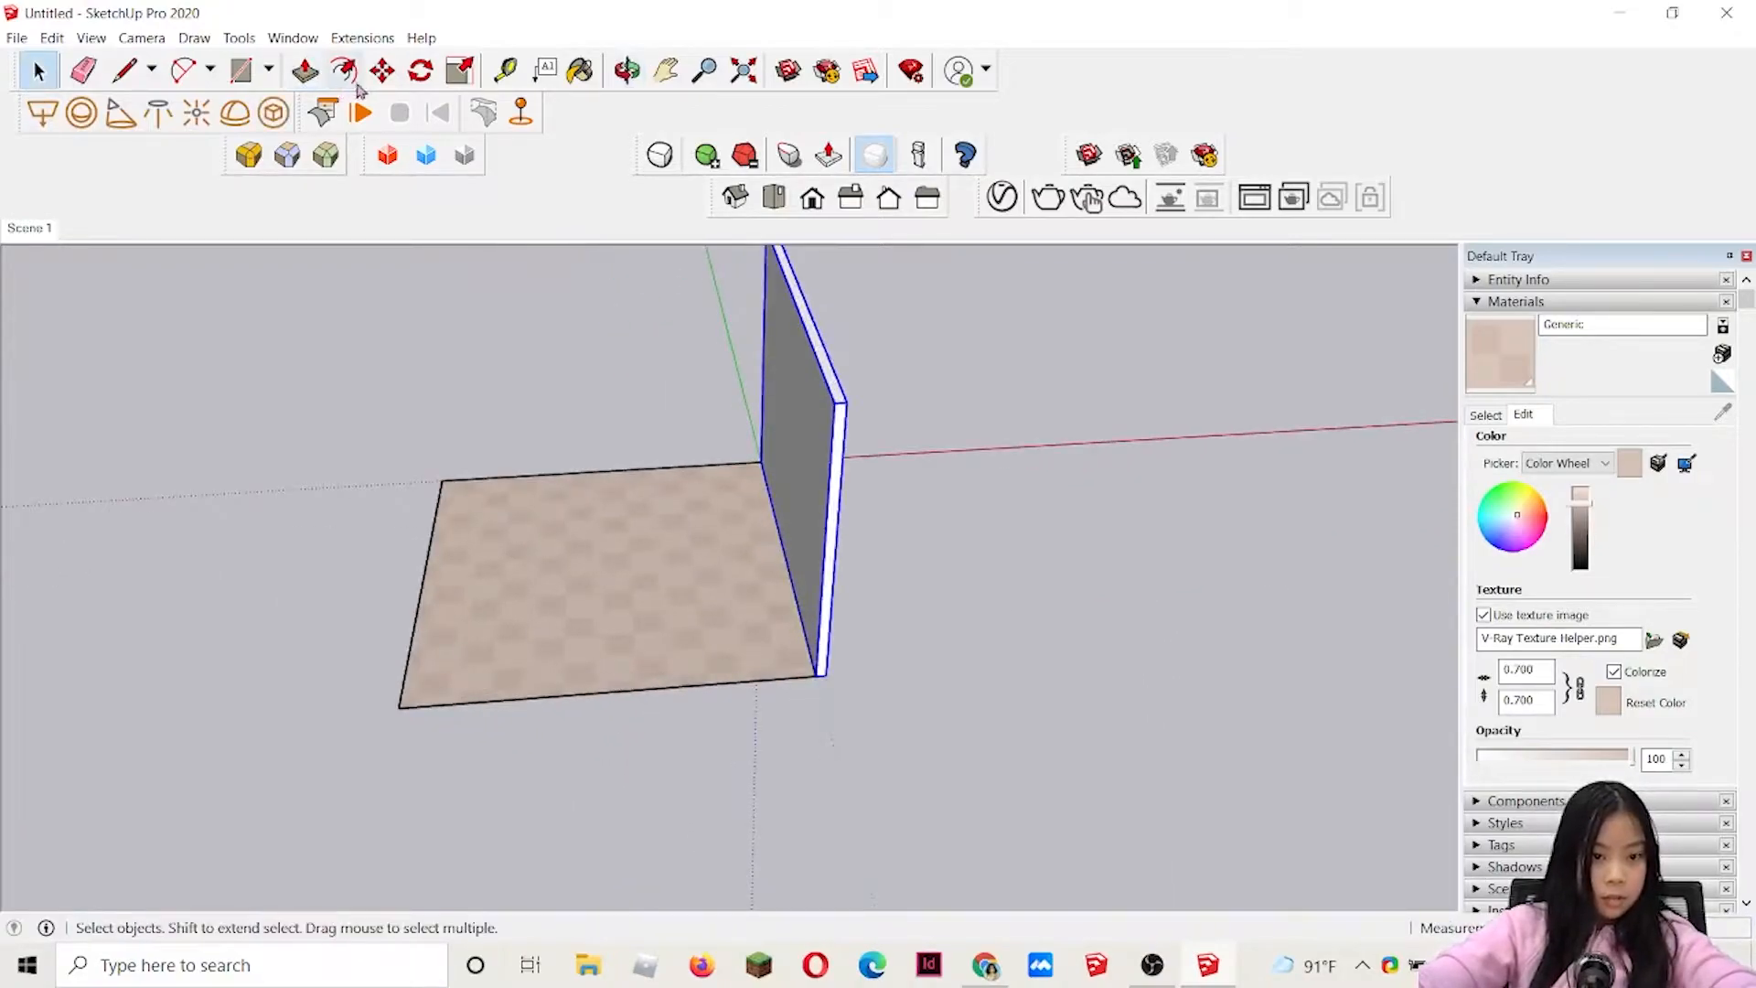
click(382, 71)
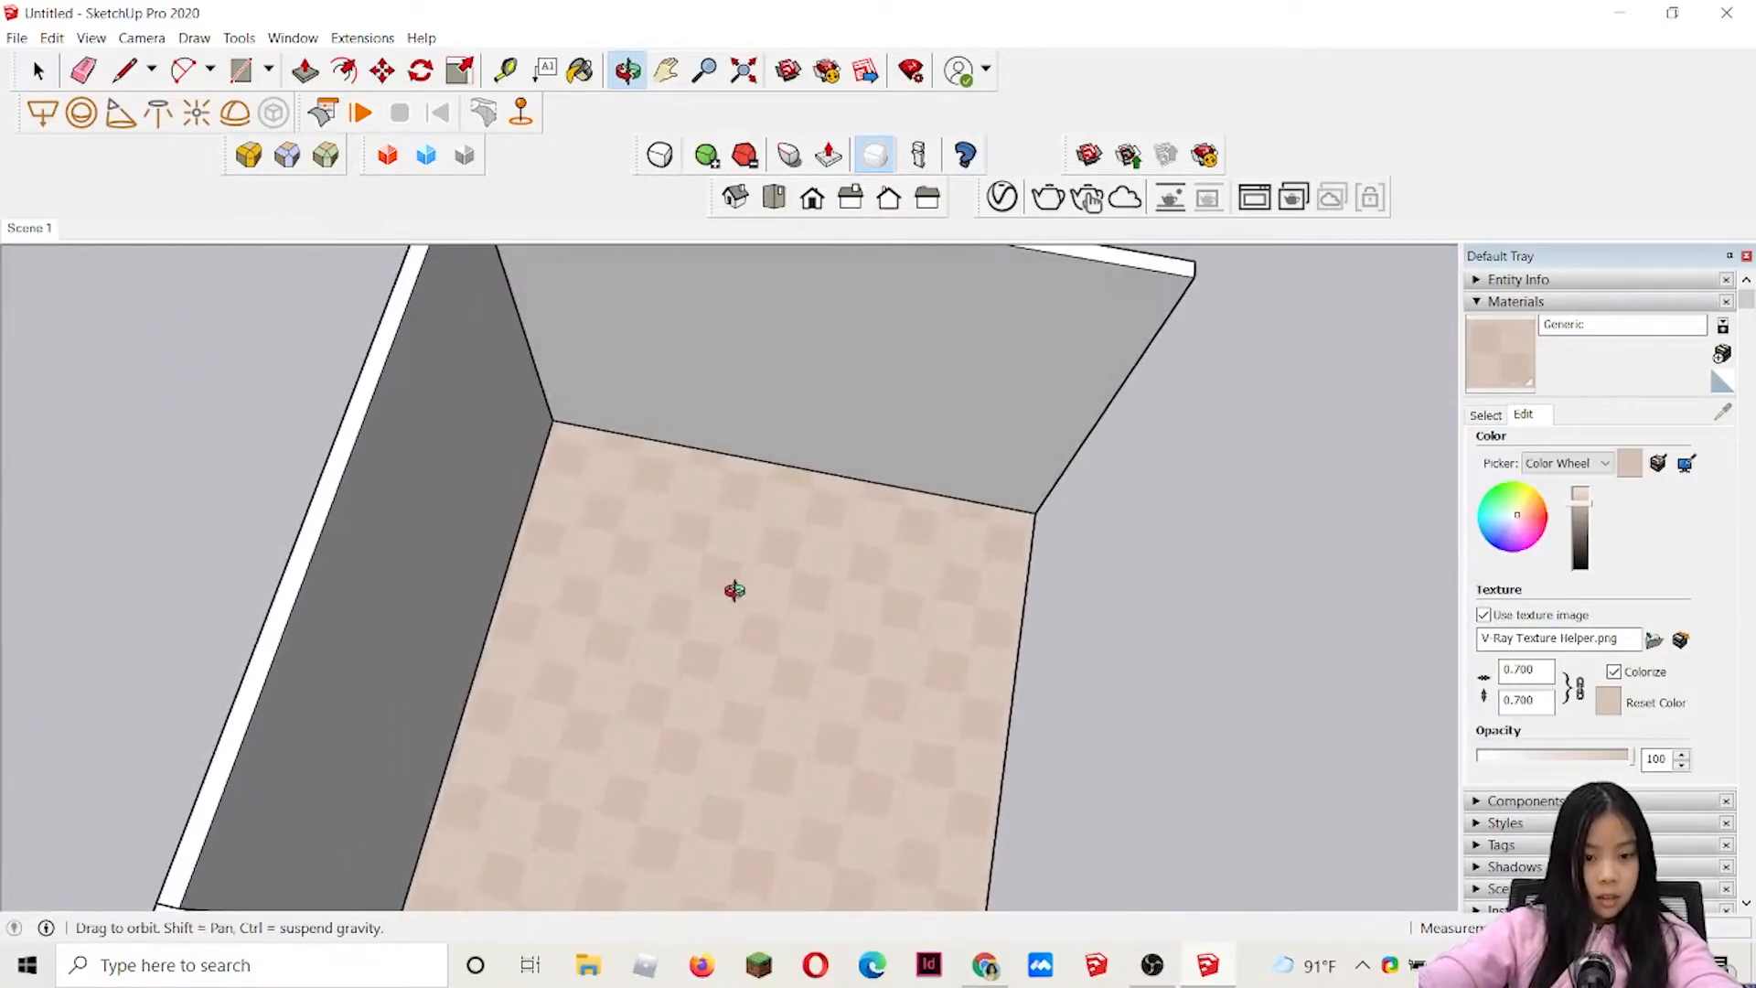
- Draw the window rectangle on the back wall and move it to a centred position
click(36, 72)
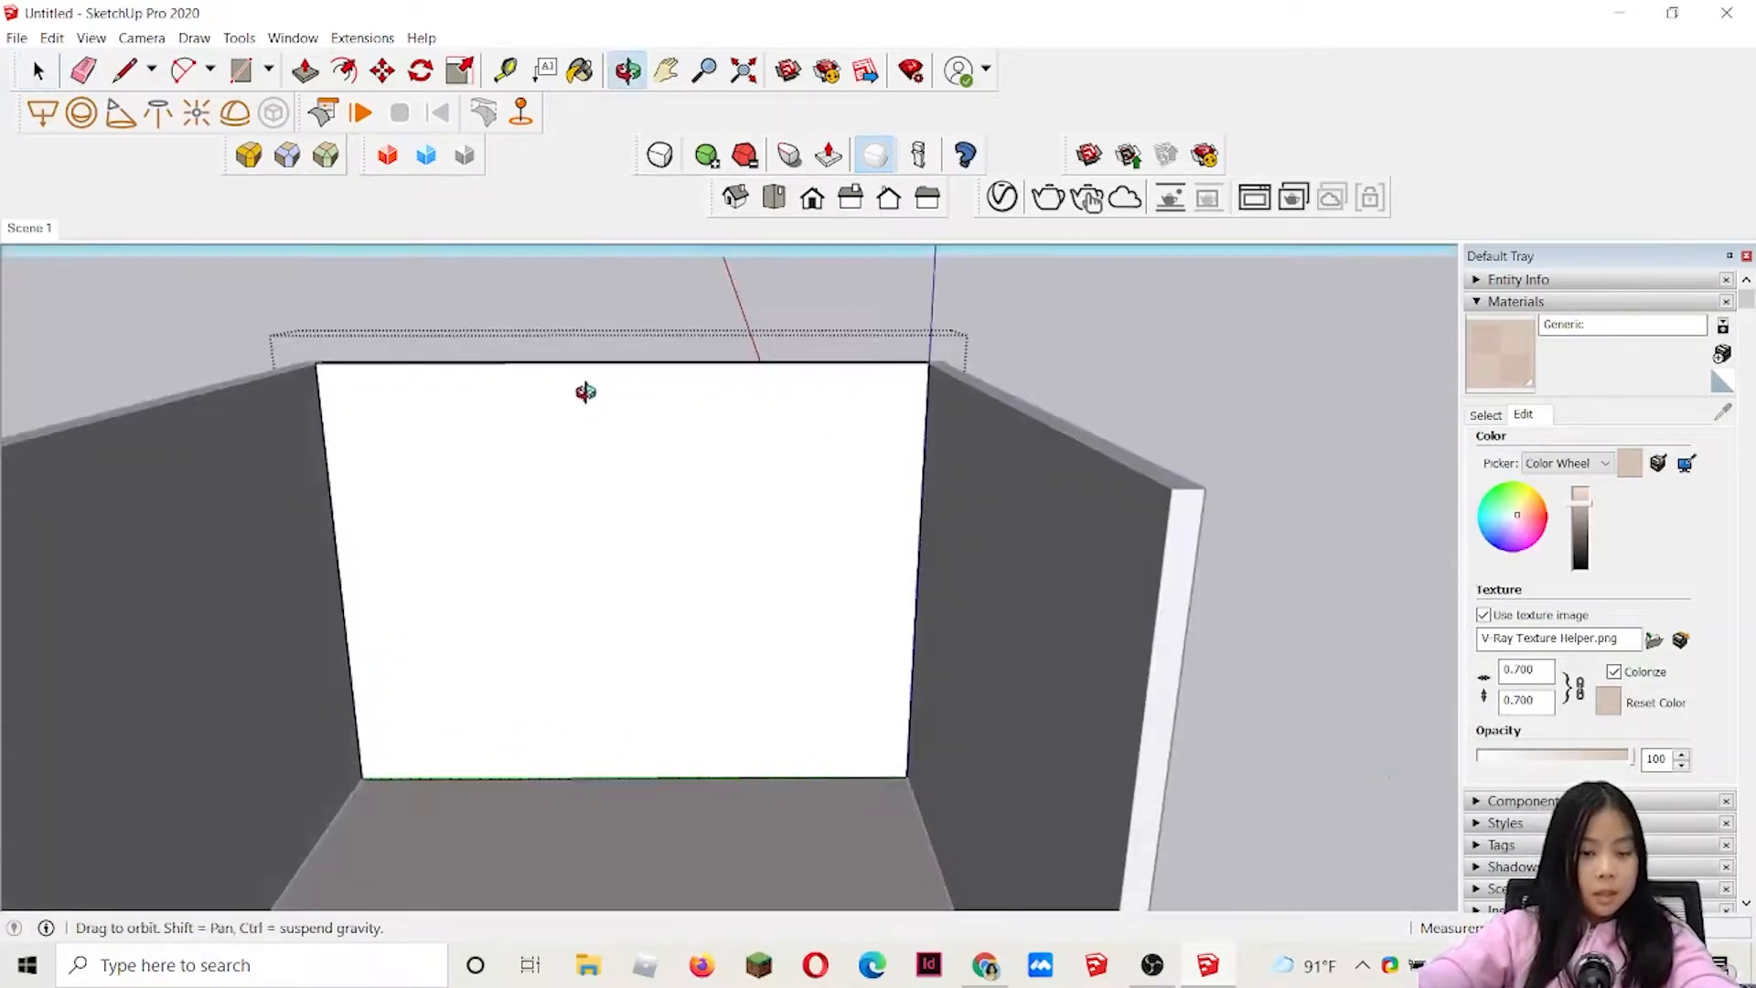
click(238, 69)
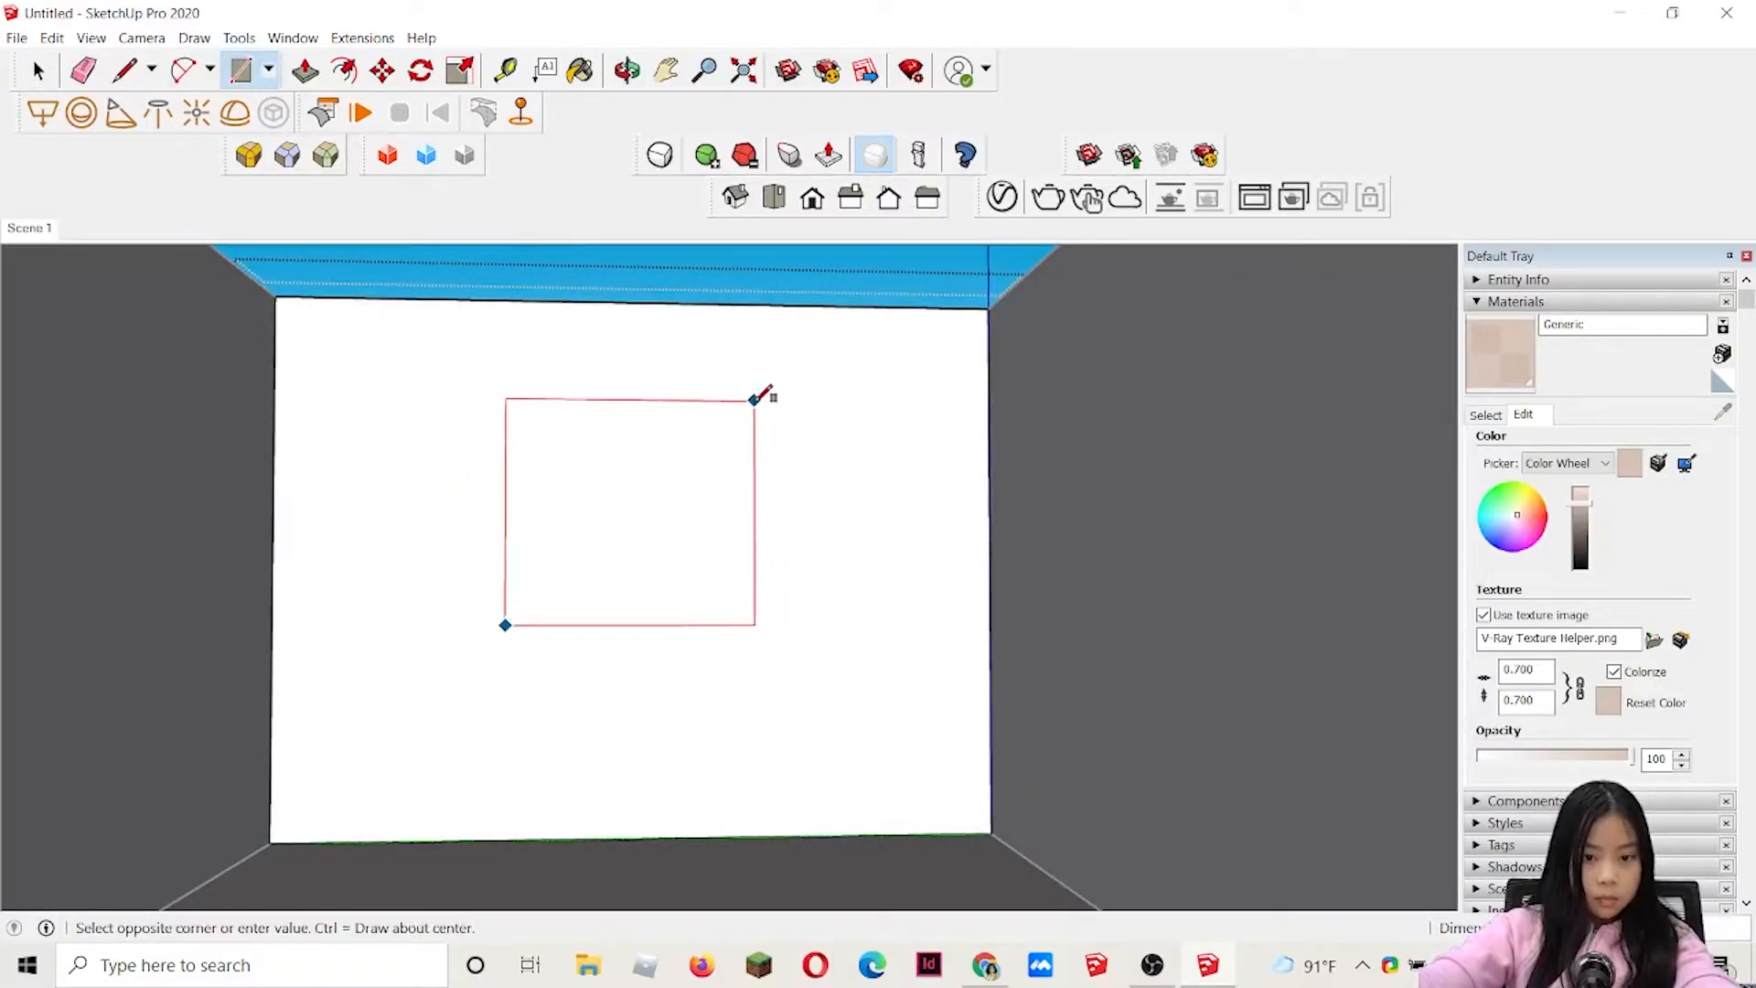
click(753, 400)
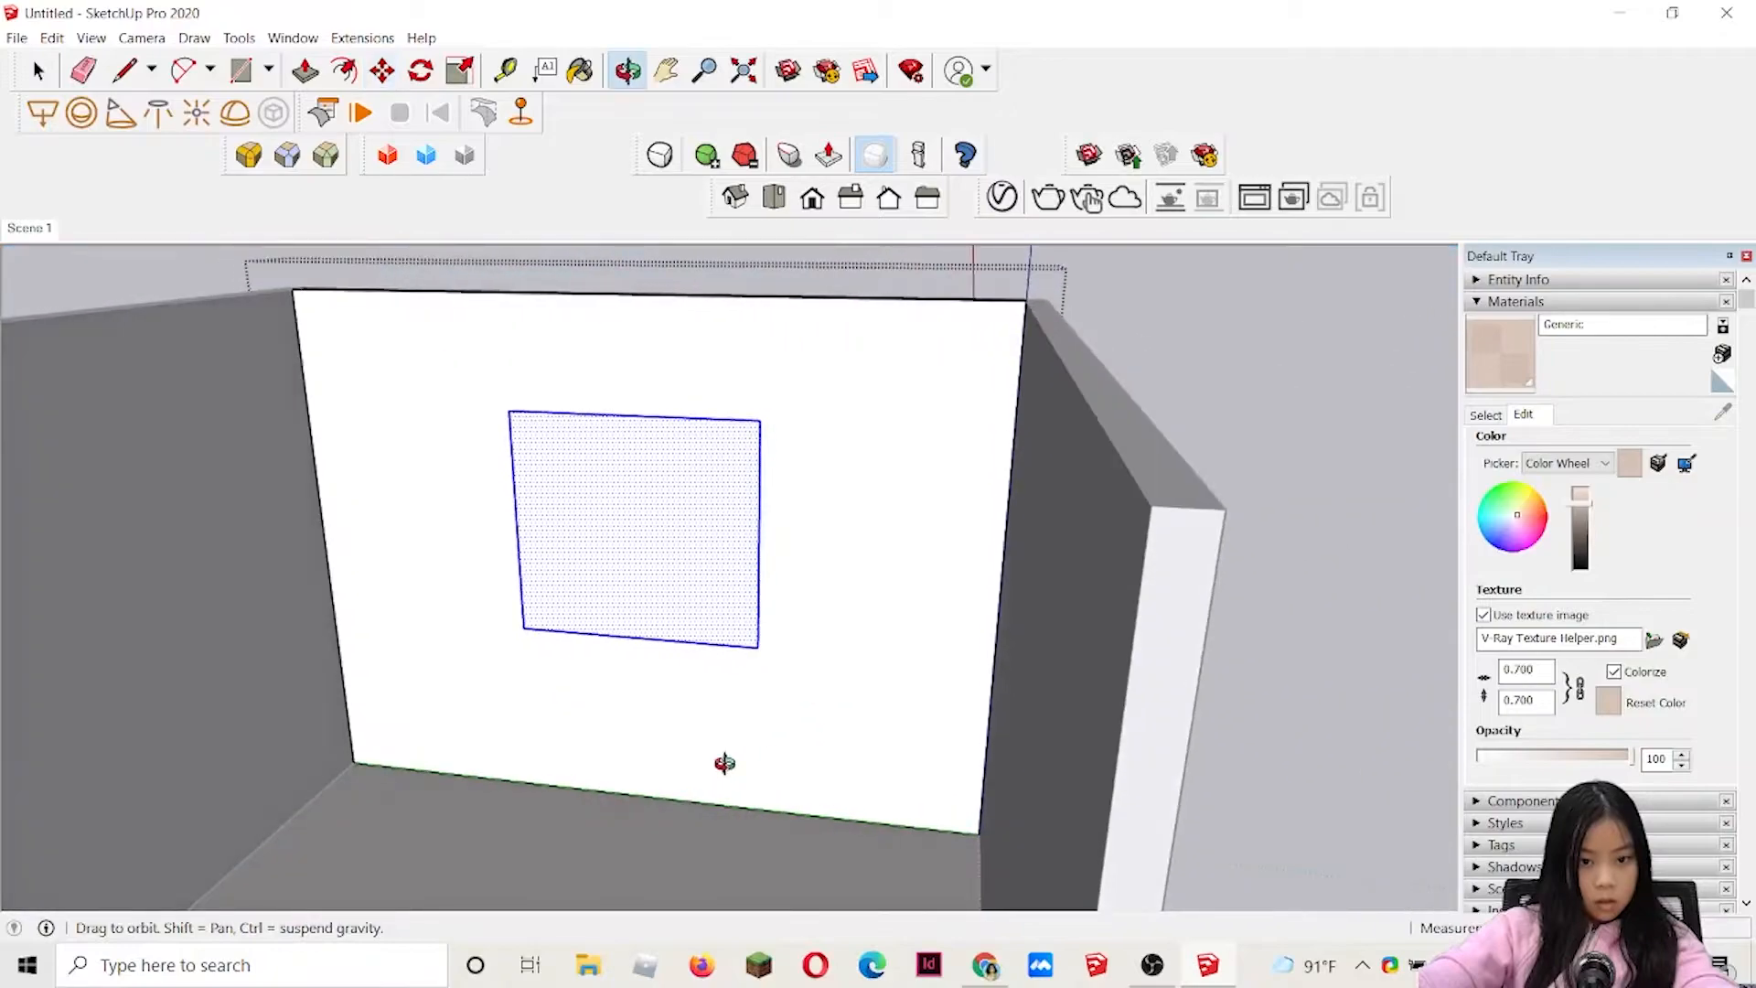
click(382, 72)
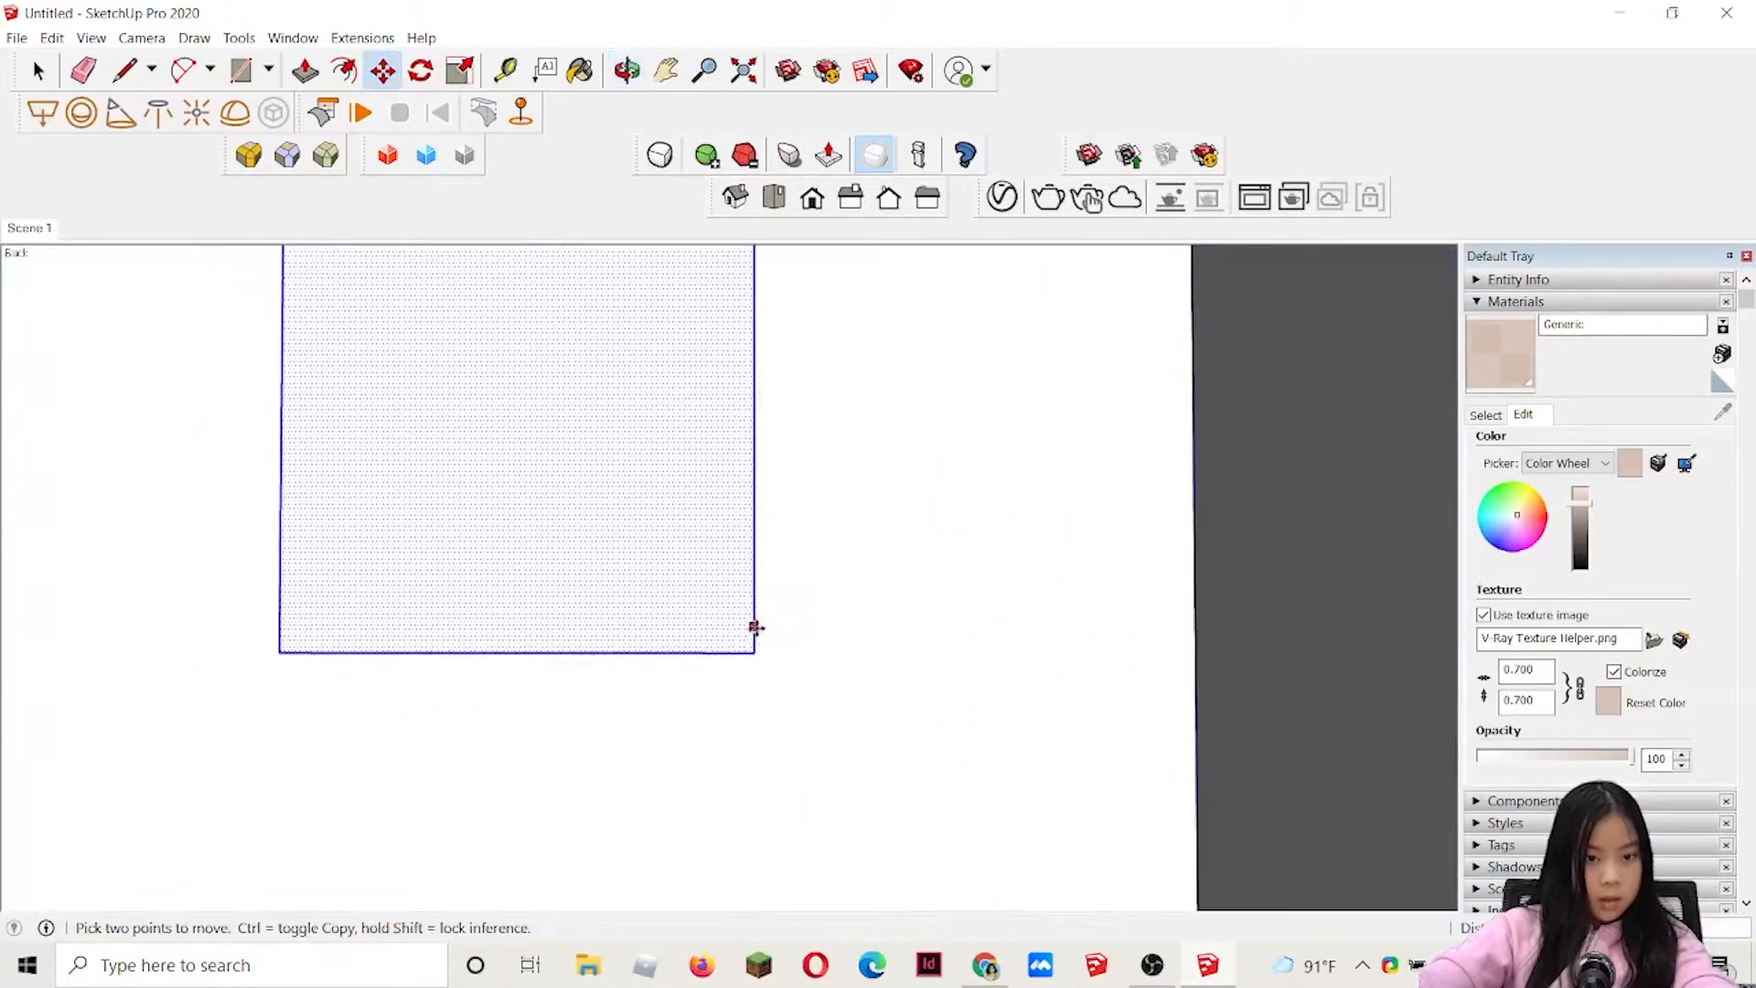
click(459, 71)
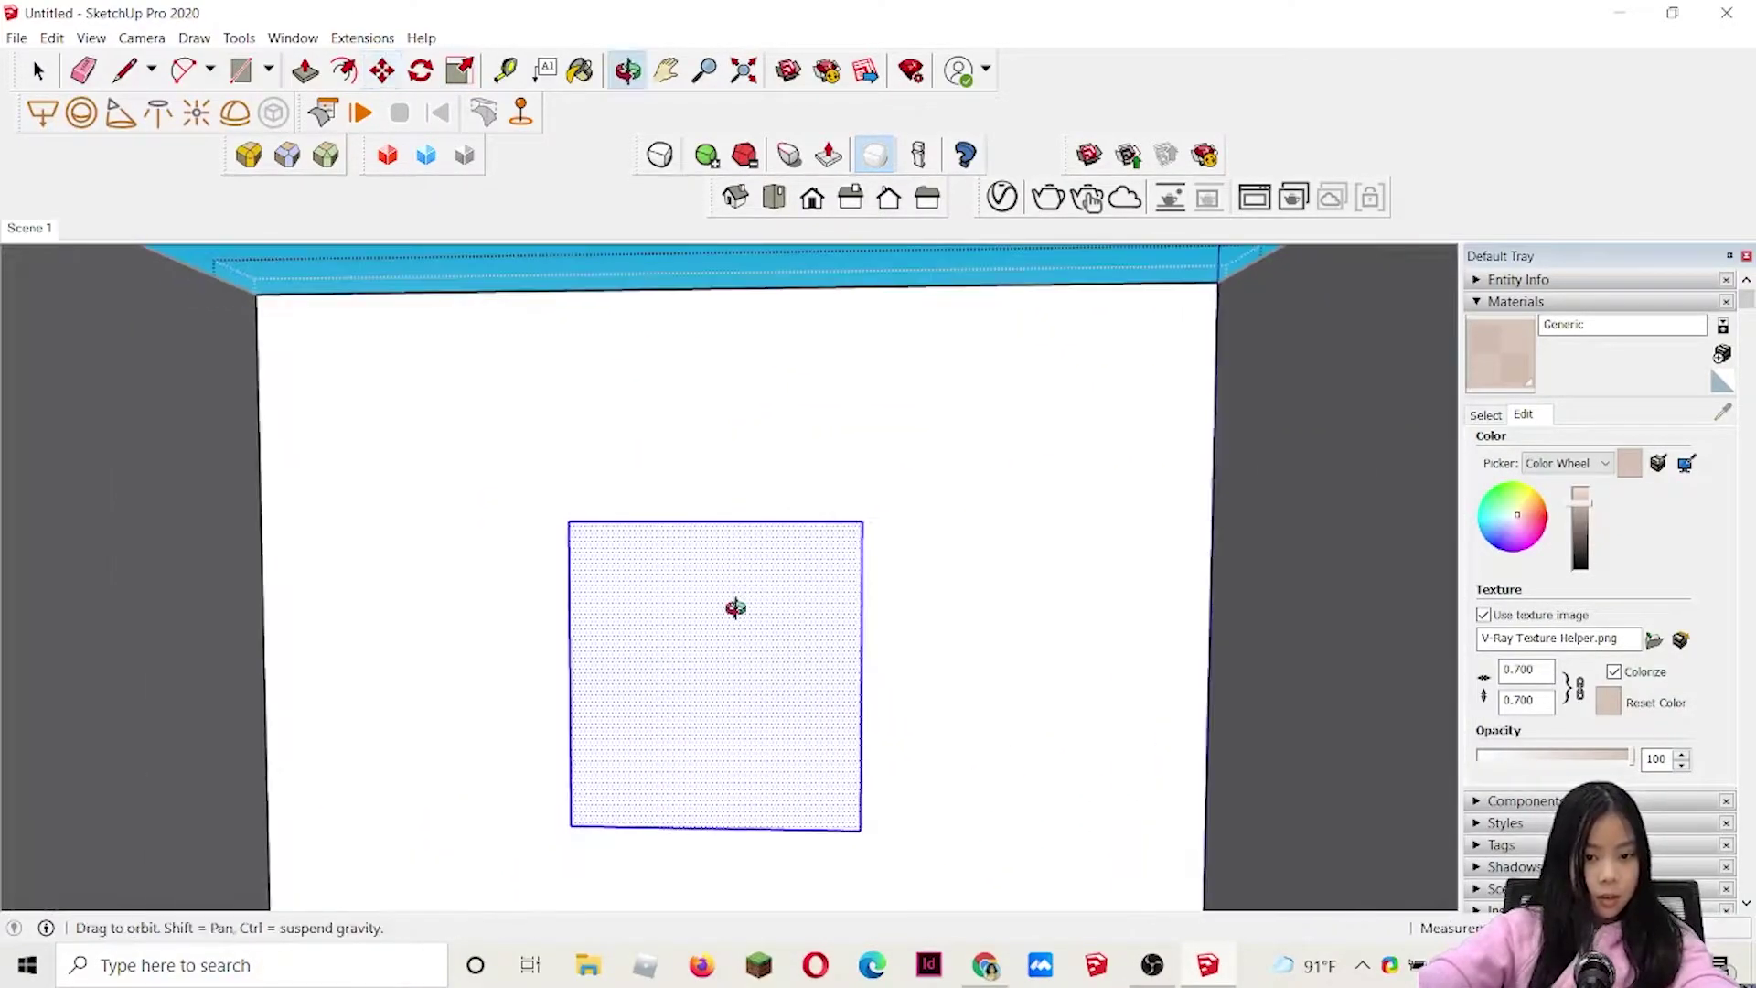
click(383, 72)
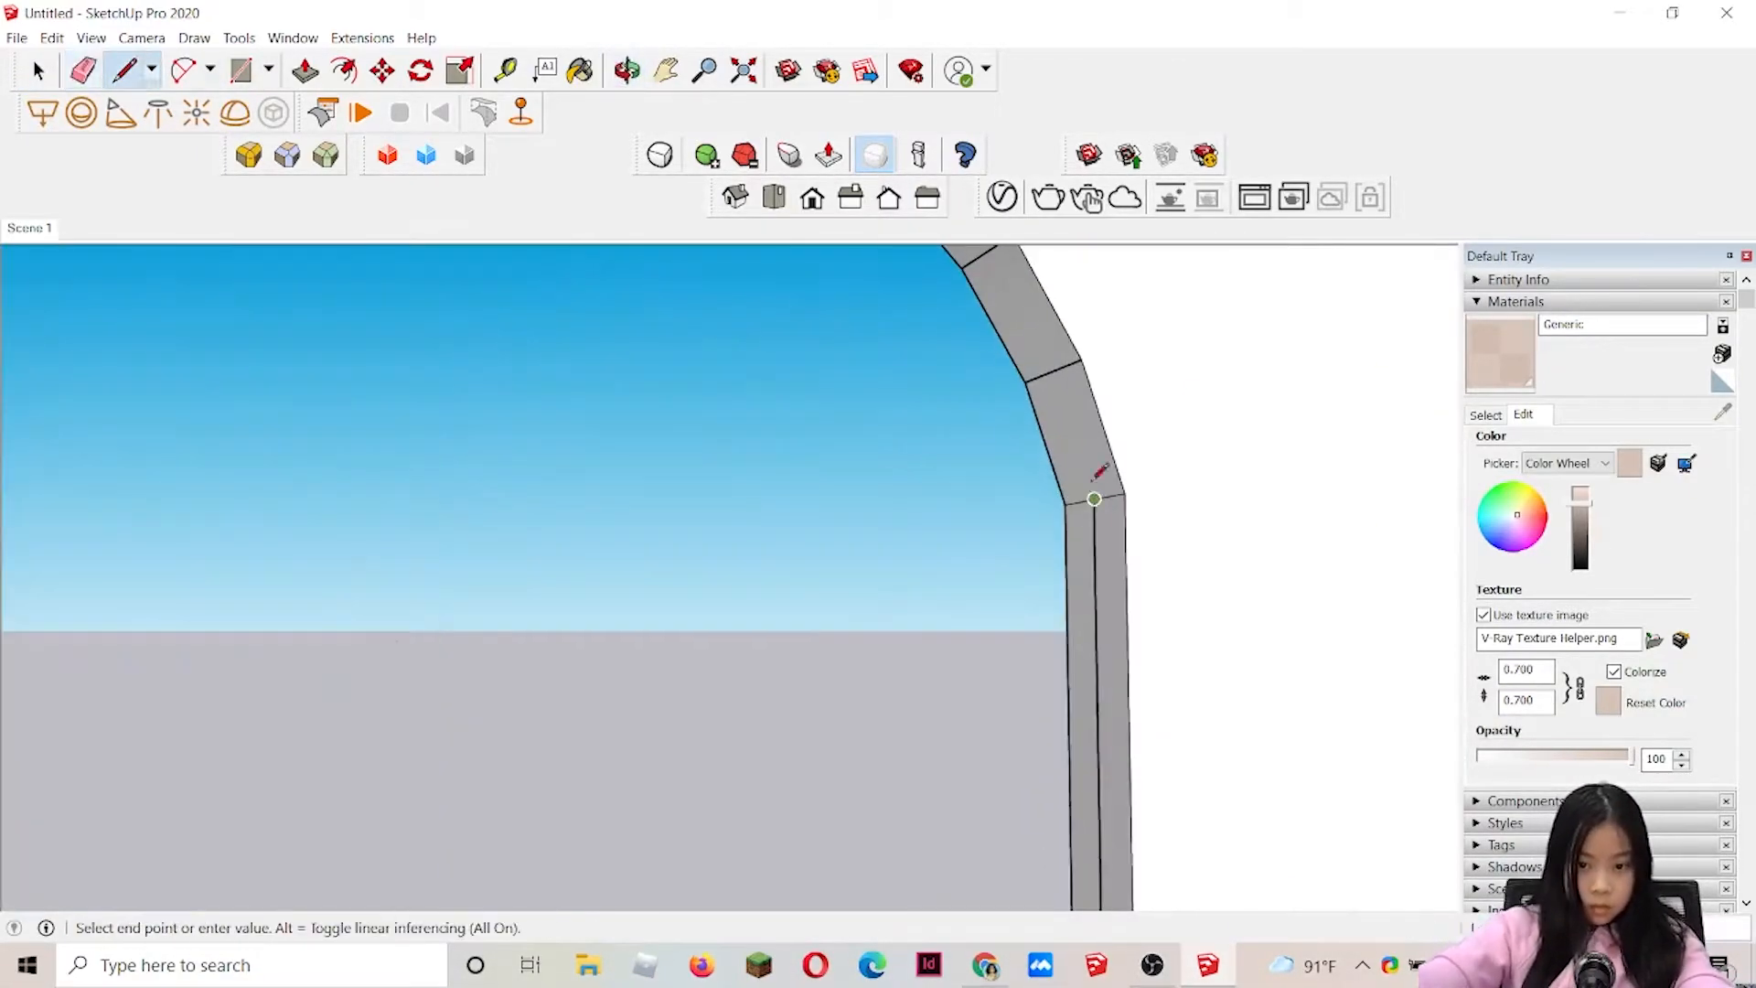
- Clean stray edges from the pane grid and make the Translucent Glass Gray panes more transparent
right_click(1093, 497)
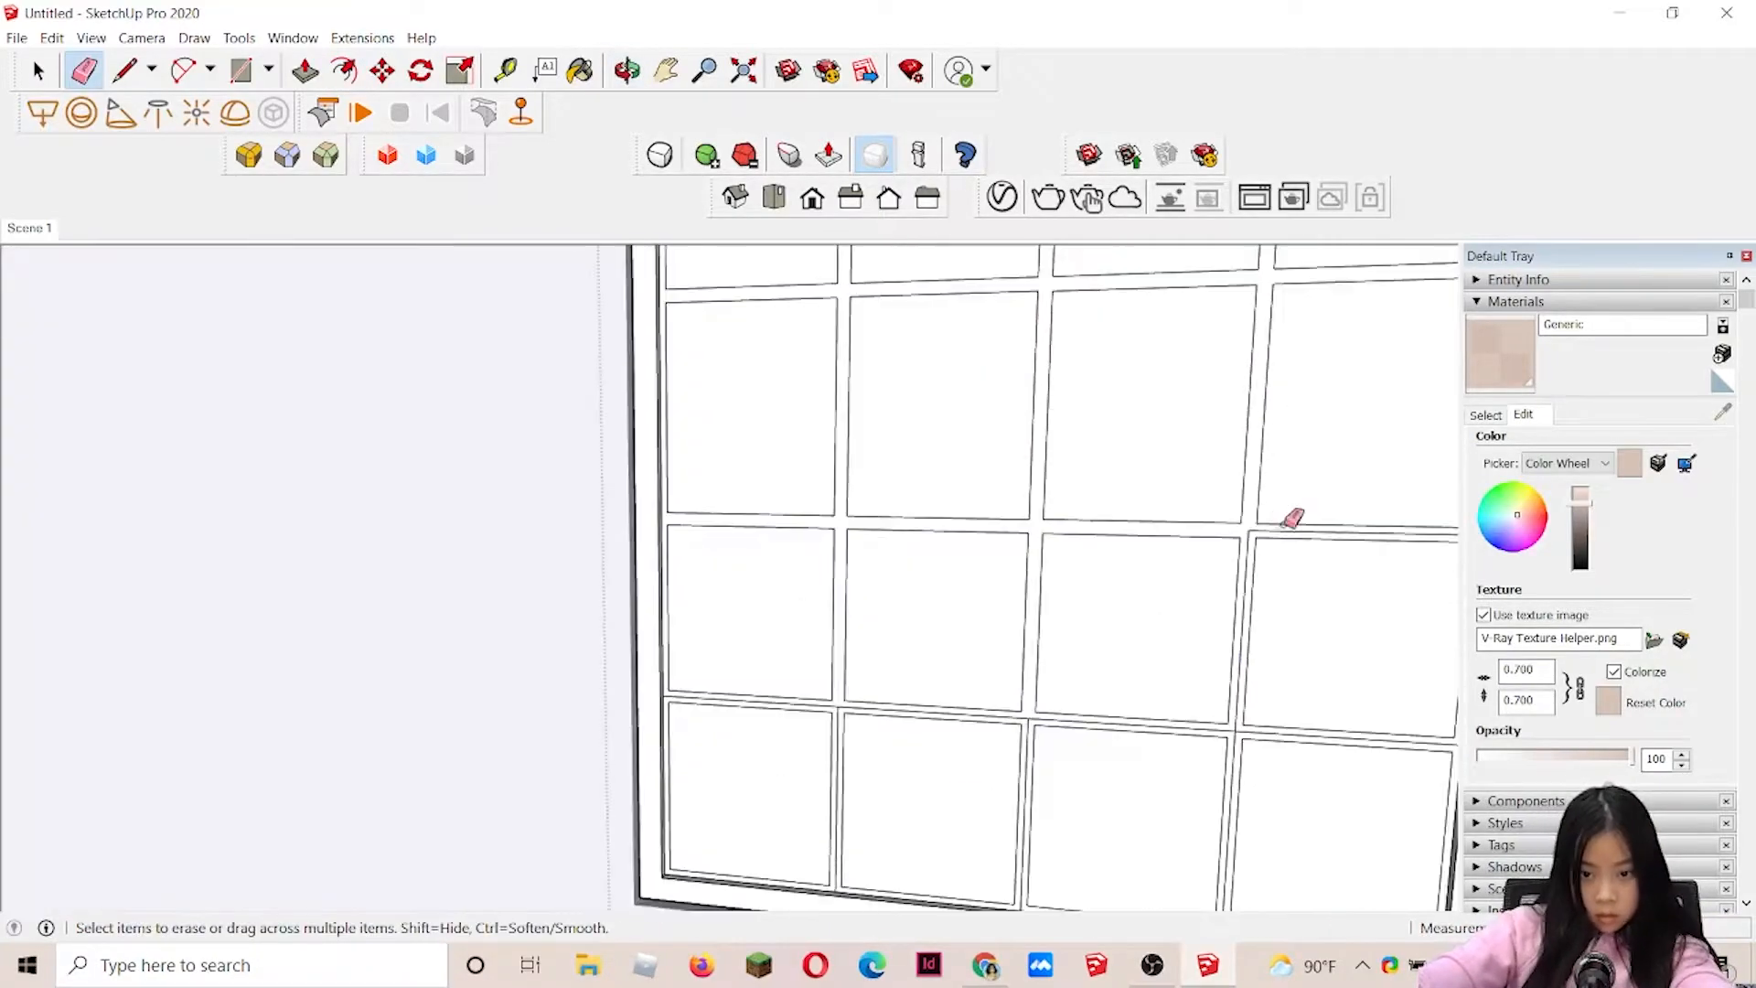
click(581, 71)
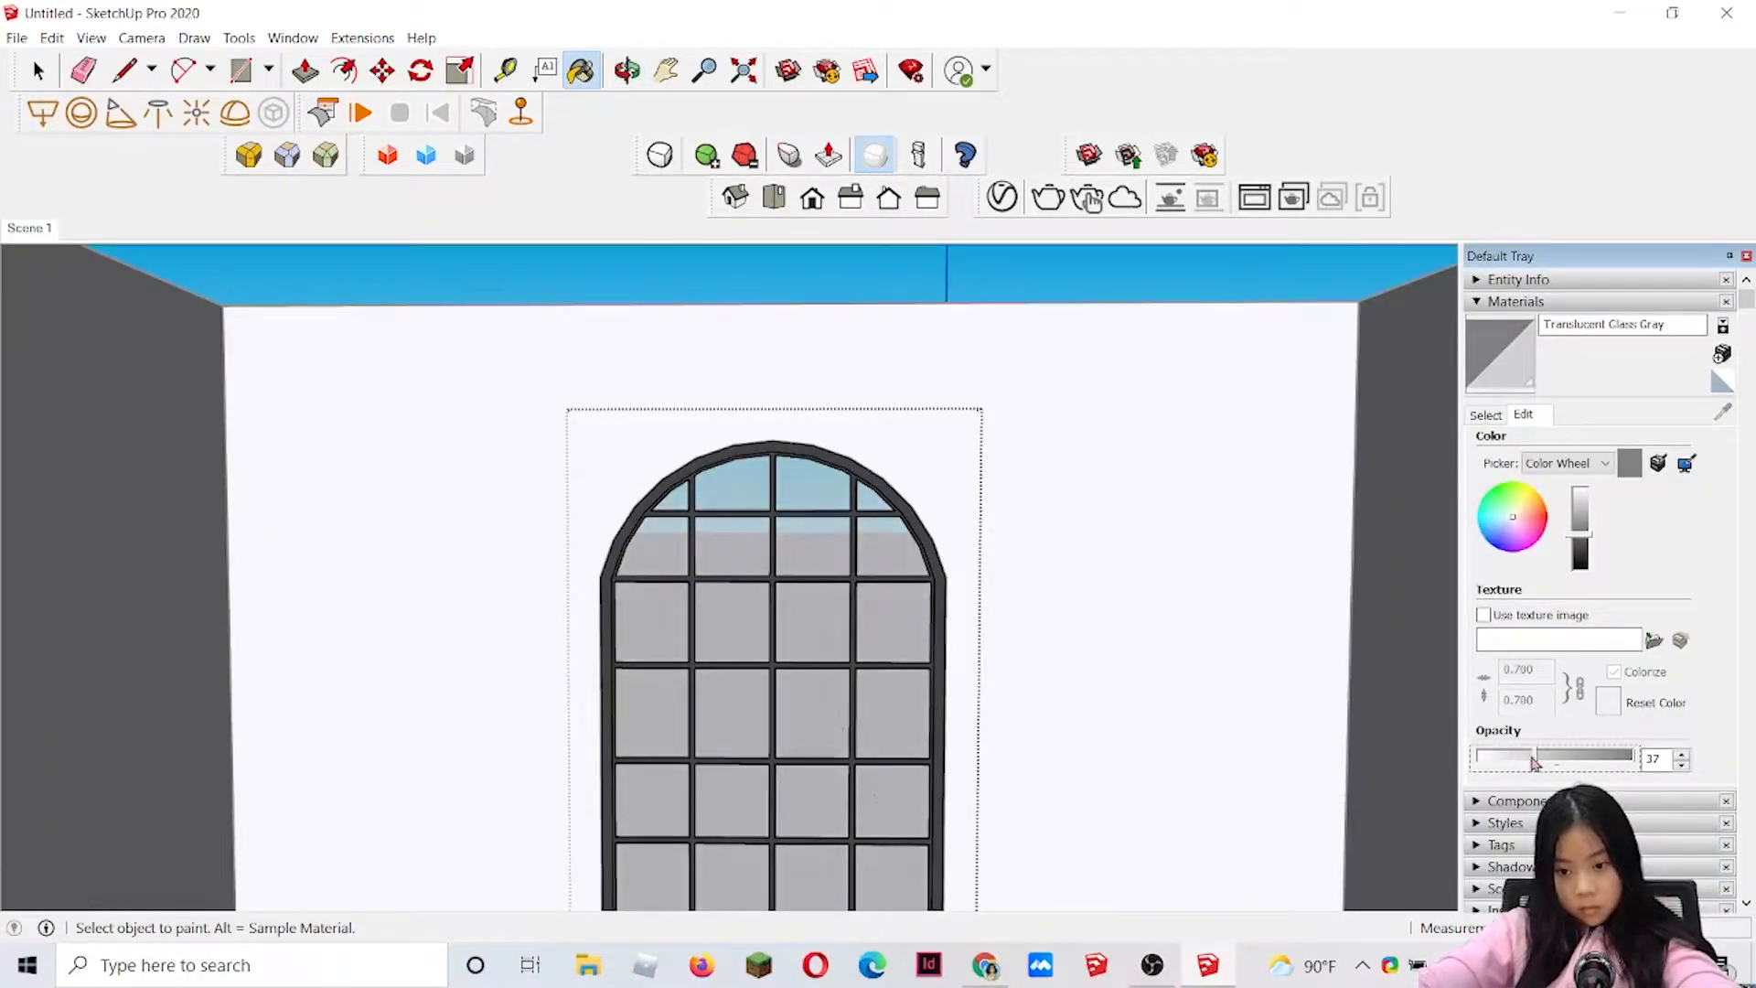
click(36, 71)
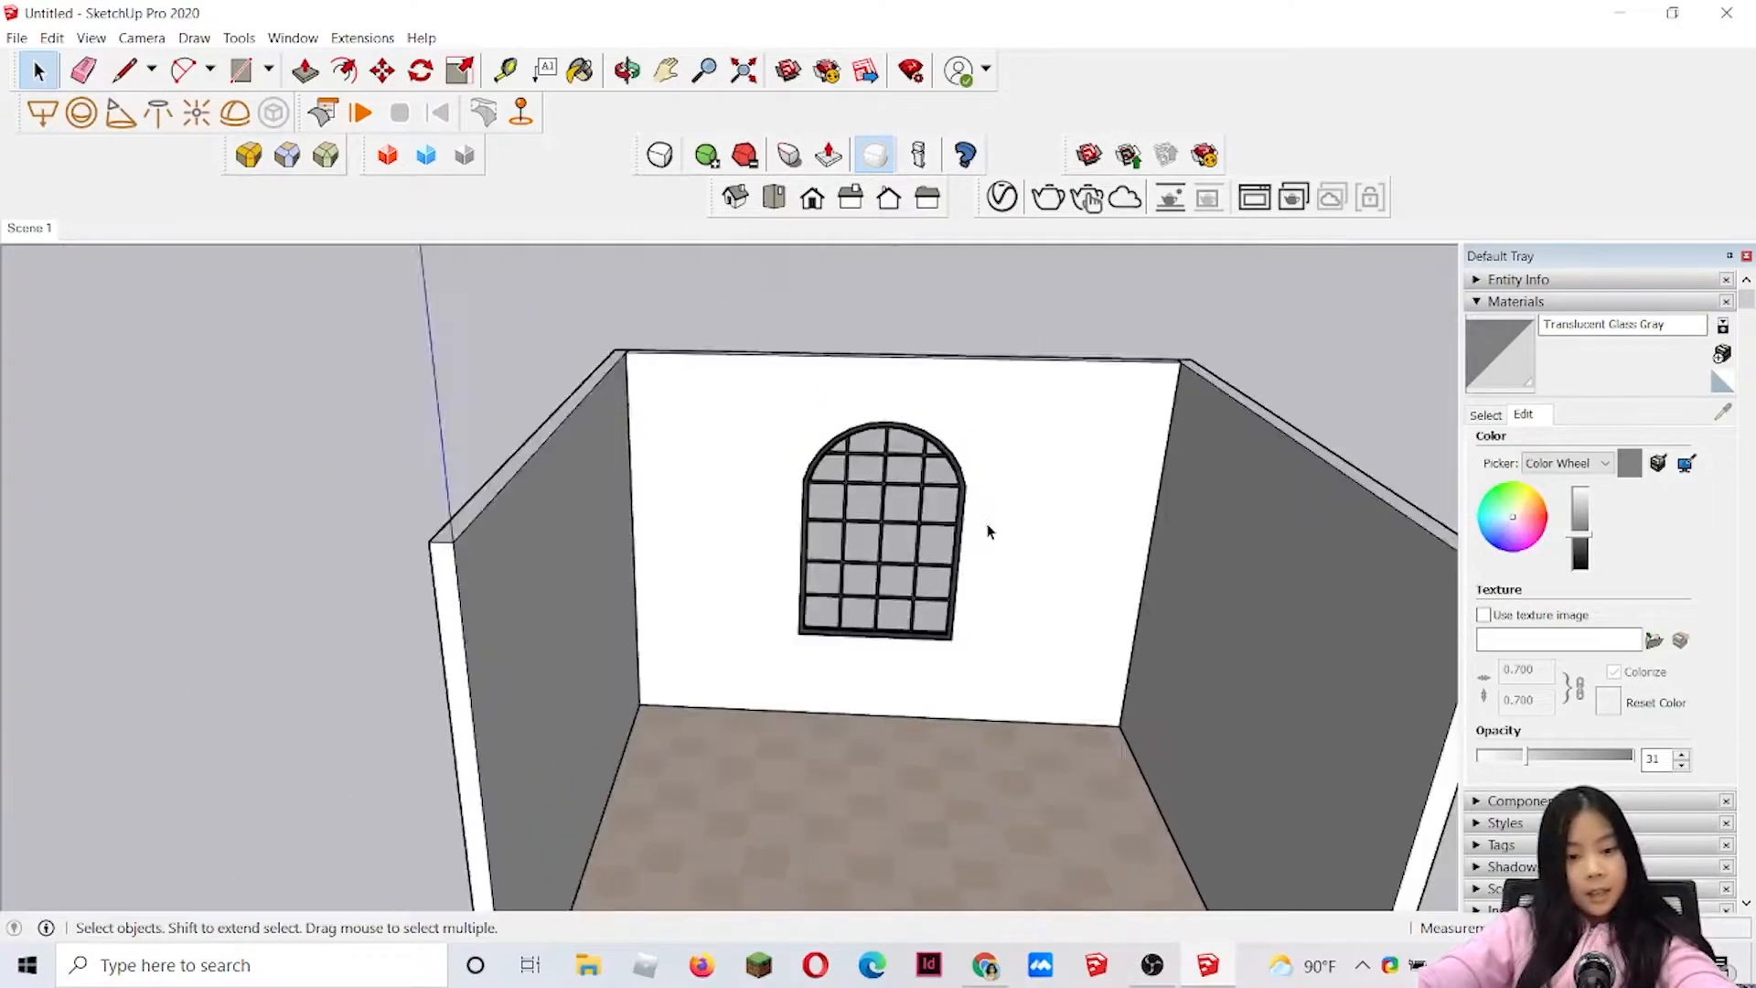
click(625, 71)
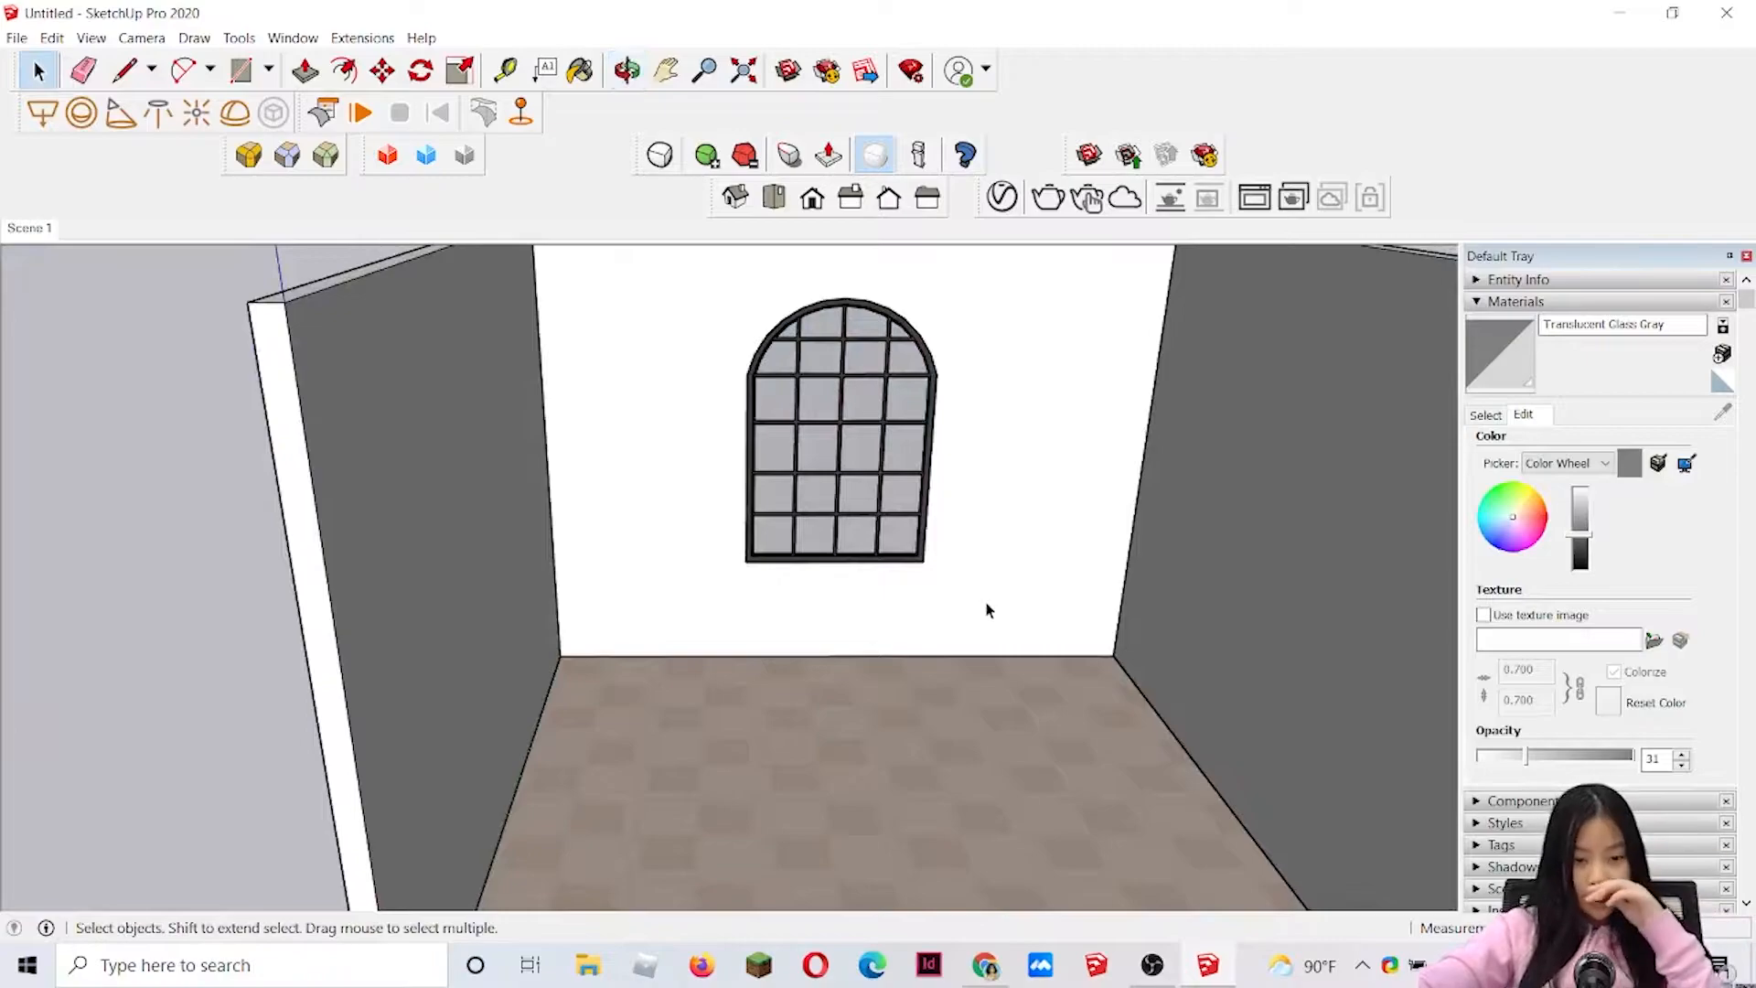
mouse_move(1022, 532)
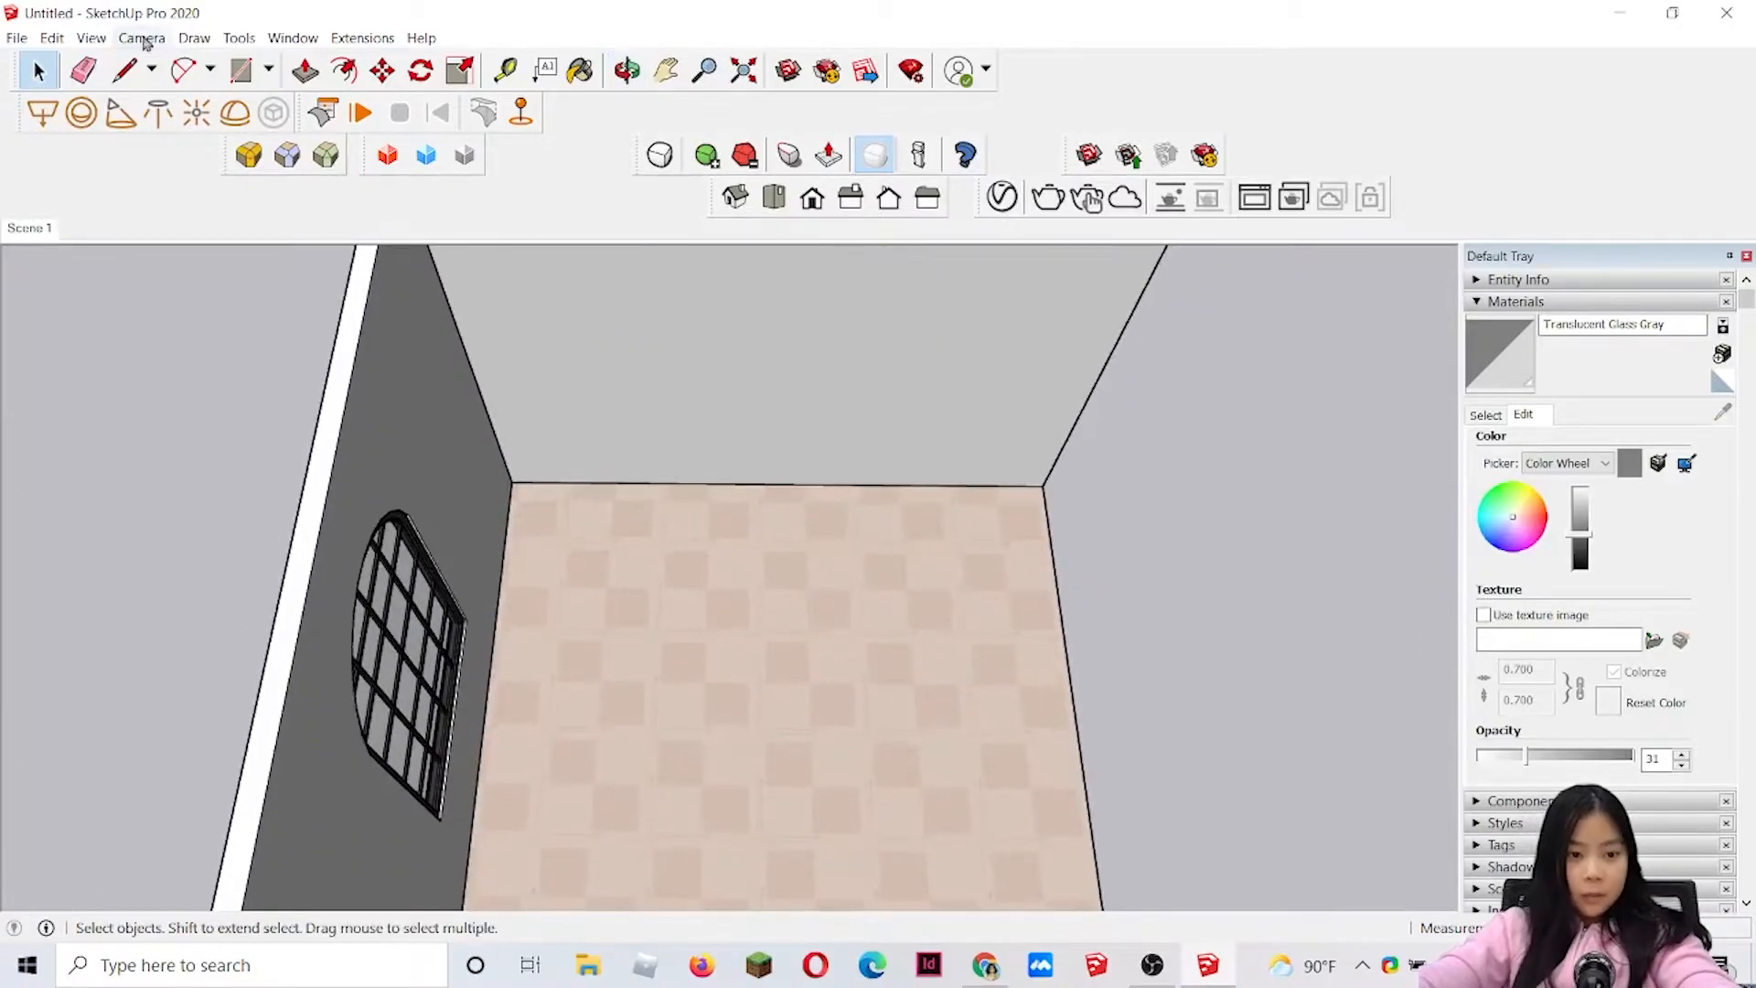
click(239, 72)
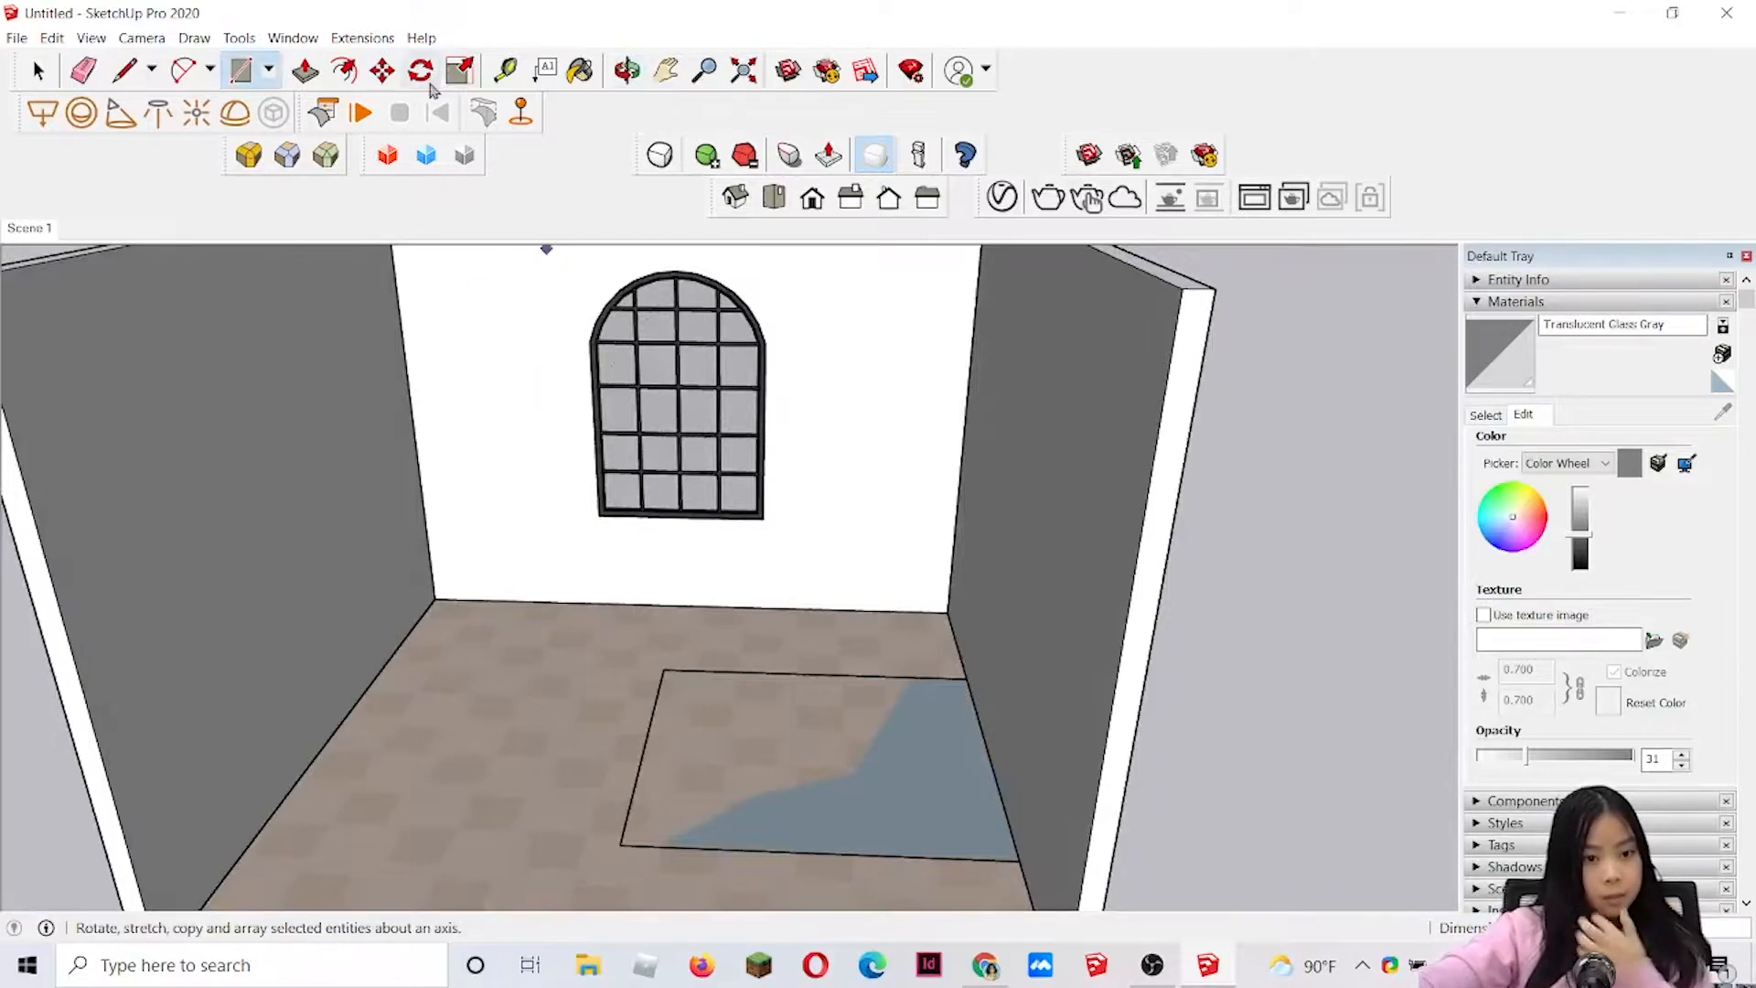
- Push/Pull the floor rectangle up into a raised bed-base block in front of the window
click(305, 71)
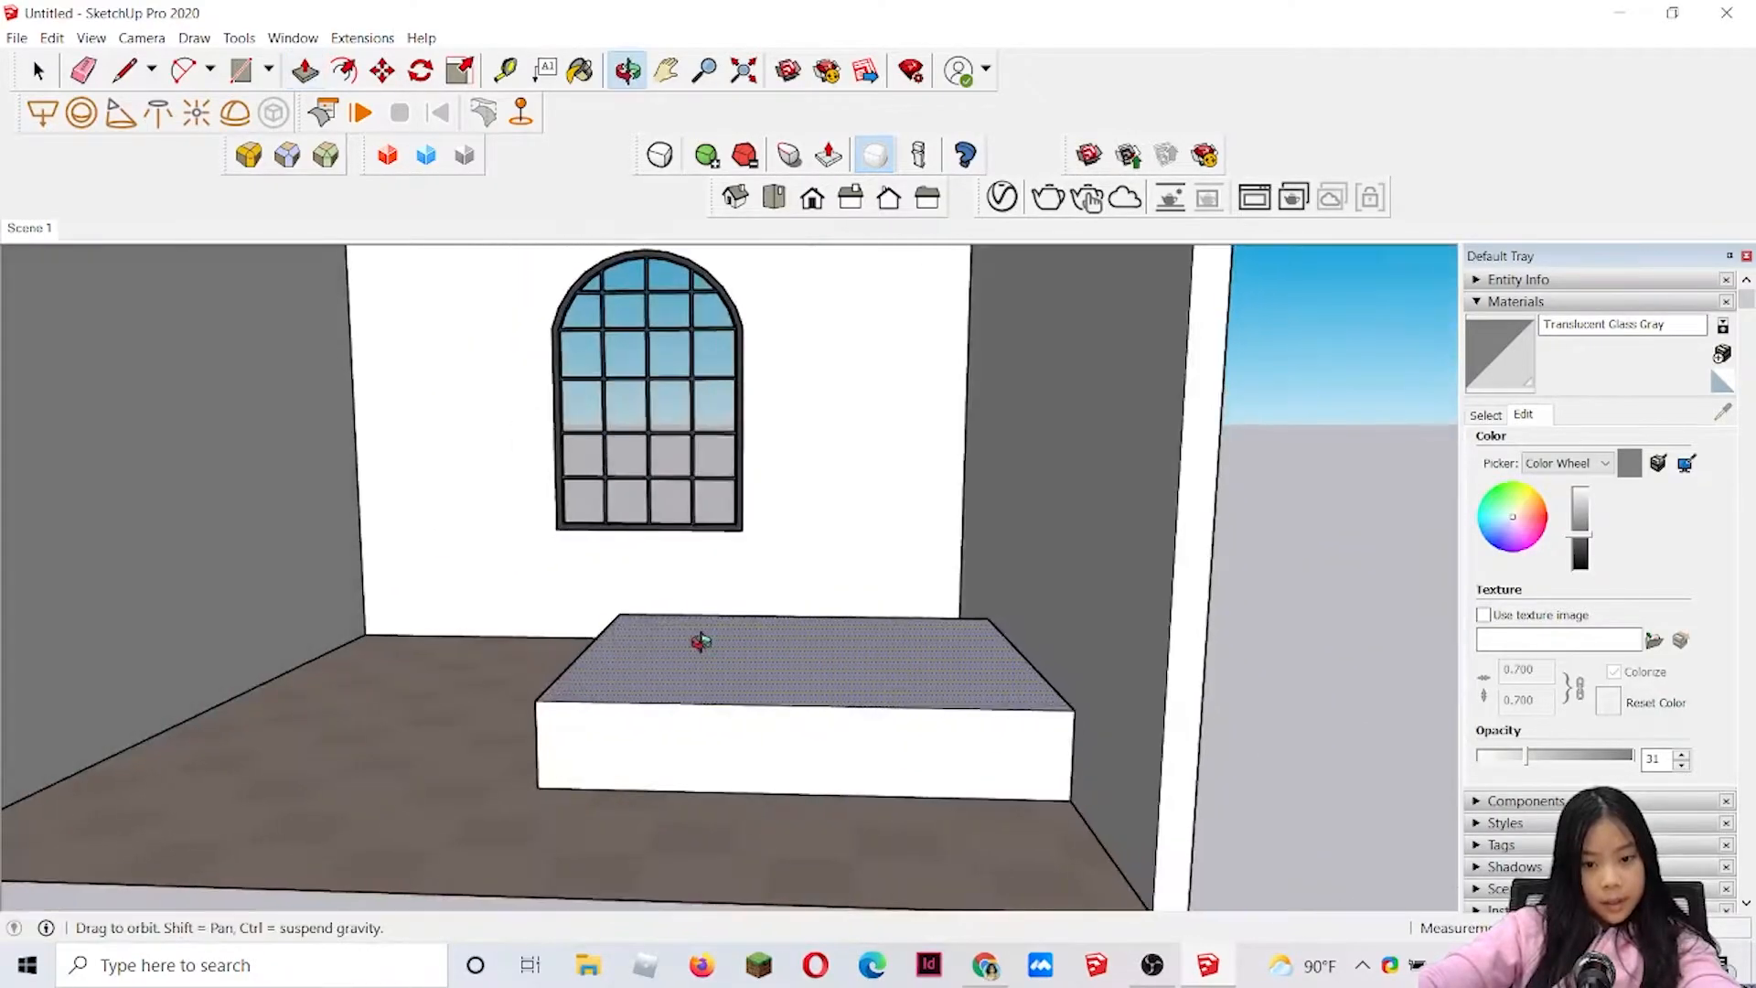
click(362, 36)
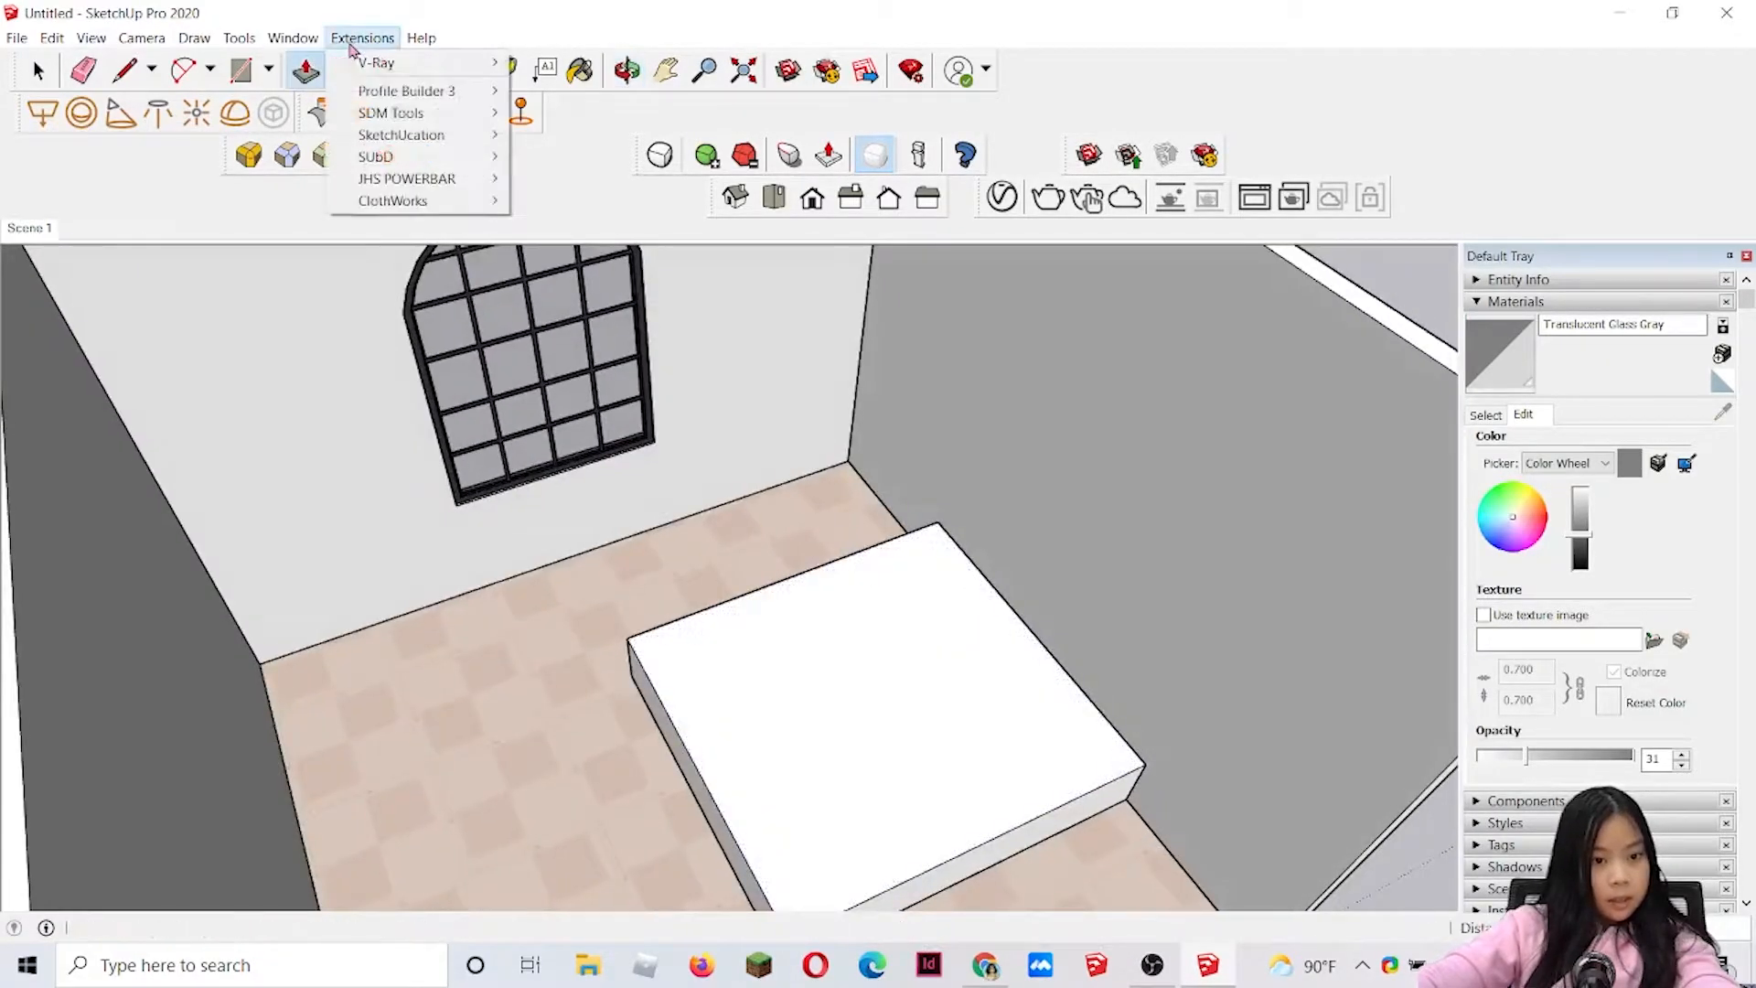
- Create a new Generic#1 material in the V-Ray Asset Editor
click(293, 37)
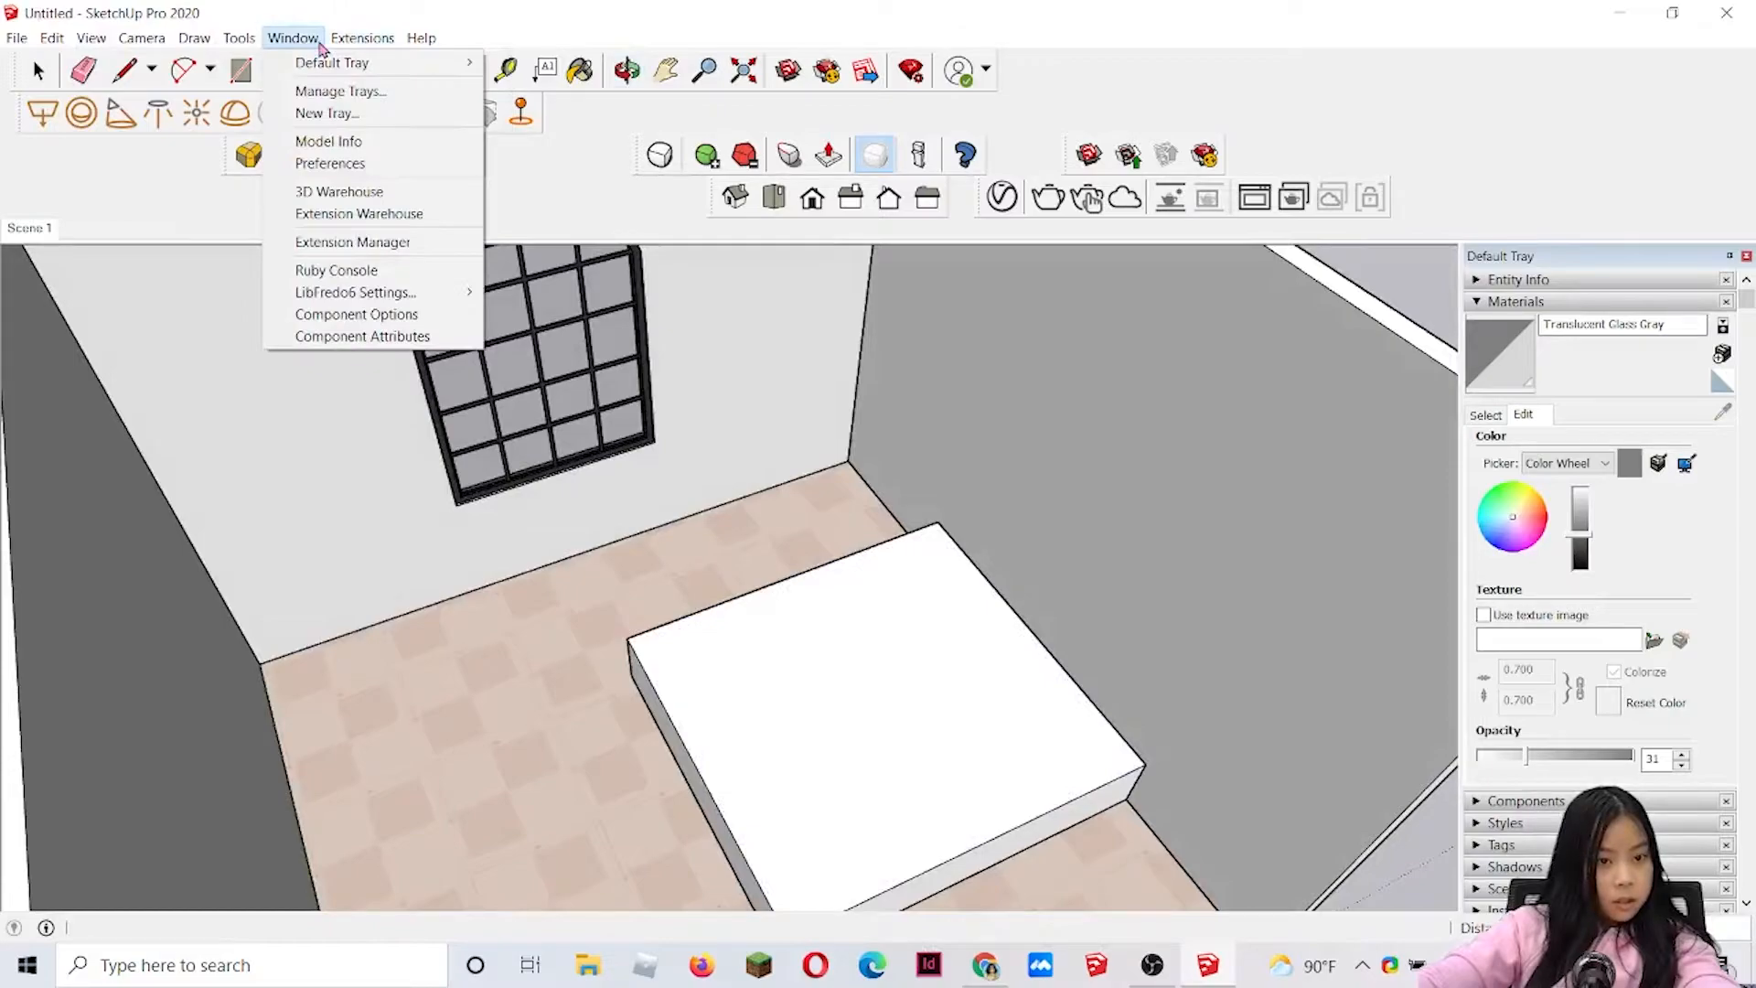
click(362, 36)
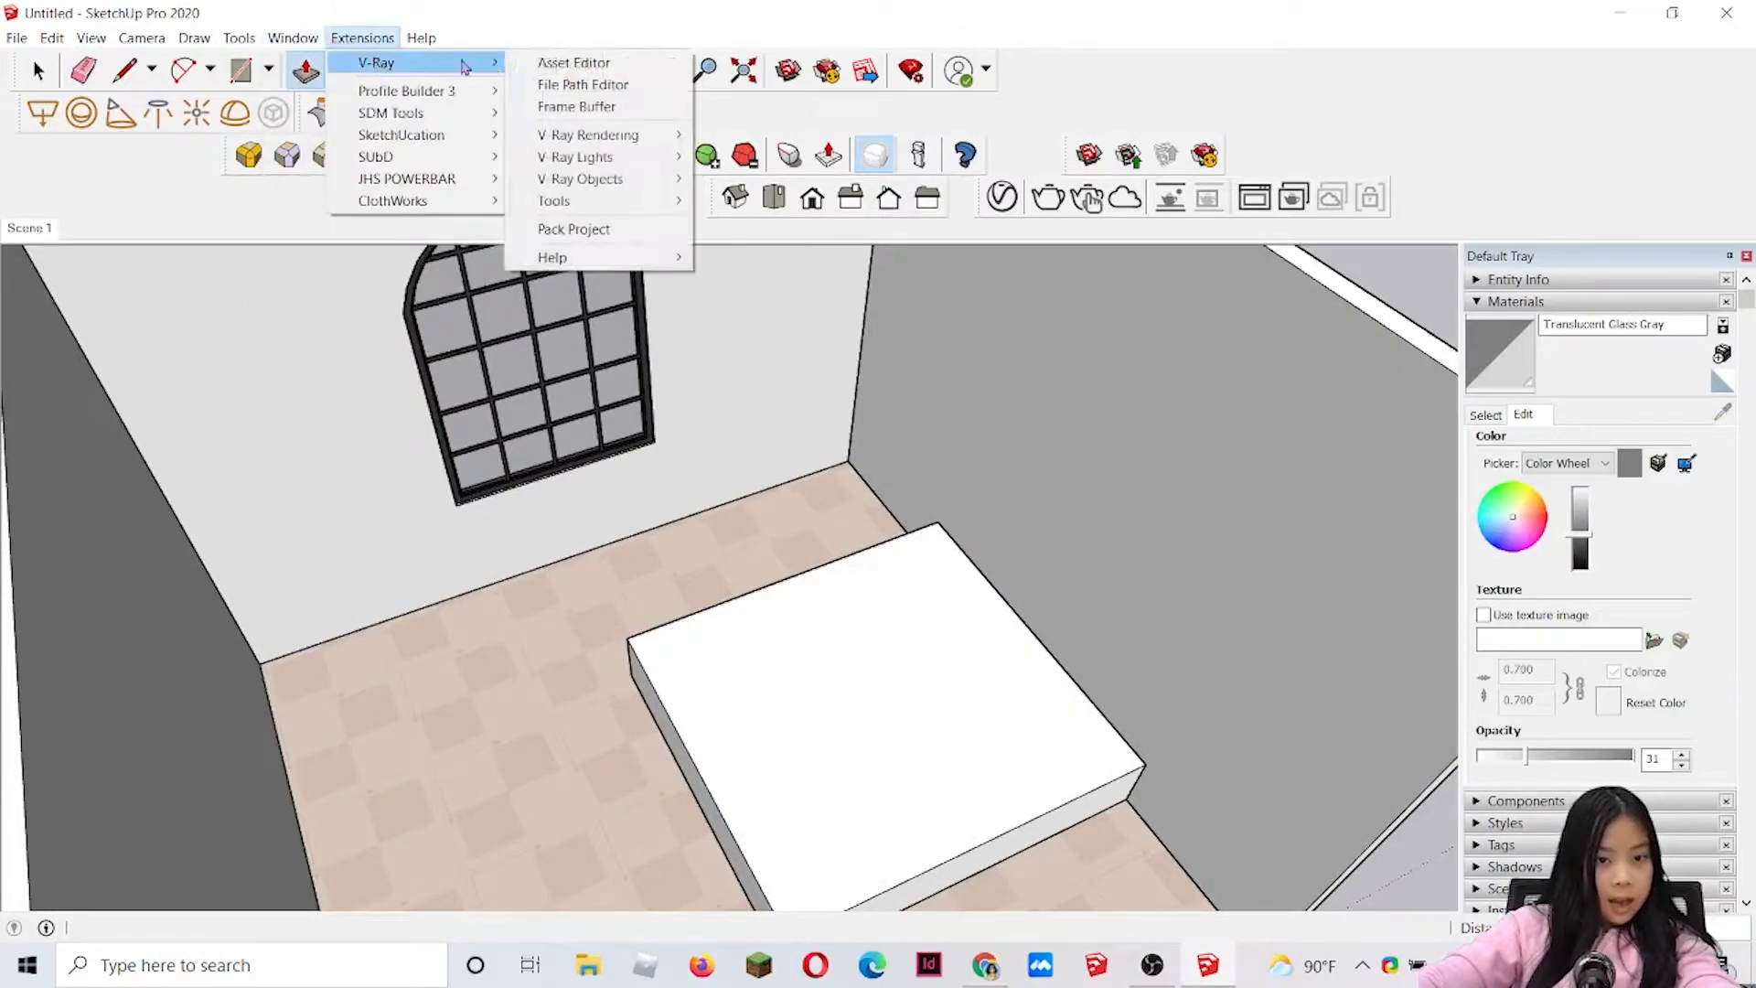
click(573, 62)
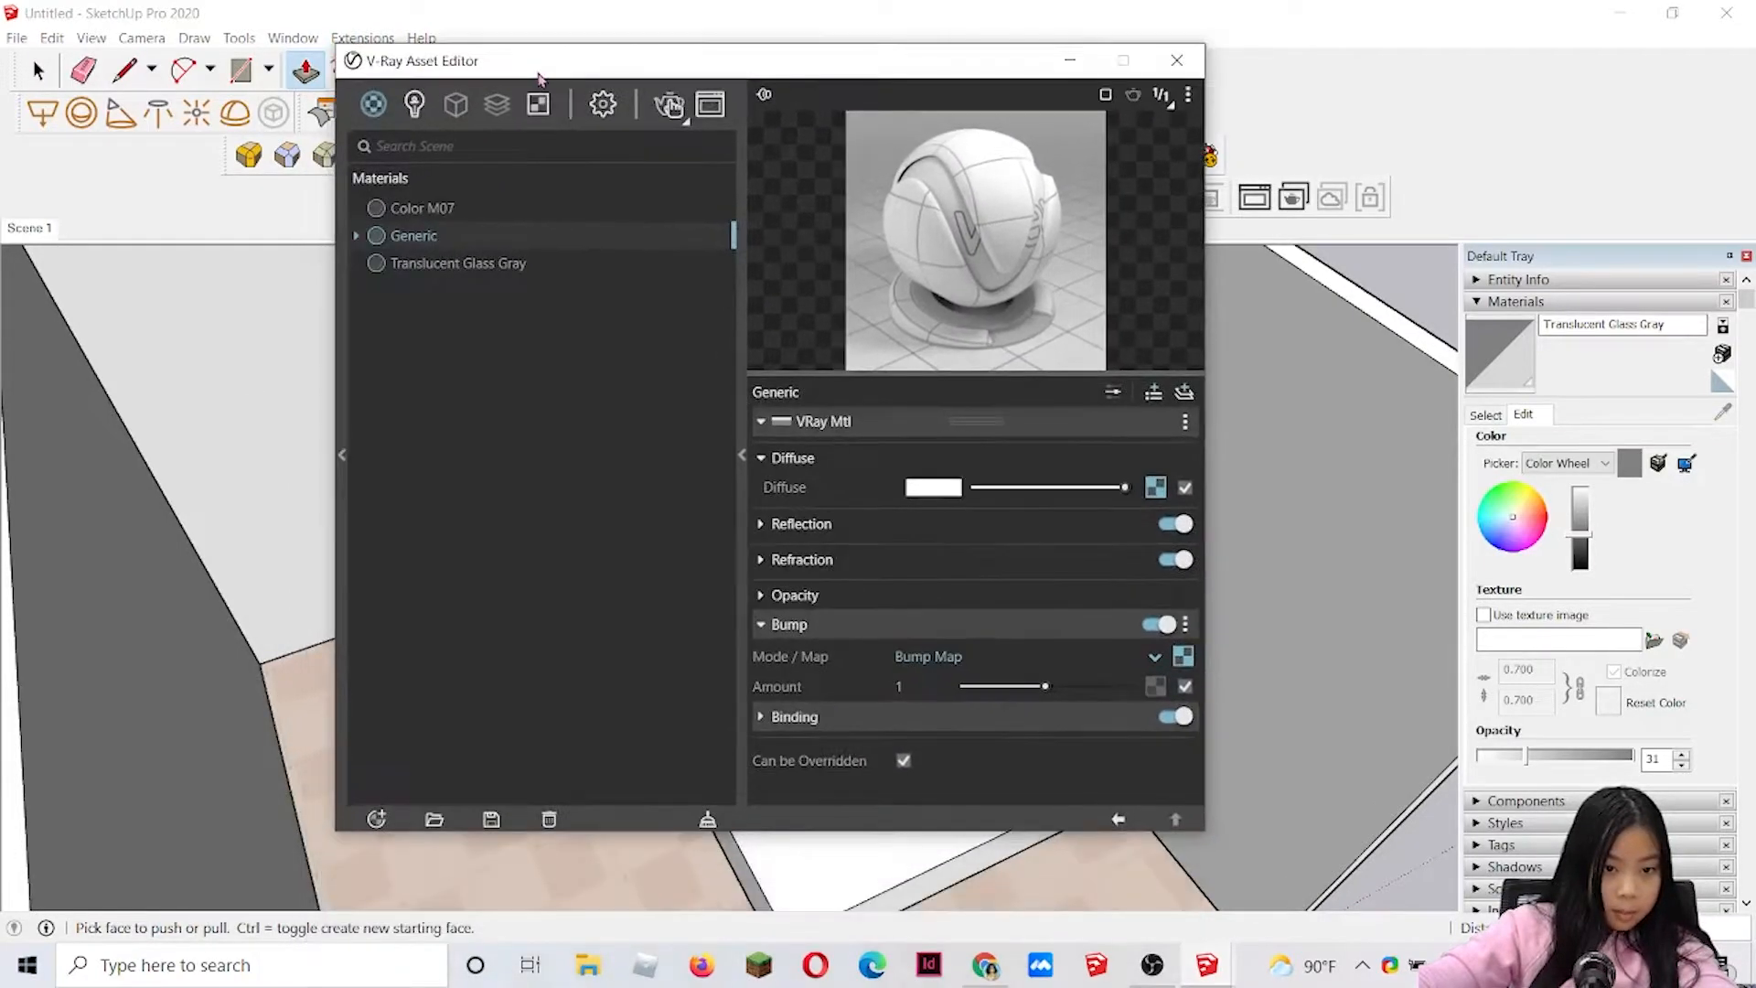
click(495, 104)
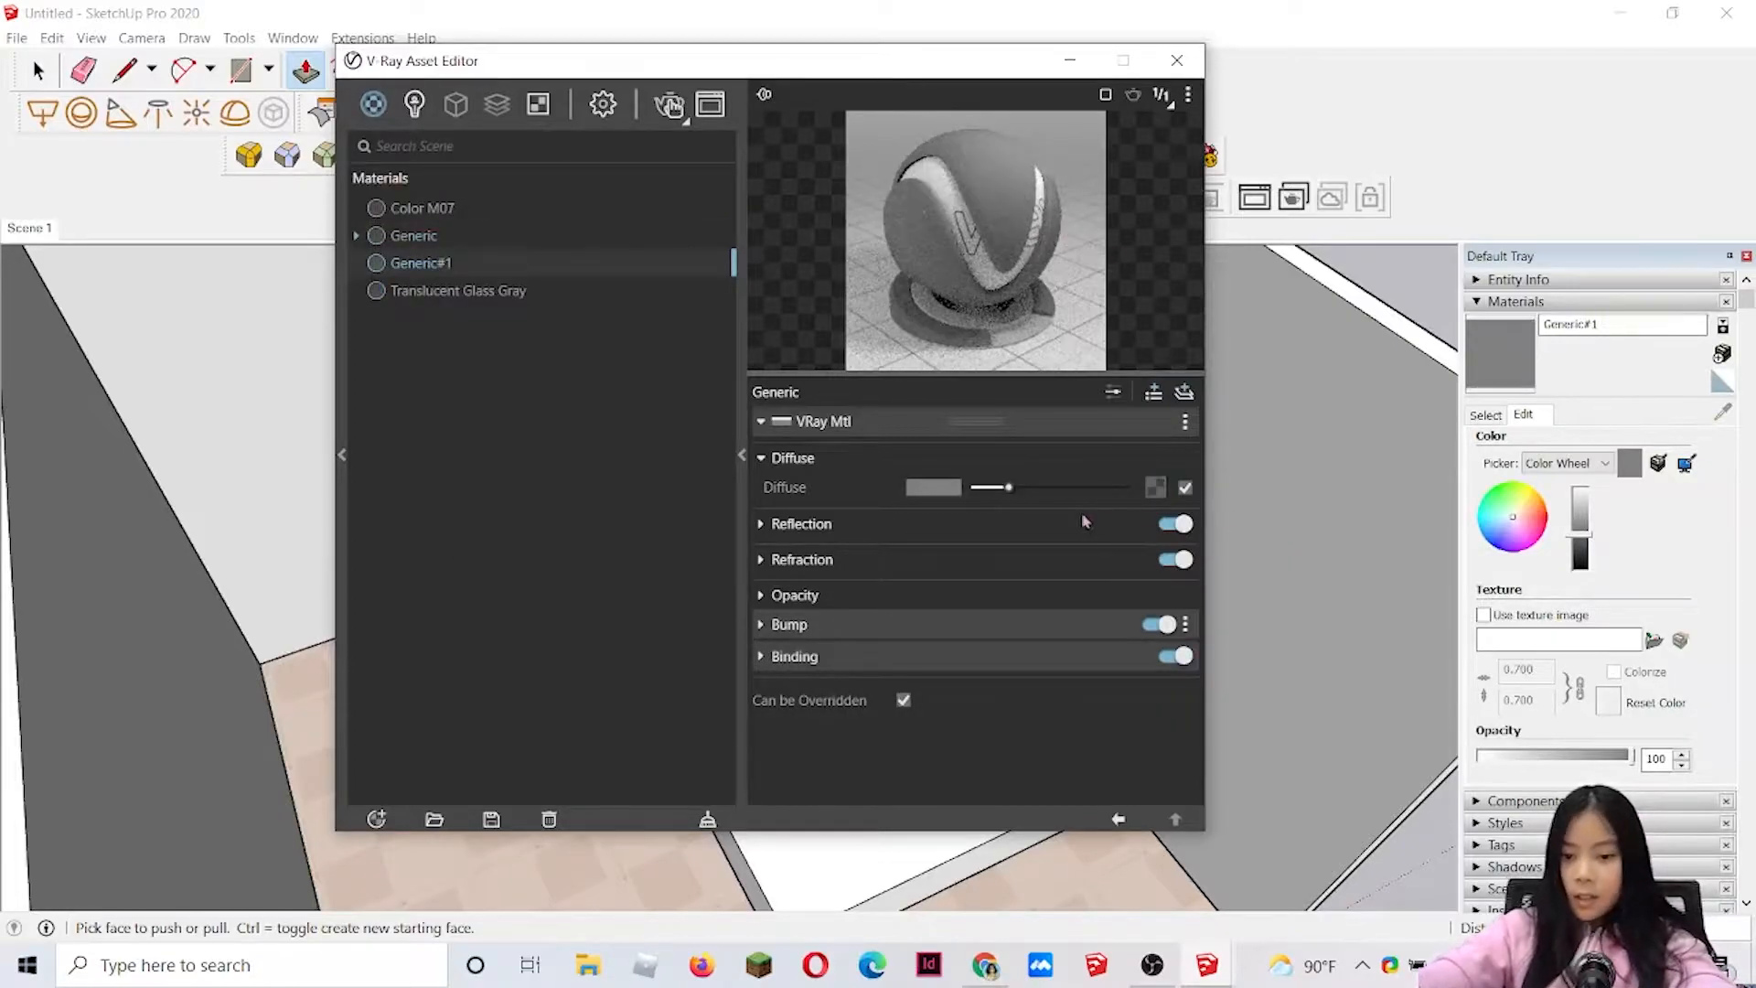
click(1156, 487)
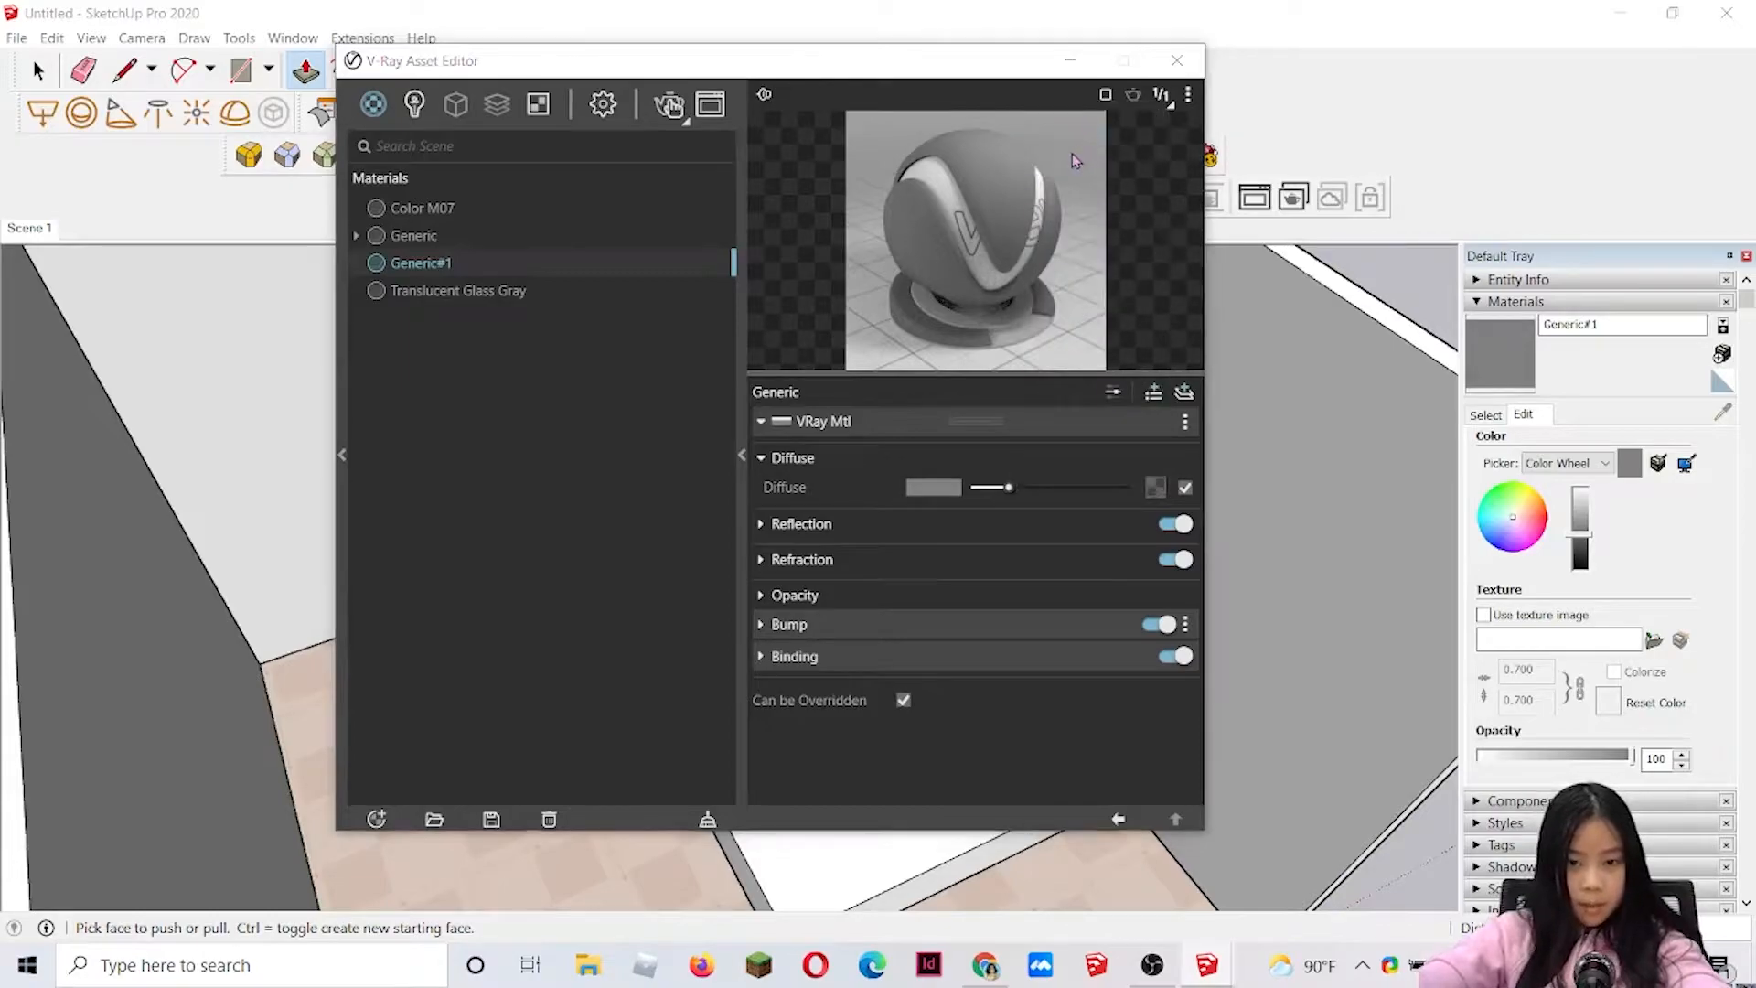
- Load American Walnut.jpg as the Diffuse texture and review the refraction settings
click(1653, 640)
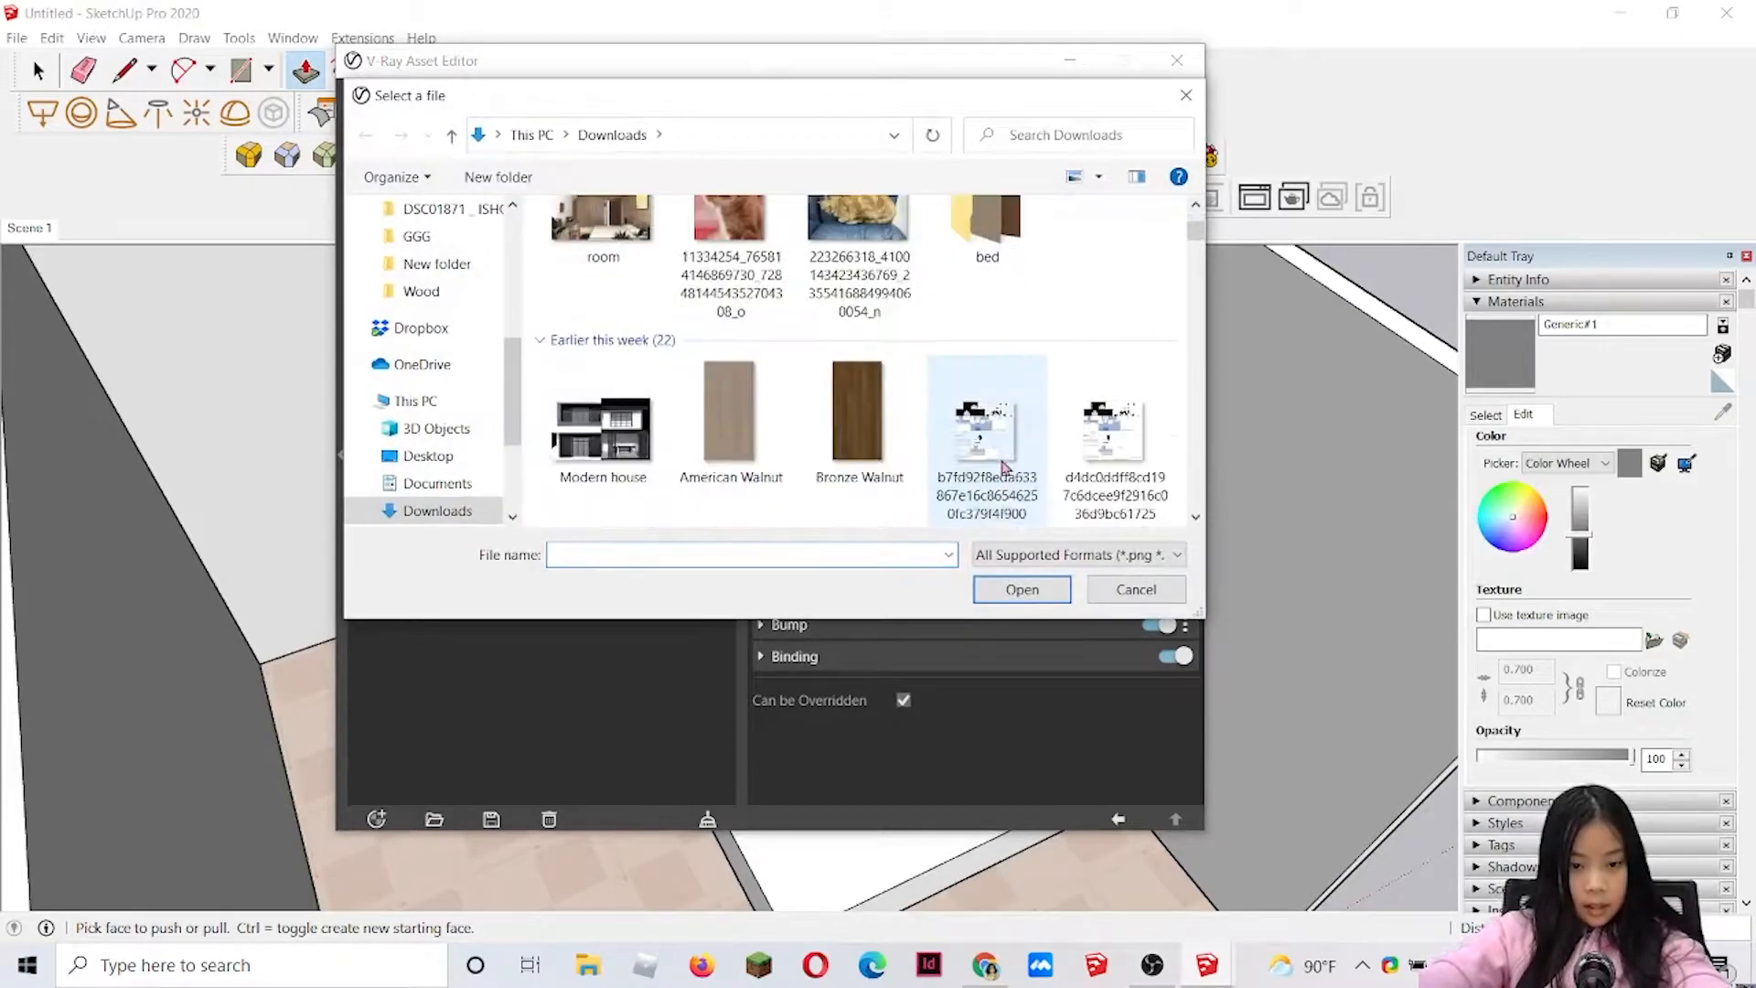
scroll(down, 3)
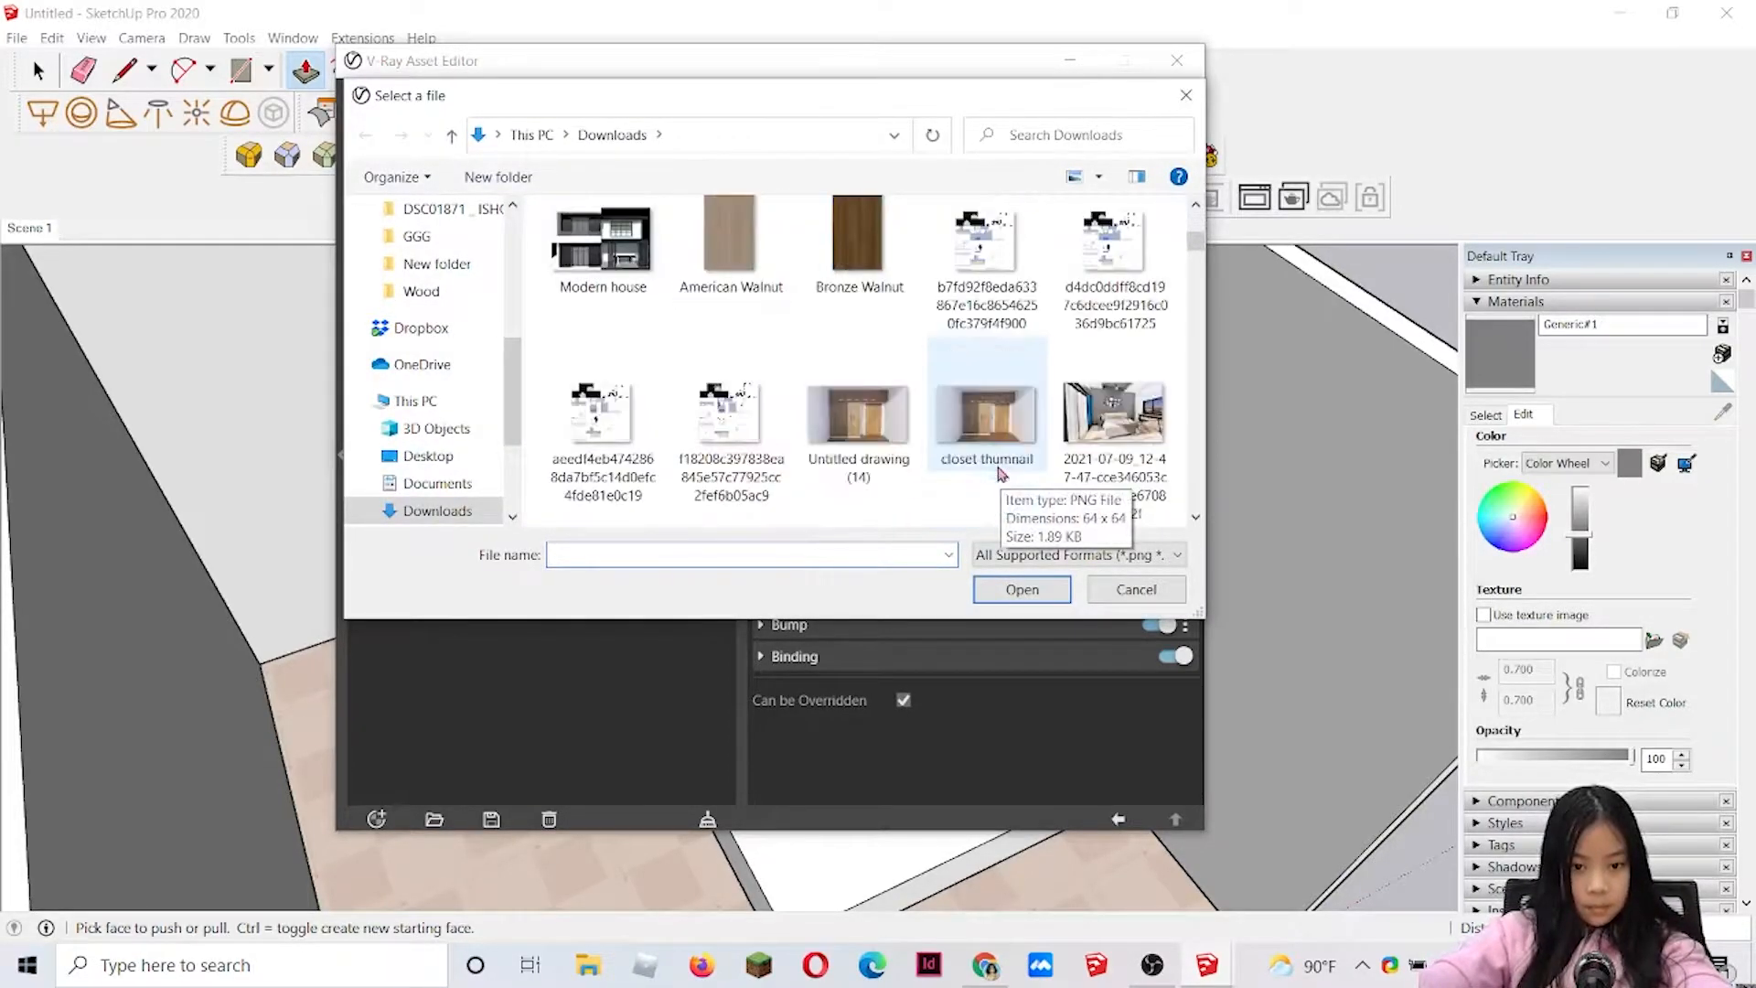
scroll(down, 3)
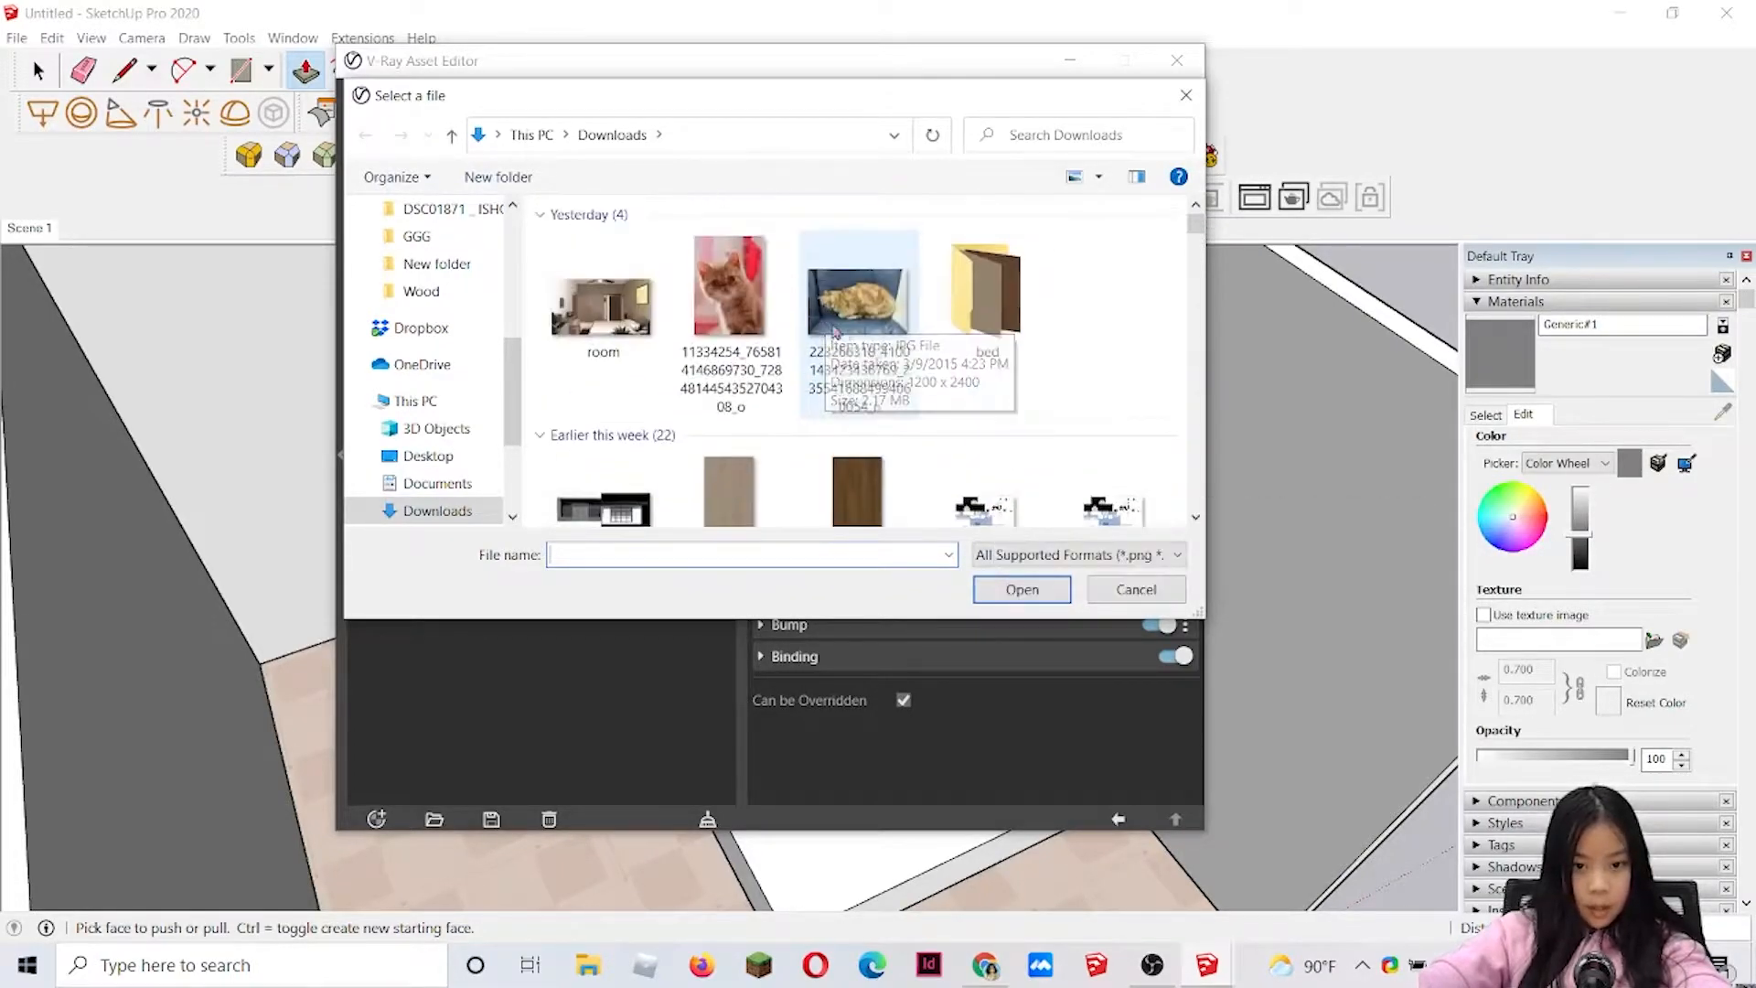
click(1021, 589)
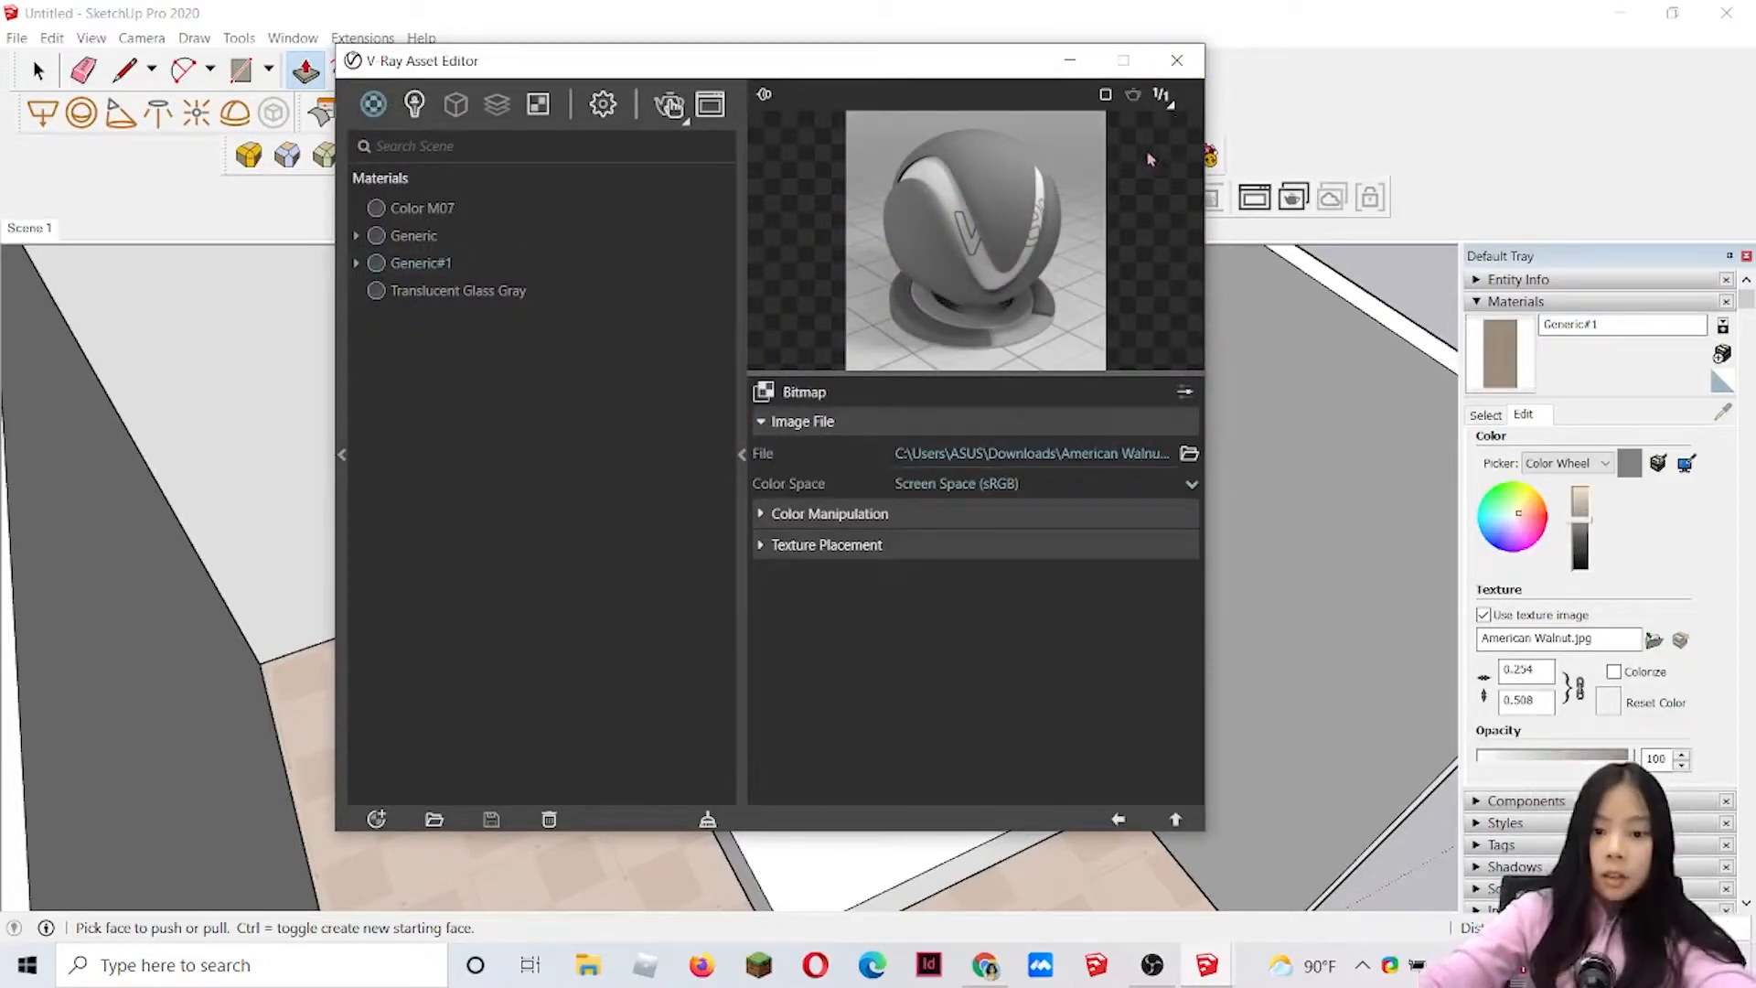
click(1116, 819)
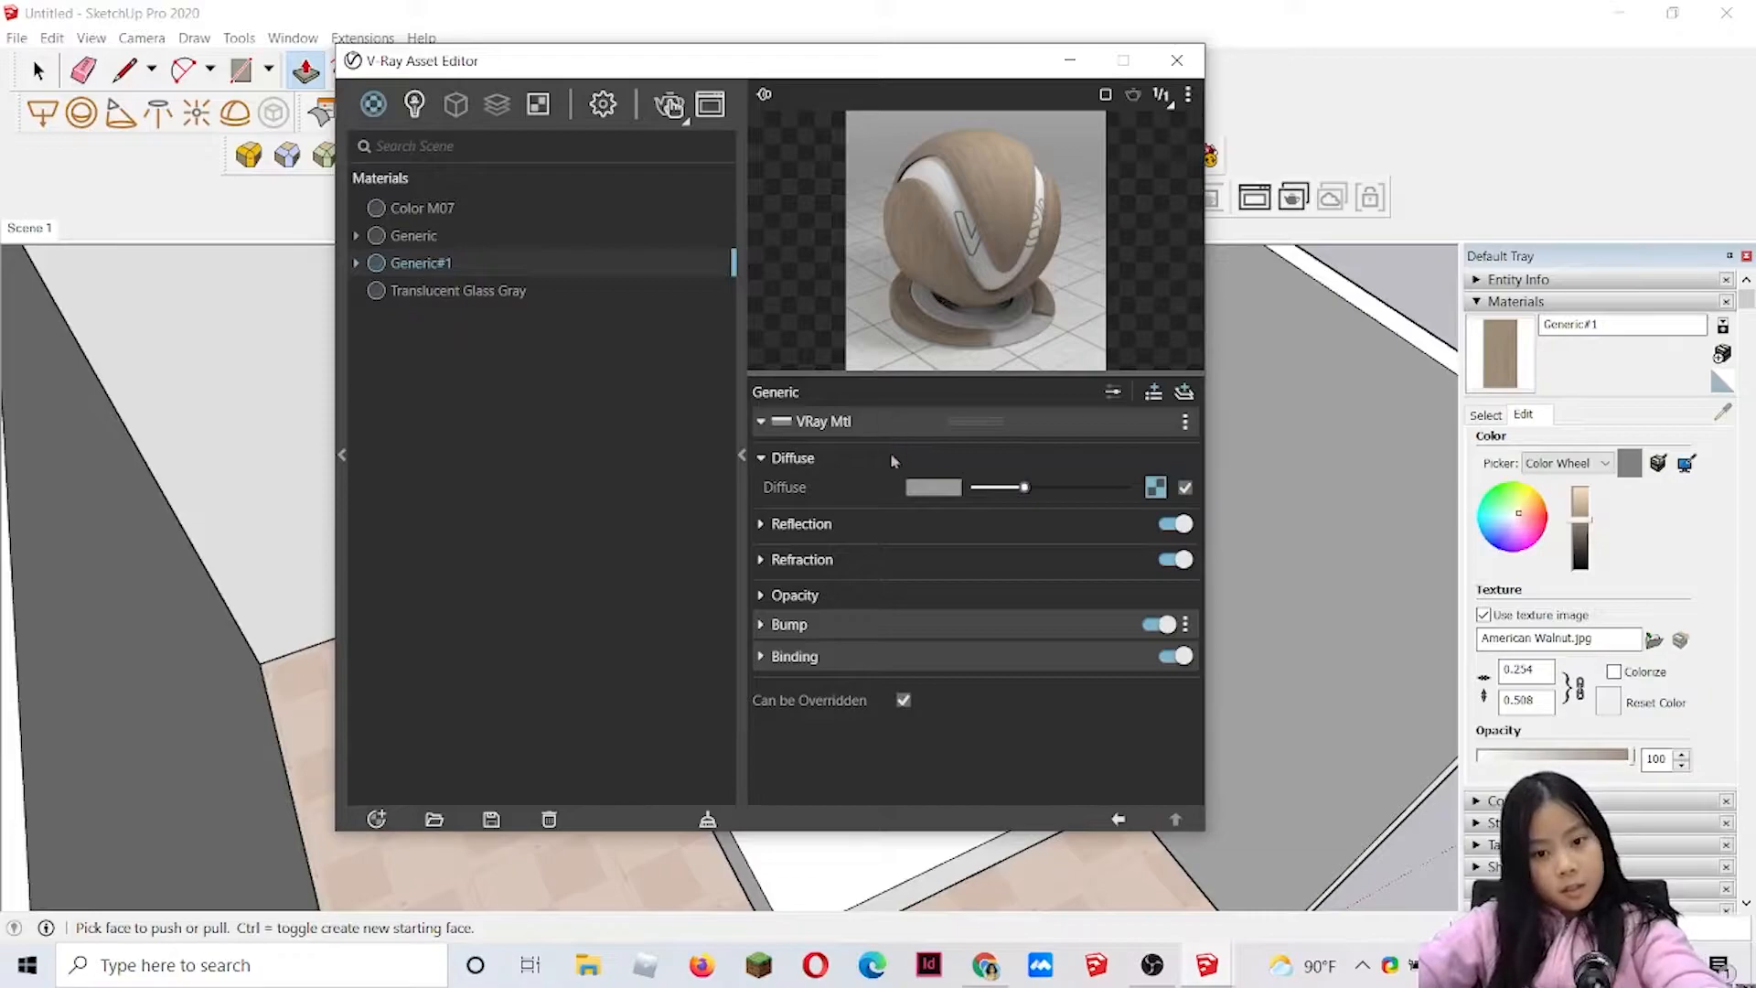
click(801, 523)
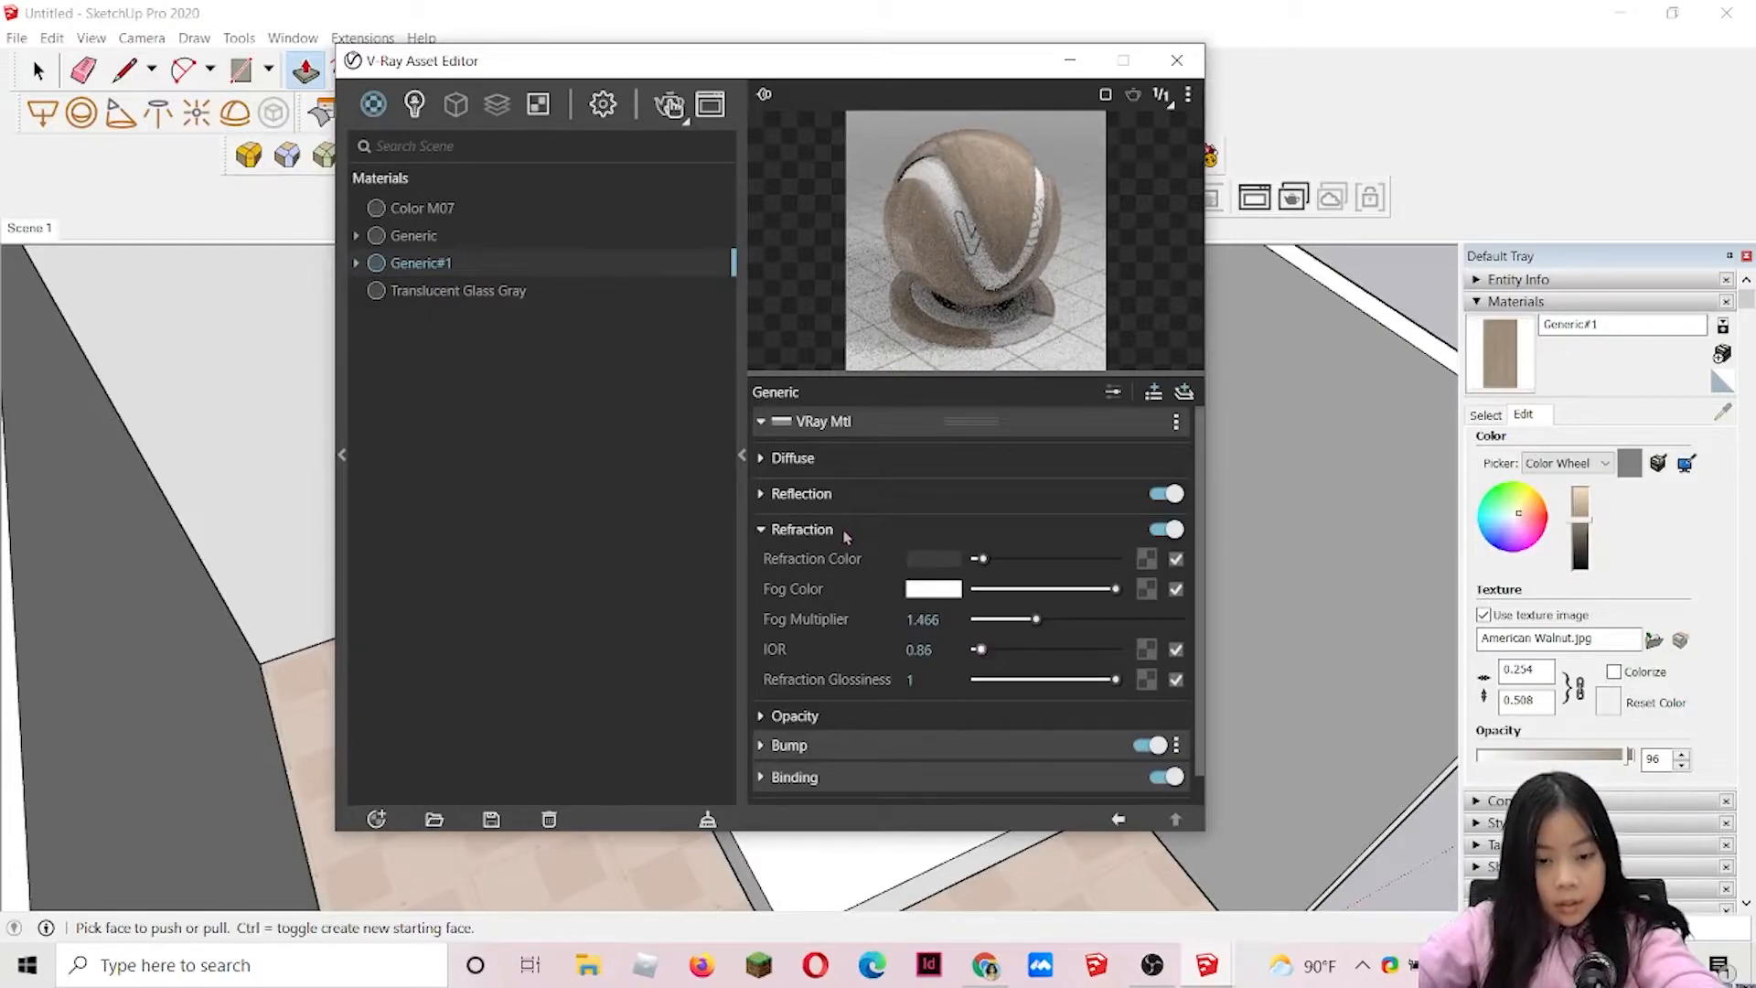
click(801, 528)
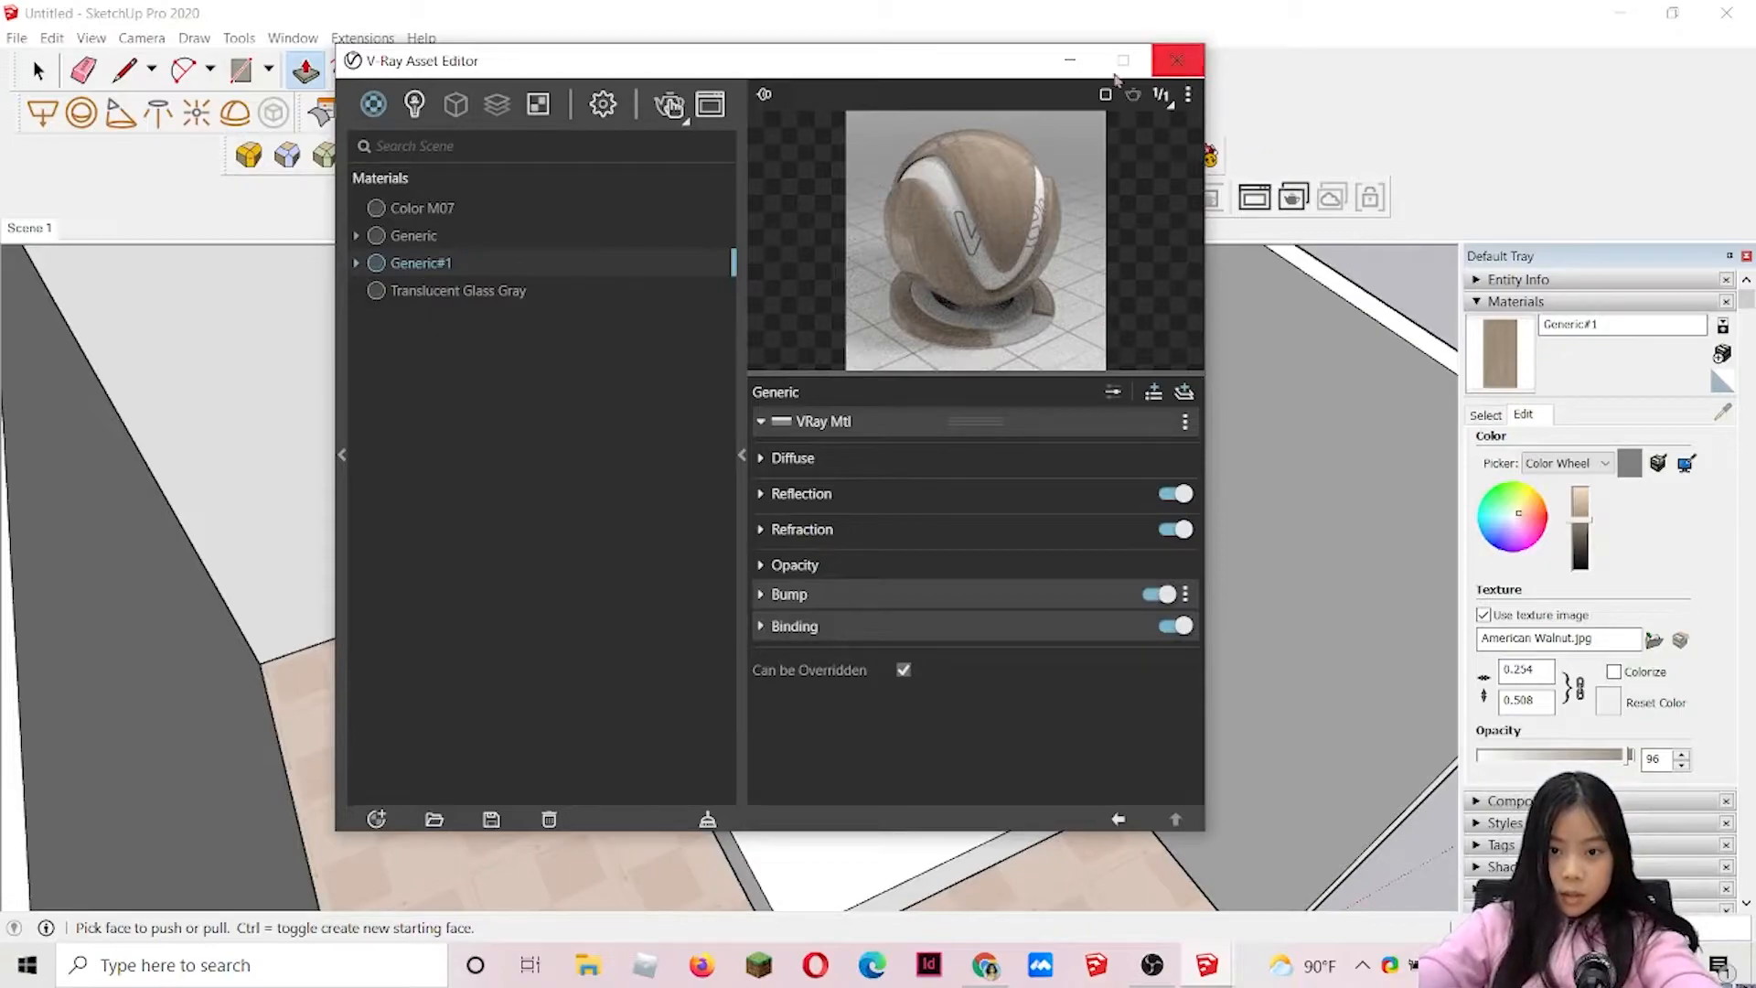
- Close the Asset Editor, inspect the walnut block, and bring up the V-Ray extension options for it
click(1176, 60)
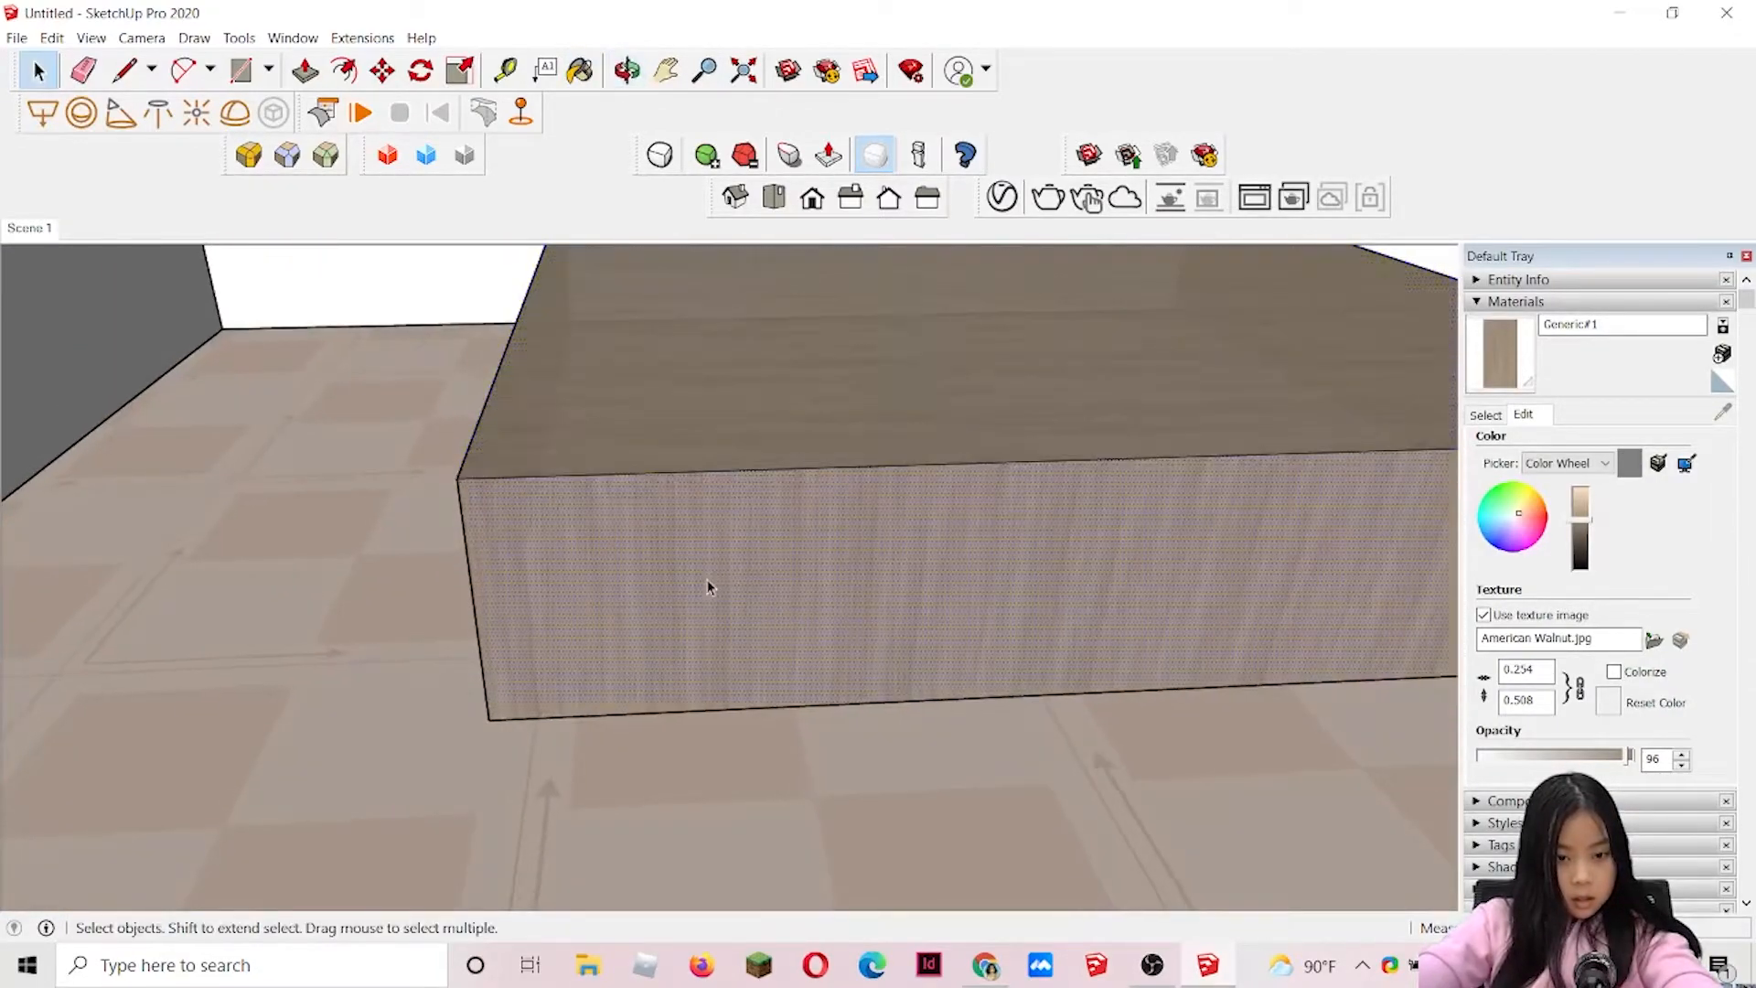
click(711, 587)
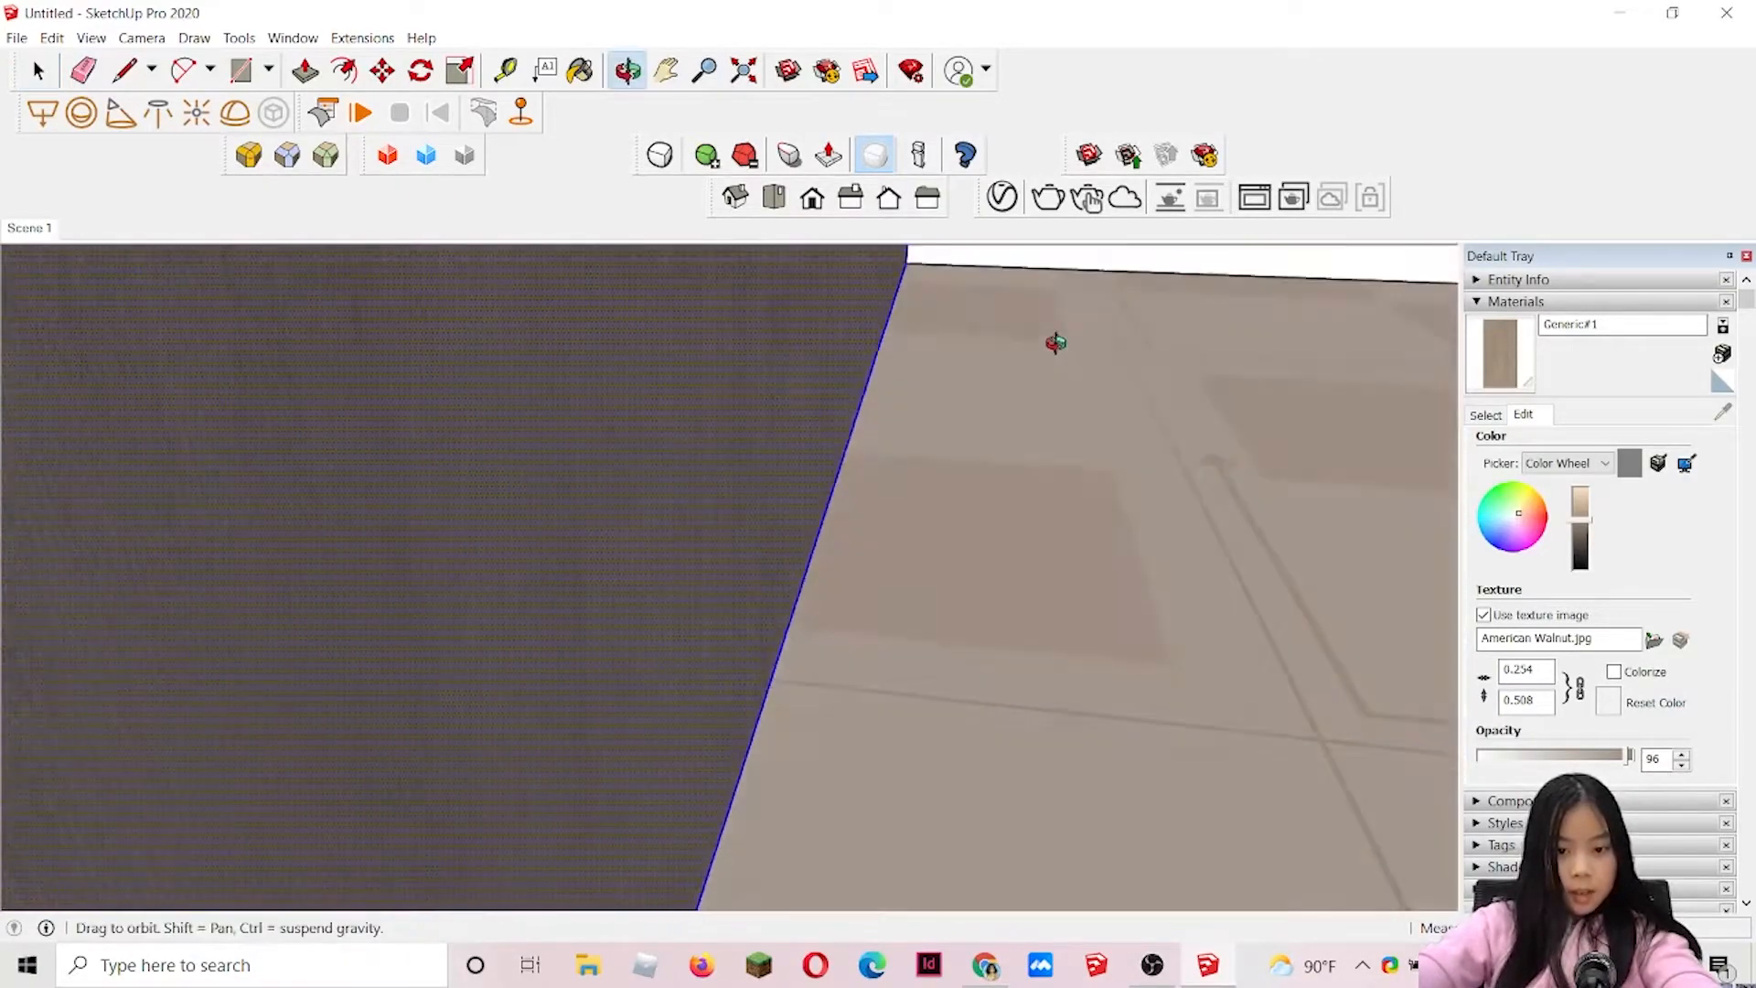
click(37, 69)
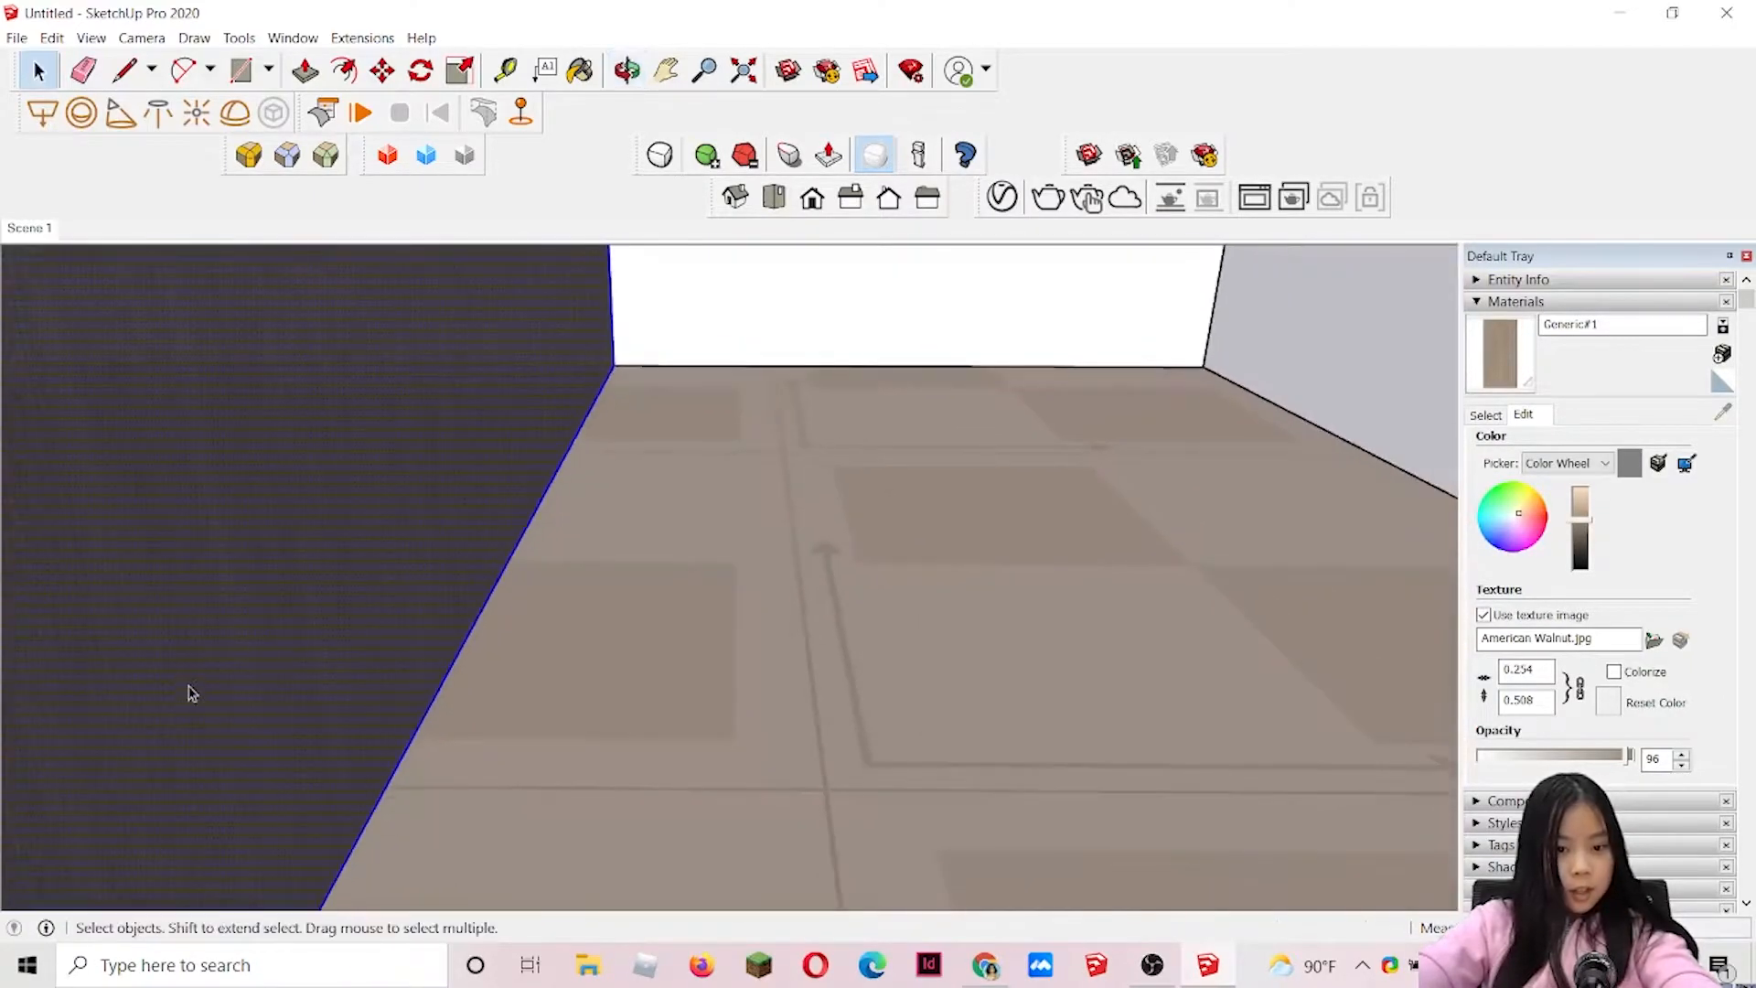
right_click(191, 691)
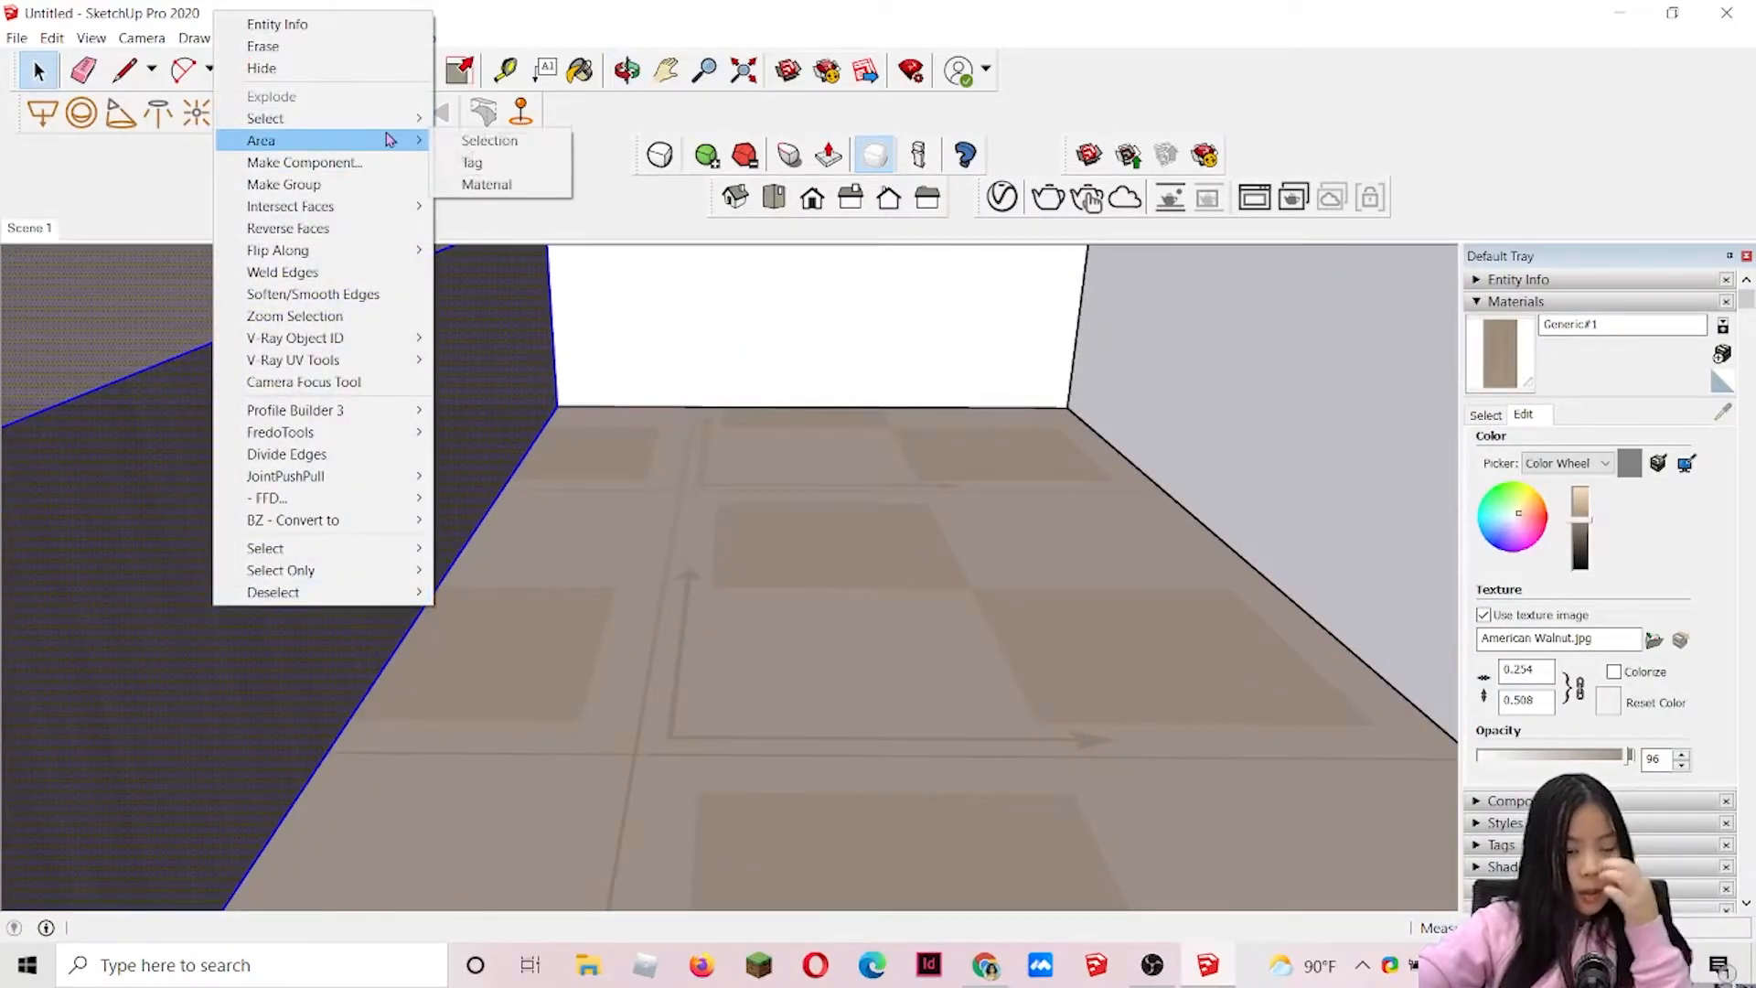
mouse_move(325, 119)
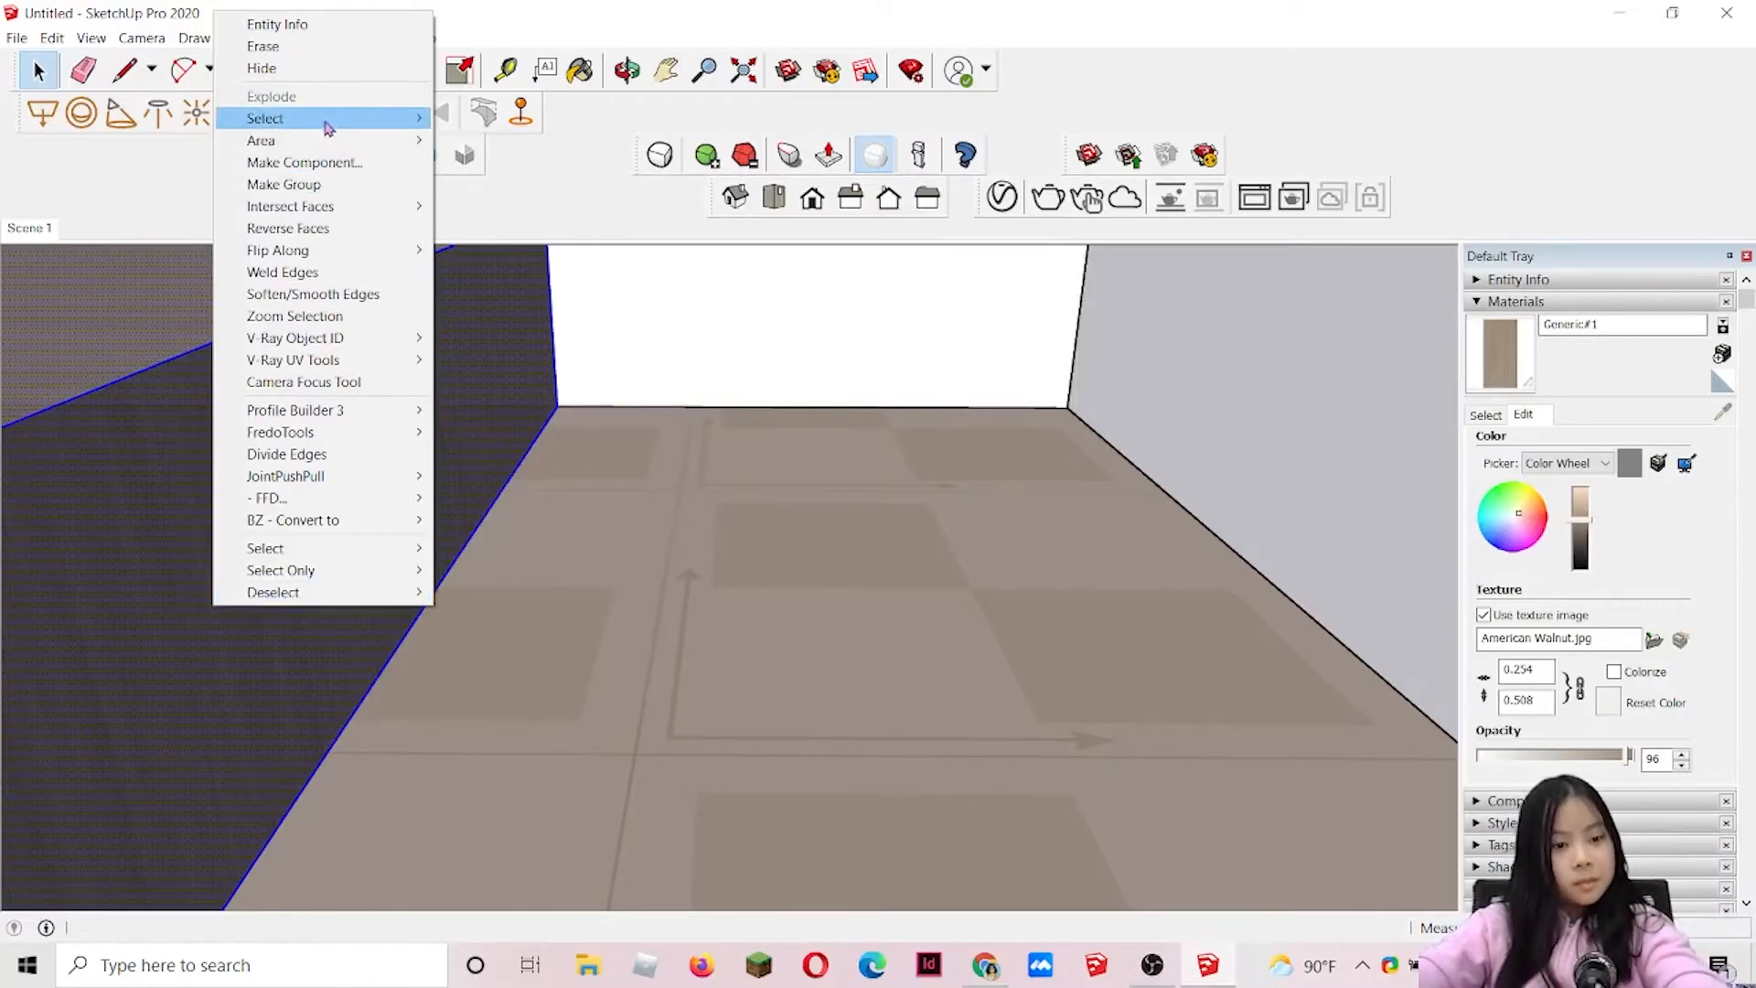
mouse_move(283, 183)
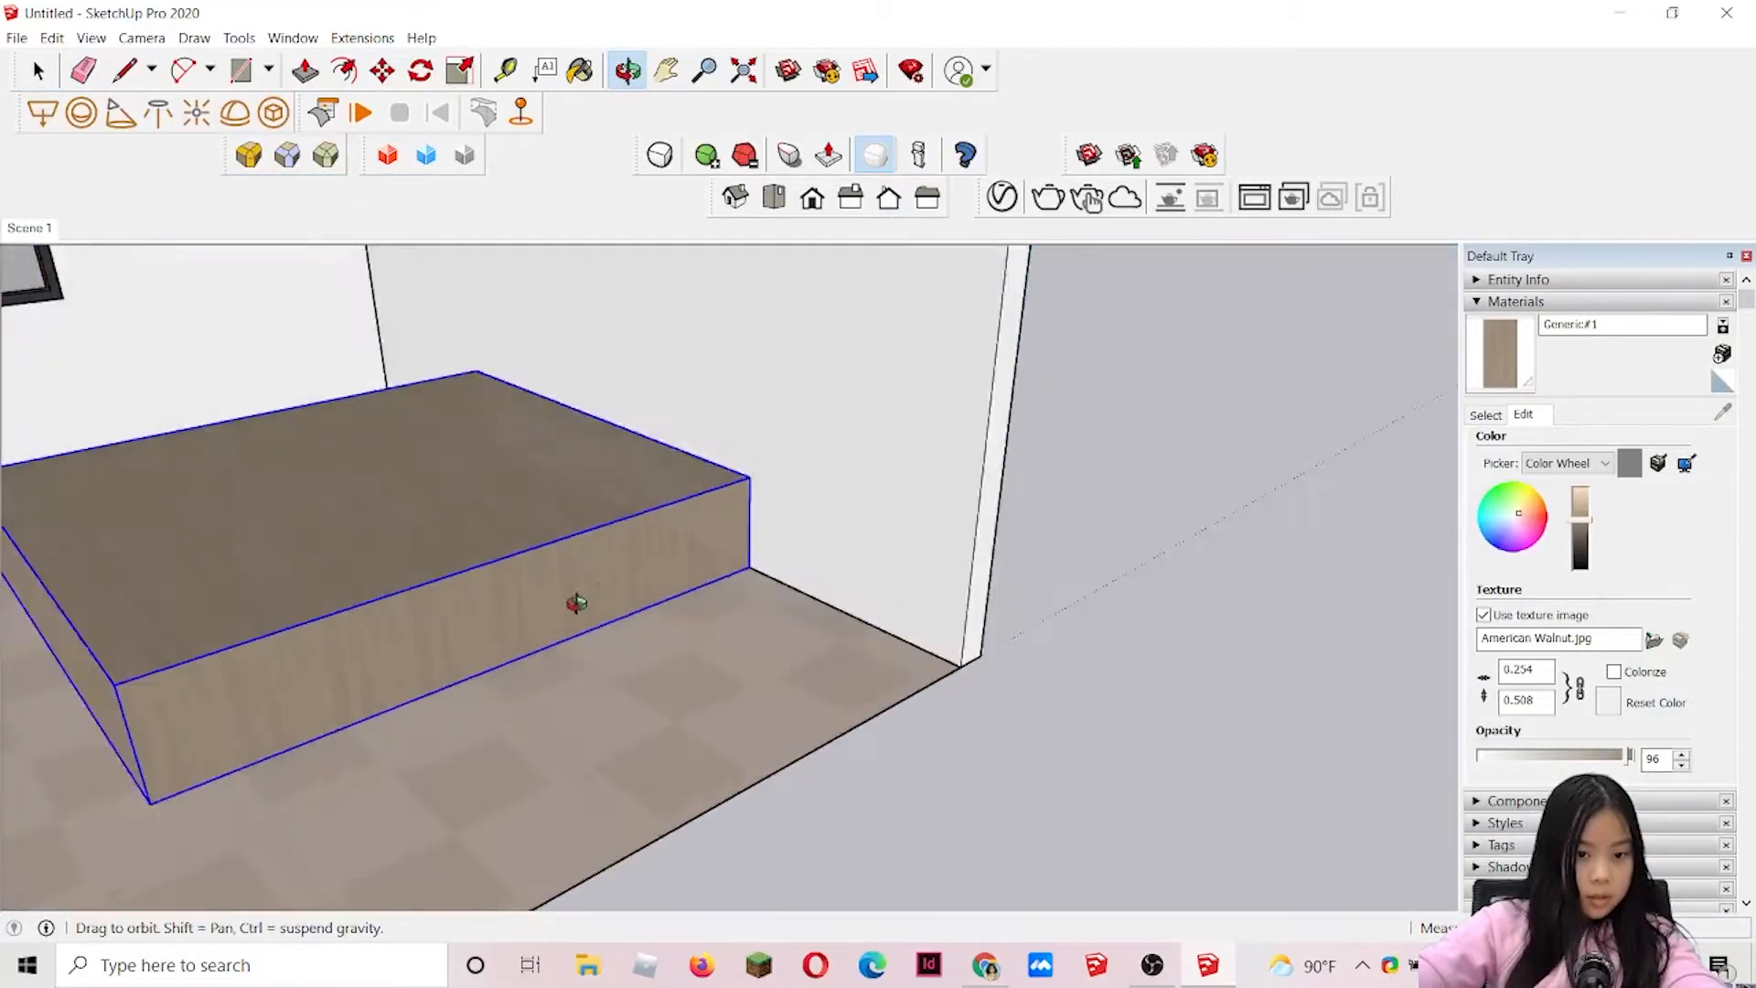
click(361, 36)
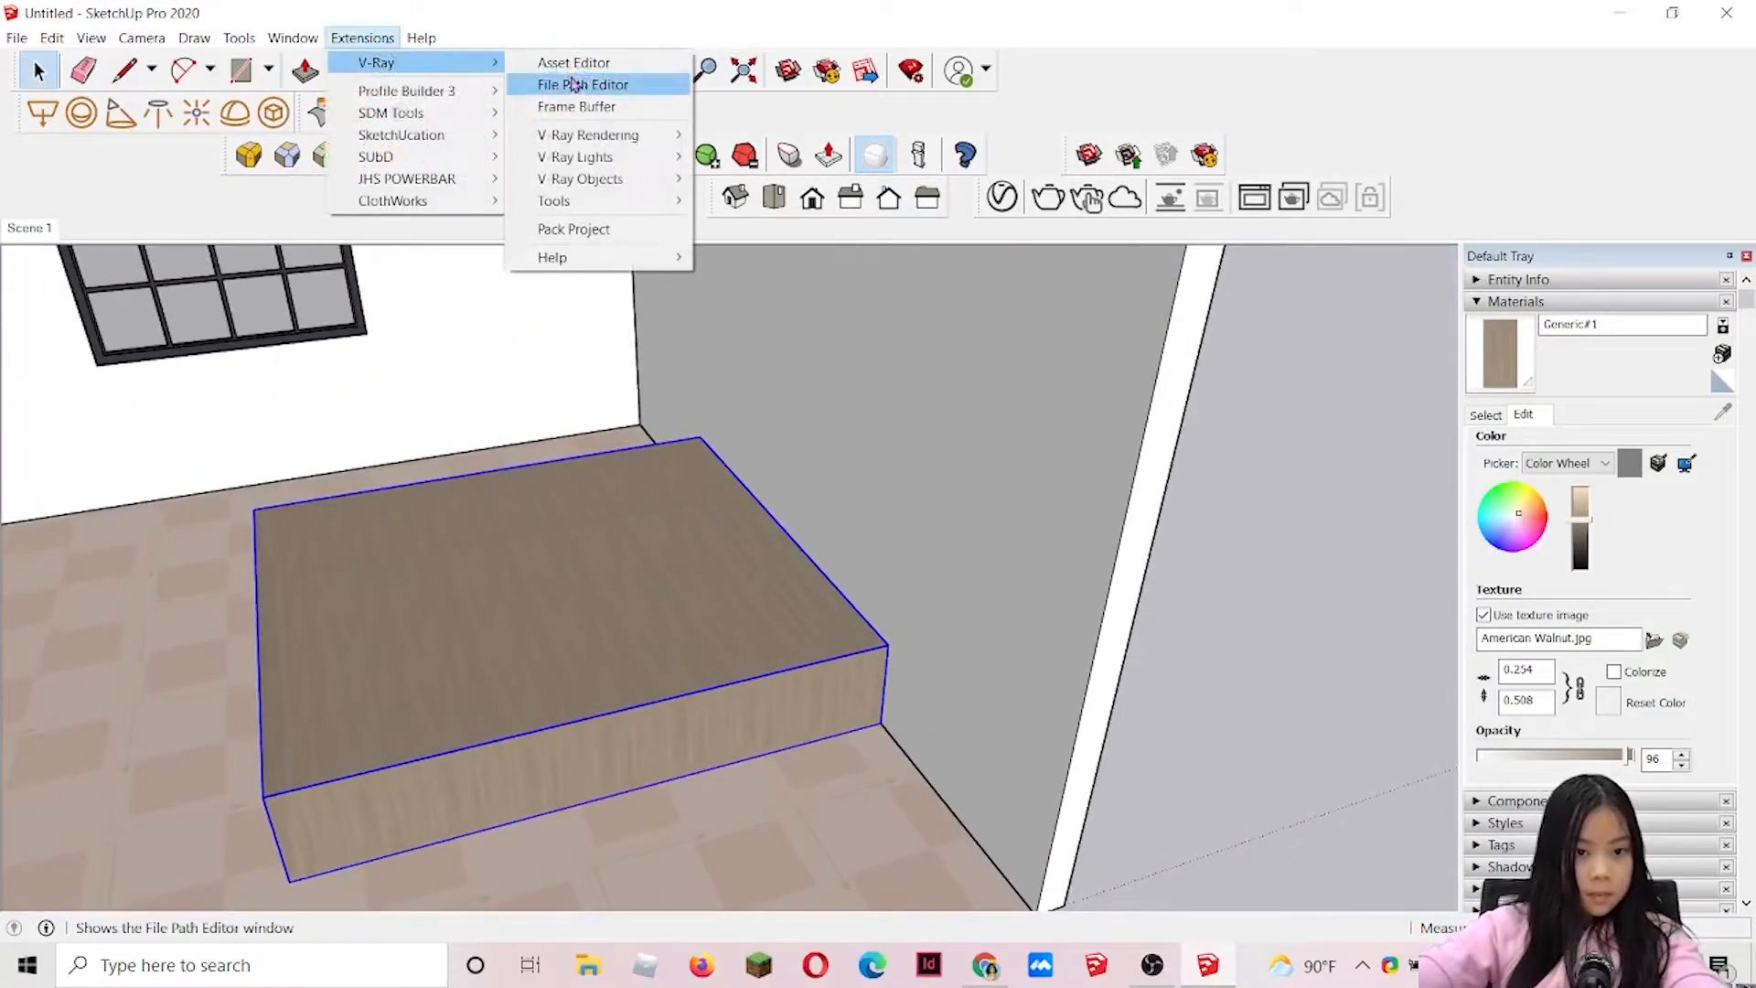
- Review Generic#1's V-Ray opacity (100) and refraction settings in the Asset Editor, then close it
click(573, 62)
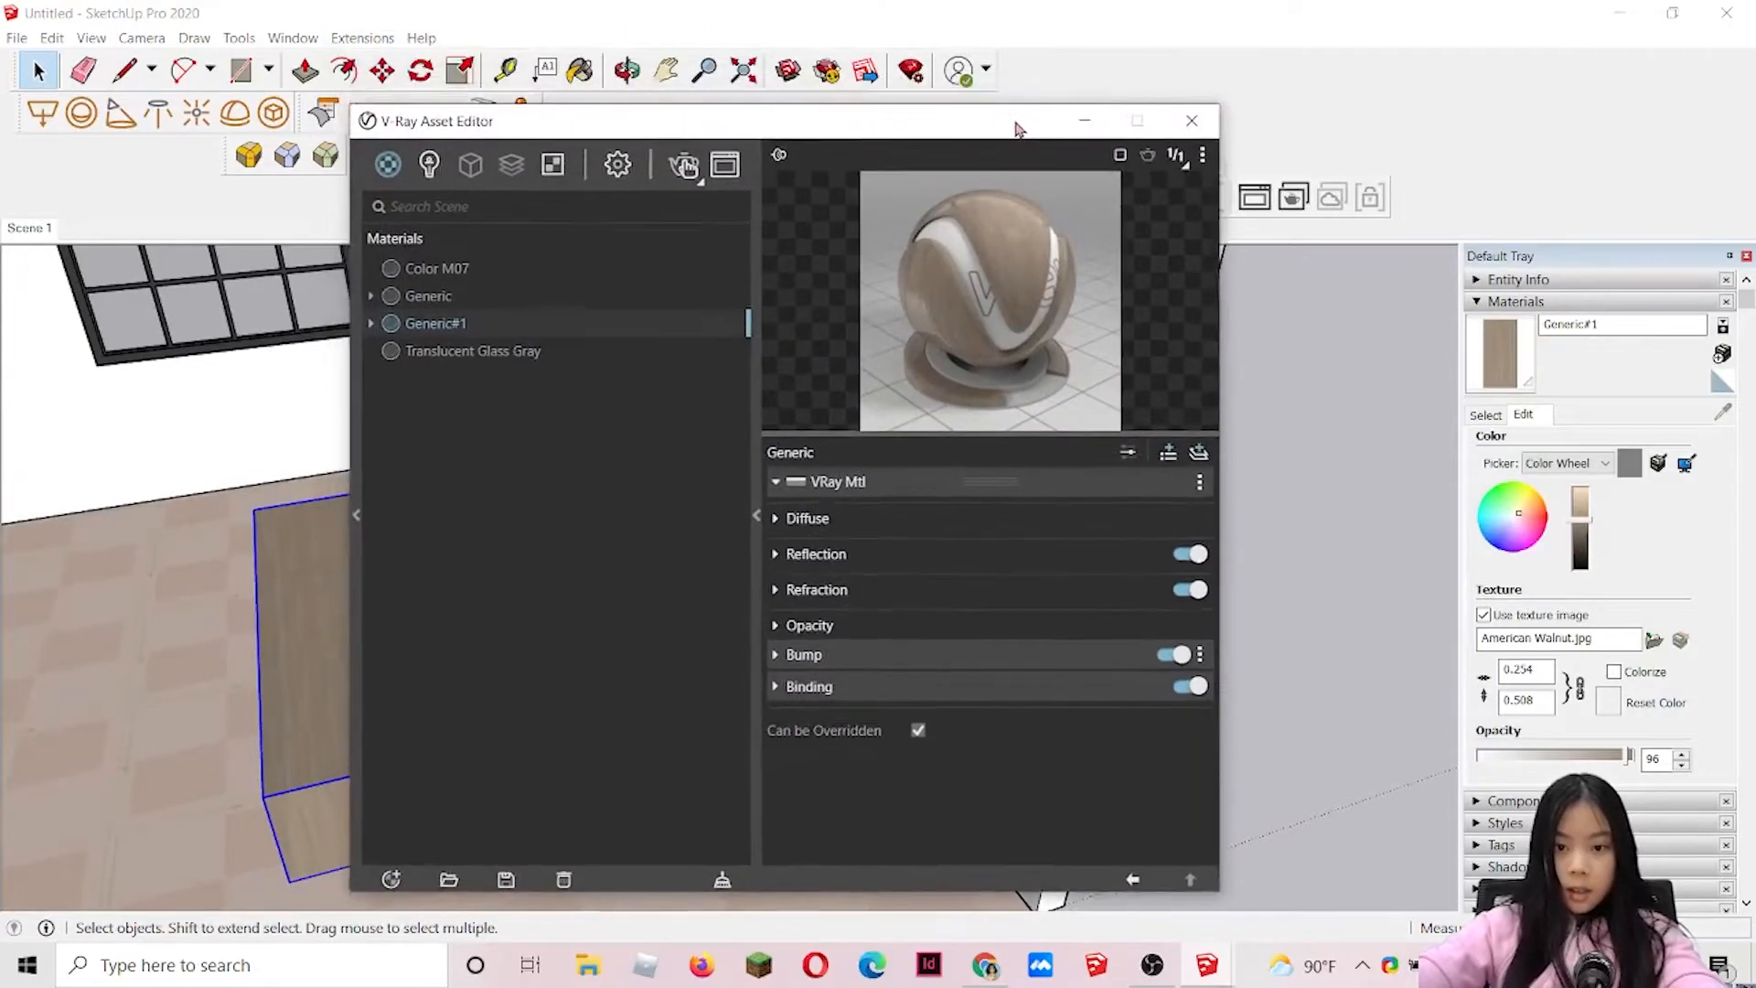
click(816, 553)
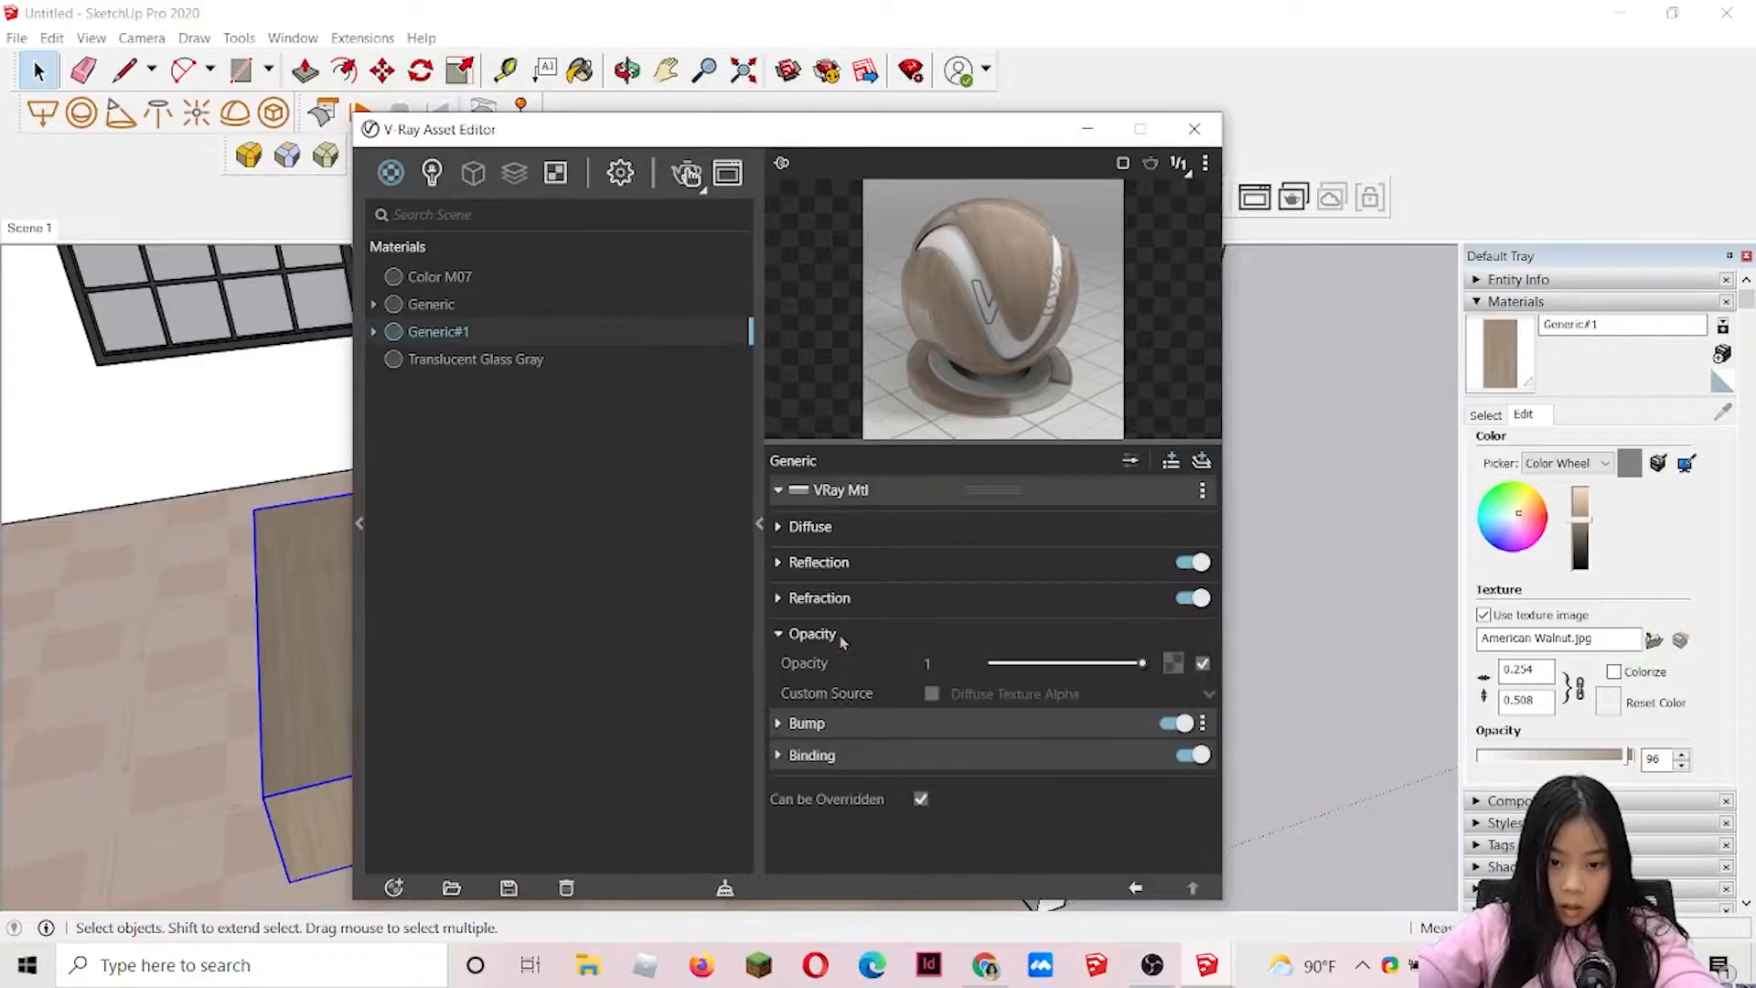
click(819, 597)
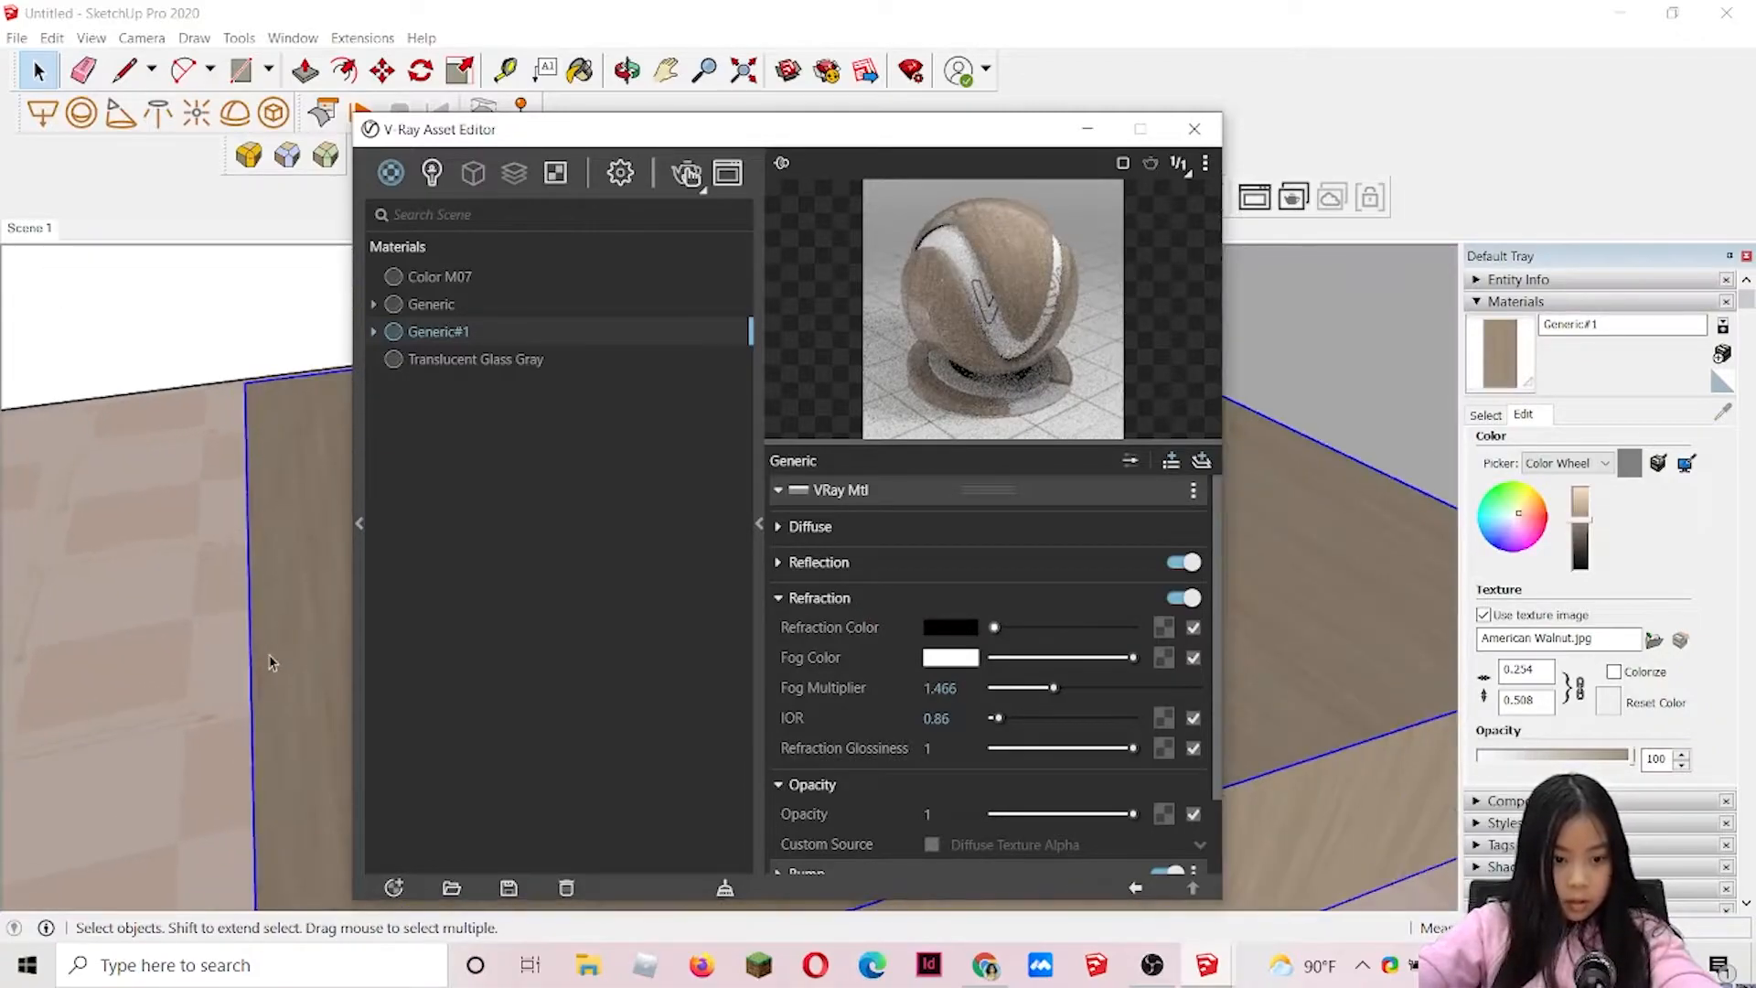
click(1195, 128)
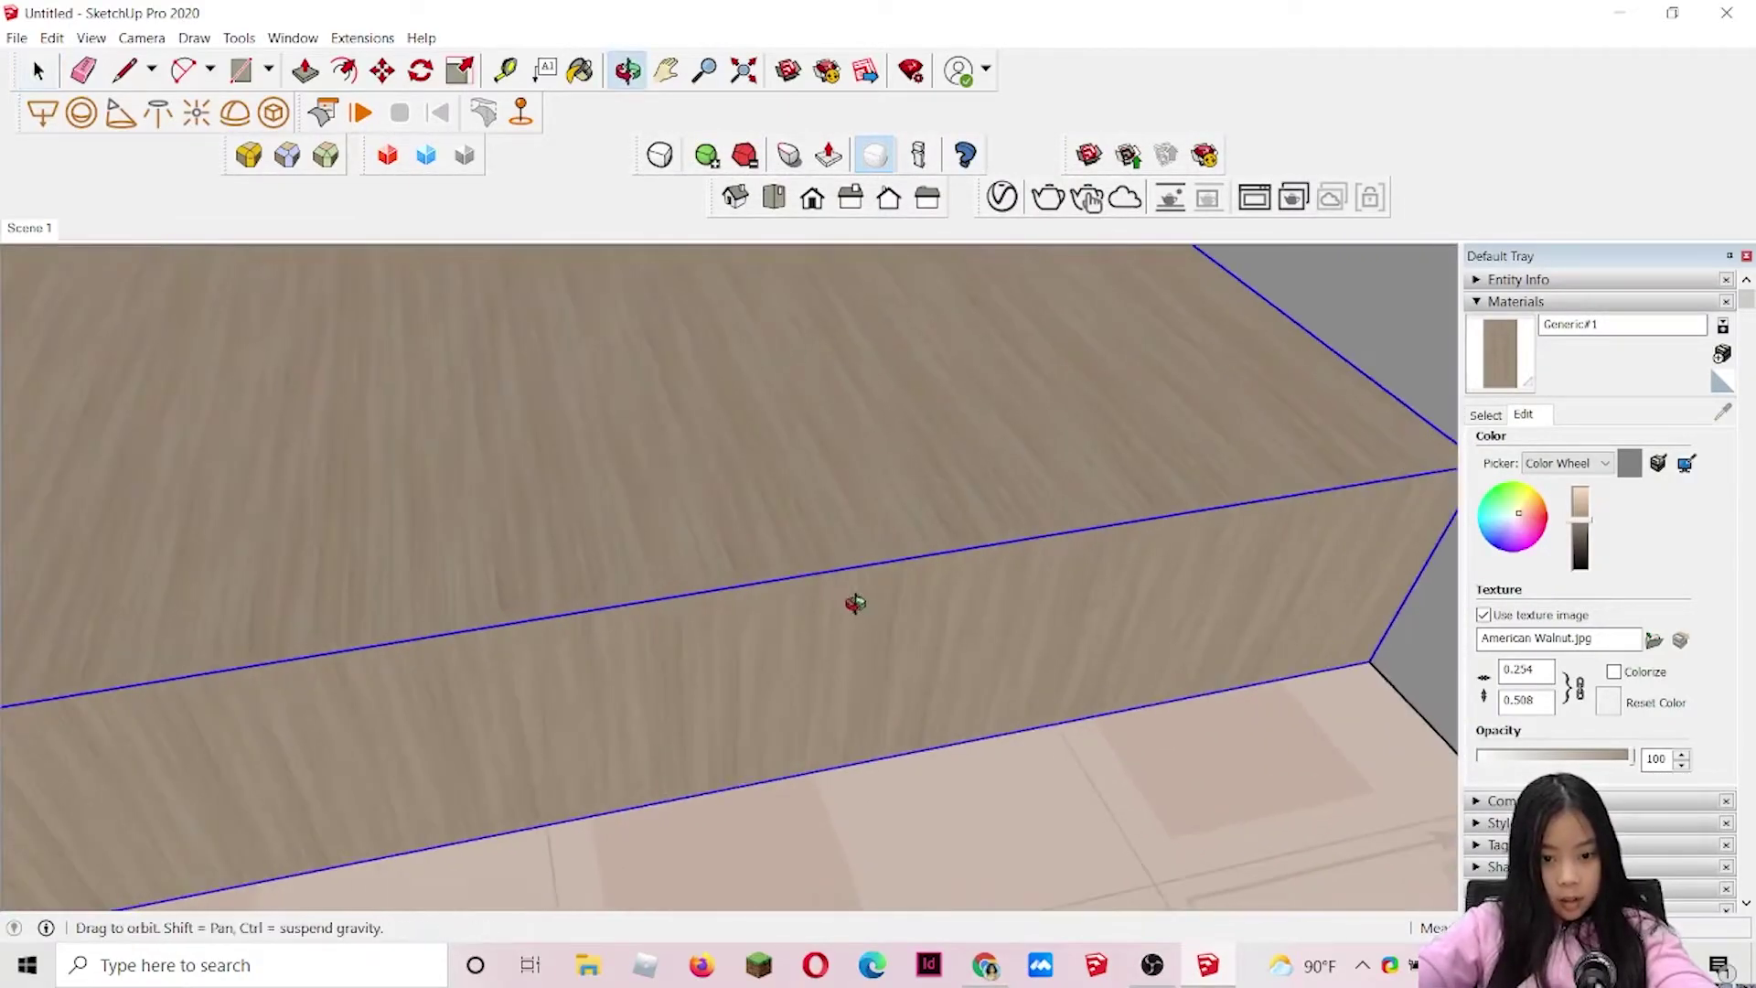
- Select the walnut bed base's top border edges with the RoundCorner extension
click(37, 70)
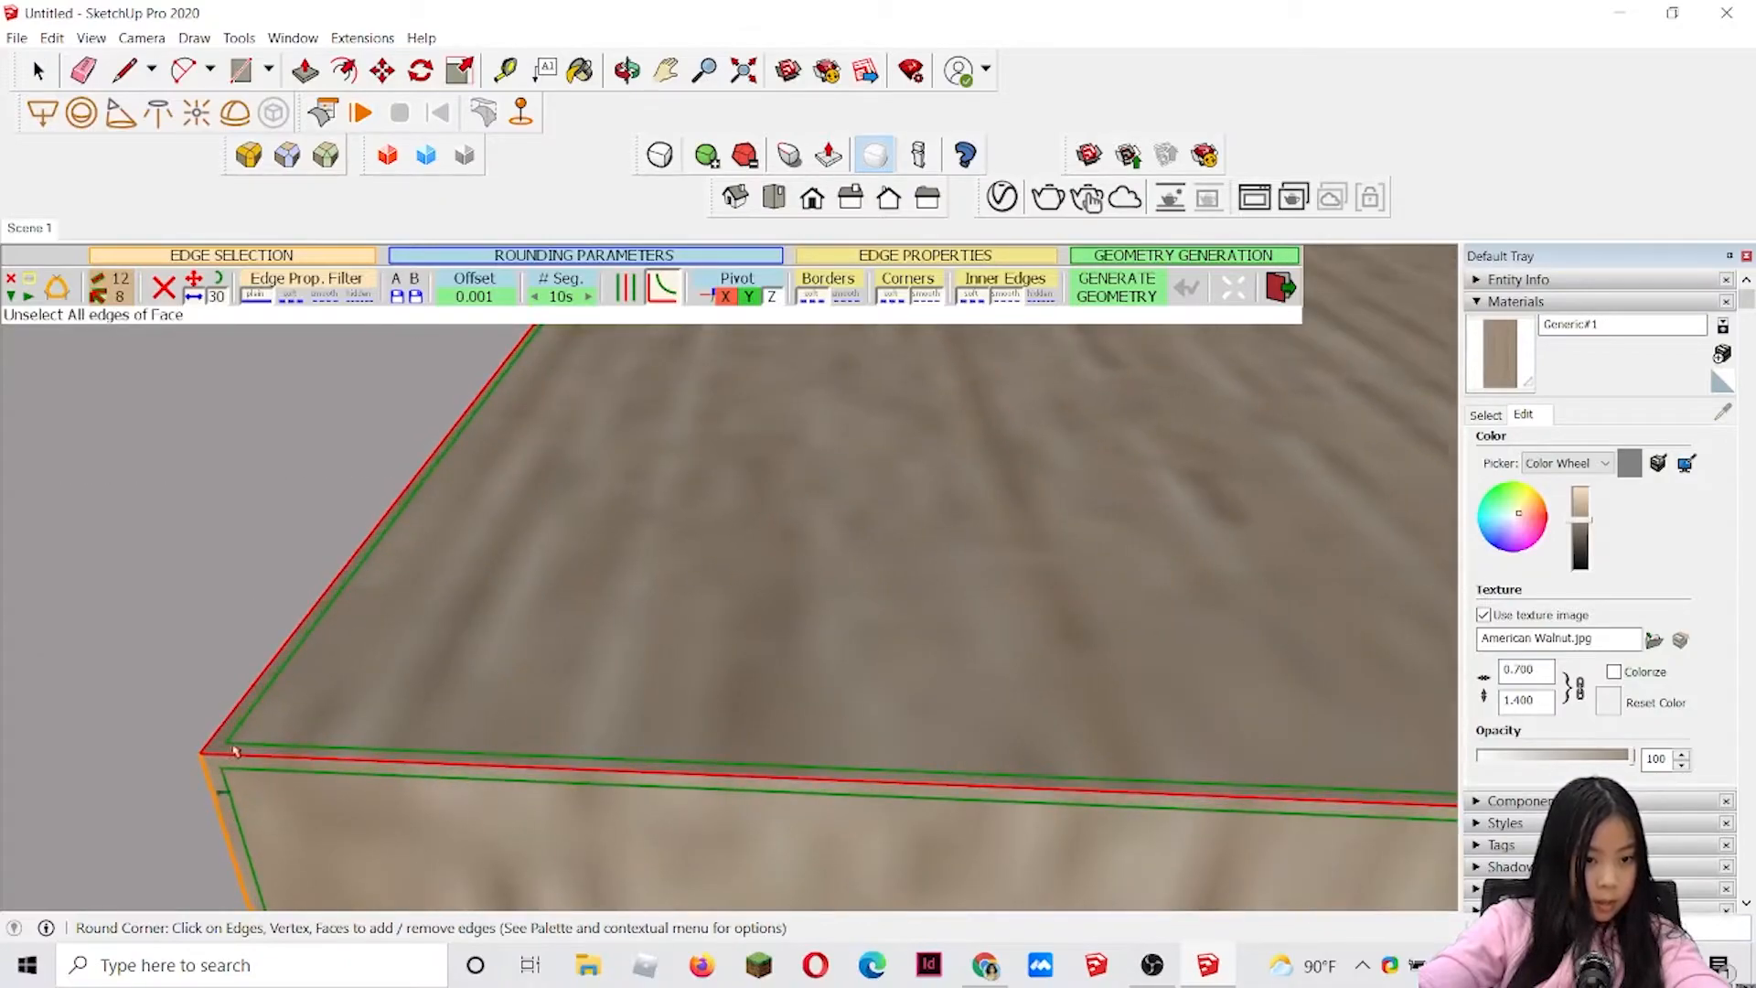
- Round the bed base's top edges with a 0.005 RoundCorner offset and generate the geometry
click(473, 297)
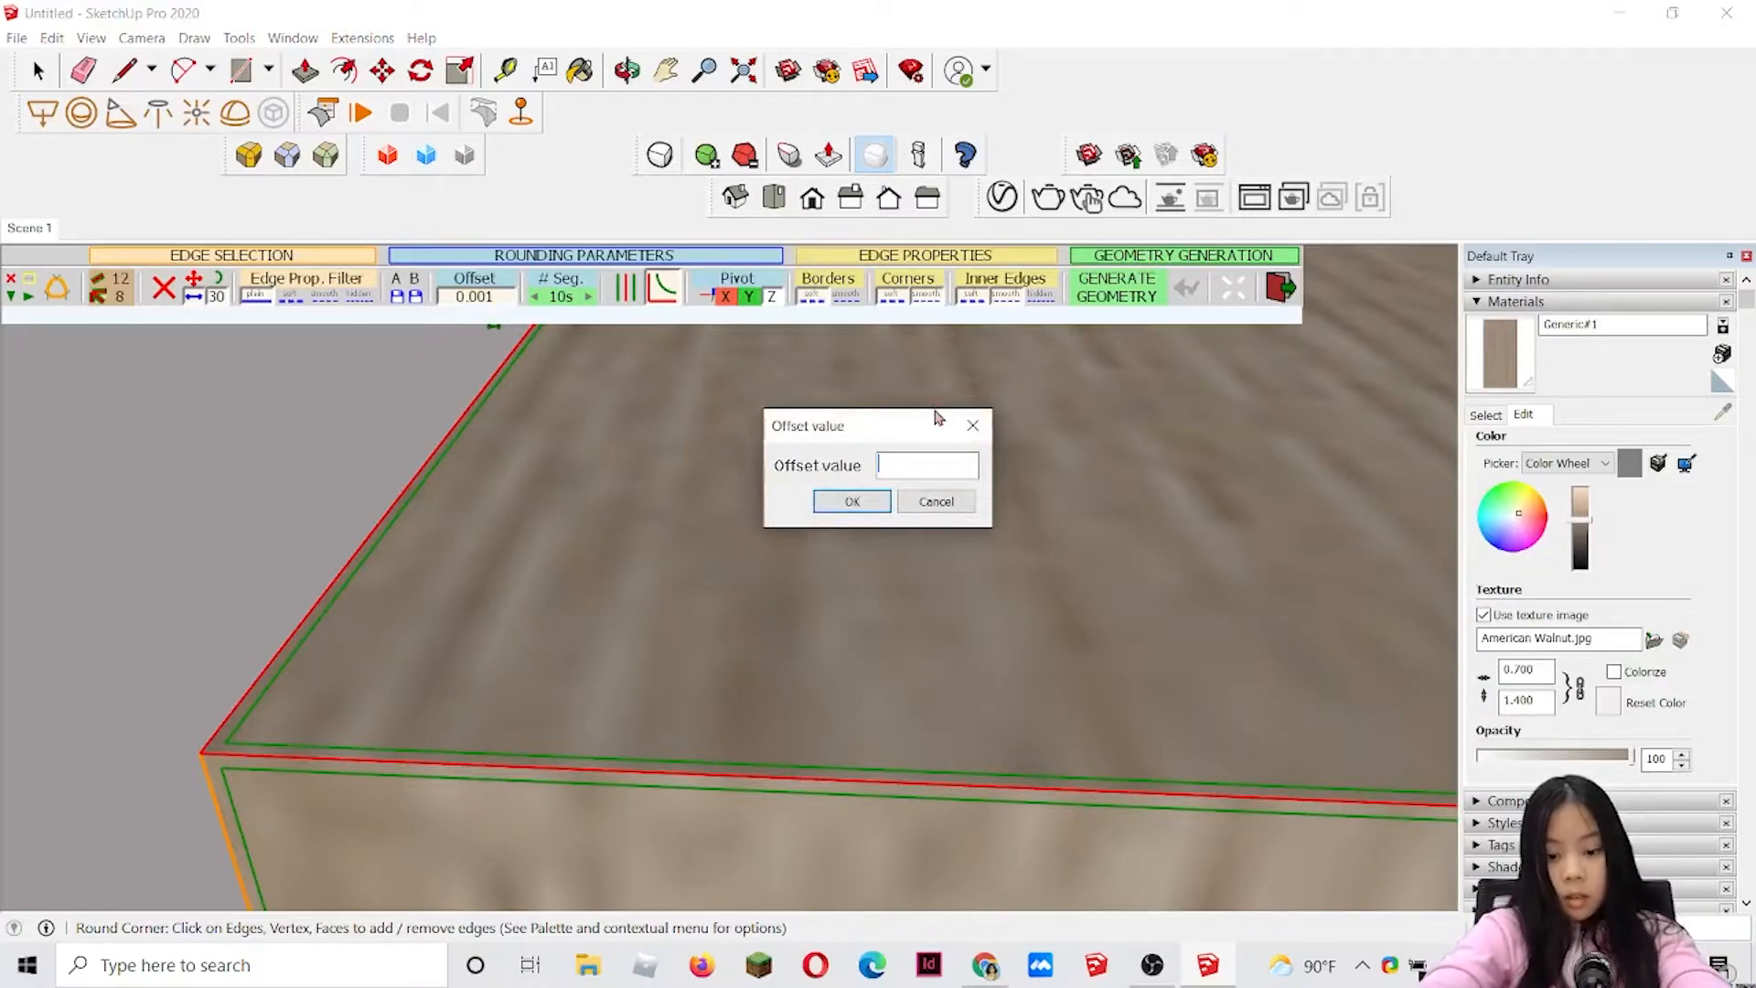
text(0.00)
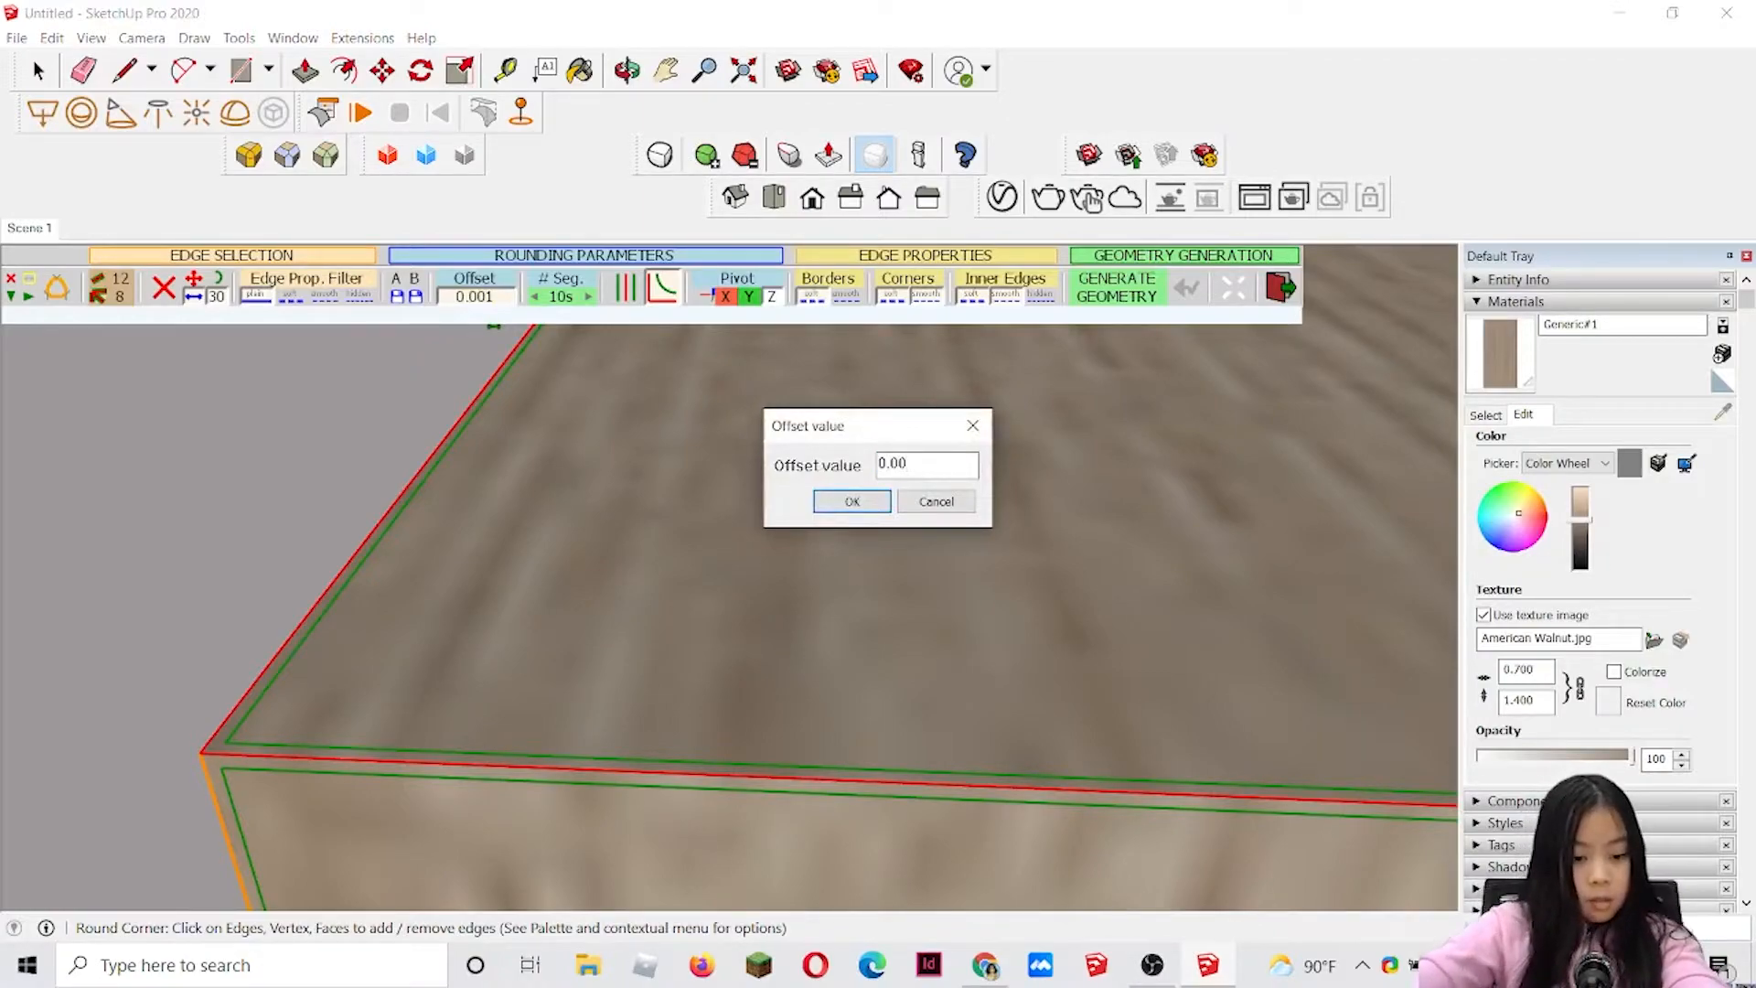
click(851, 501)
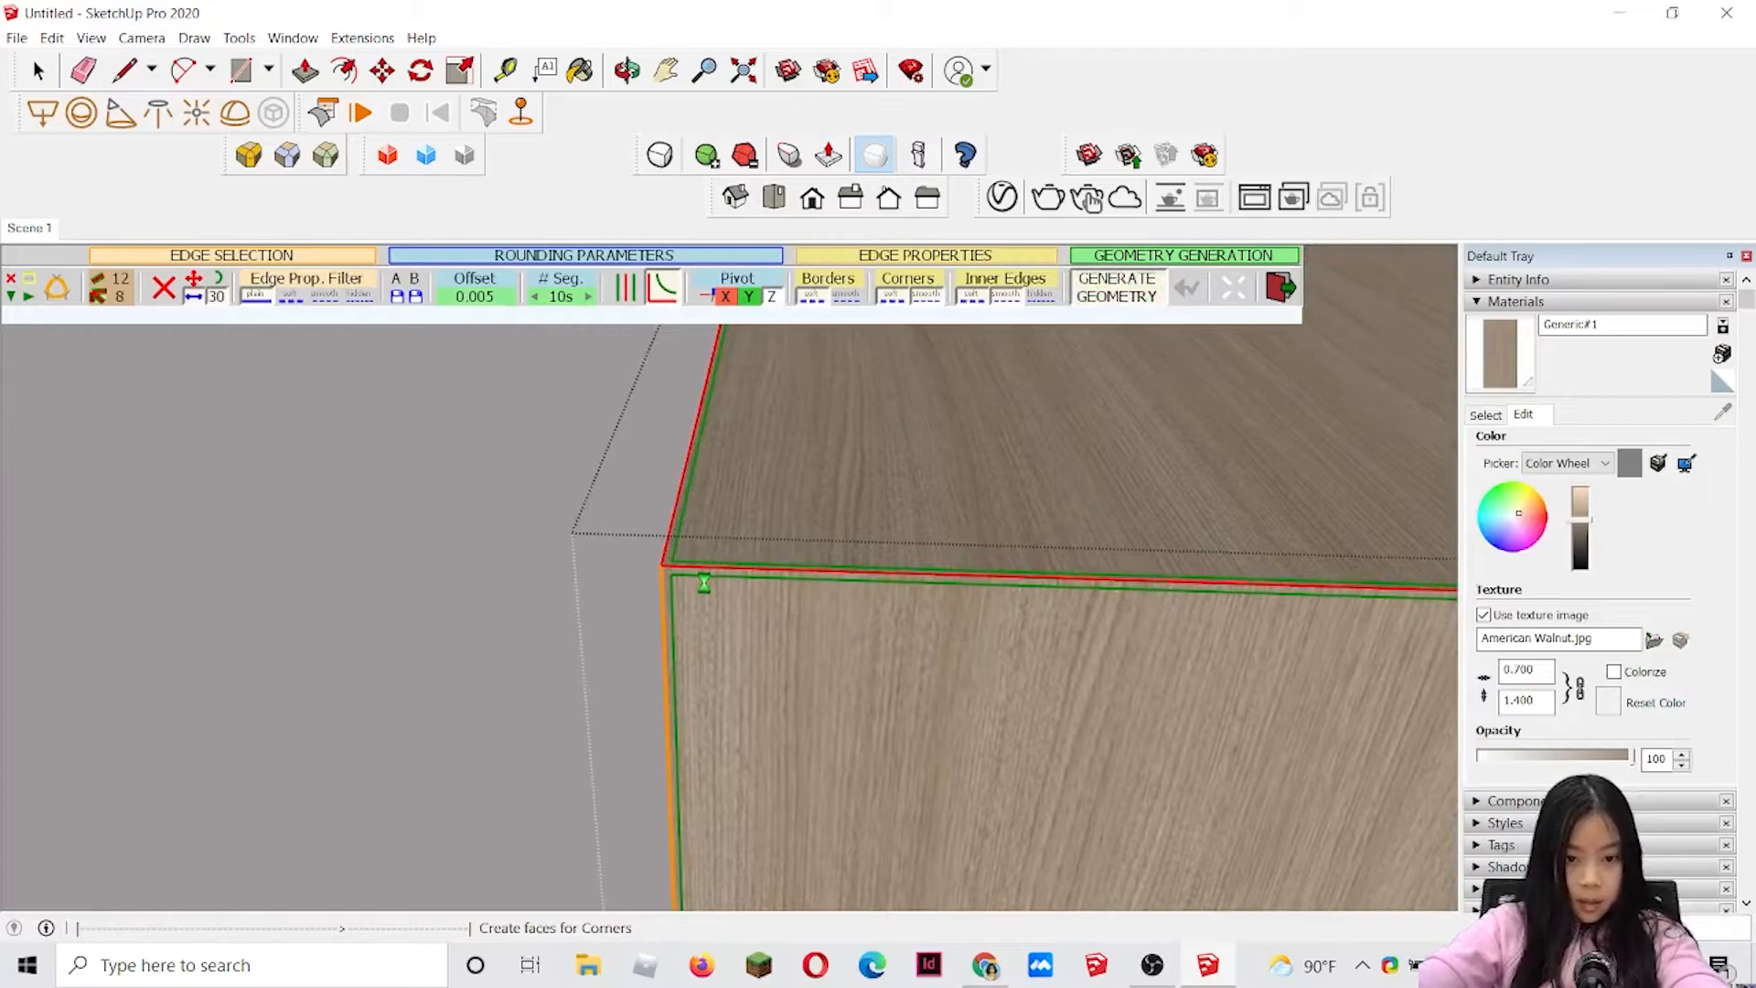
click(1115, 287)
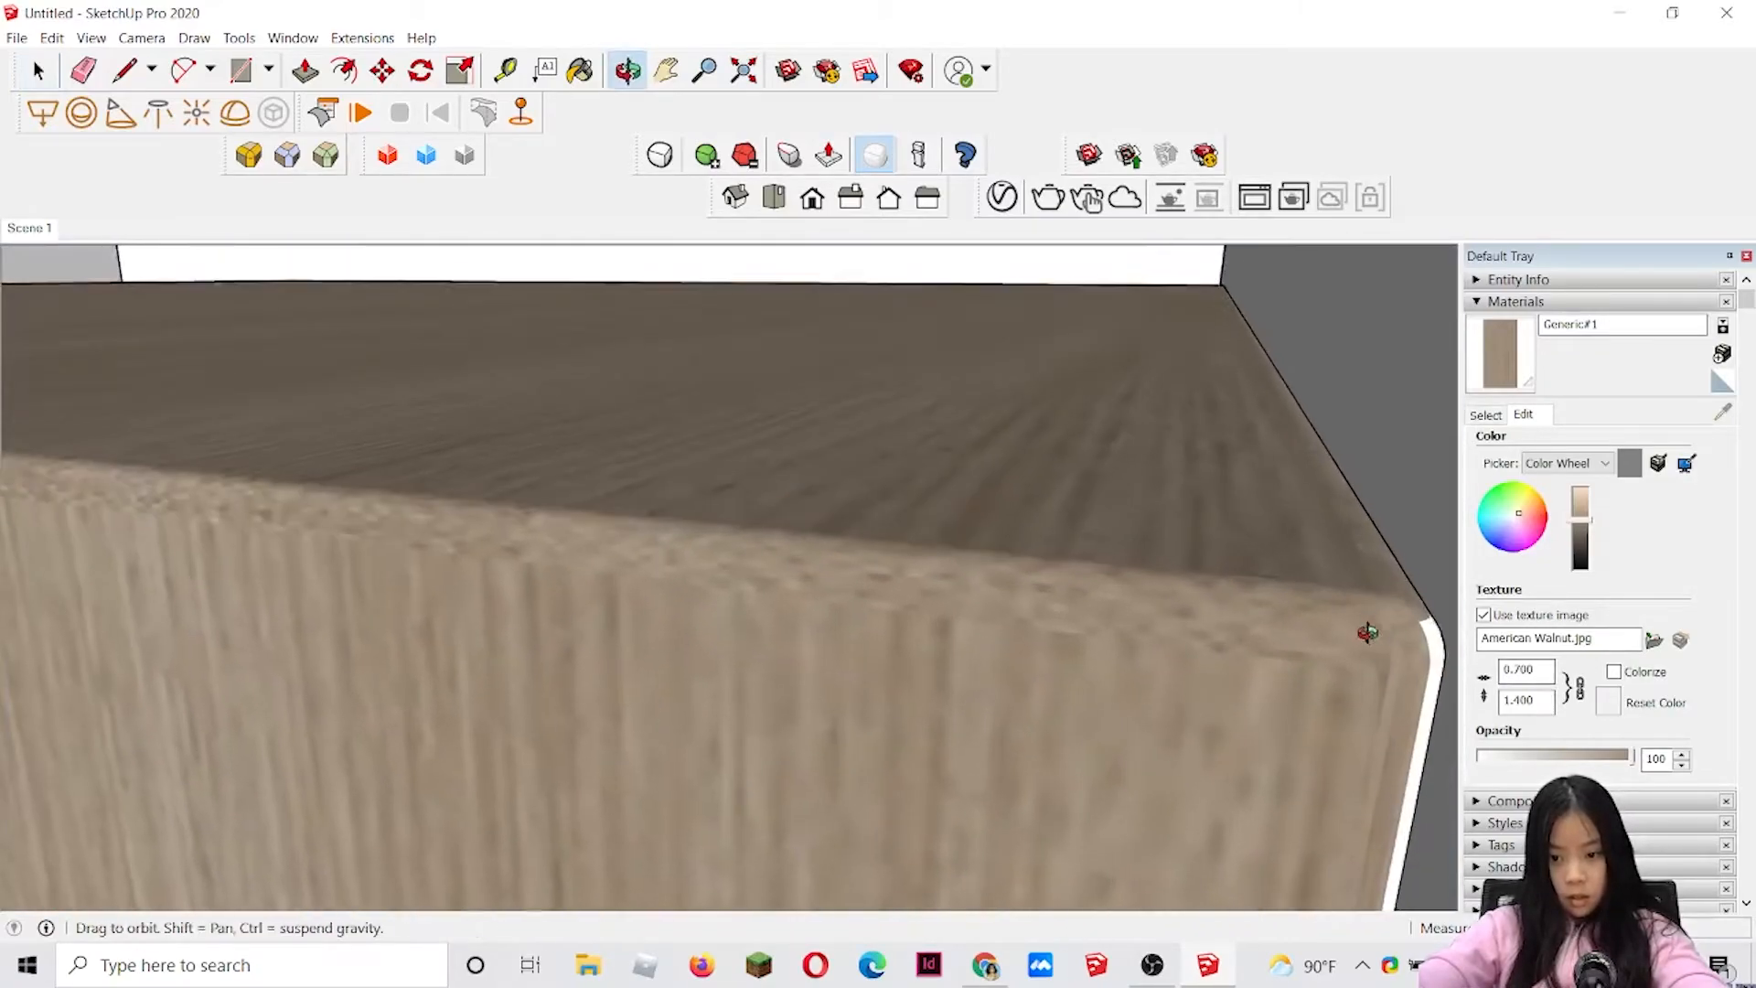
- Paint the newly rounded bed base with the walnut material
click(37, 69)
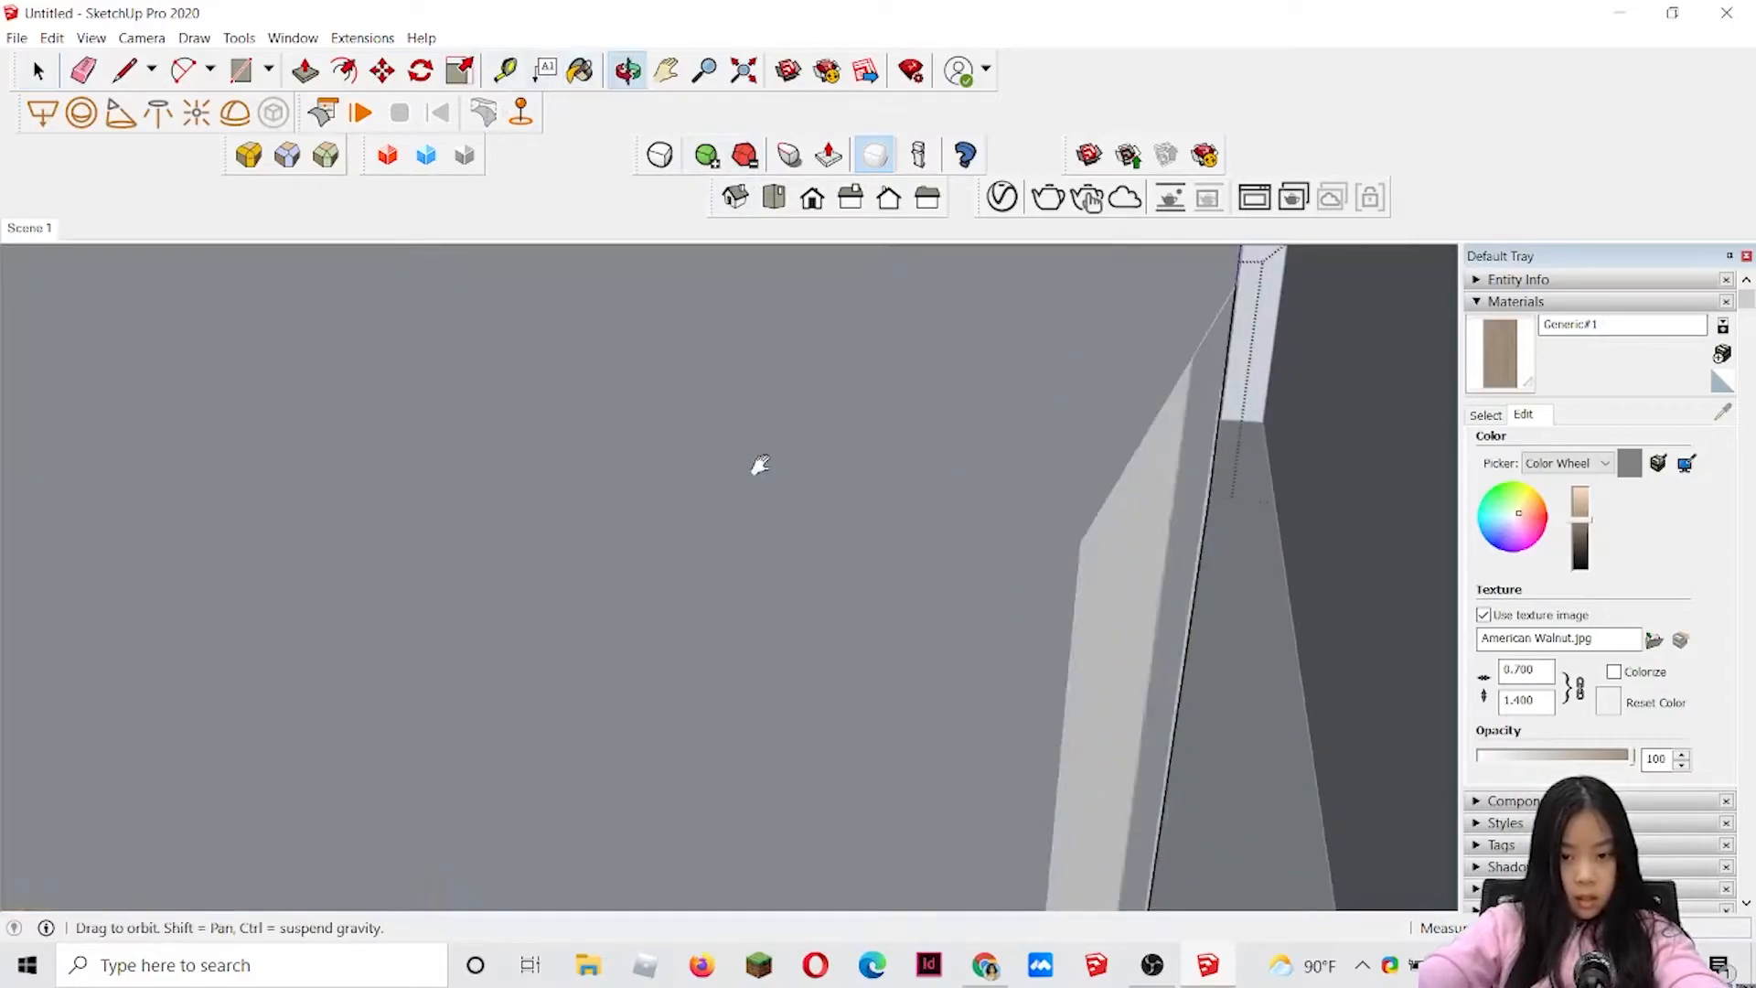
click(579, 71)
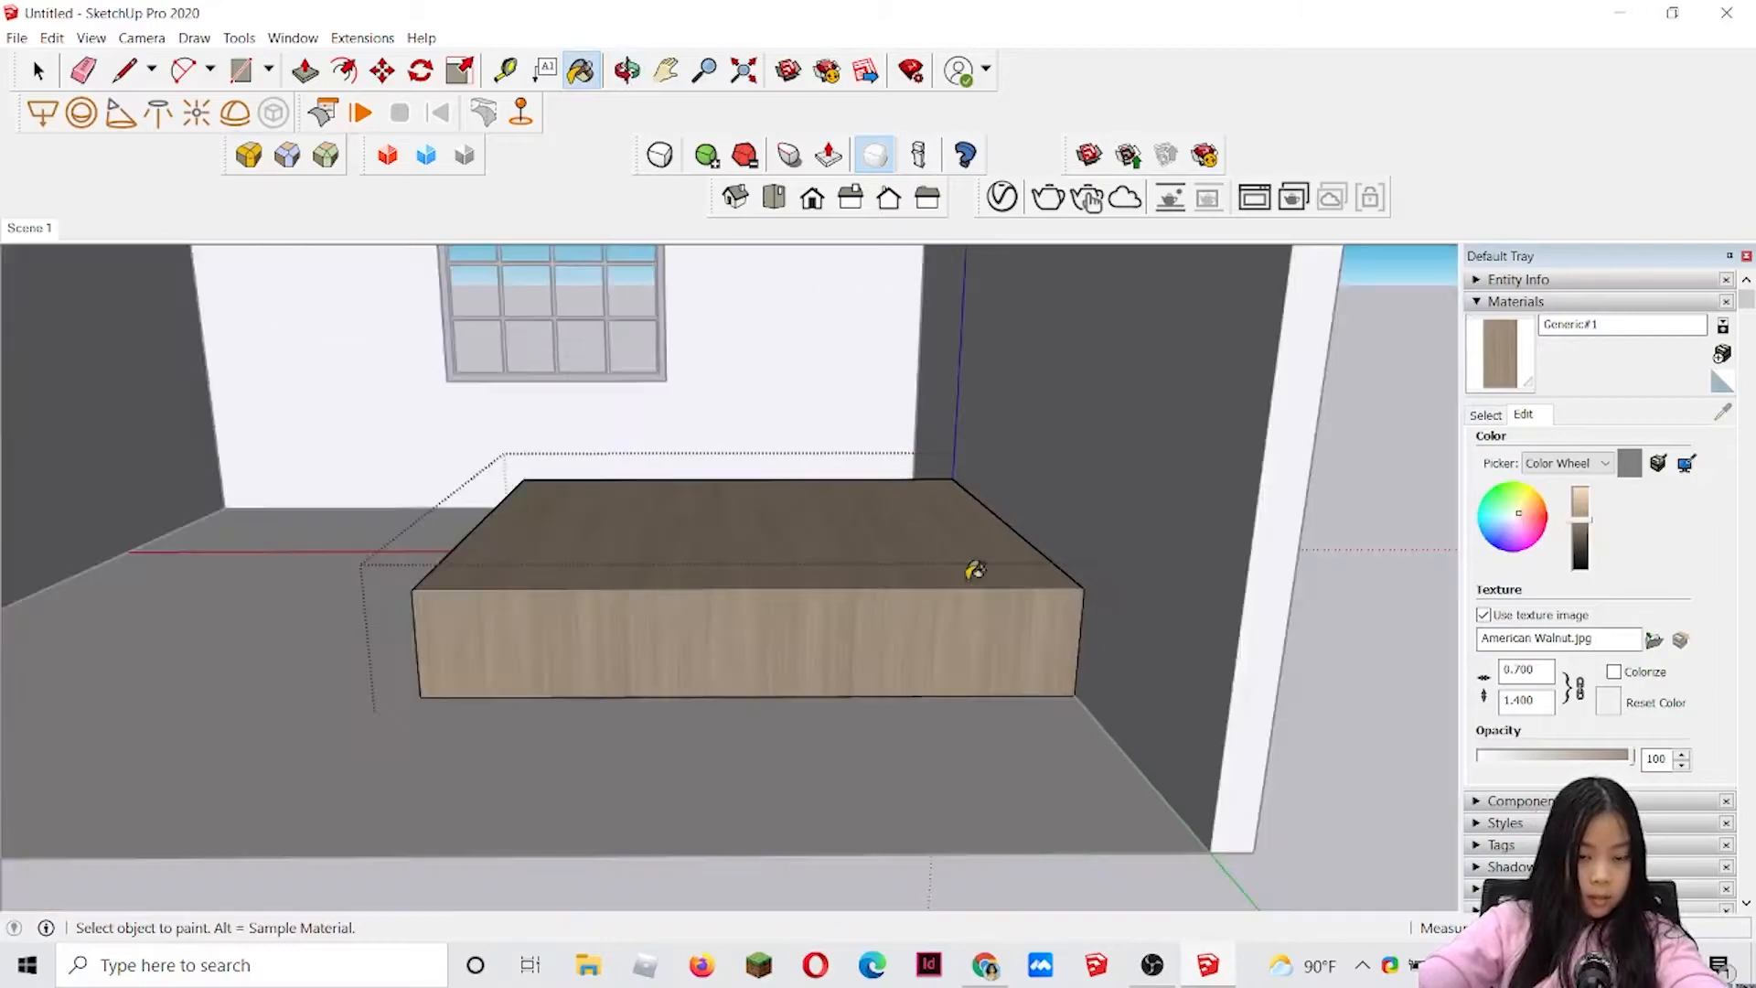
click(37, 71)
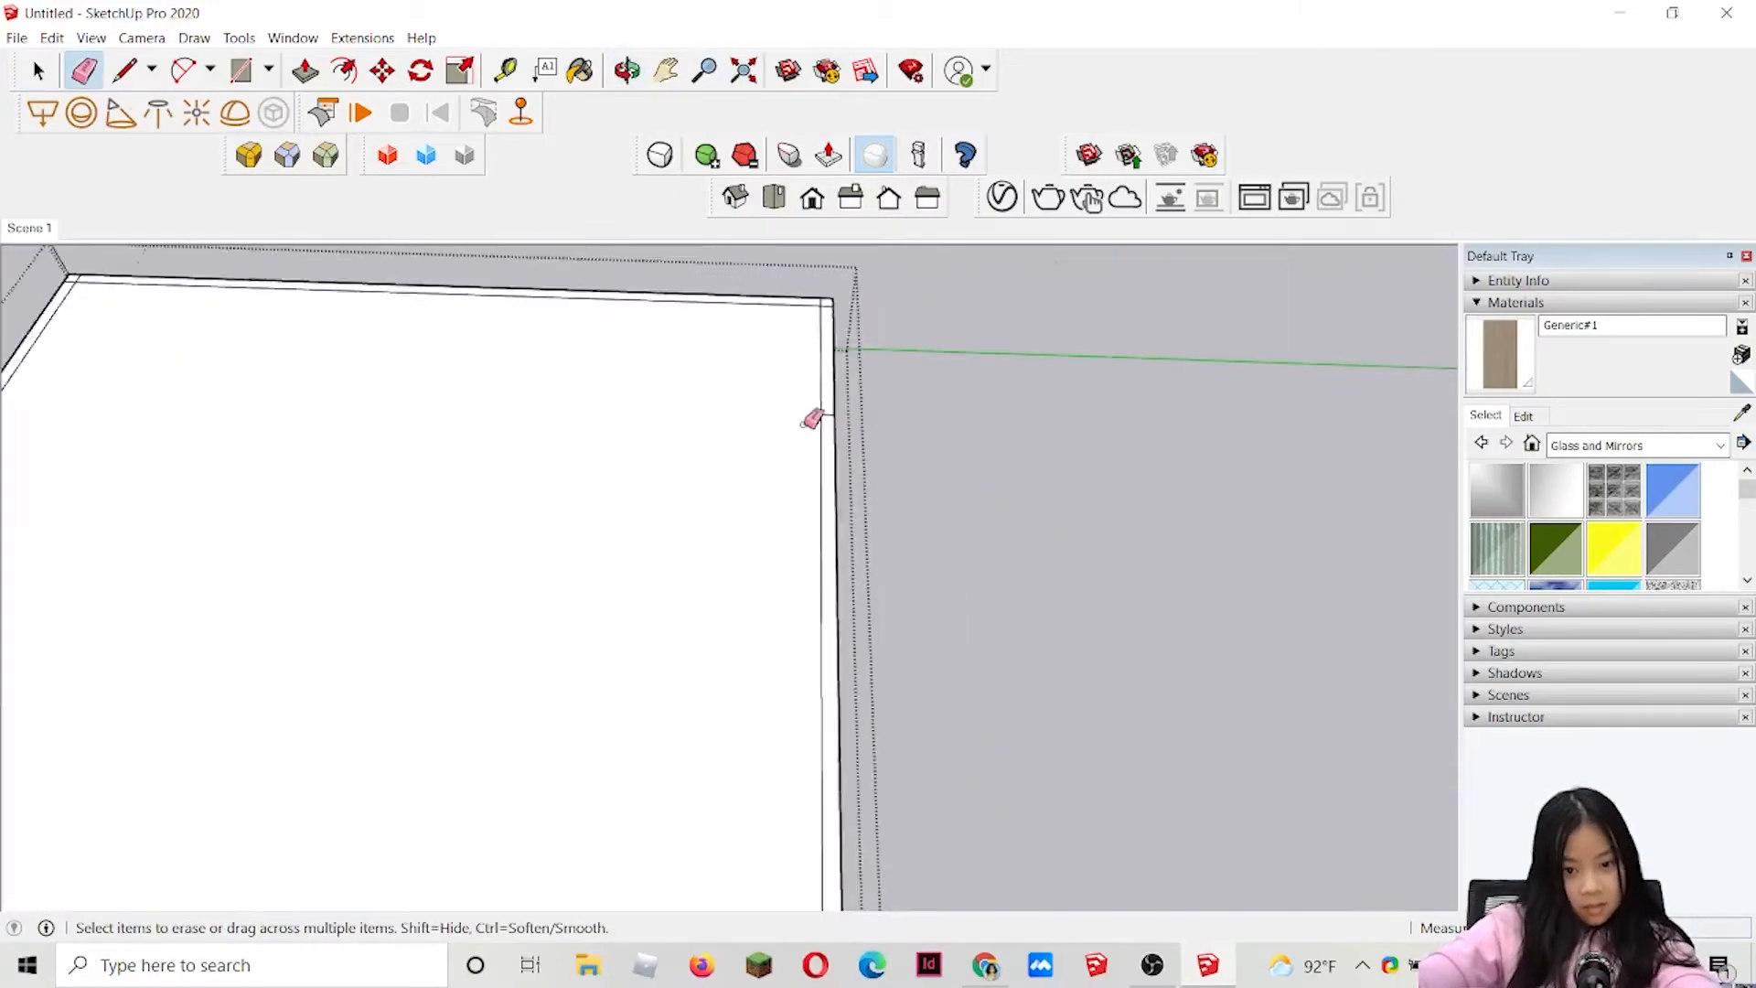
- Erase a stray edge of the white mattress slab and select the slab beside the bed base
click(37, 71)
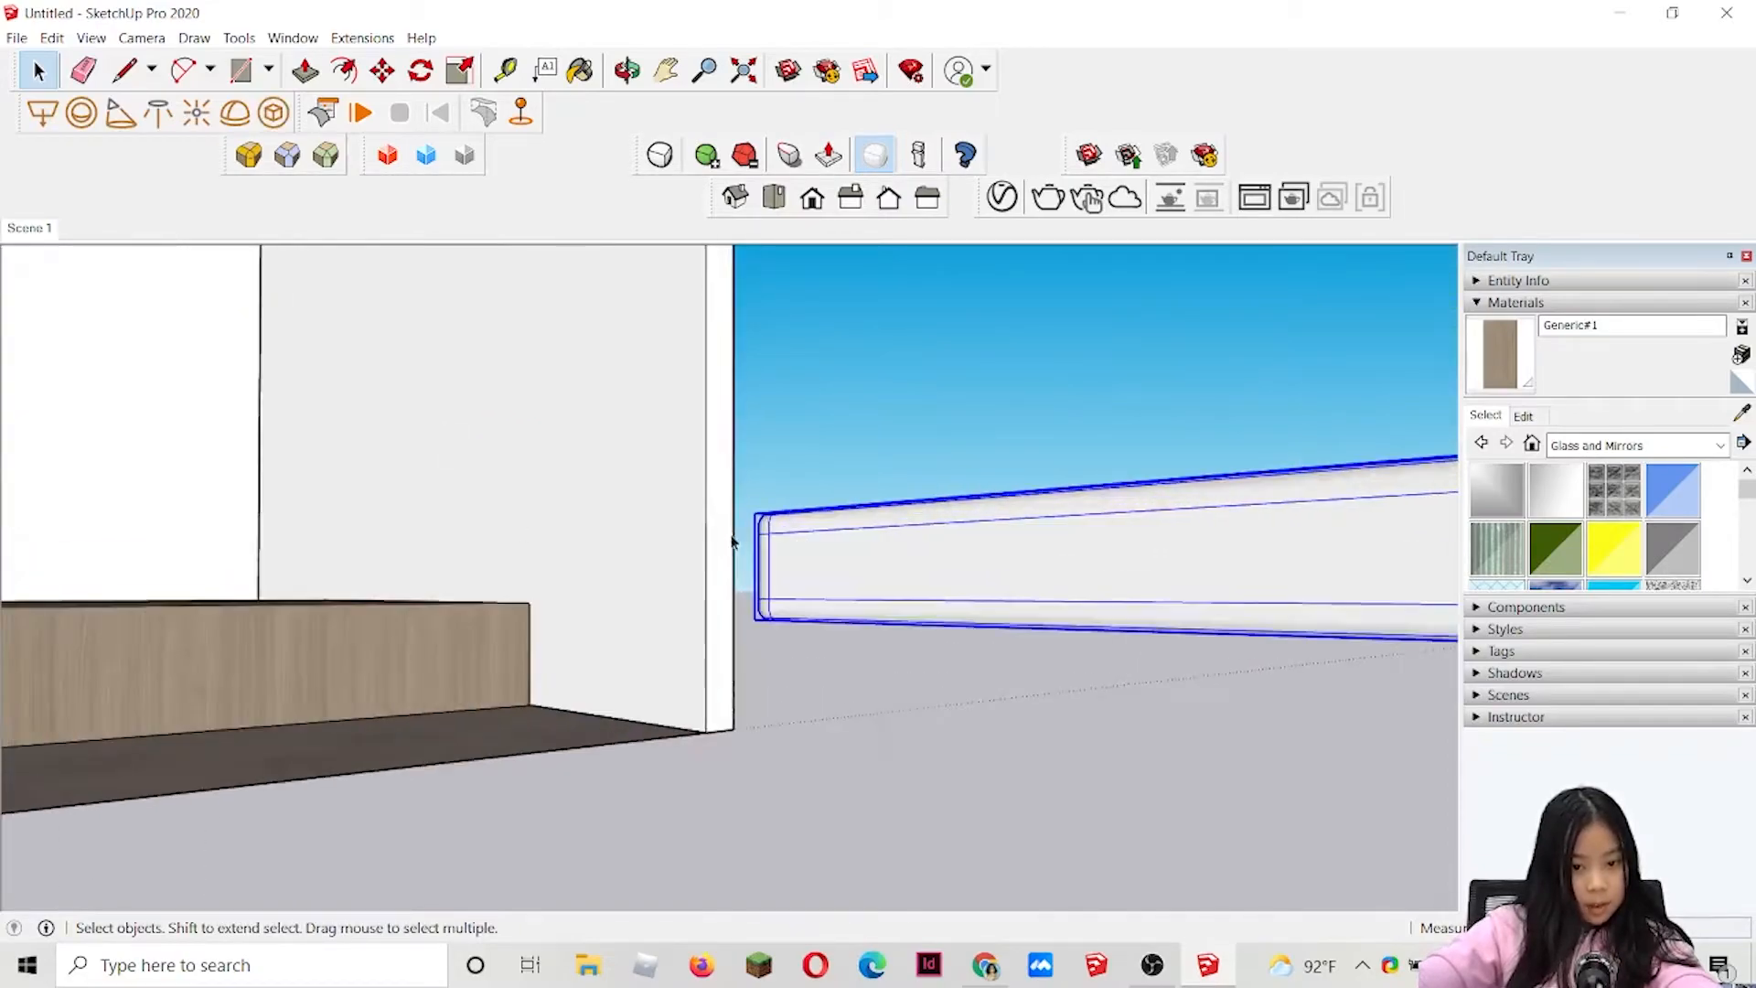
click(381, 71)
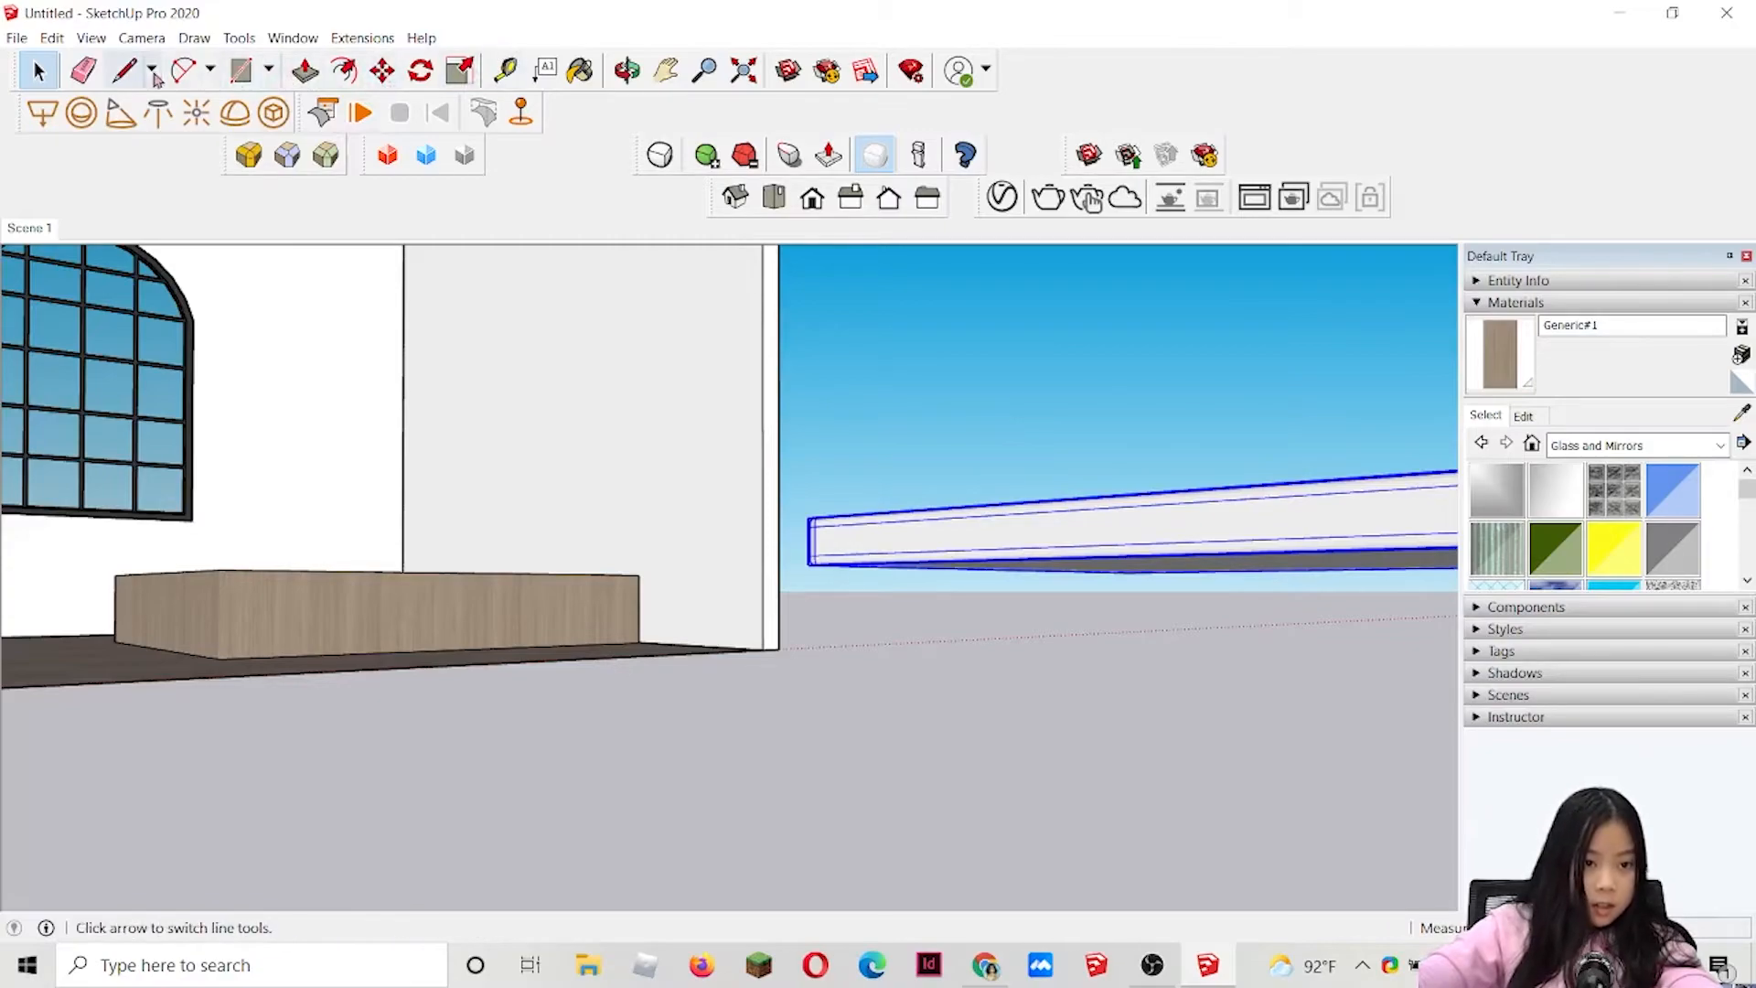
click(382, 71)
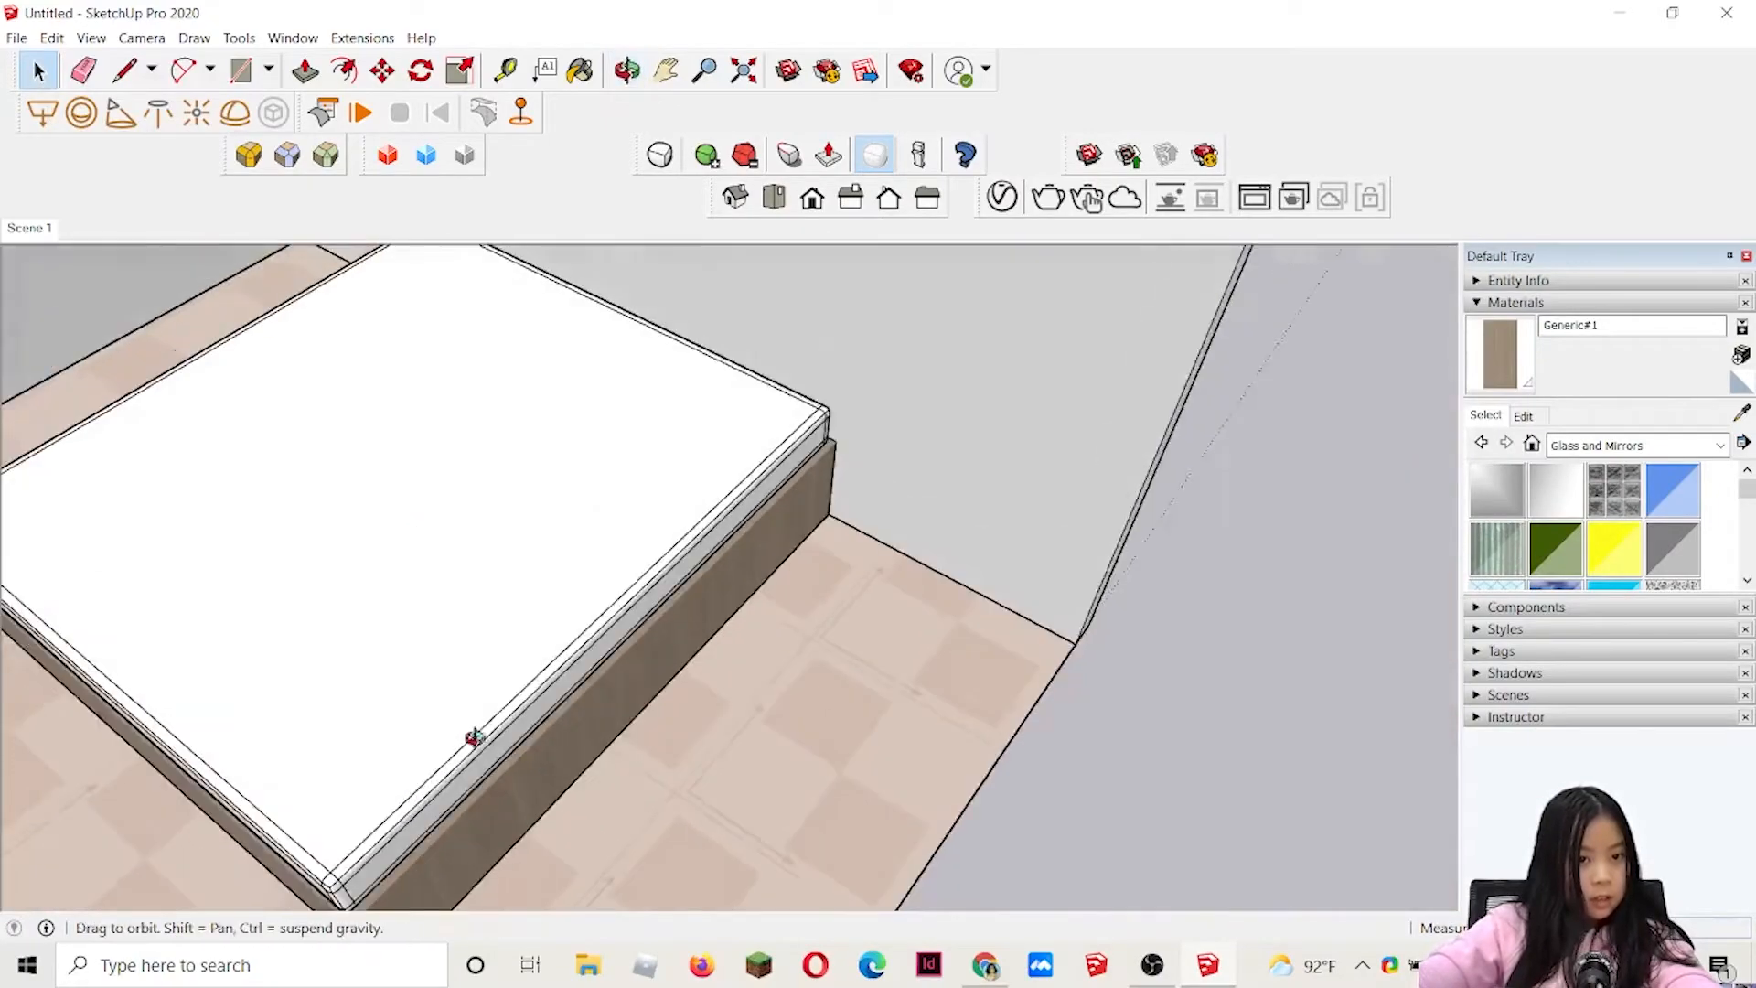
- Open the 3D Warehouse browser to look for bed models
click(293, 37)
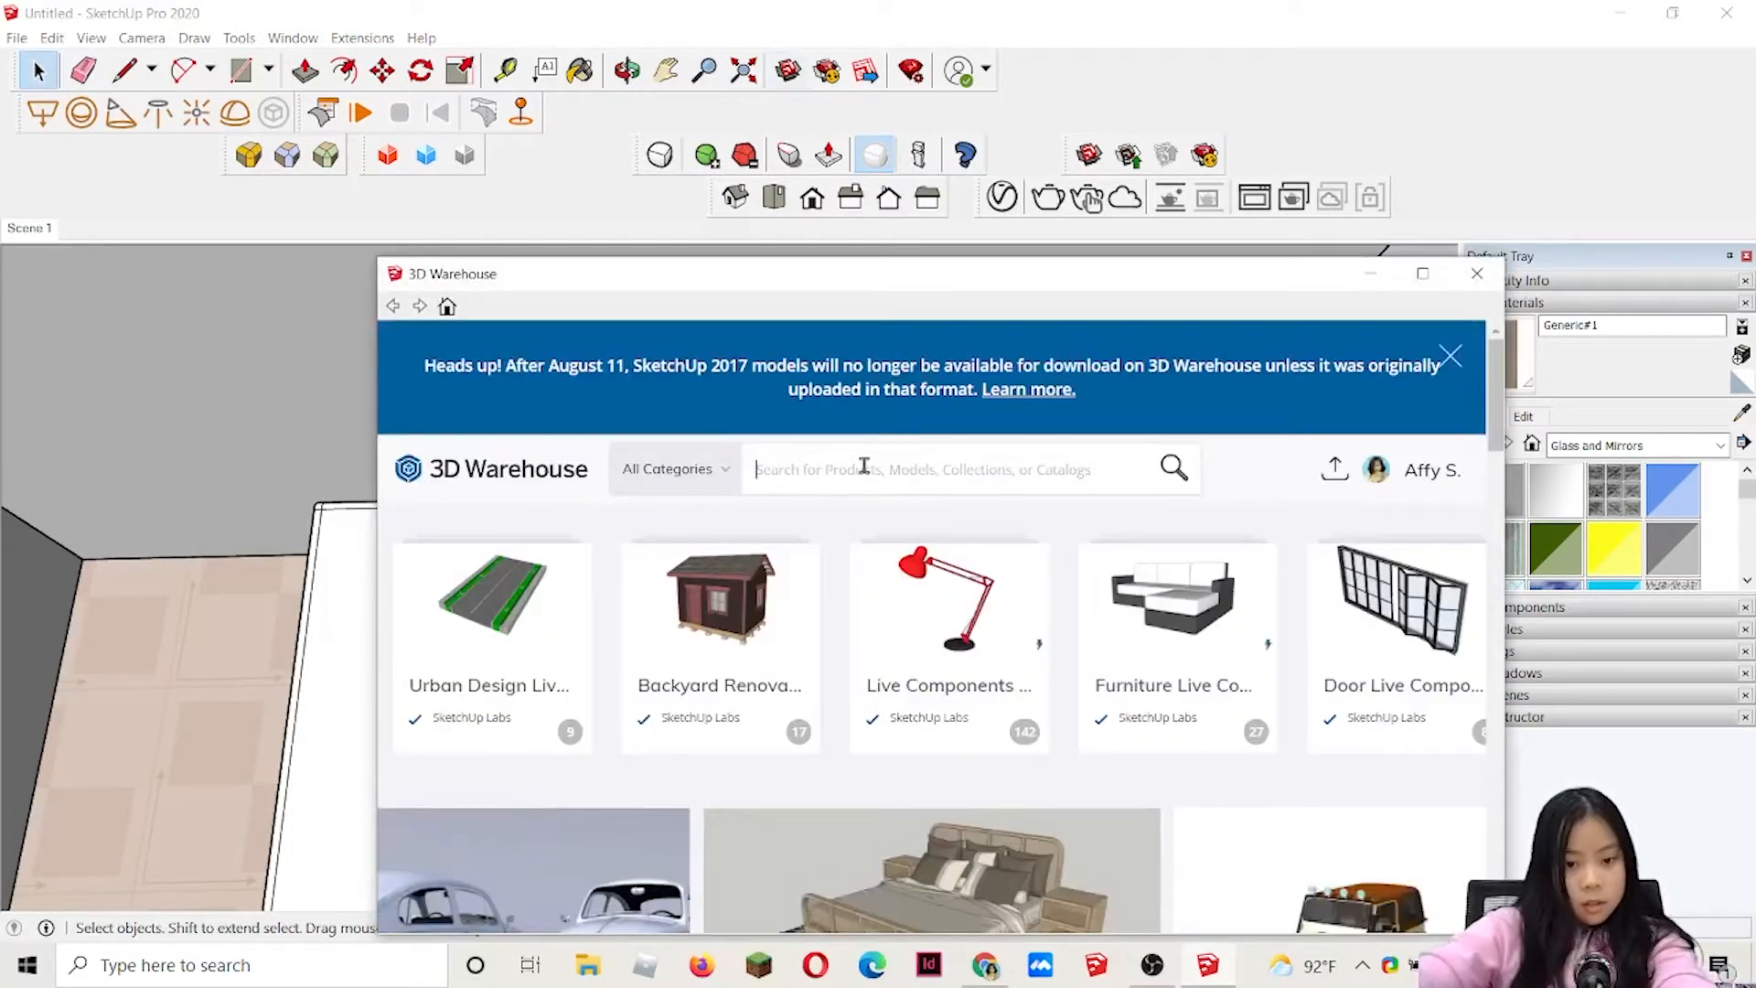
text(pillow)
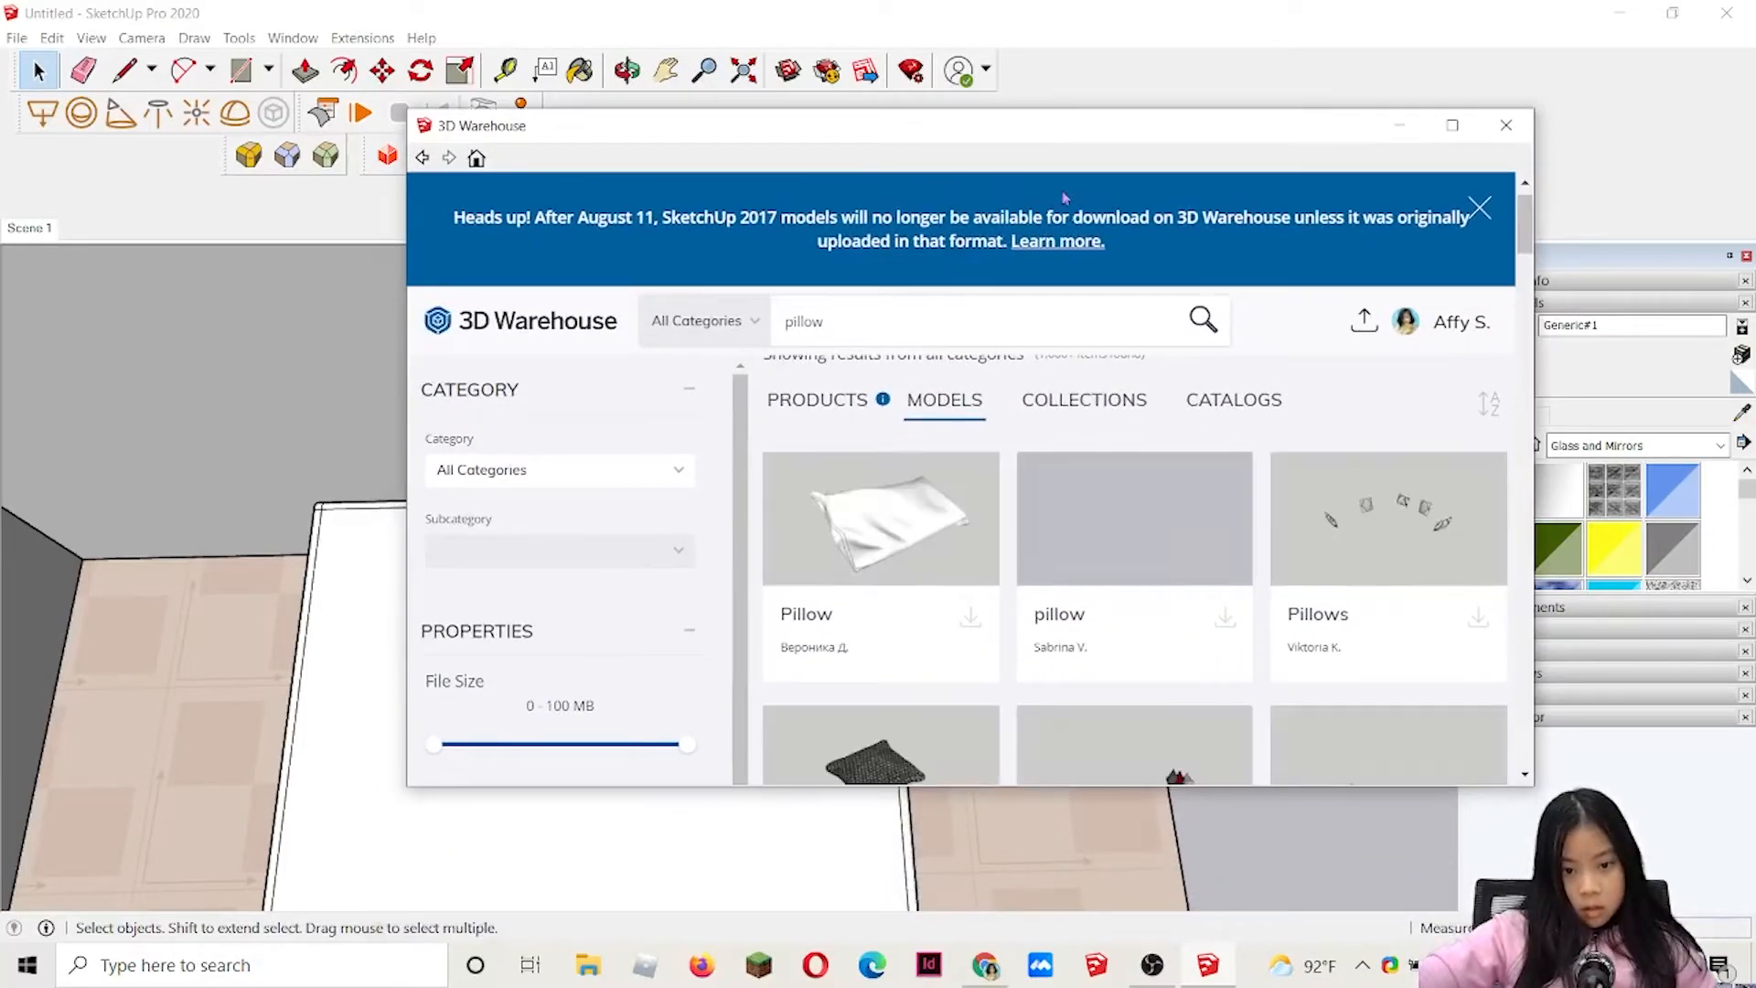
scroll(down, 3)
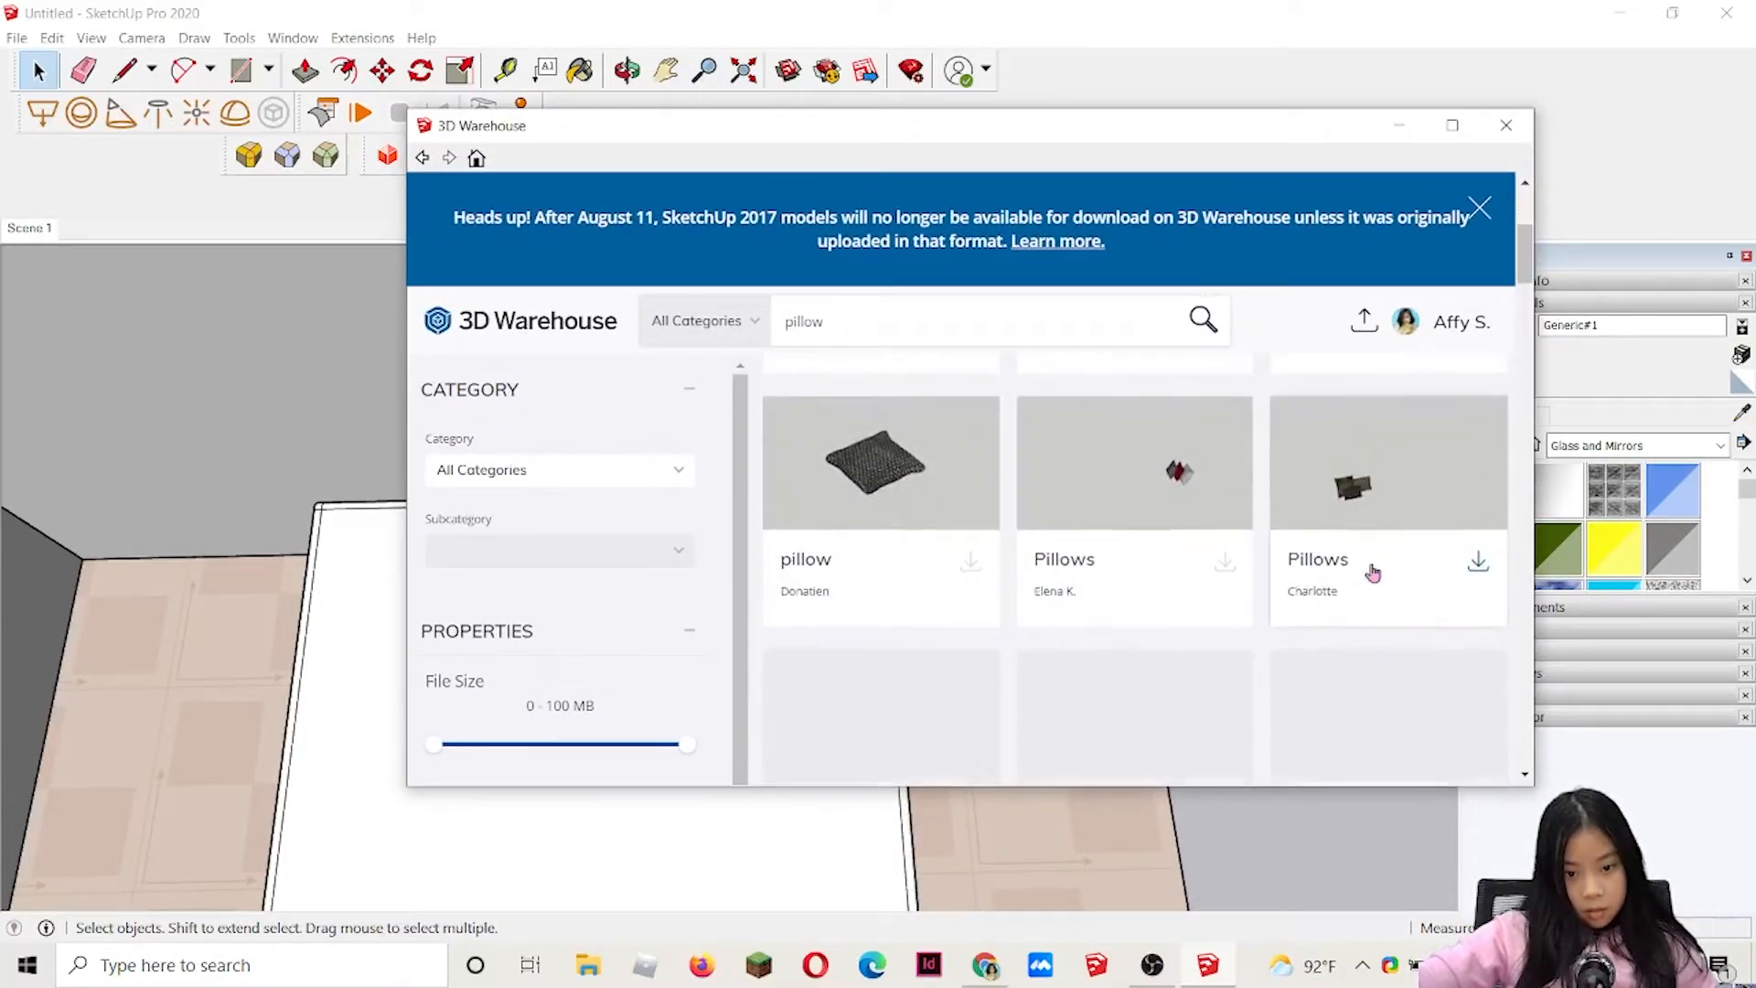
scroll(down, 3)
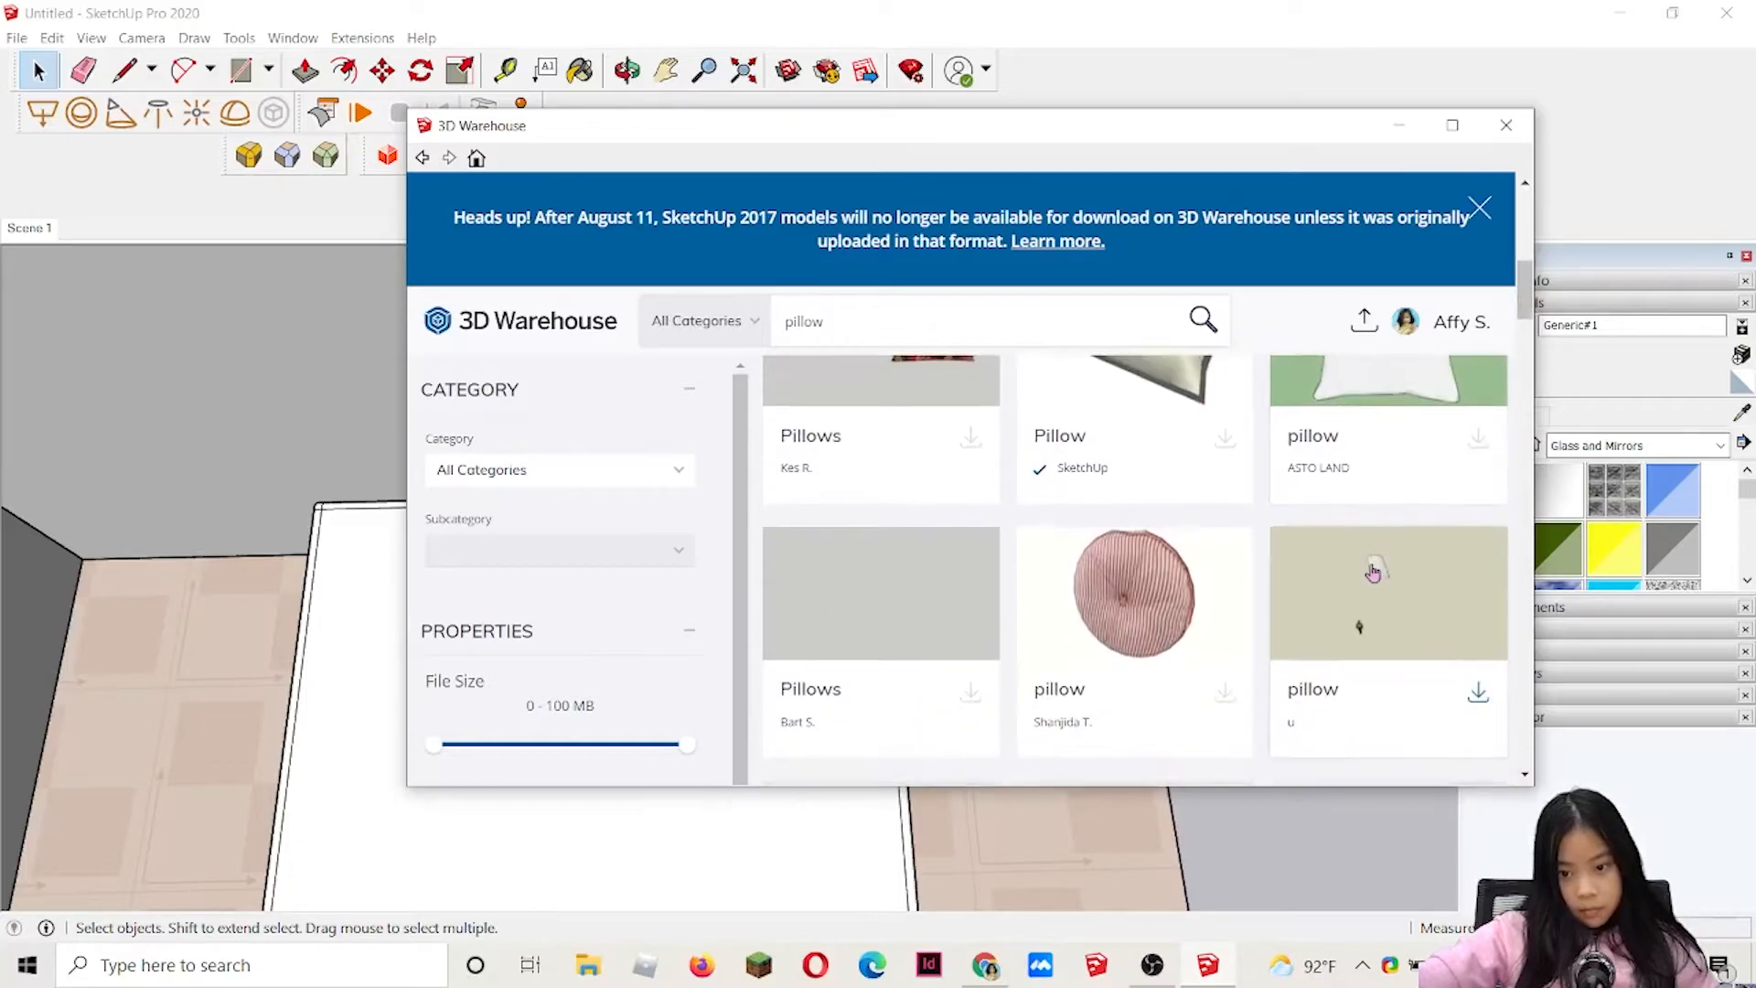
scroll(down, 3)
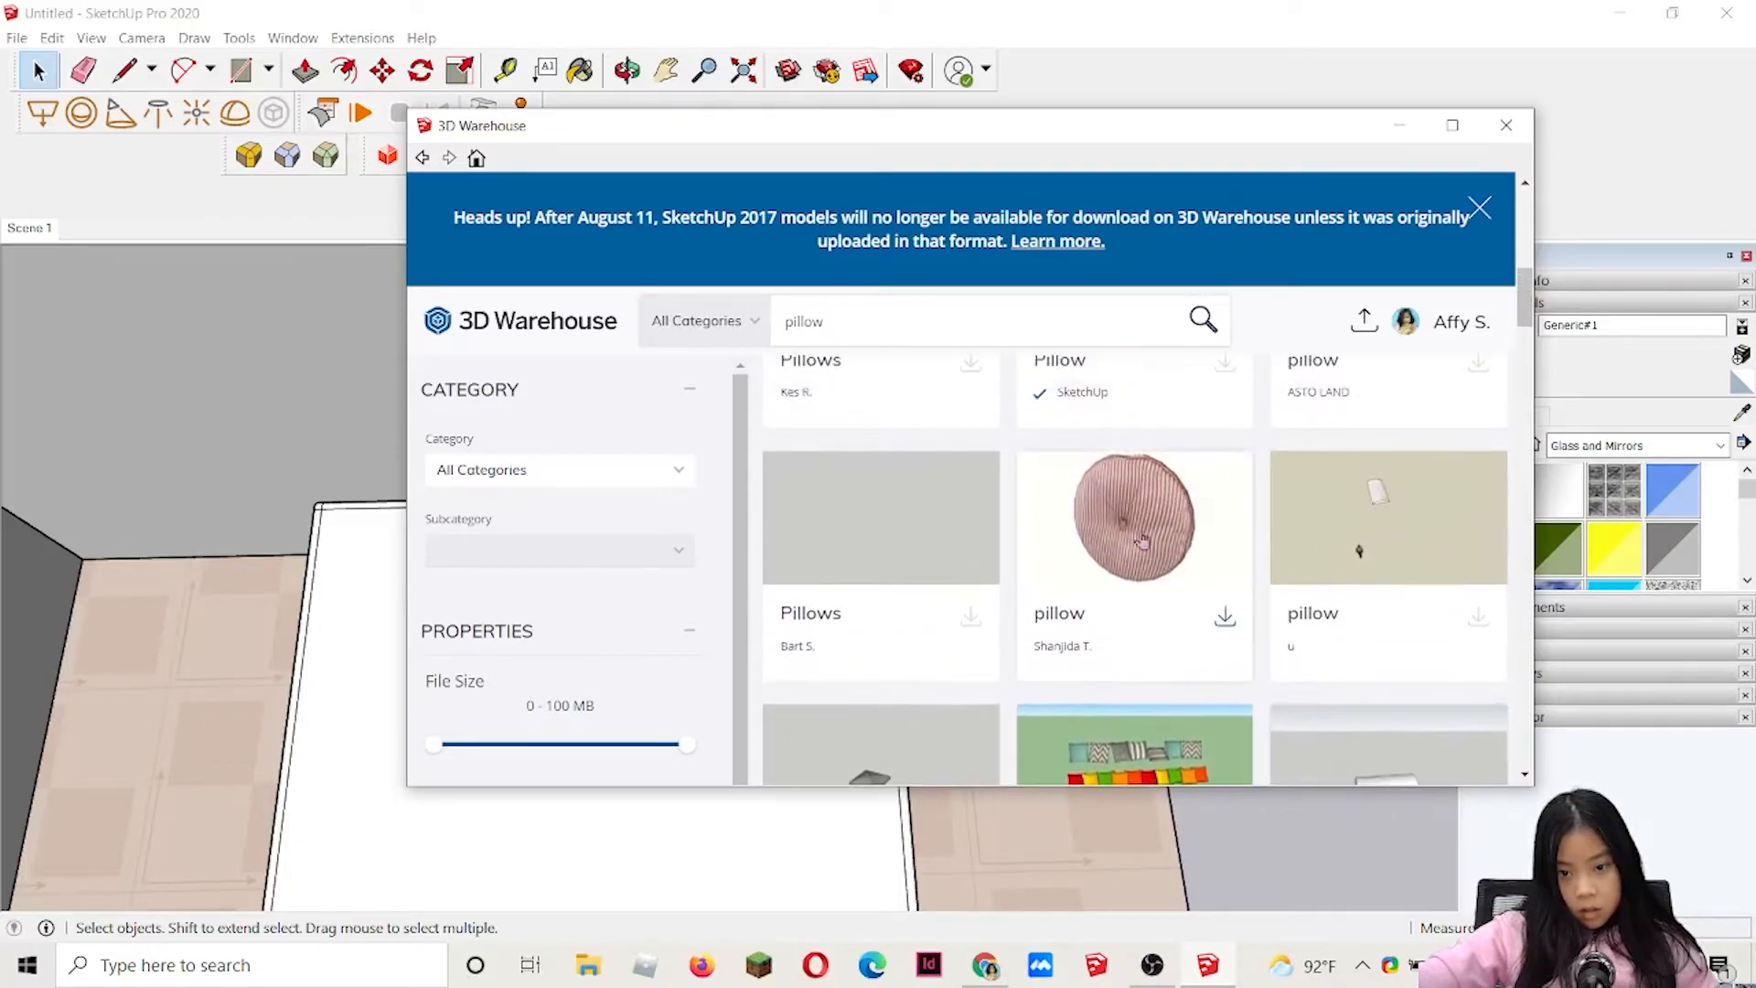
scroll(down, 3)
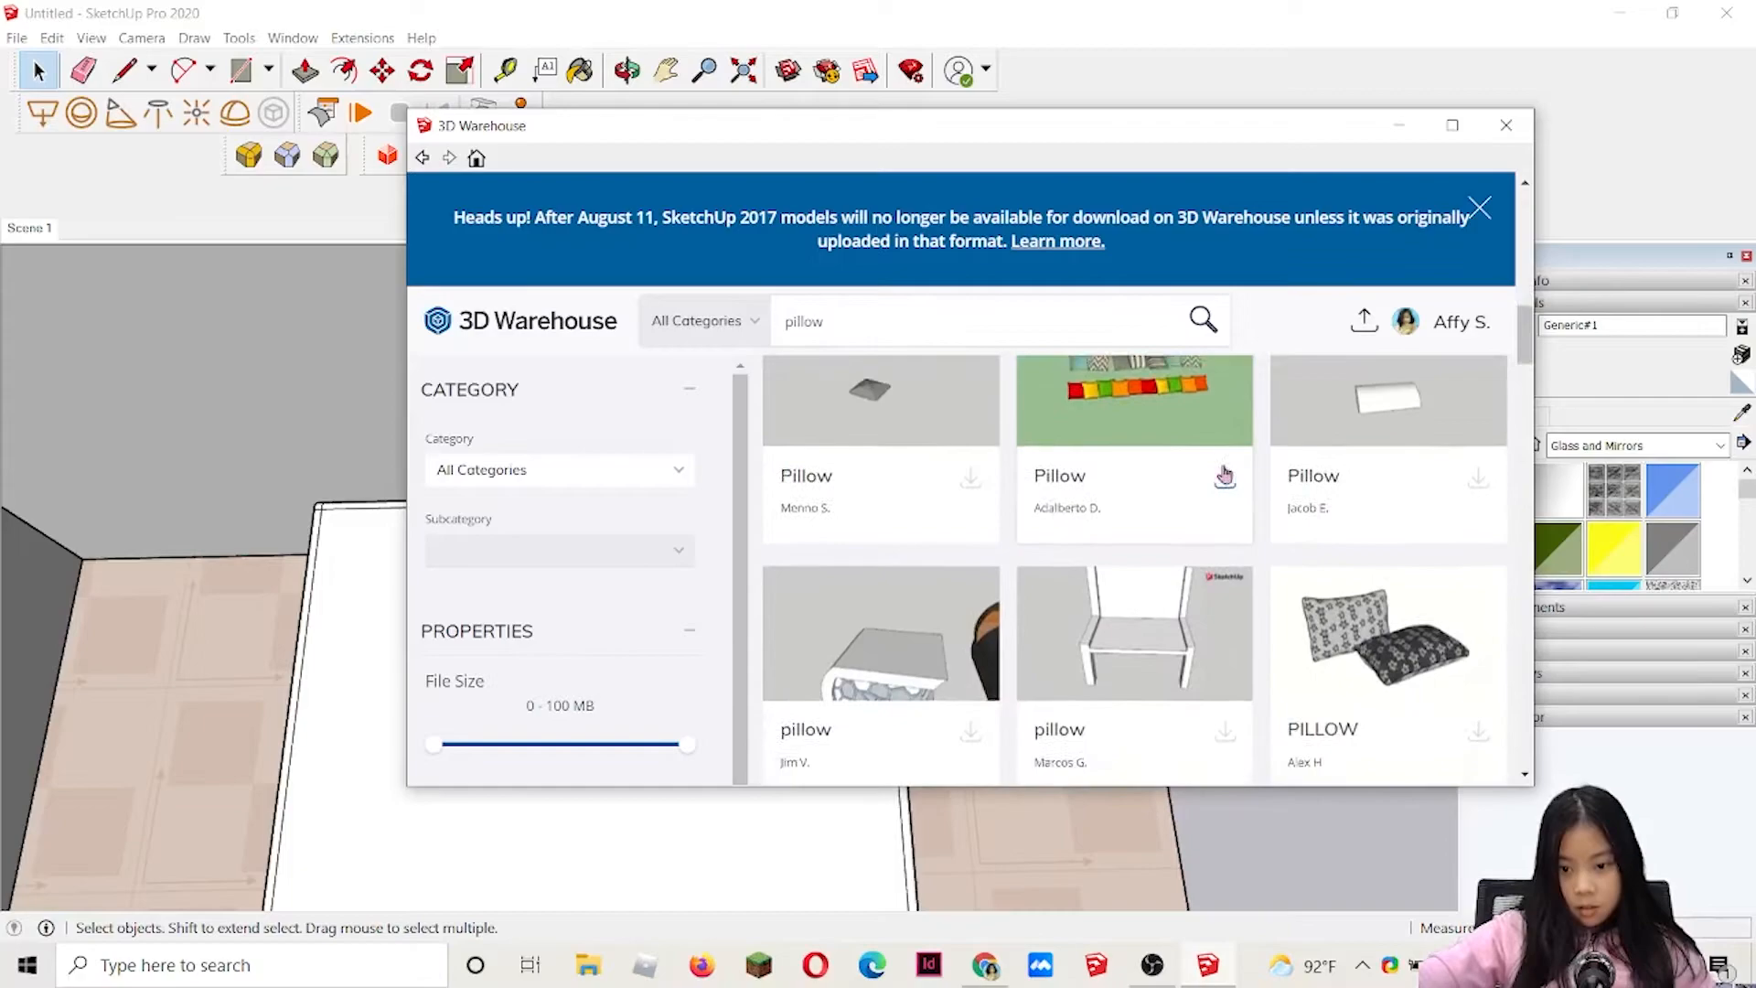
scroll(down, 3)
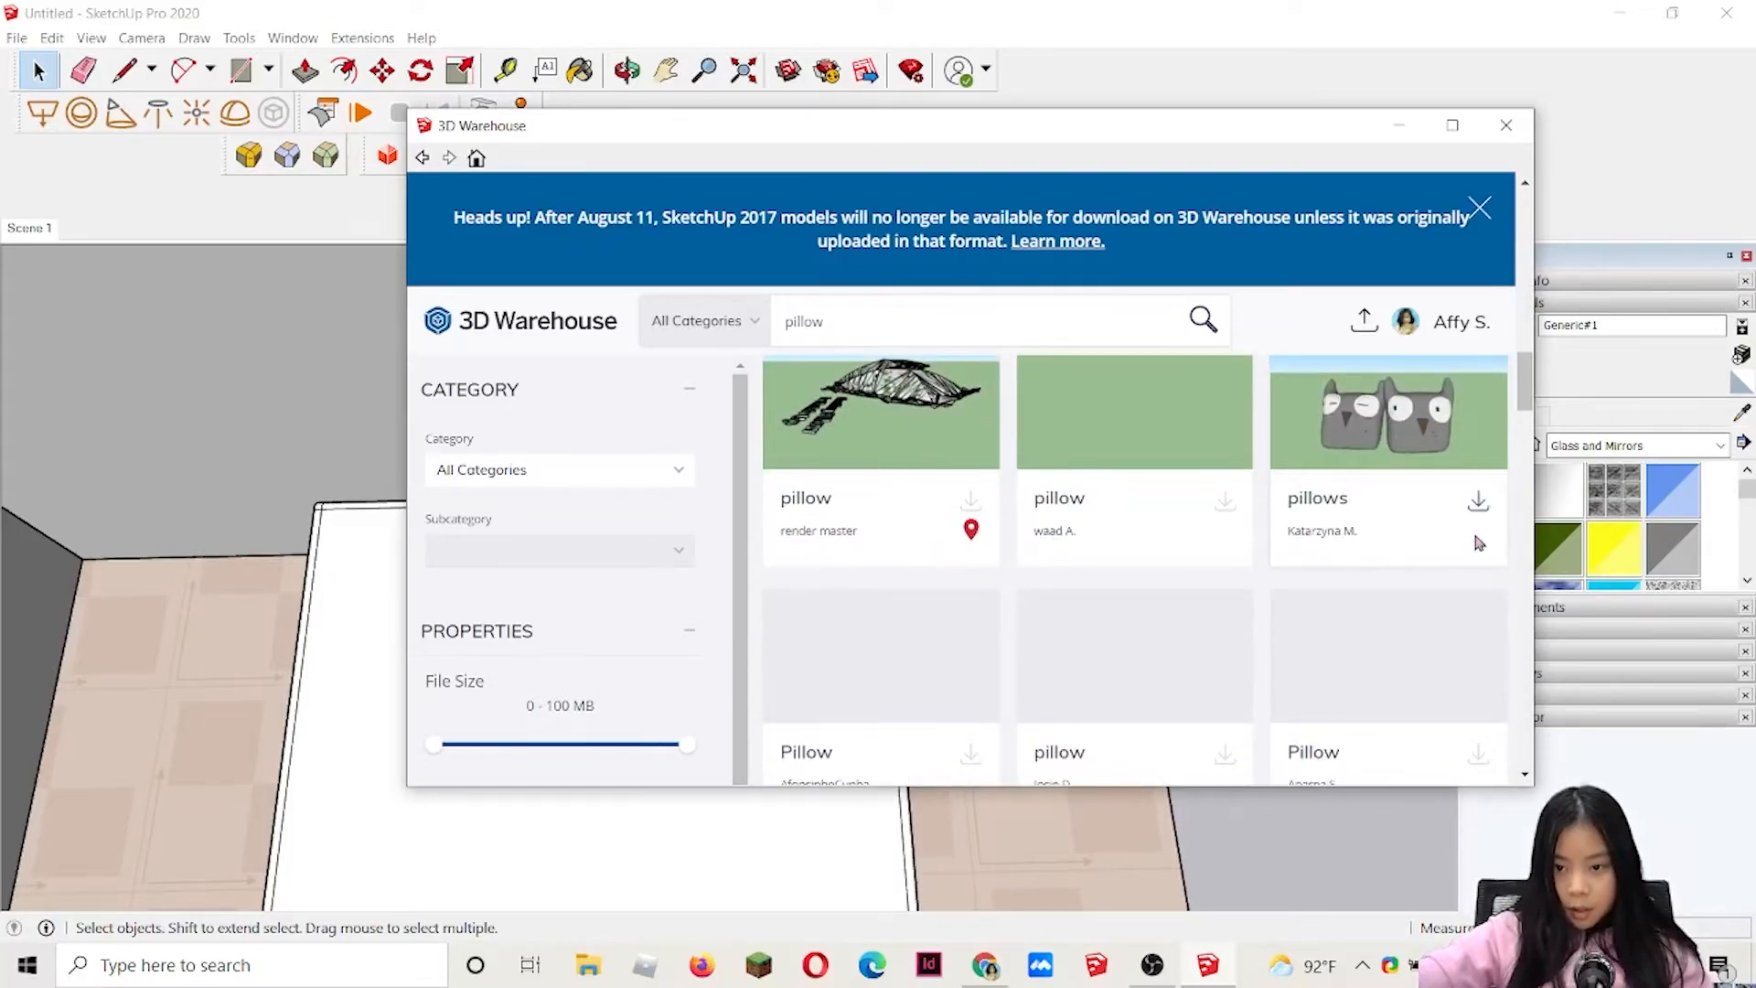
scroll(down, 3)
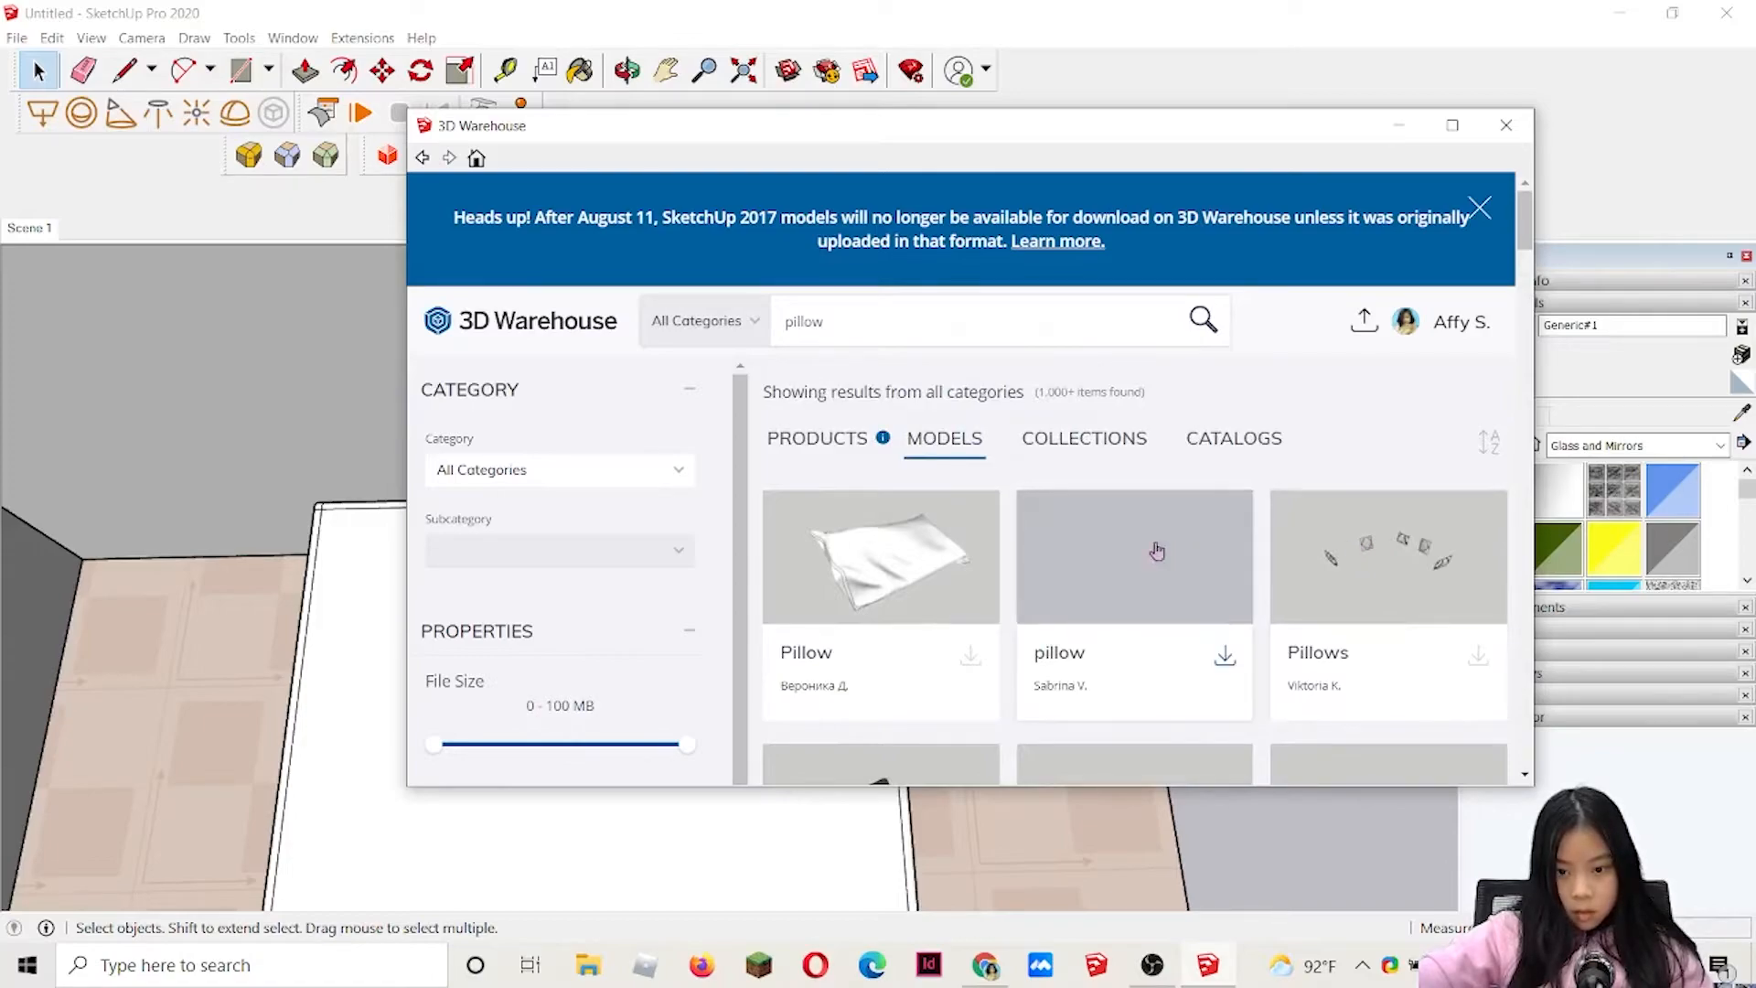
scroll(down, 3)
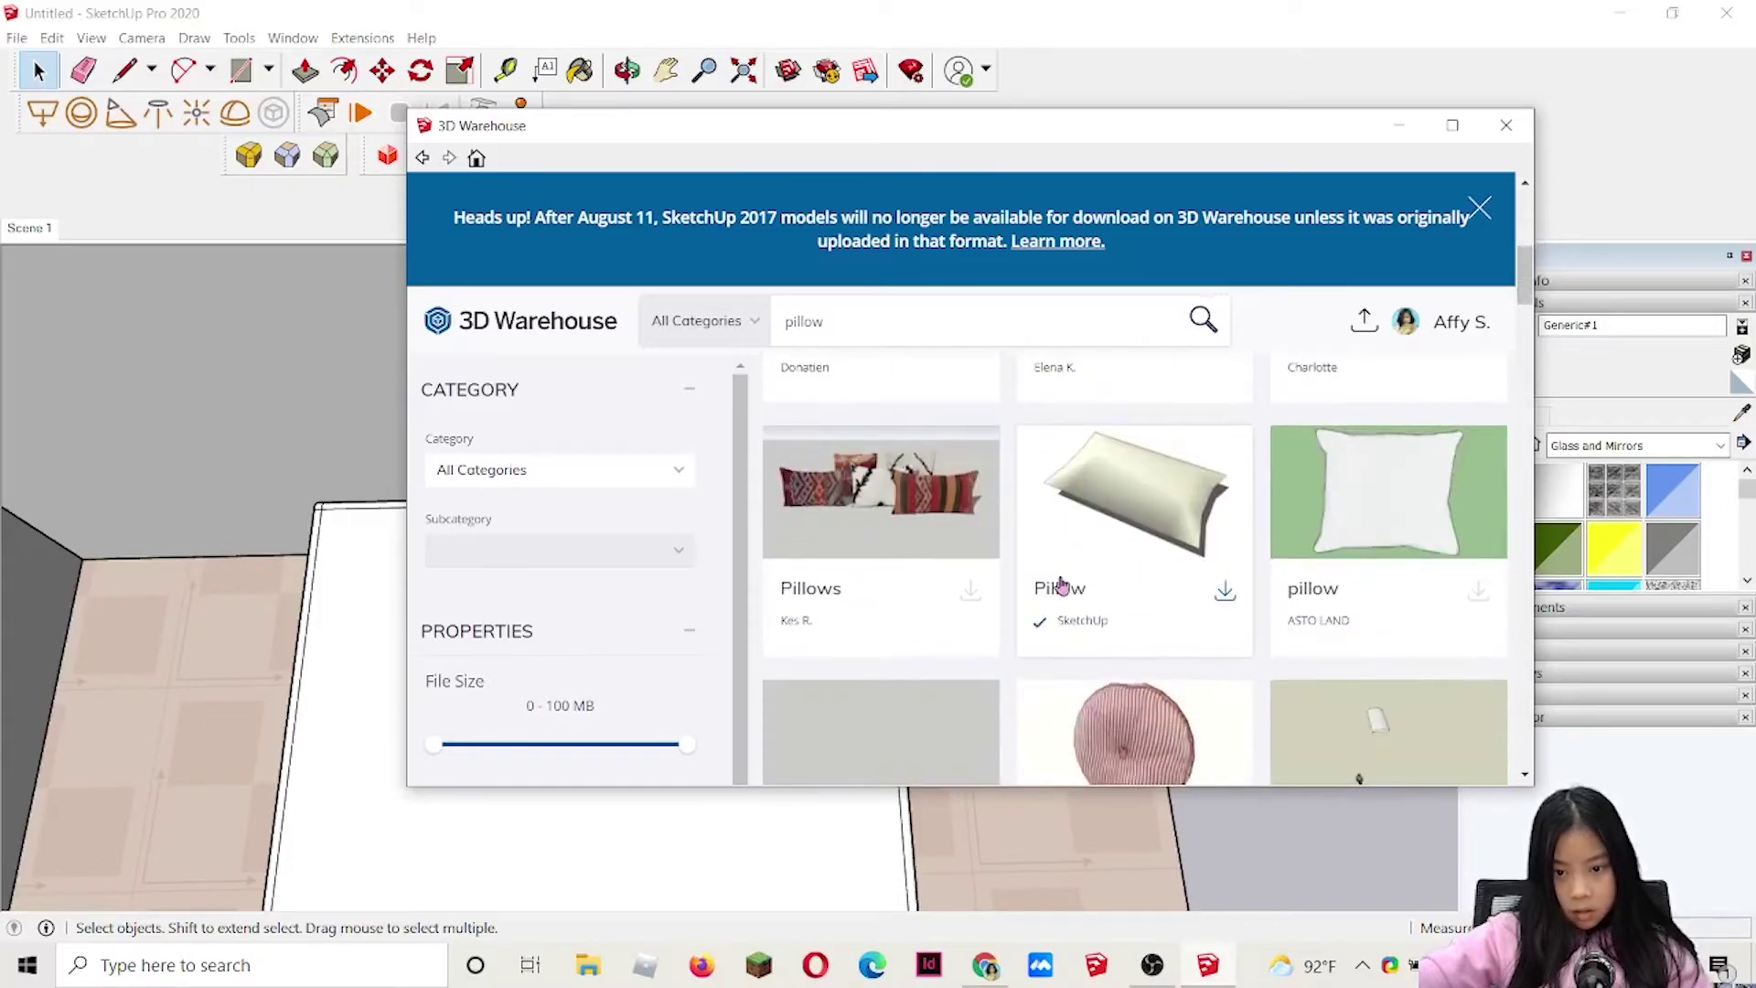
scroll(down, 3)
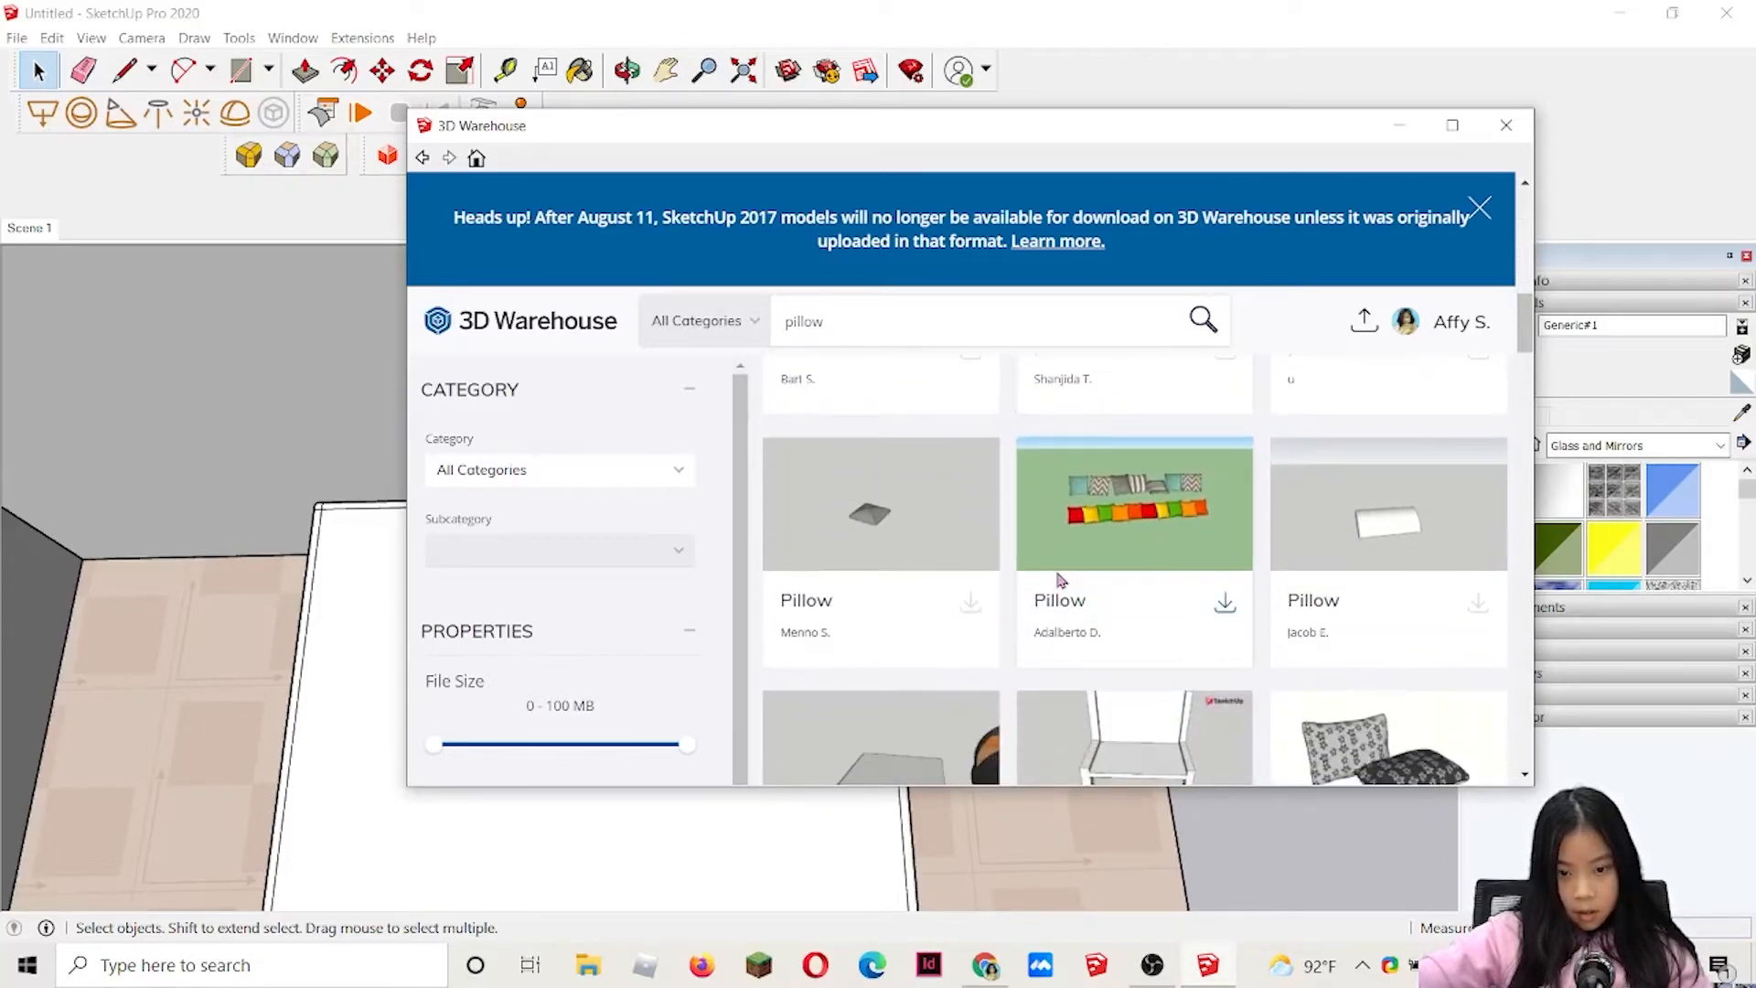
scroll(down, 3)
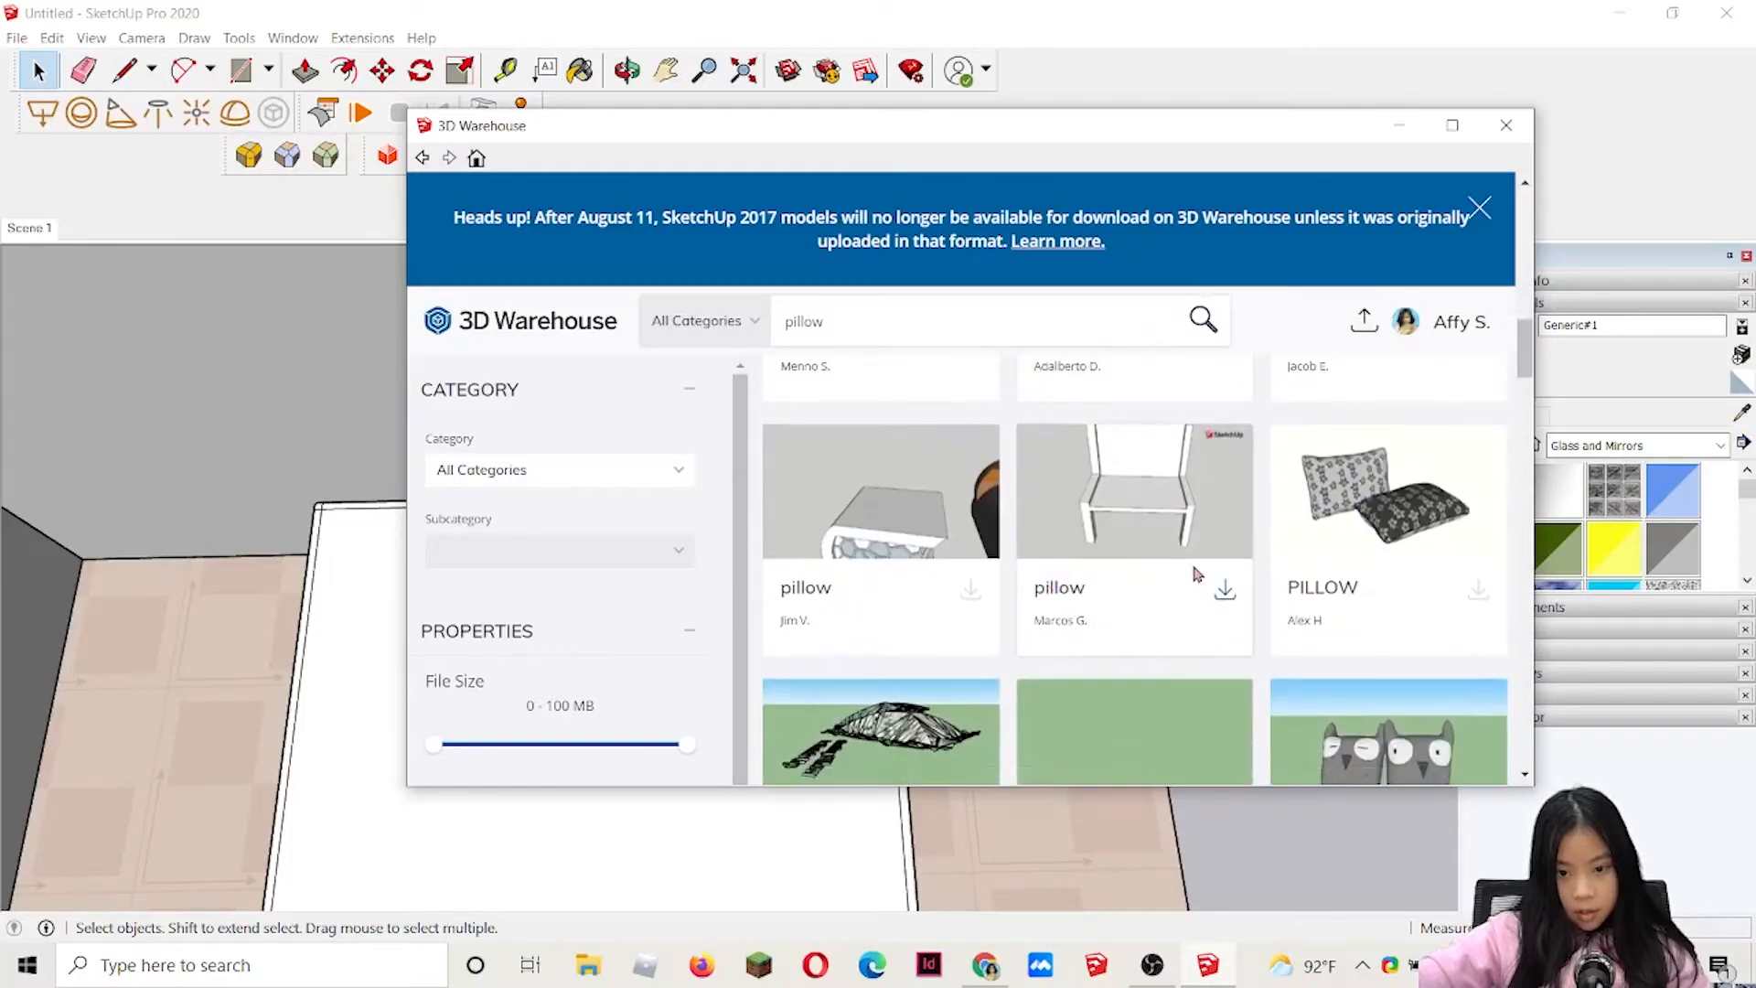
scroll(down, 3)
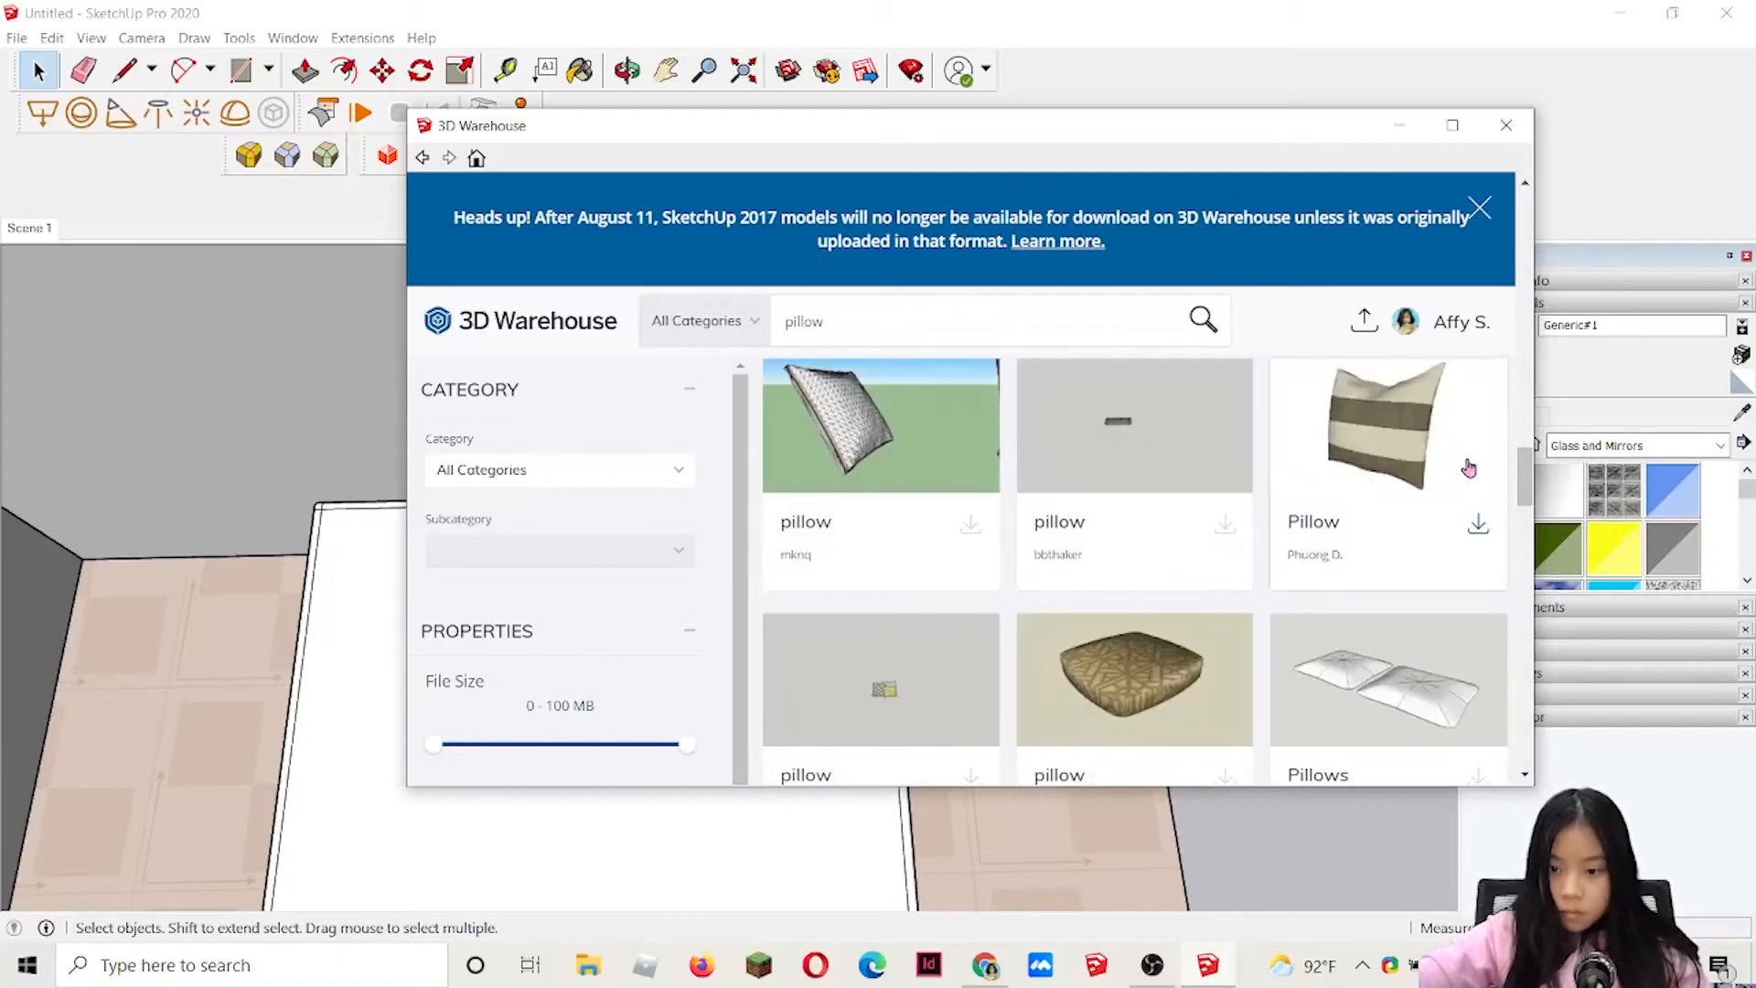
mouse_move(1514, 500)
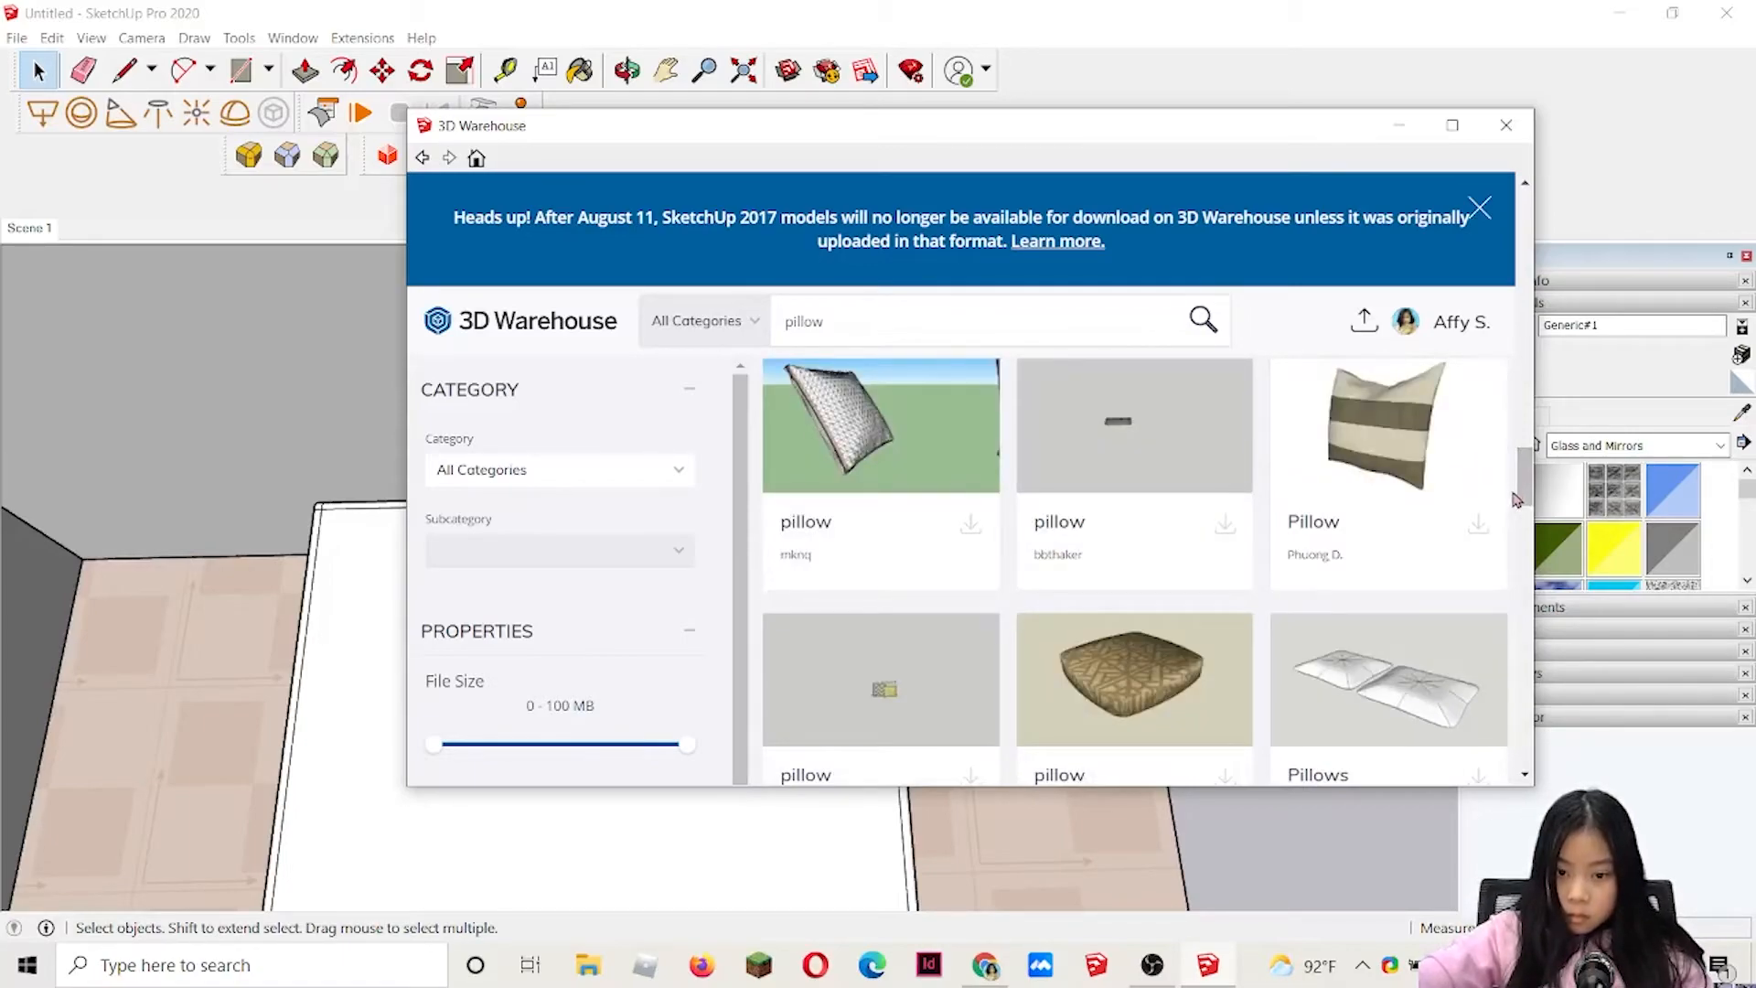
scroll(down, 3)
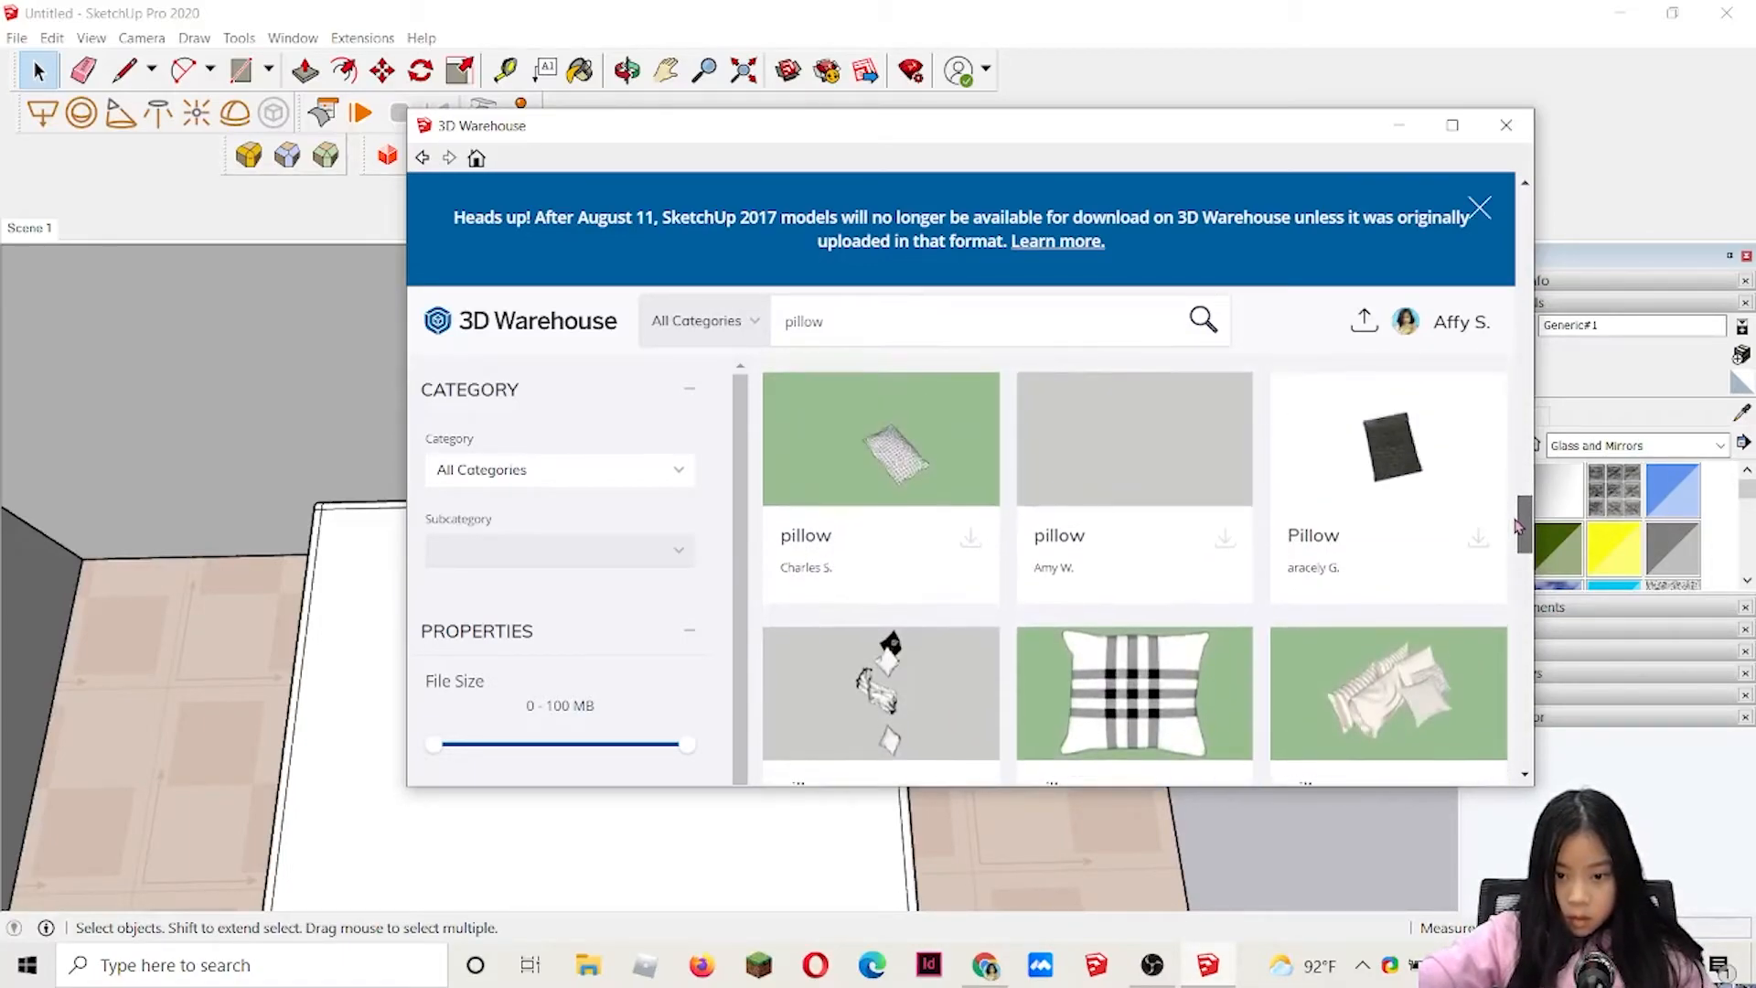
scroll(down, 3)
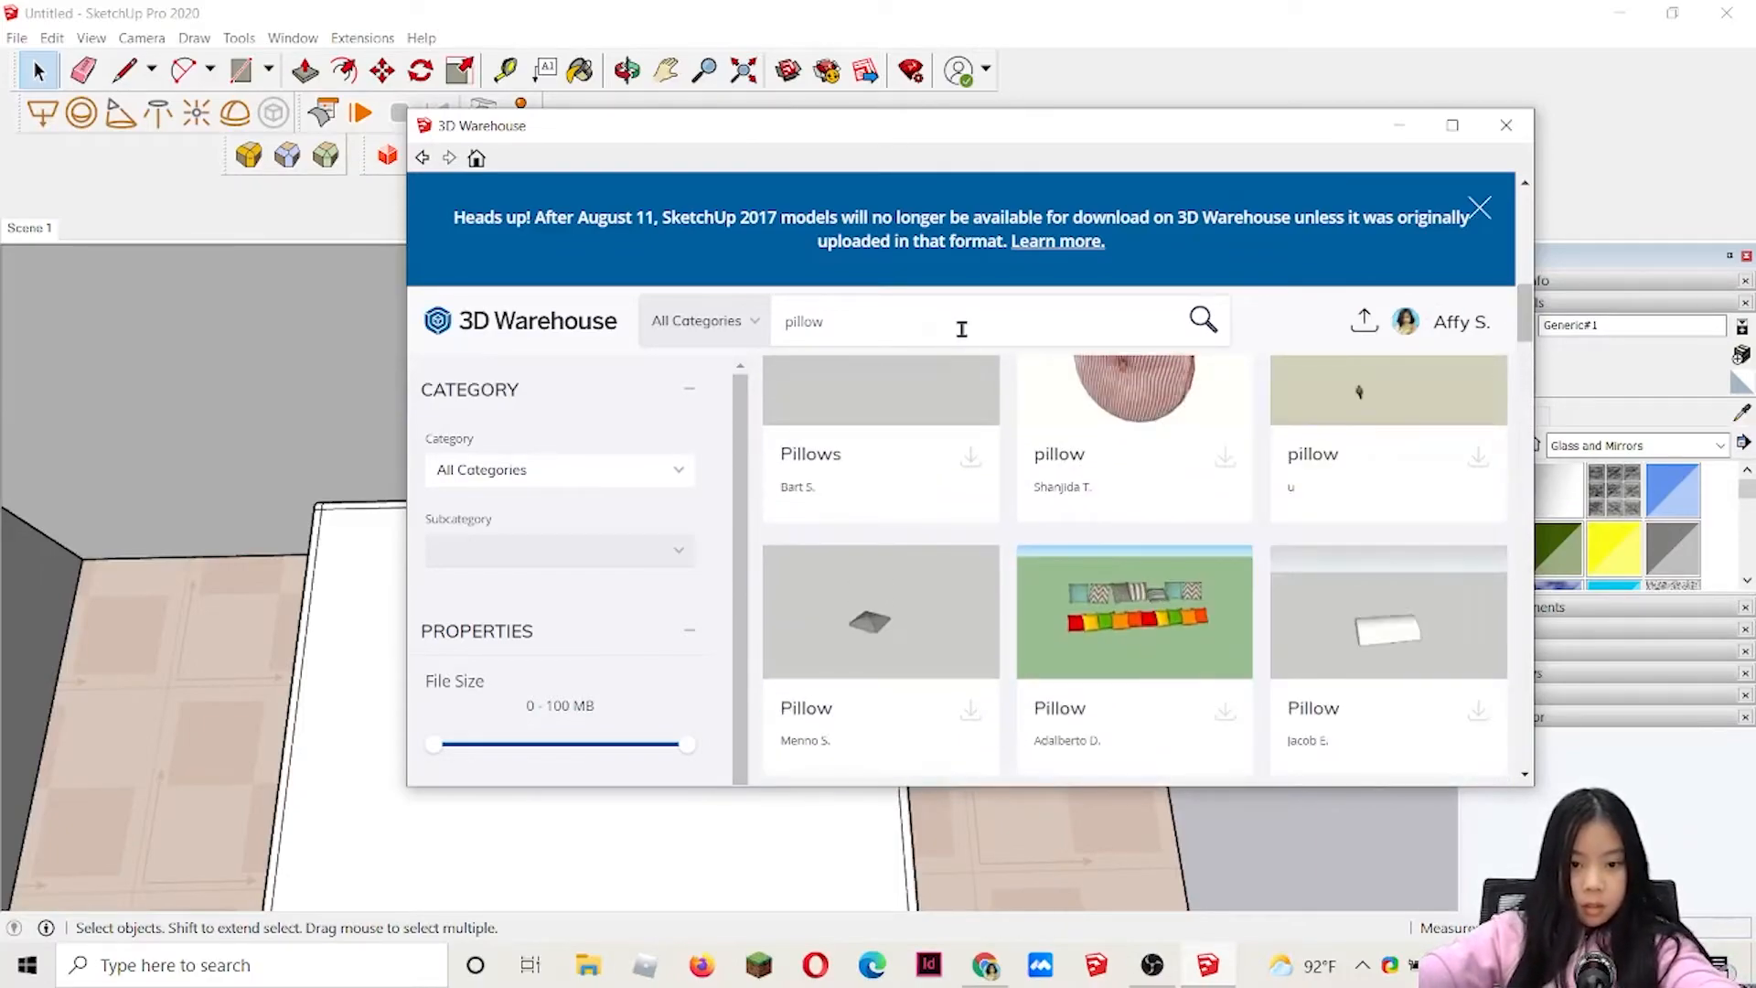
text(bed pillo)
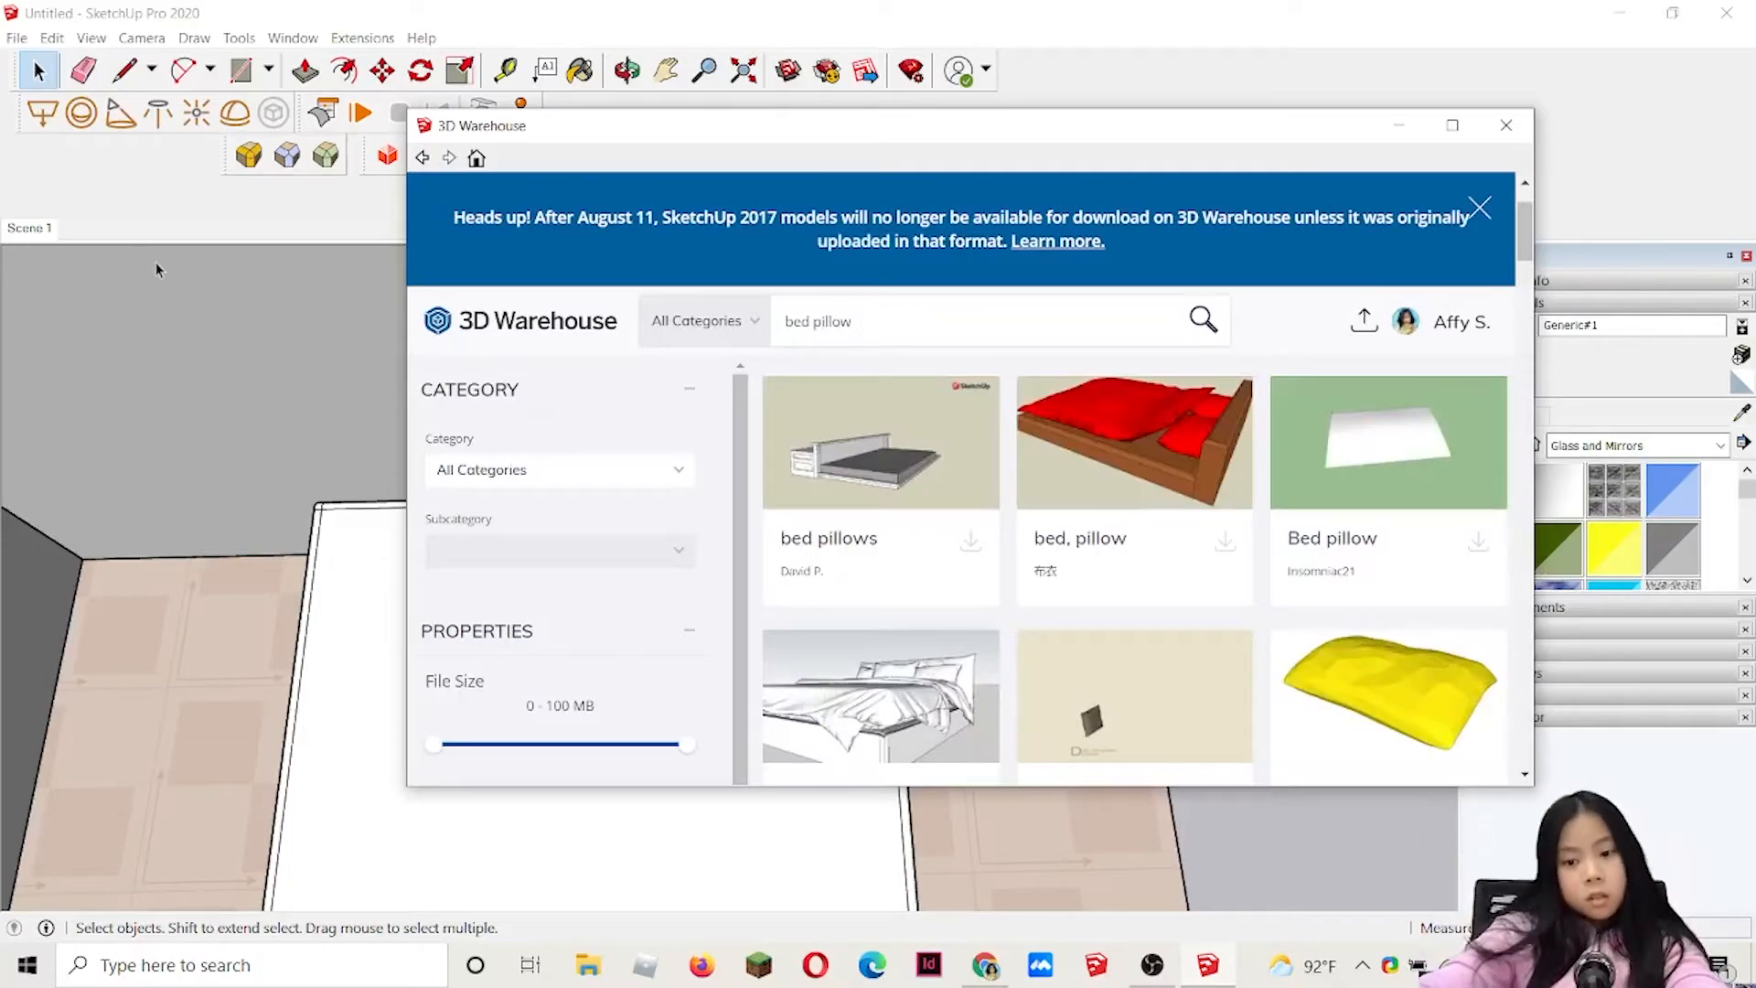
scroll(down, 3)
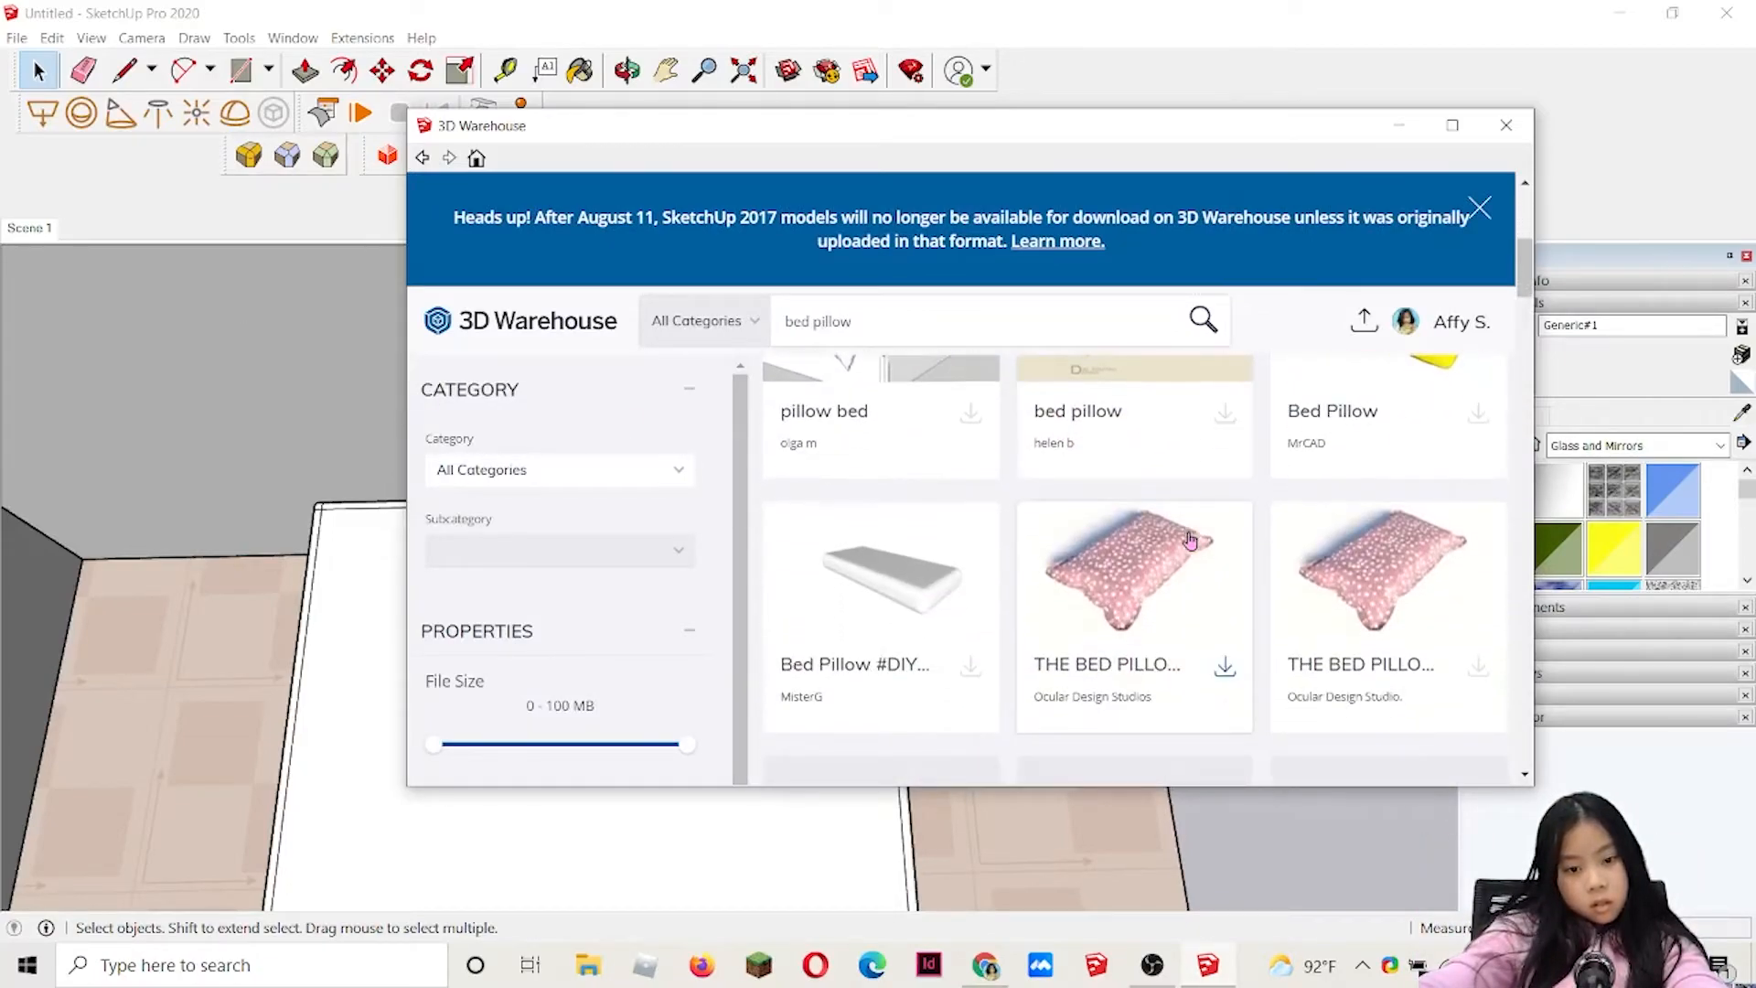
scroll(down, 3)
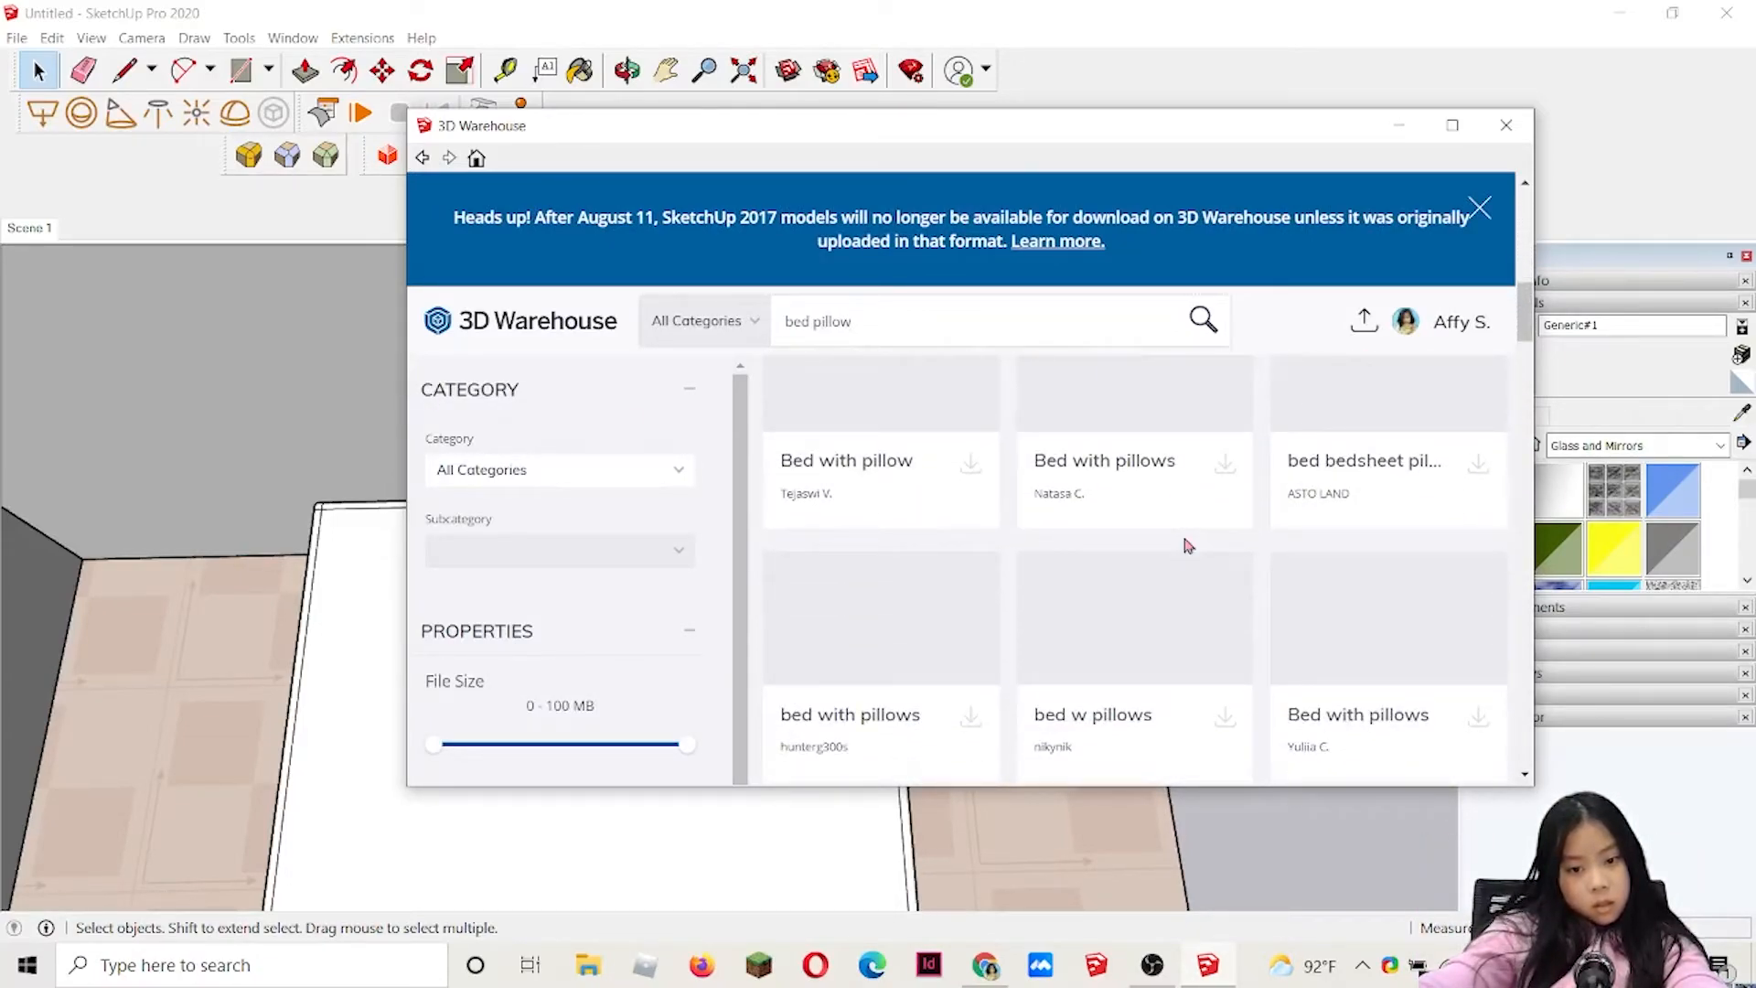
scroll(down, 3)
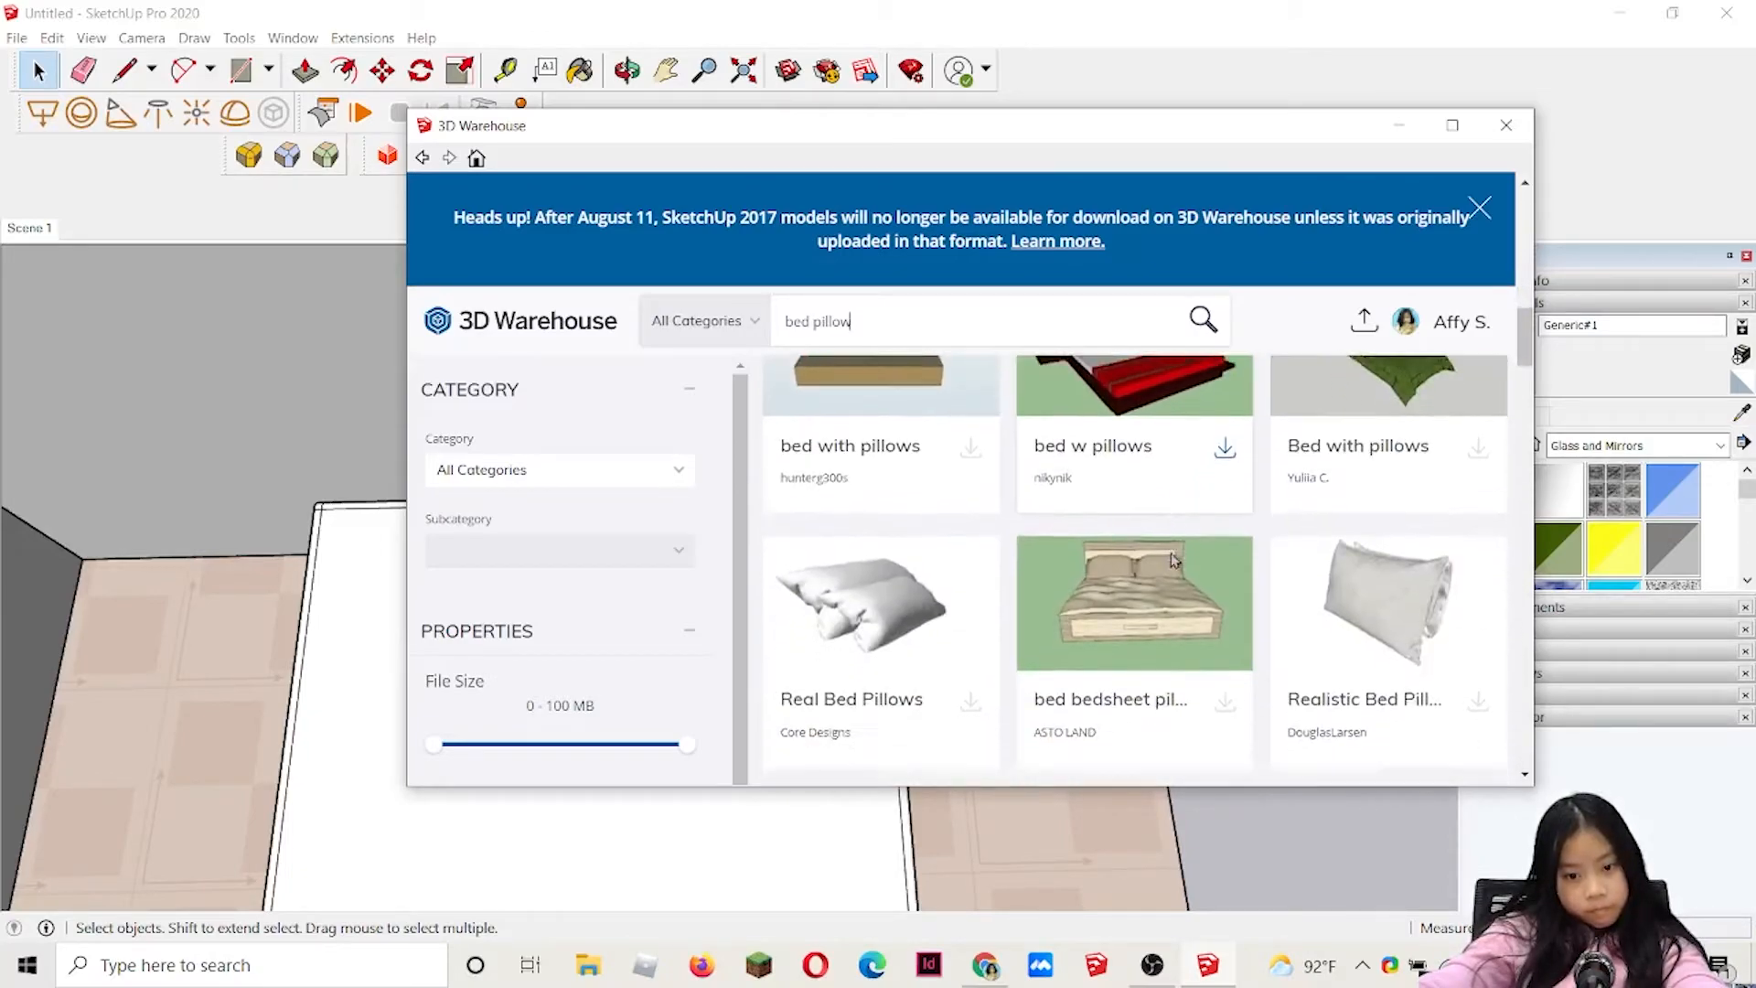
scroll(down, 3)
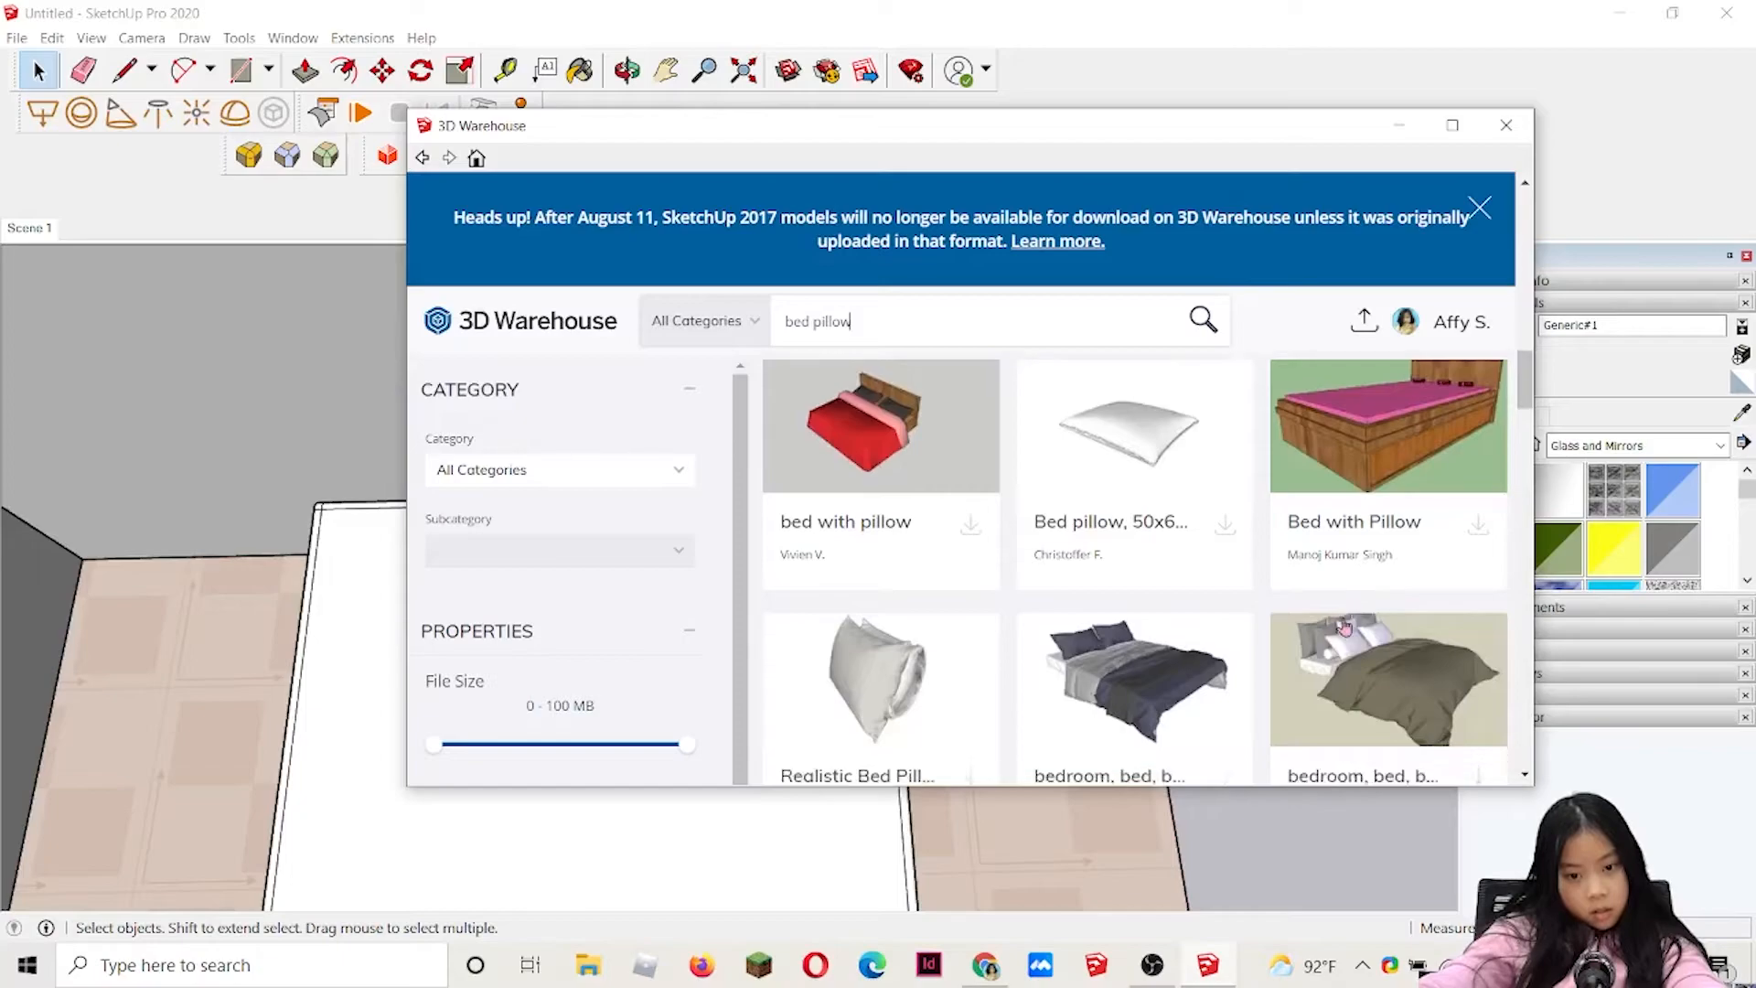
scroll(down, 3)
text(pi)
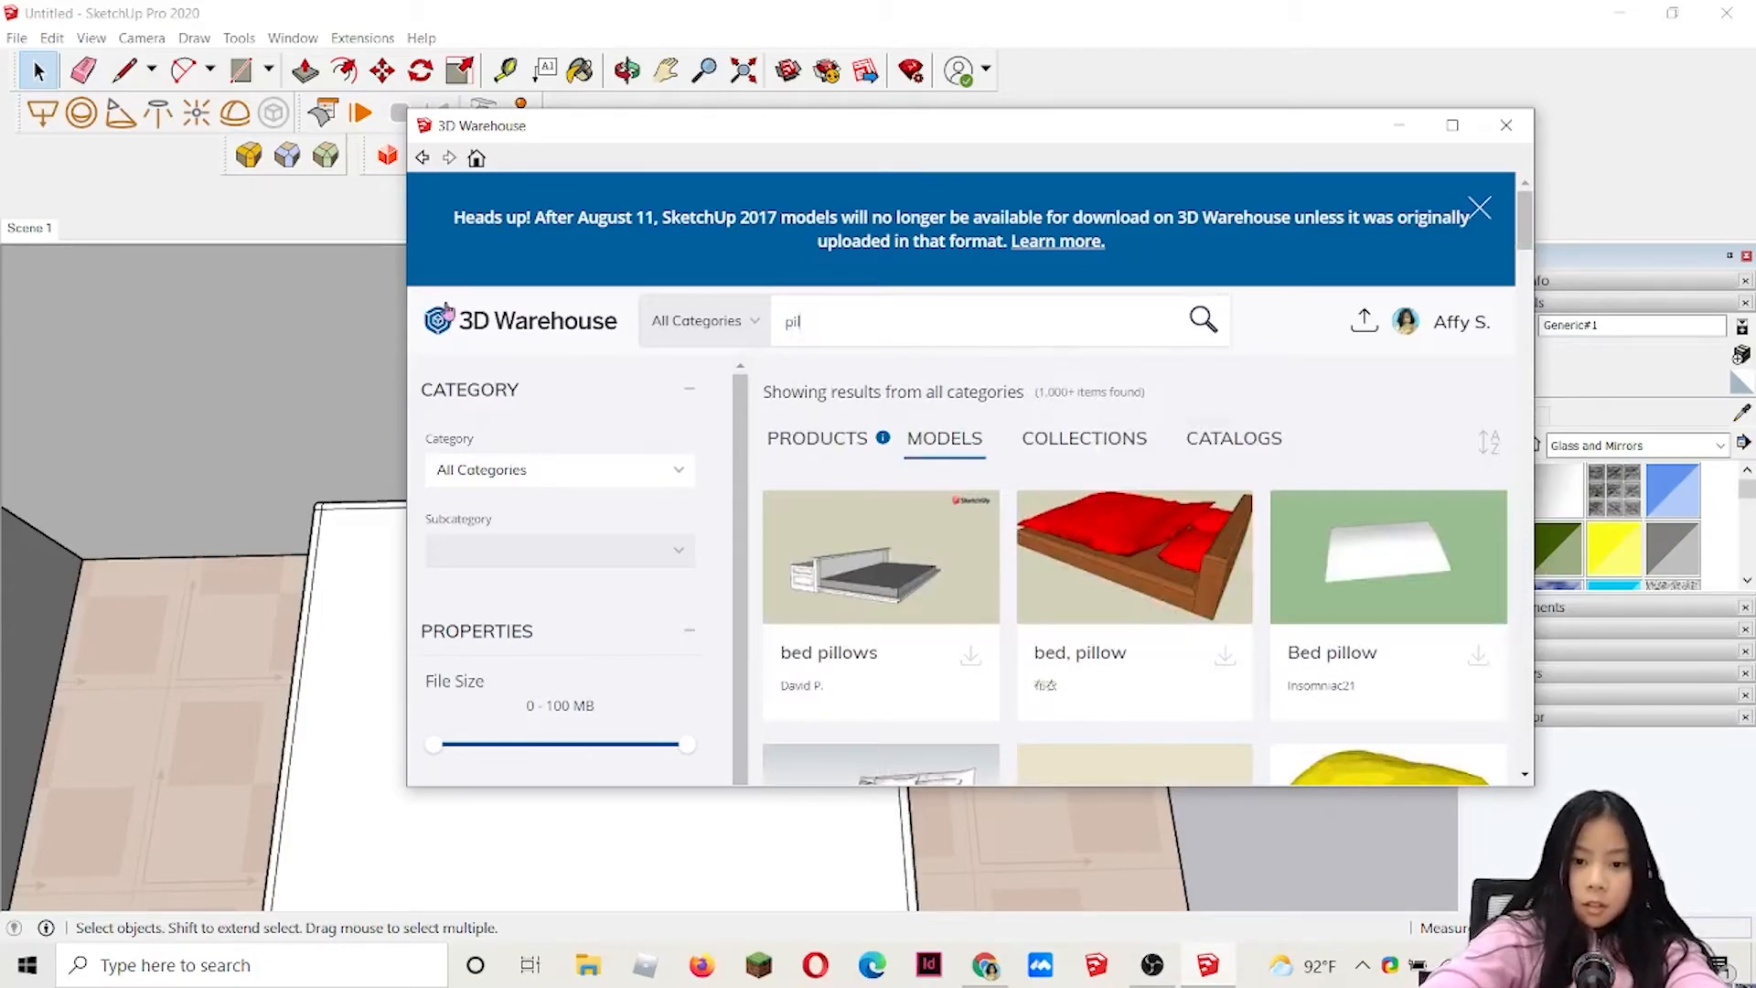
text(low)
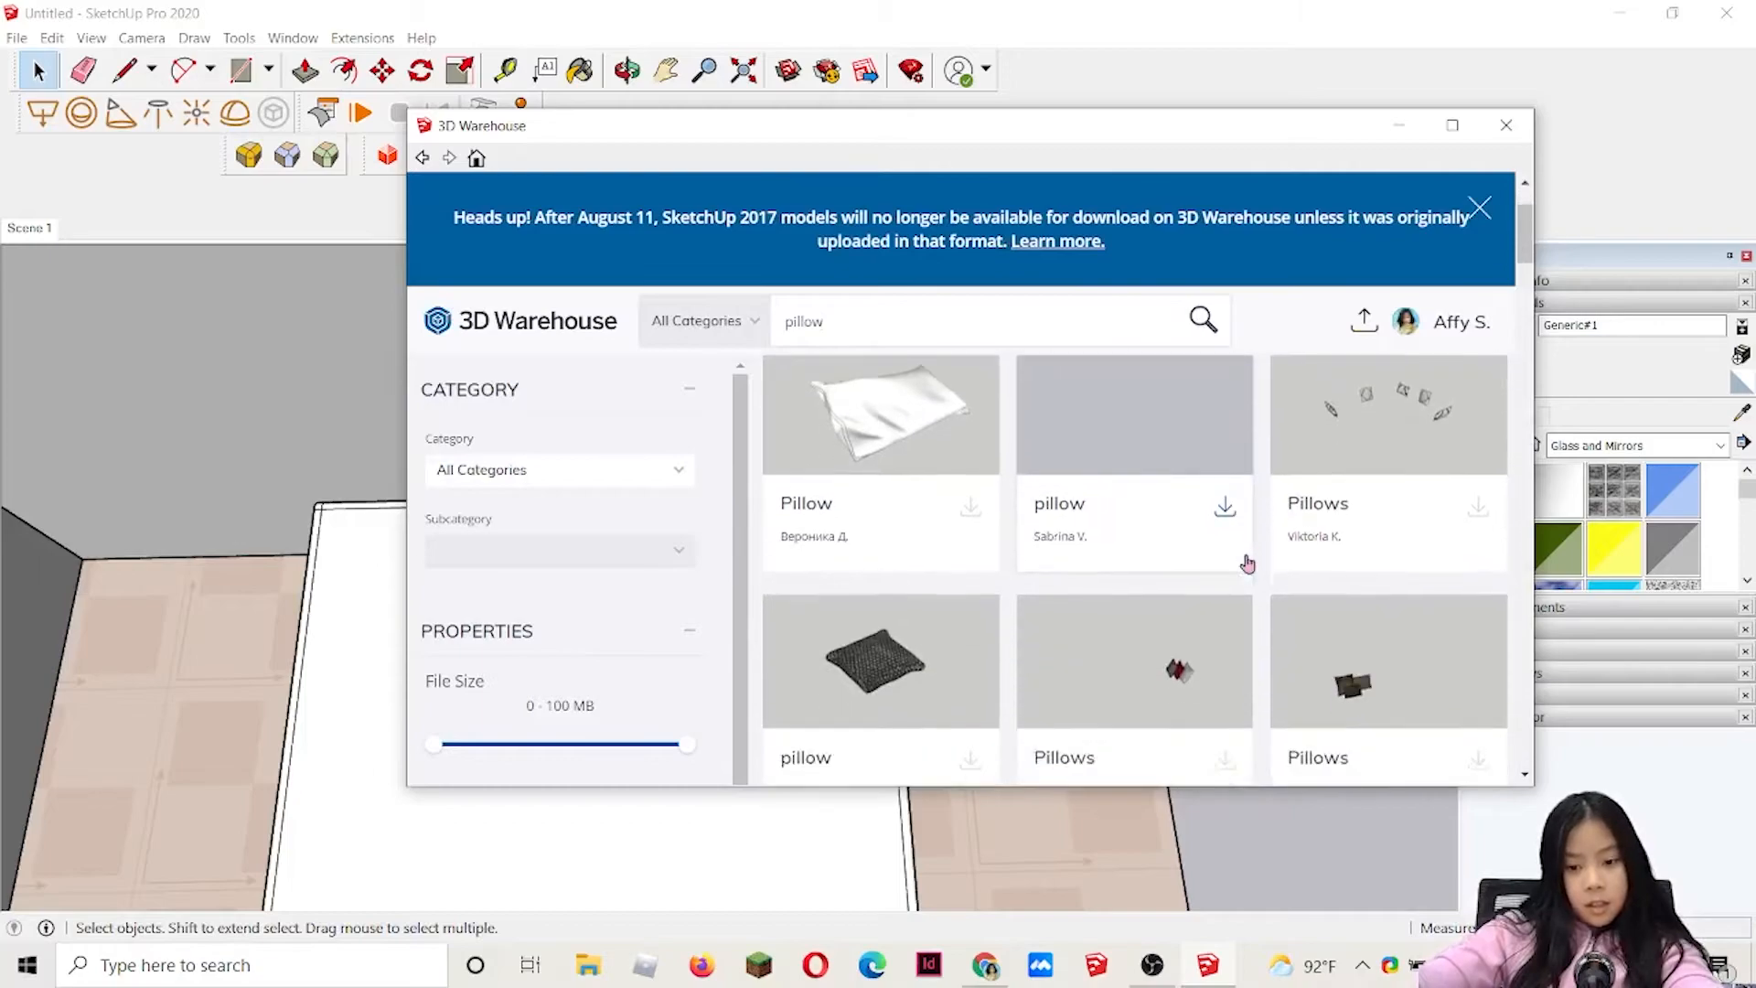
scroll(down, 3)
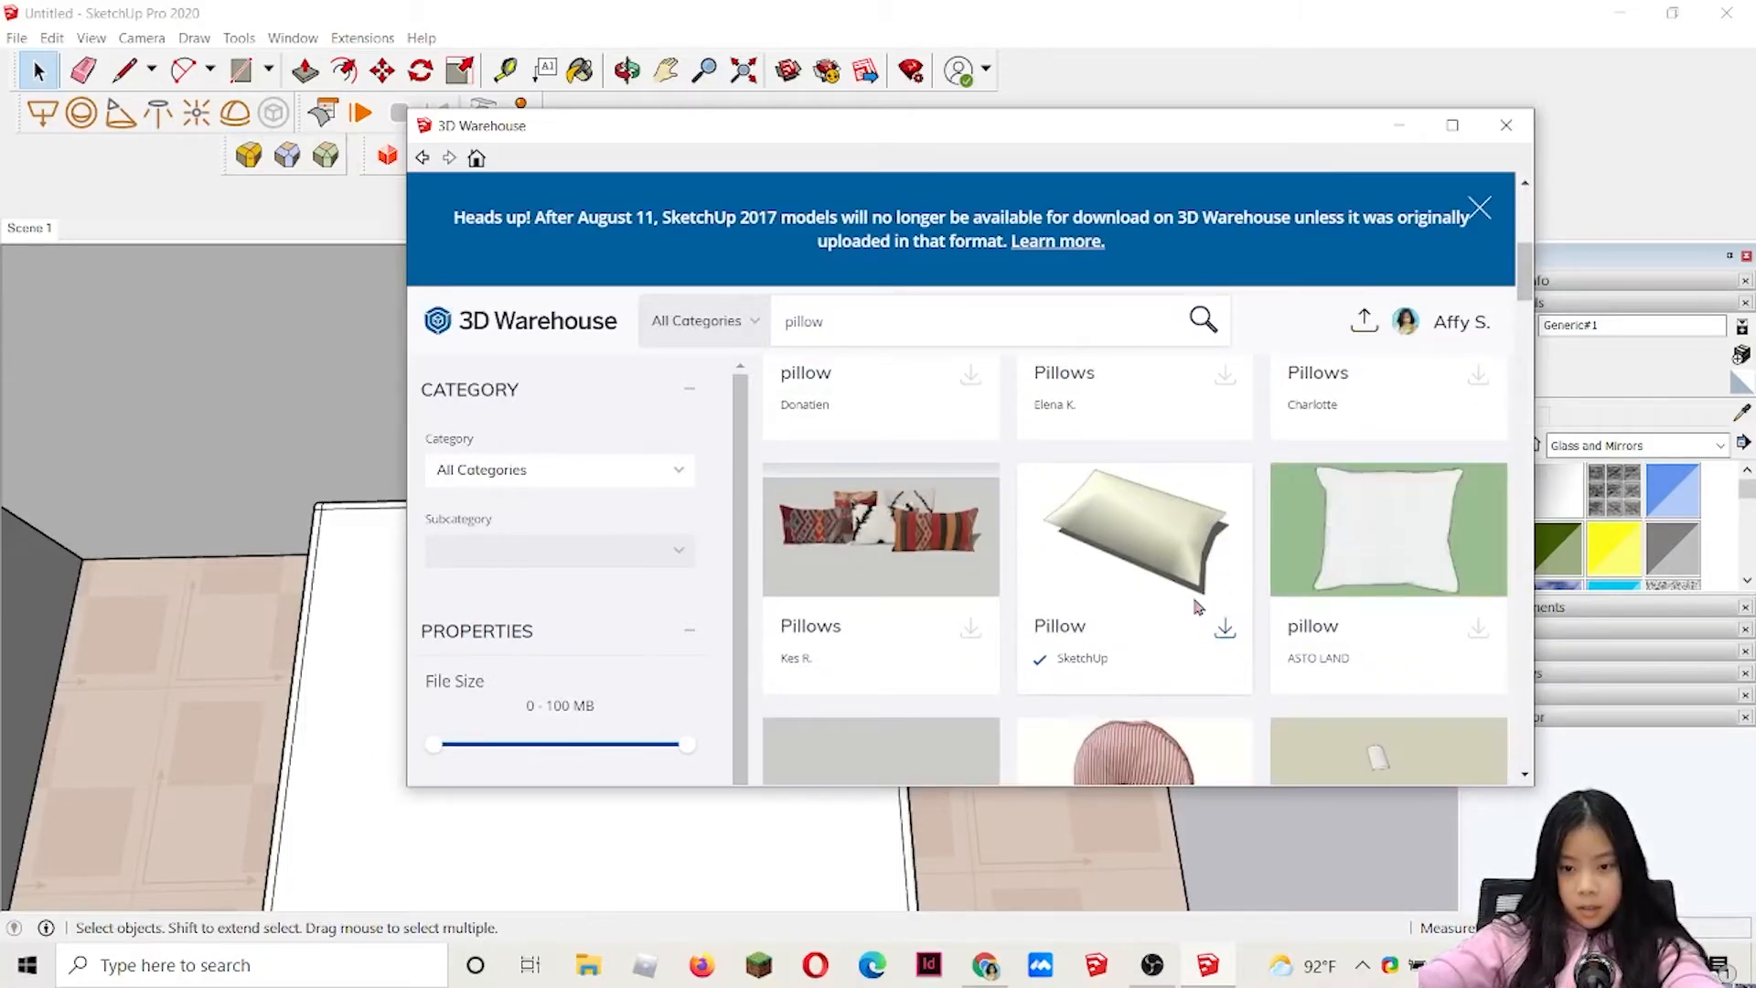
mouse_move(1145, 675)
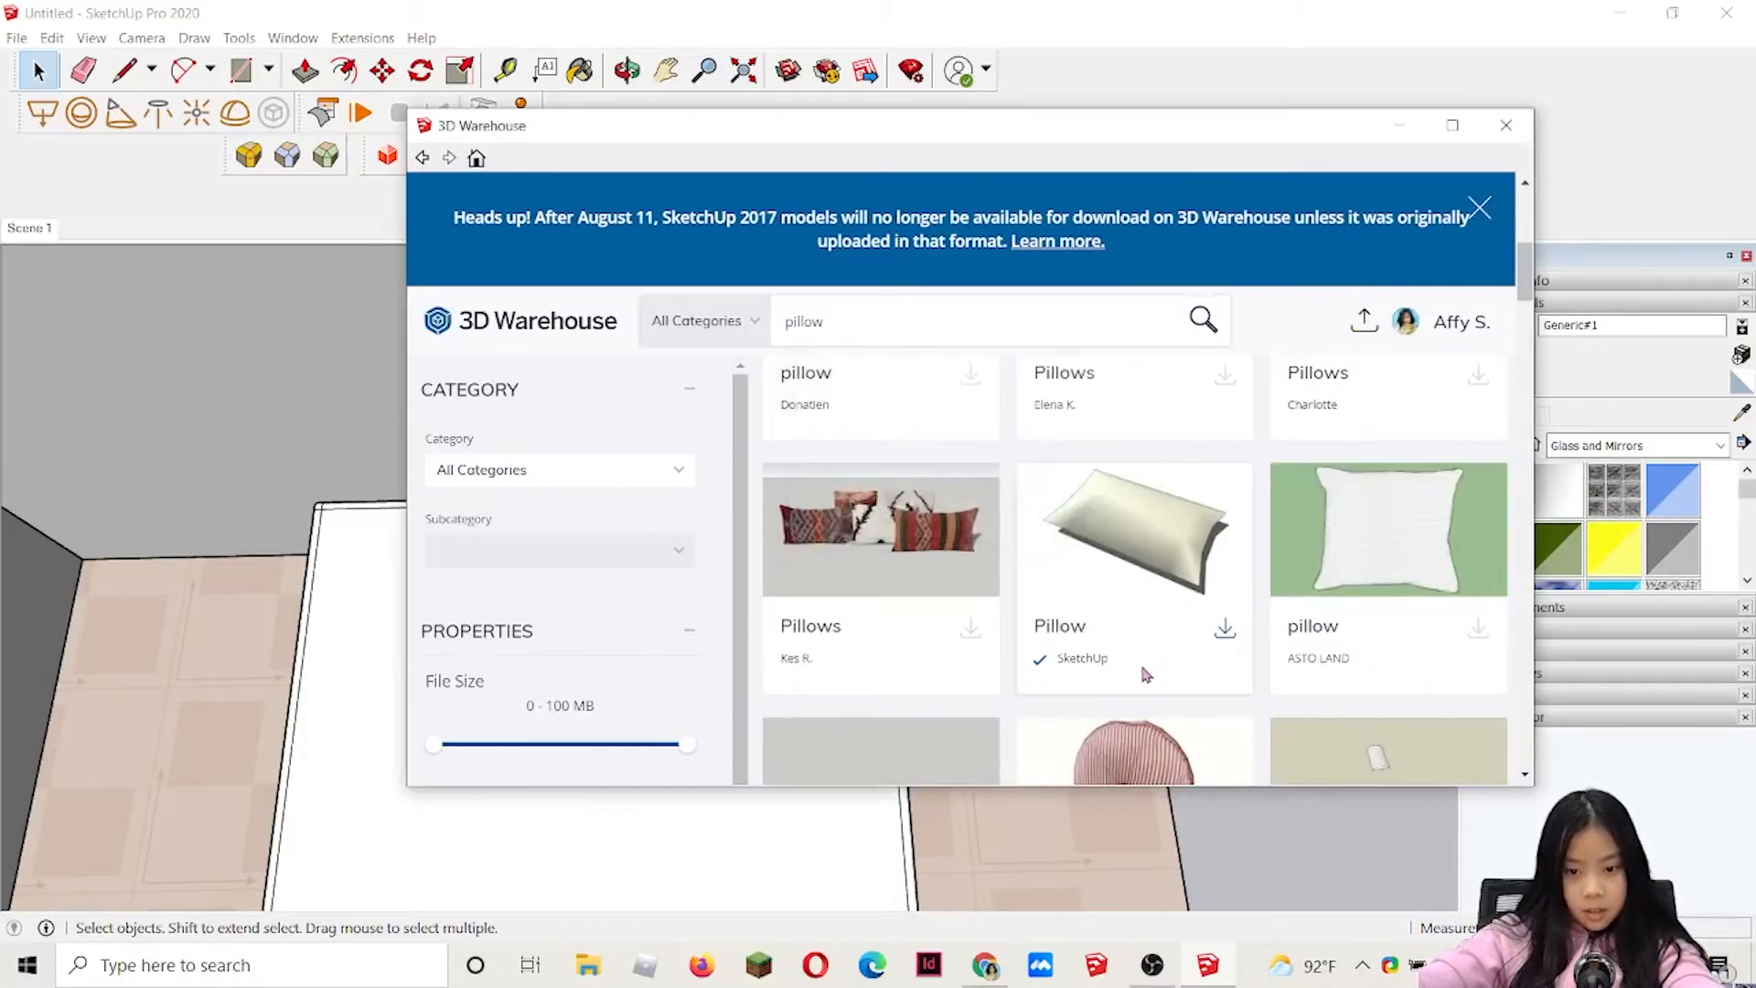
scroll(down, 3)
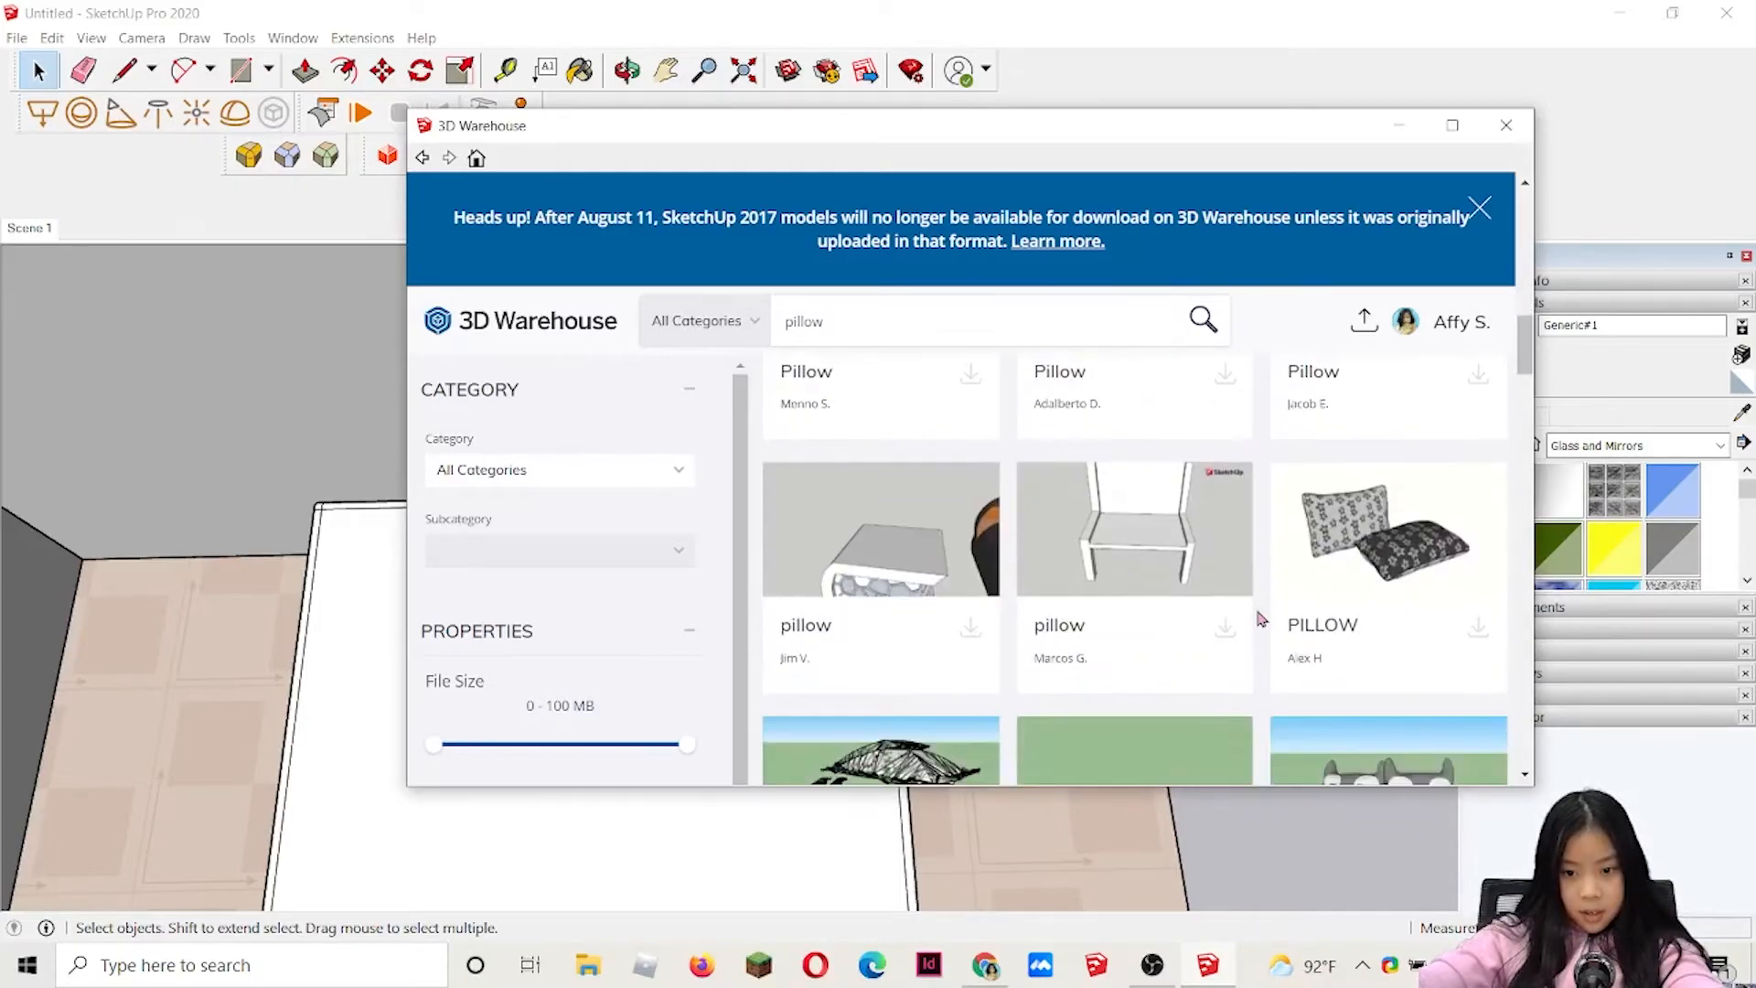
scroll(down, 3)
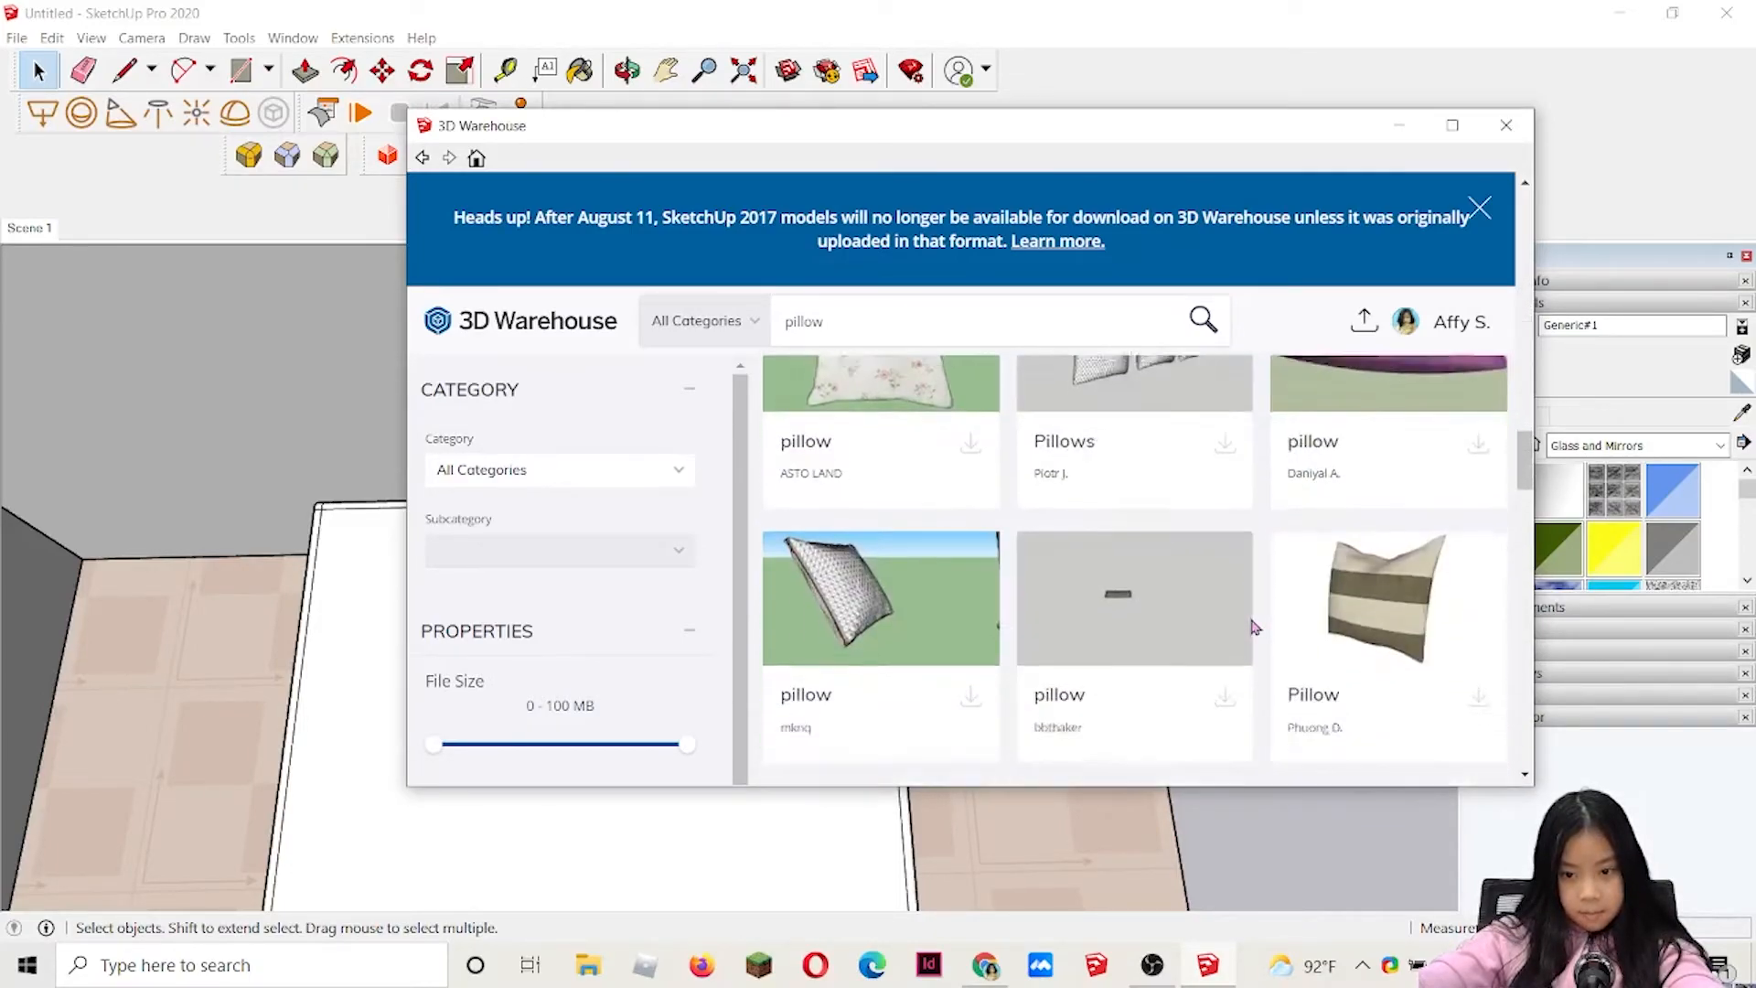
scroll(down, 3)
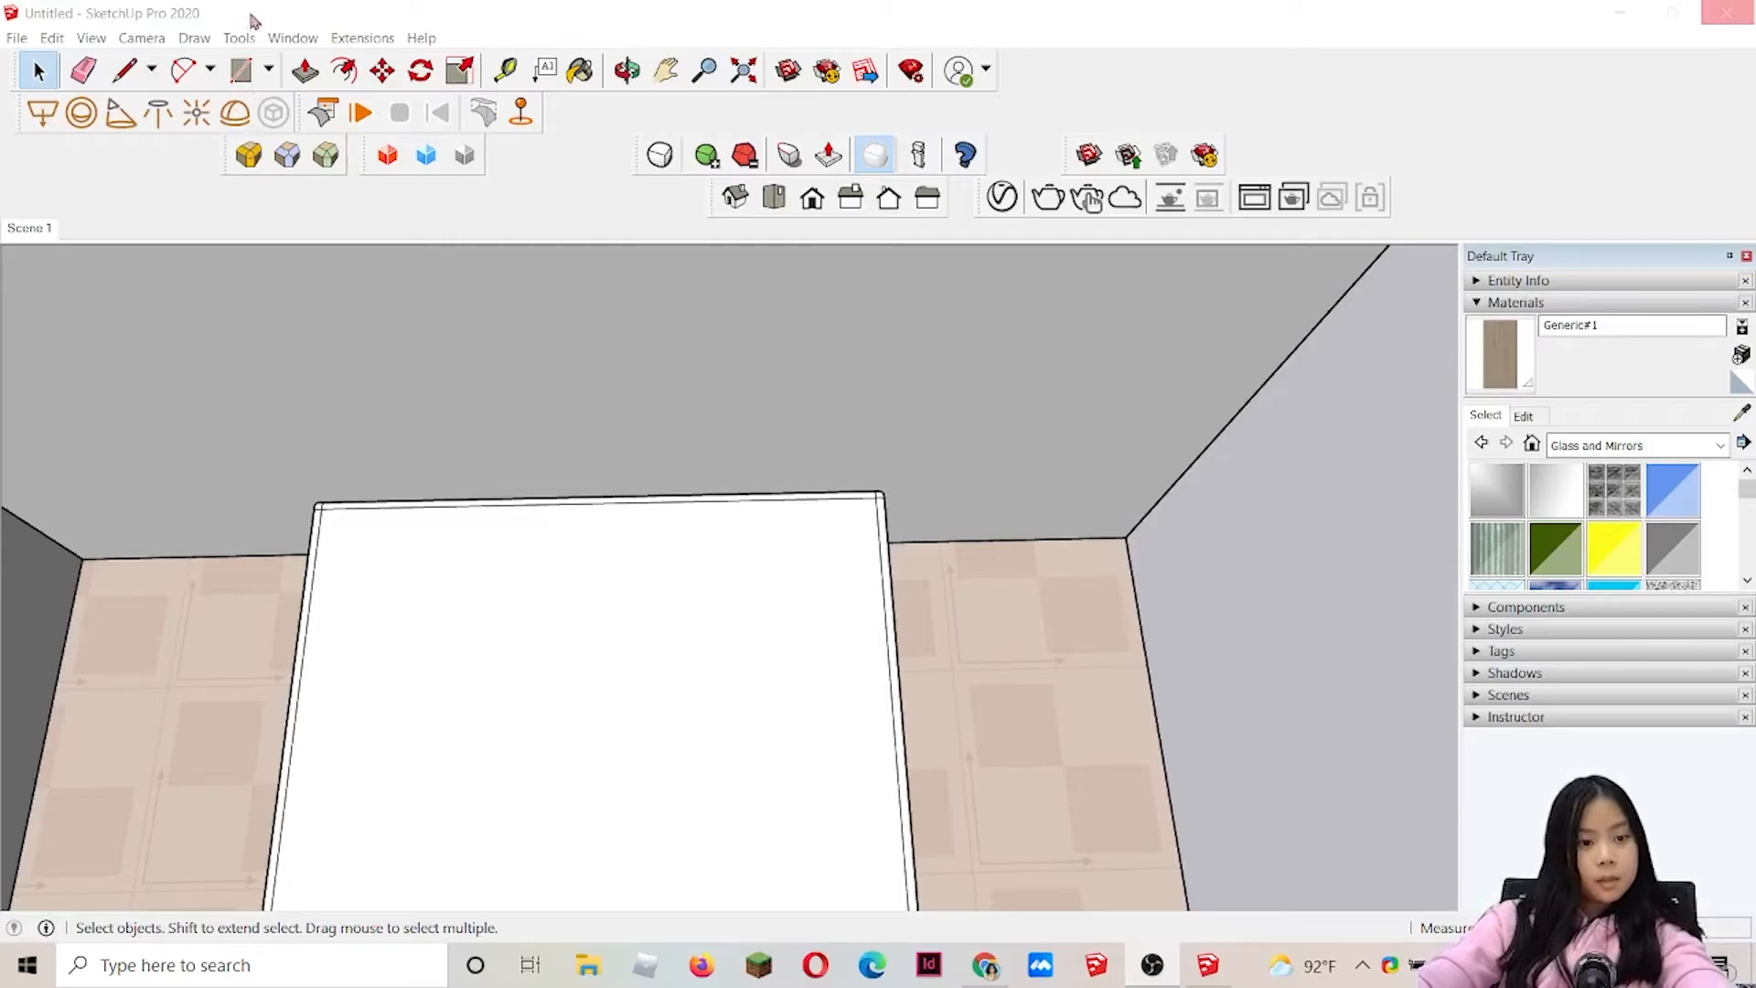
mouse_move(223, 11)
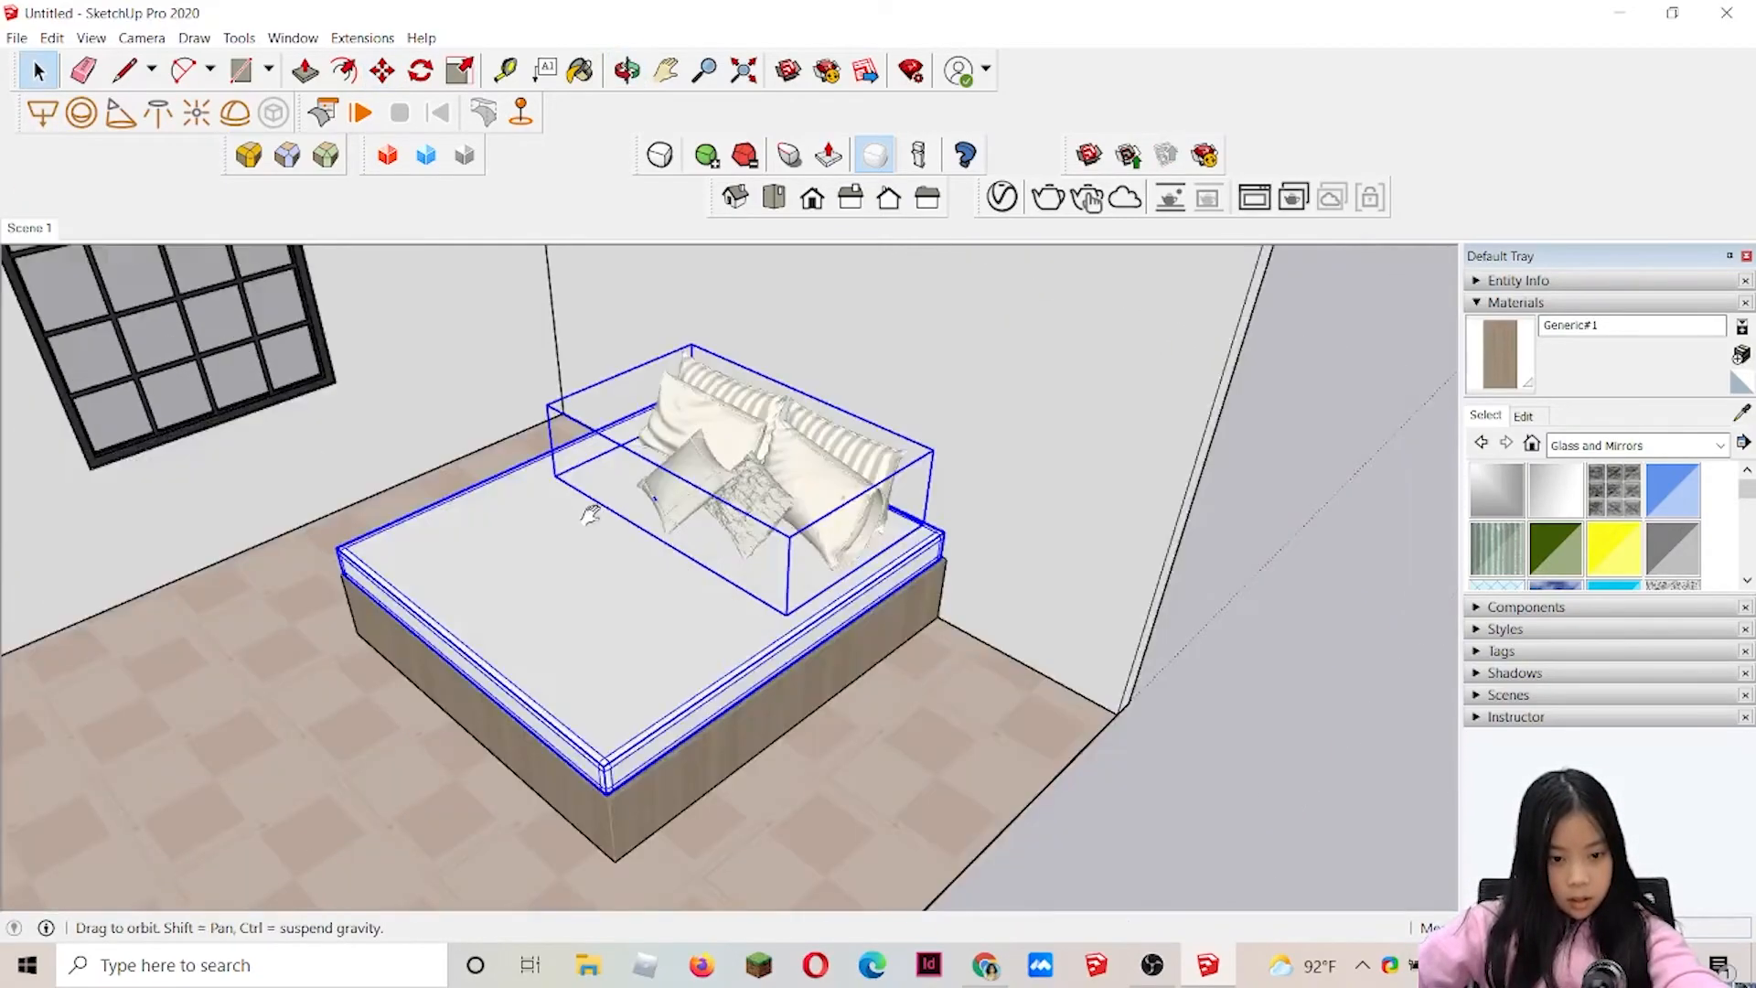
- Position the downloaded pillow set on top of the mattress
click(382, 72)
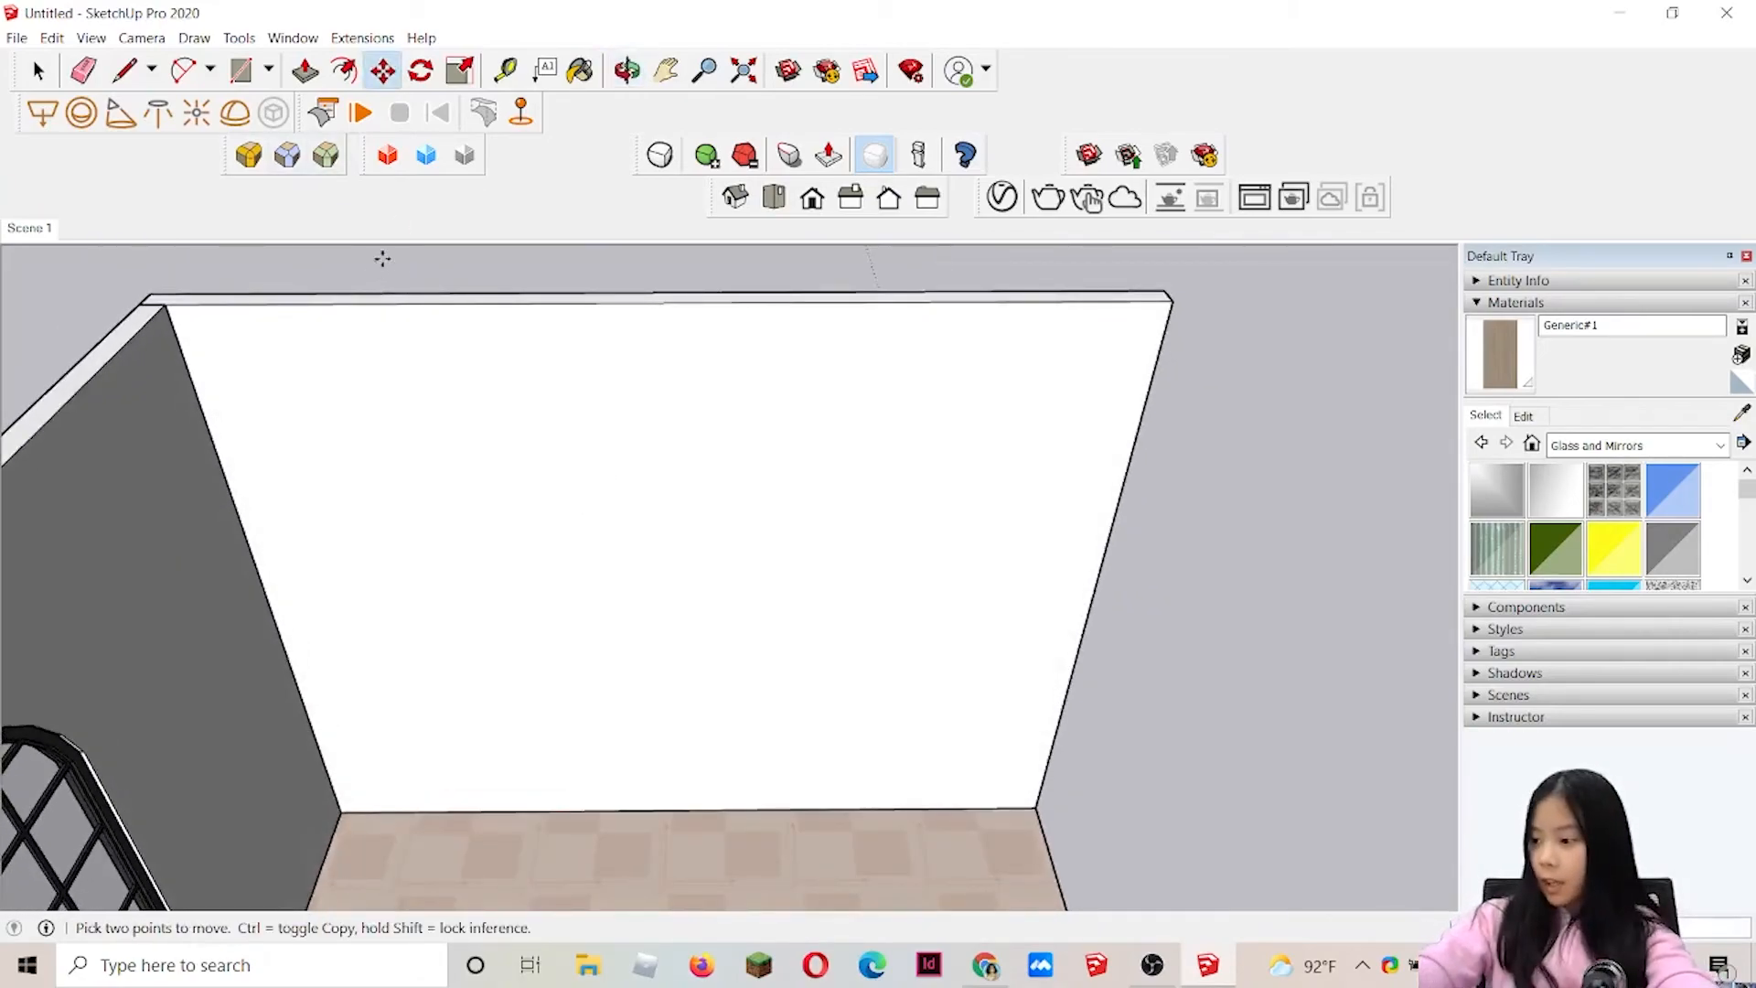
mouse_move(42, 112)
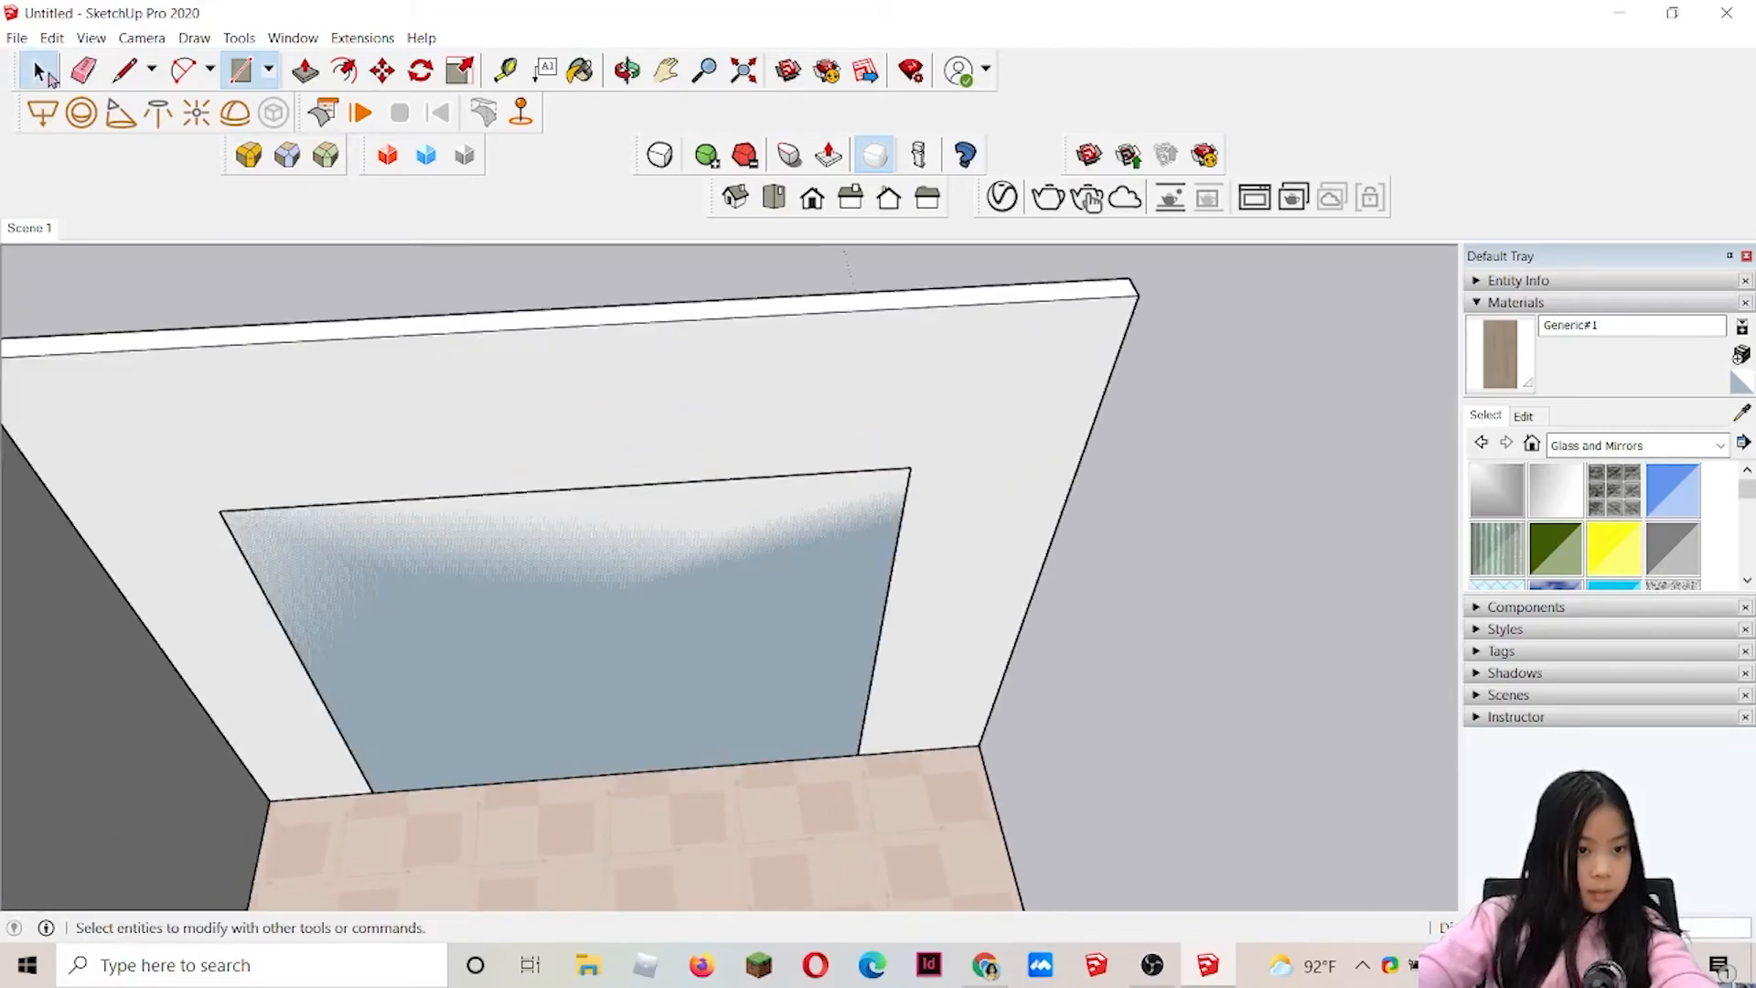
- Draw a rectangular headboard panel on the wall behind the bed and give it walnut material
click(560, 638)
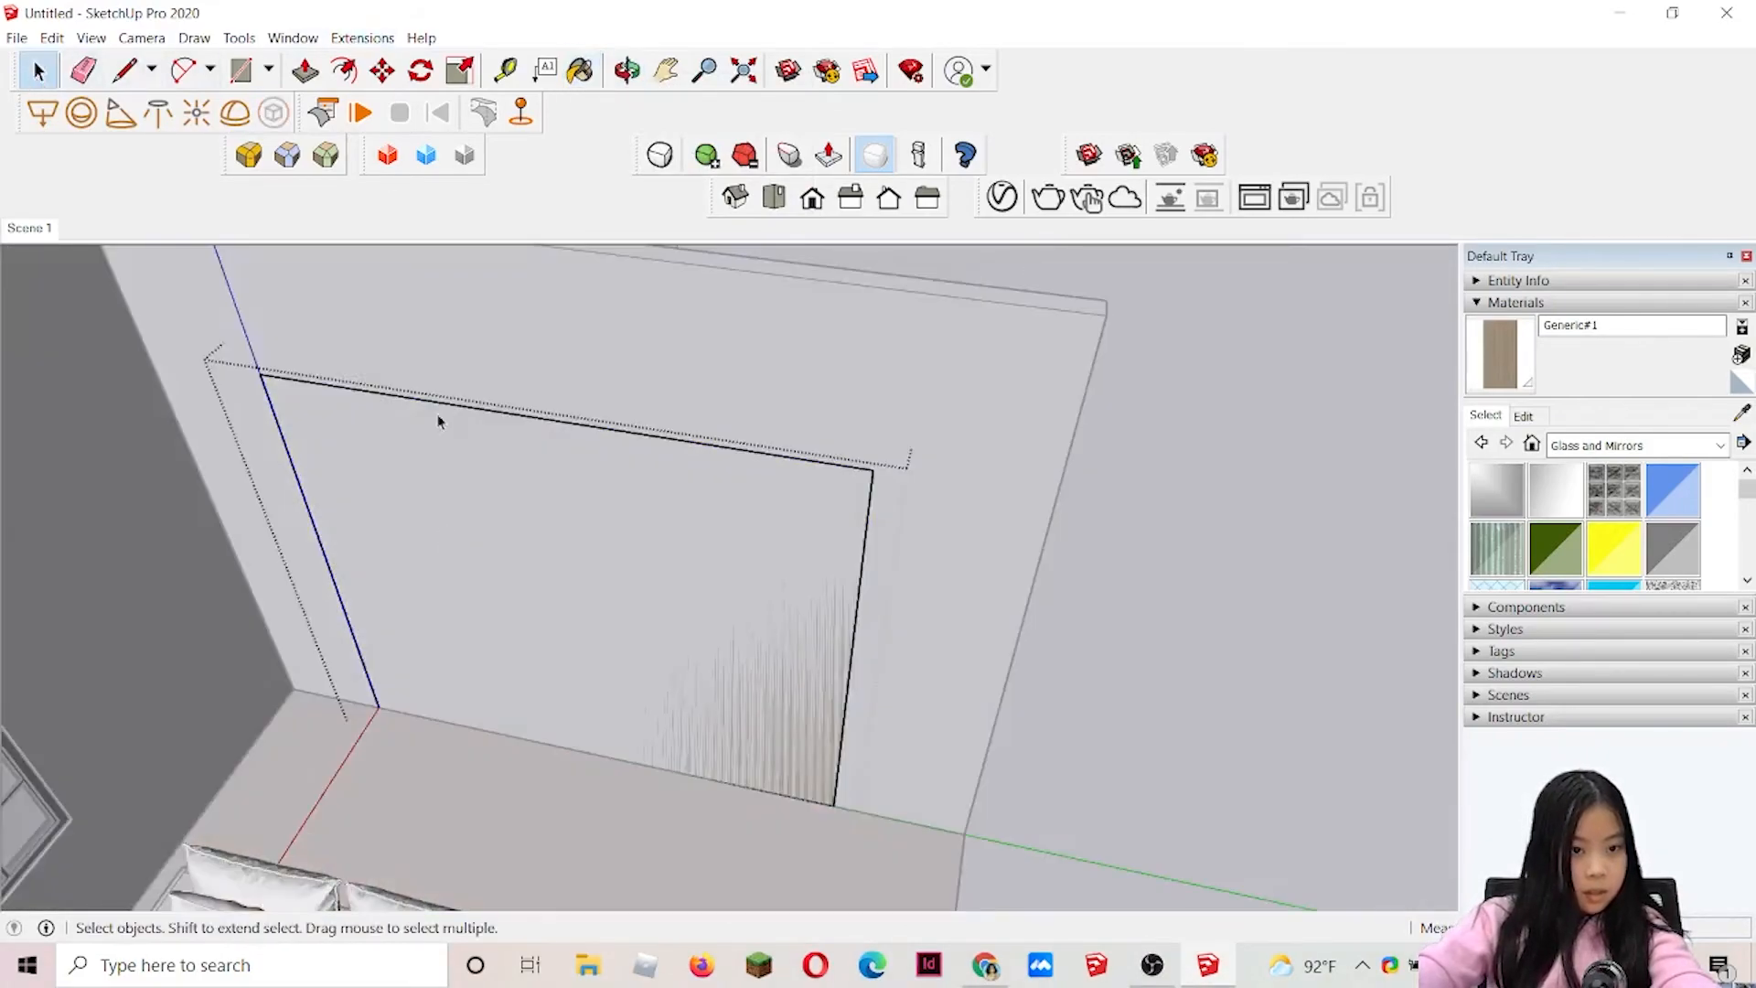
click(305, 69)
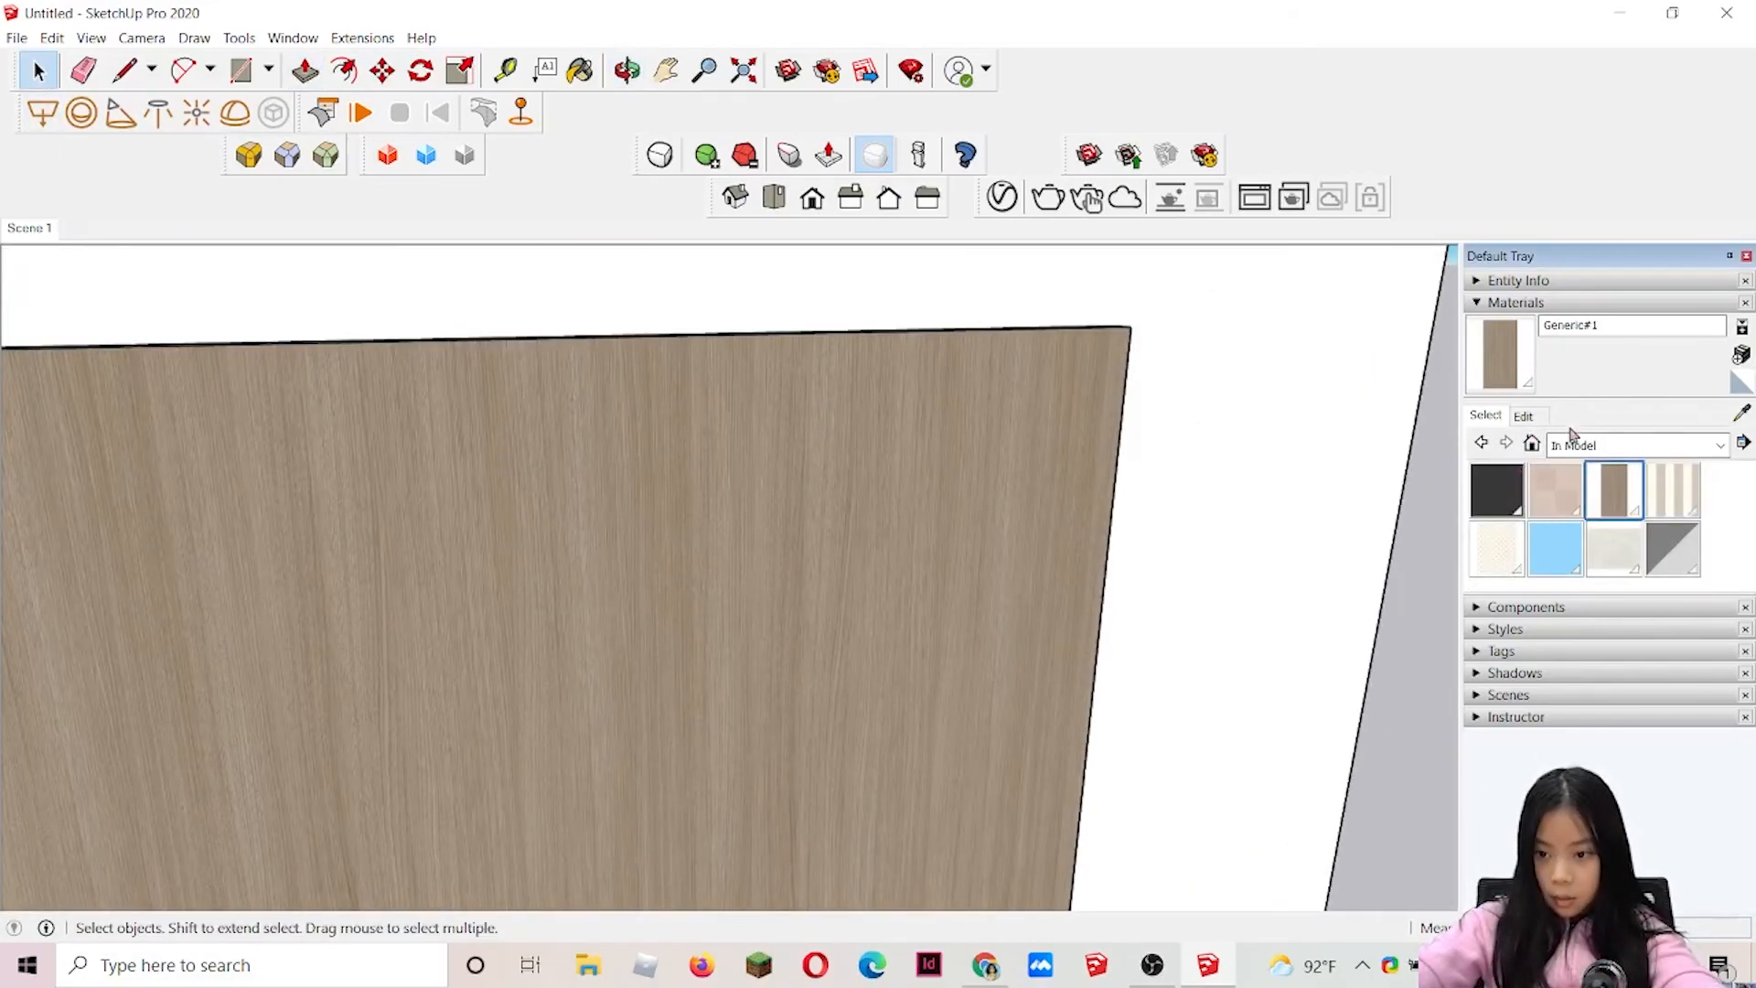
- Push/Pull the walnut headboard face outward so it stands as a solid panel behind the pillows
click(1523, 415)
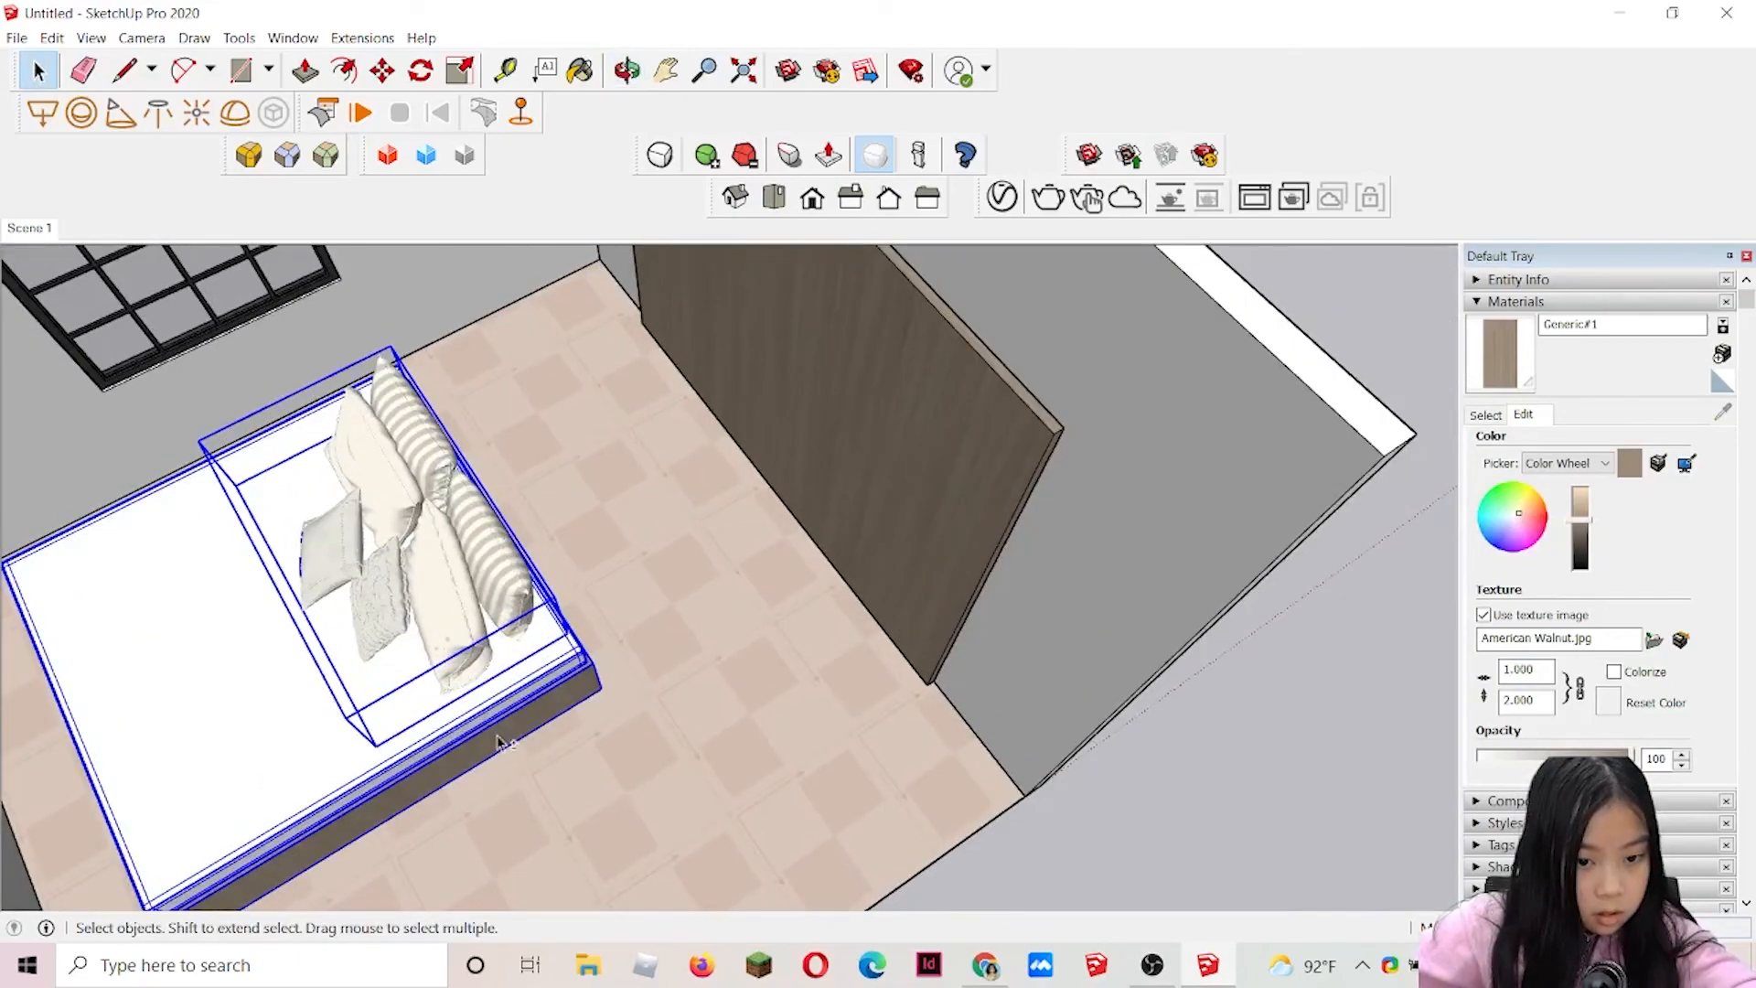
click(382, 71)
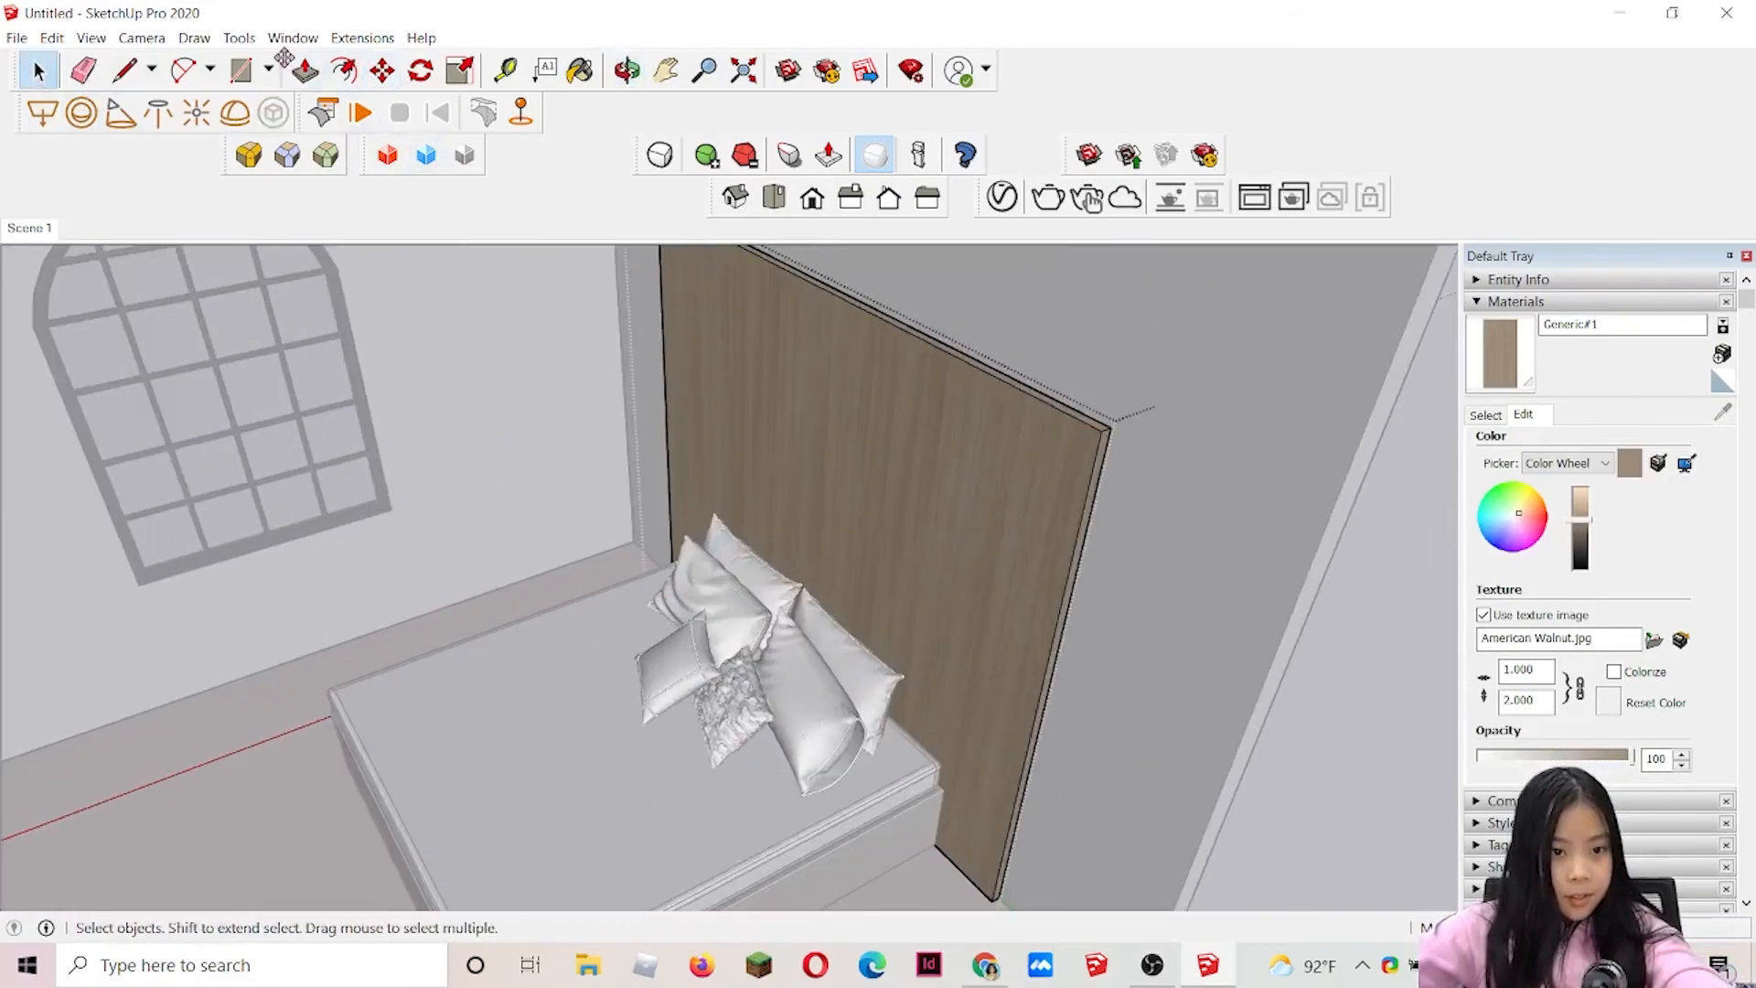
click(306, 72)
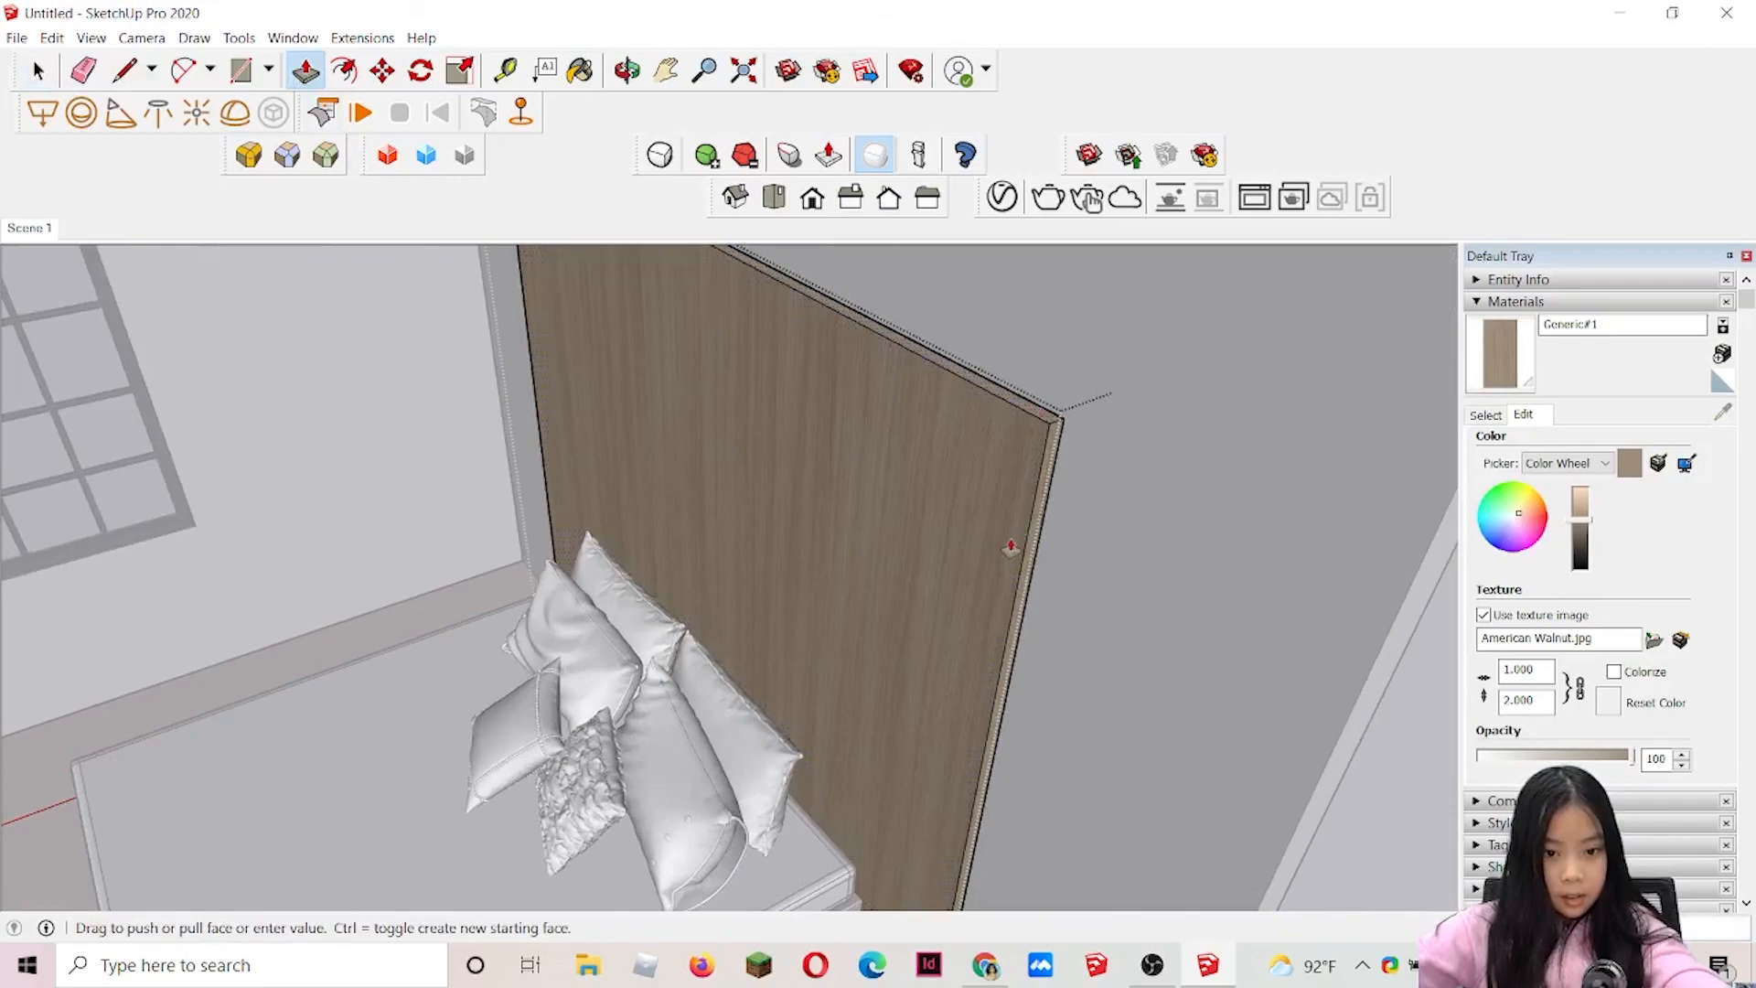